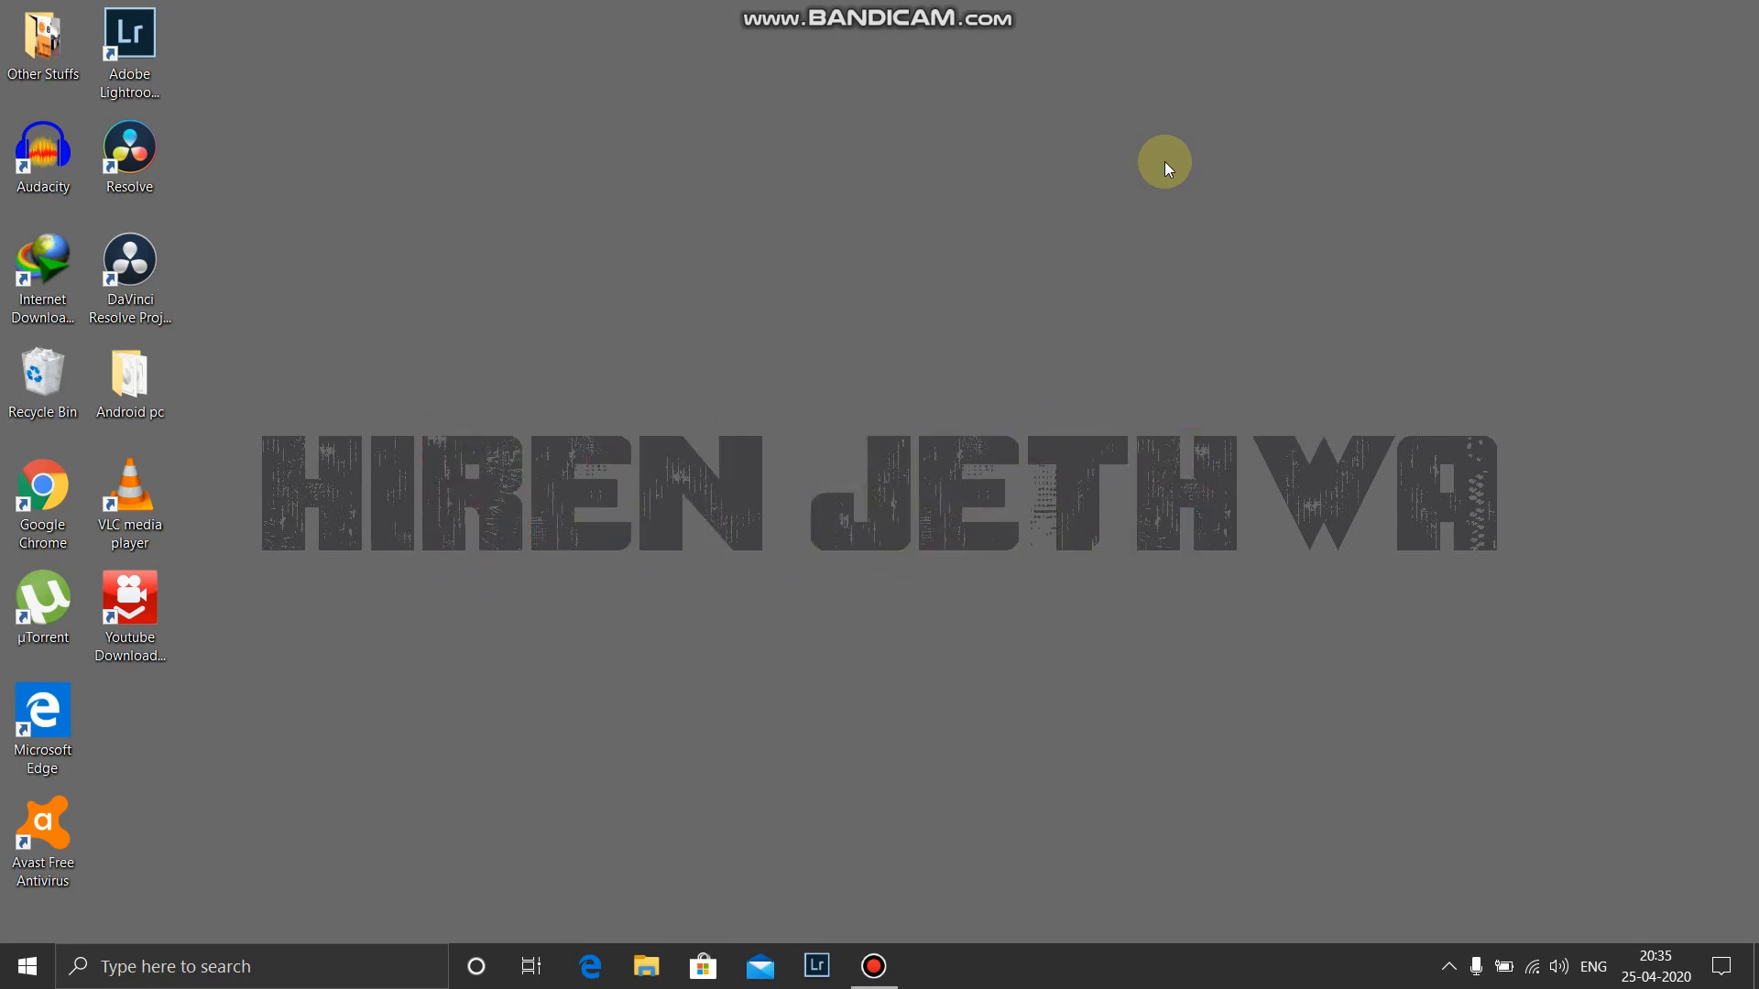
Open blissos.org, scroll to the Bliss-Bot chat and type 'Blis' to reveal Android 9 builds.
click(43, 484)
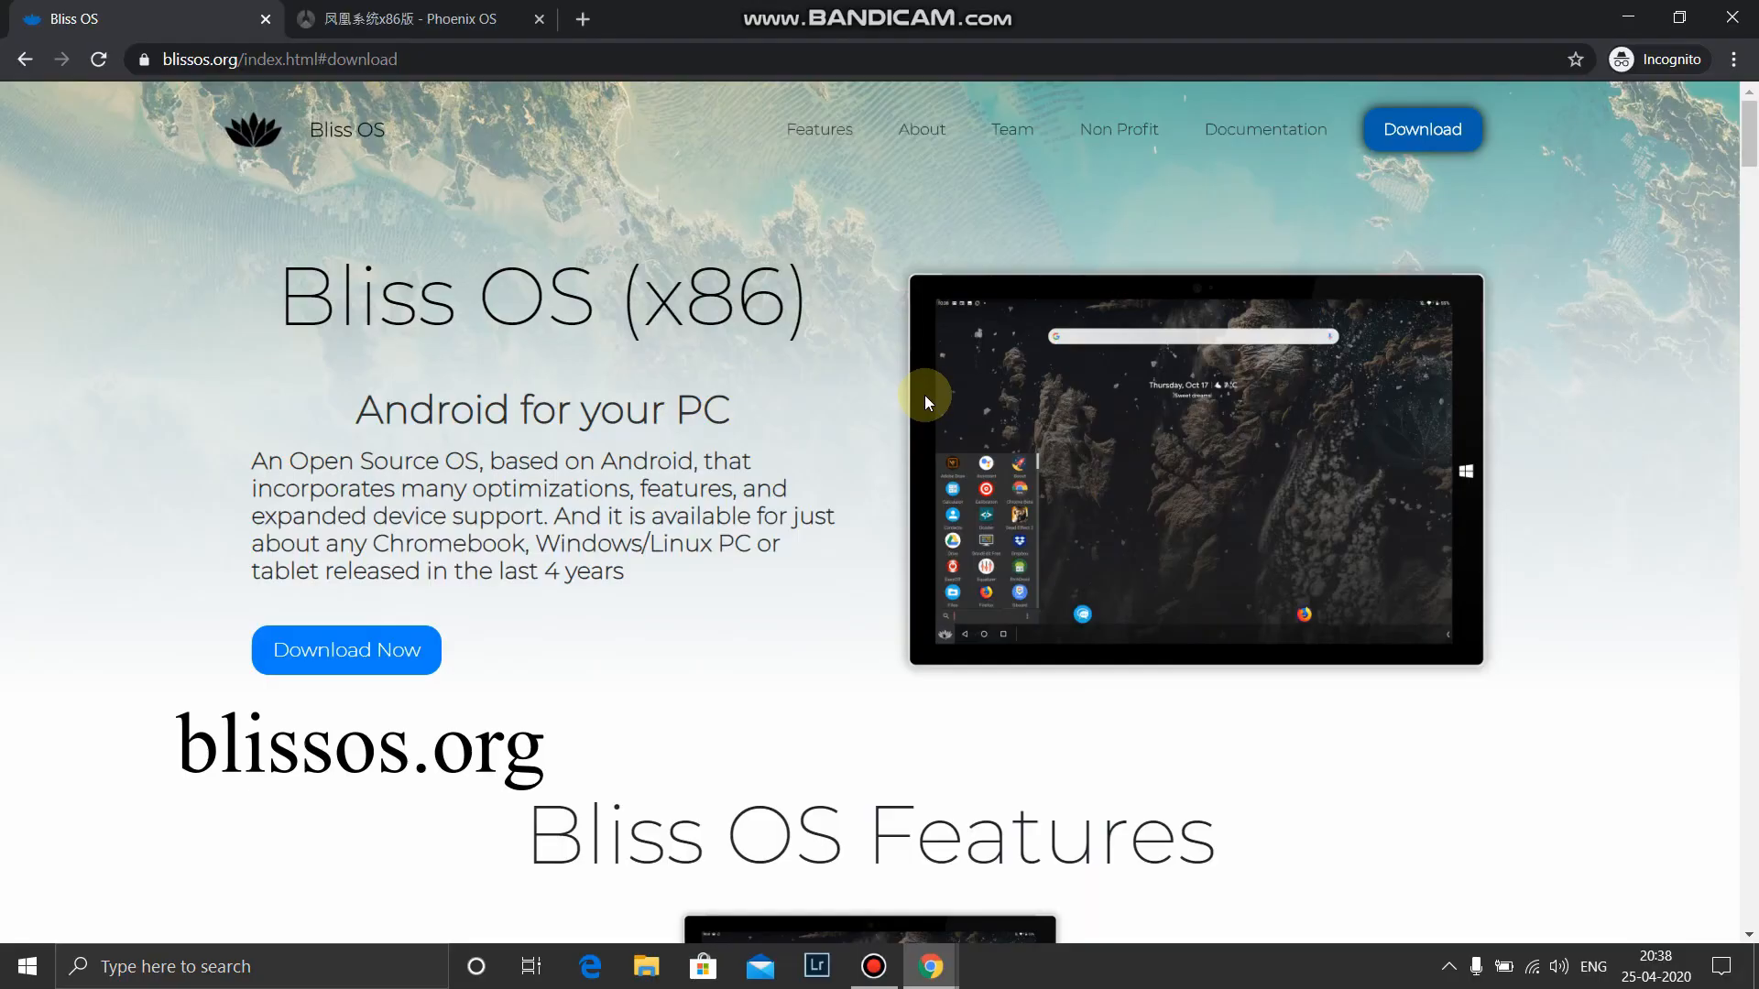
mouse_move(350, 410)
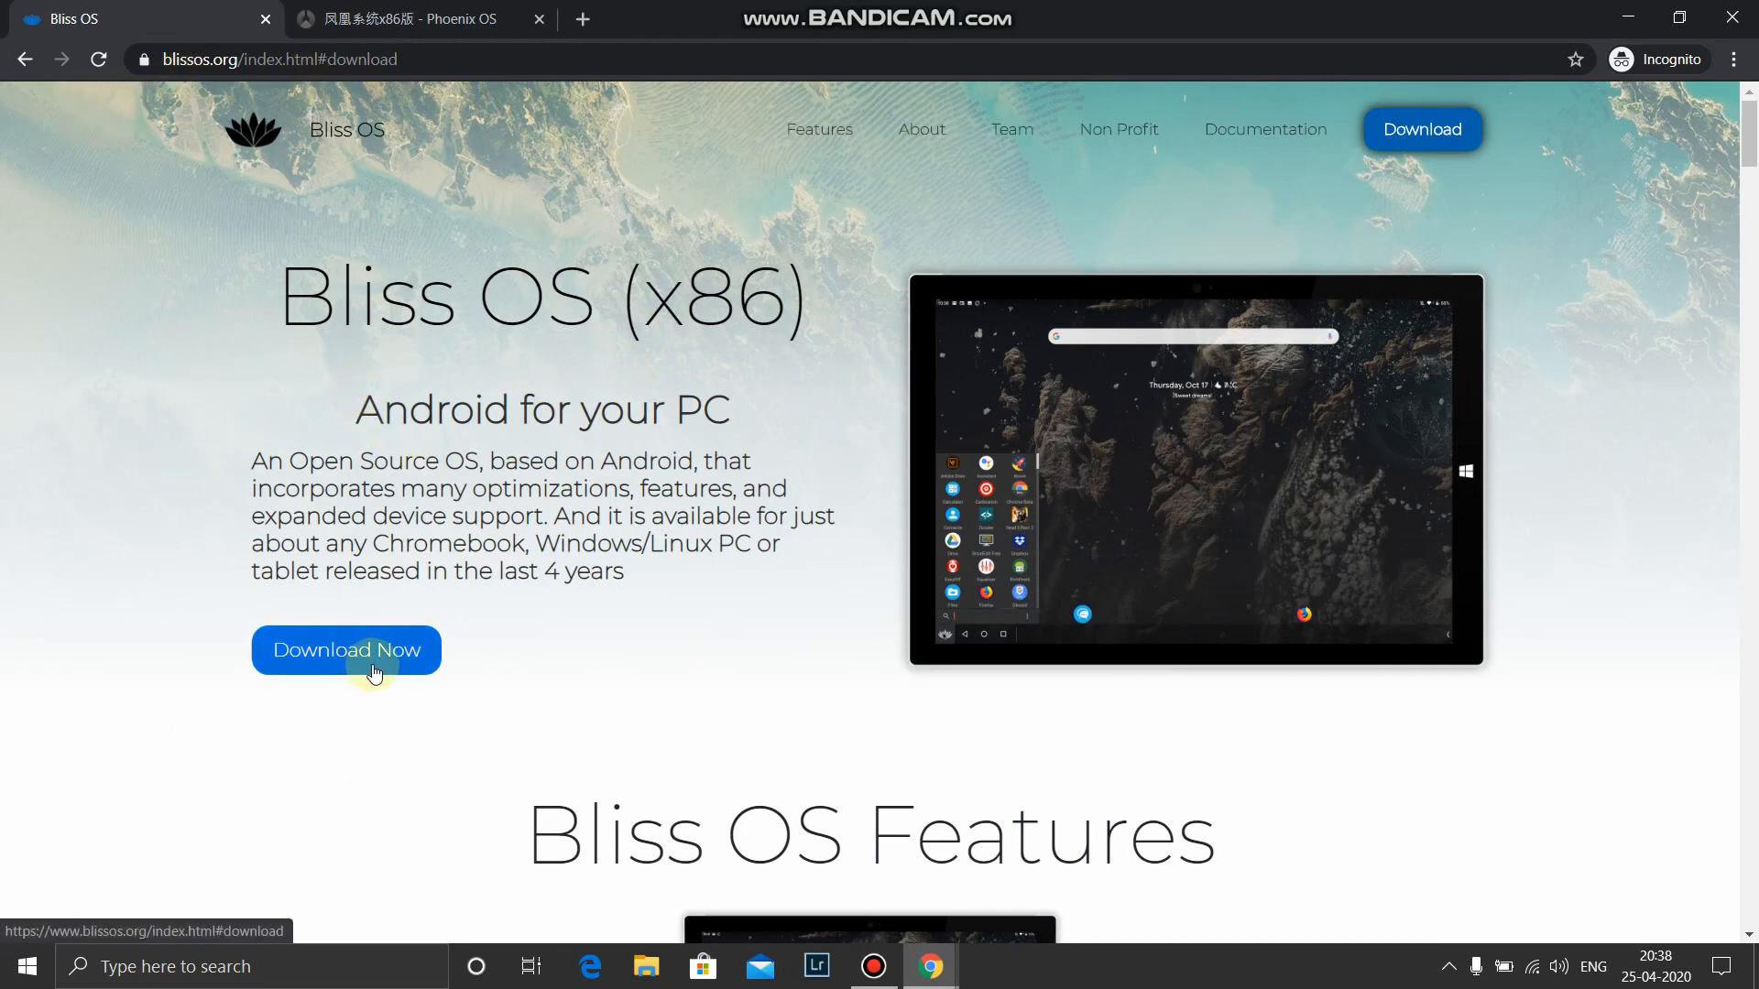
scroll(down, 3)
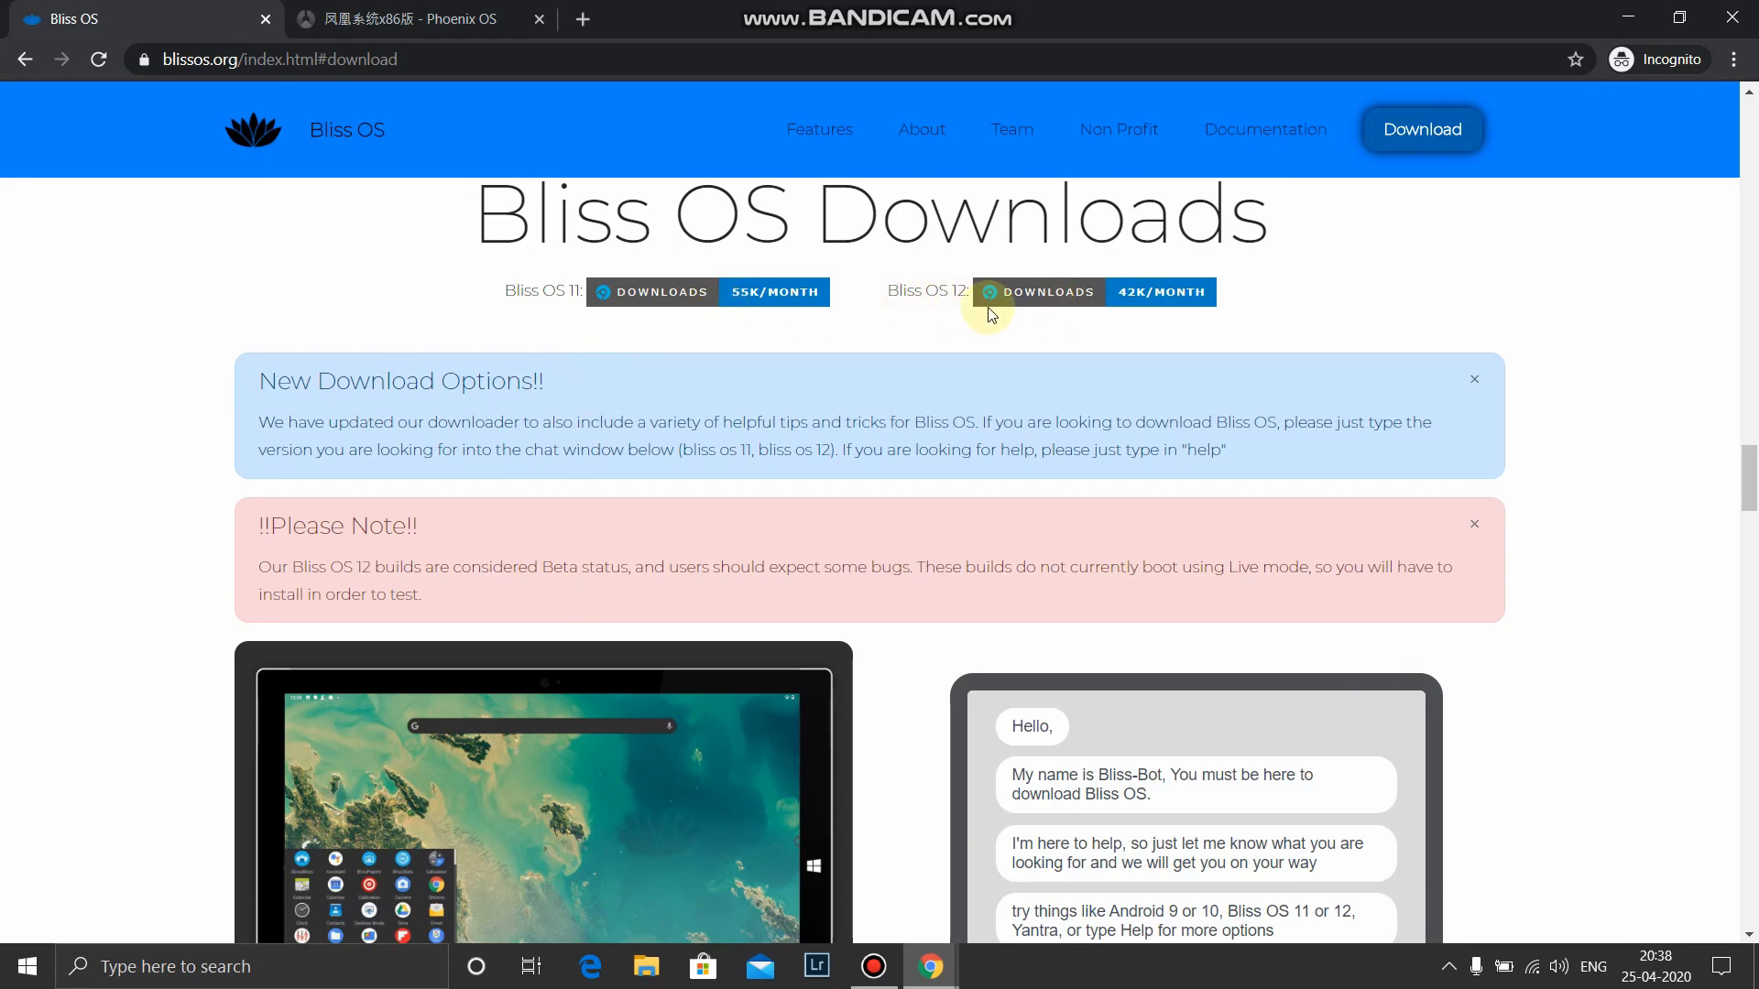
scroll(down, 3)
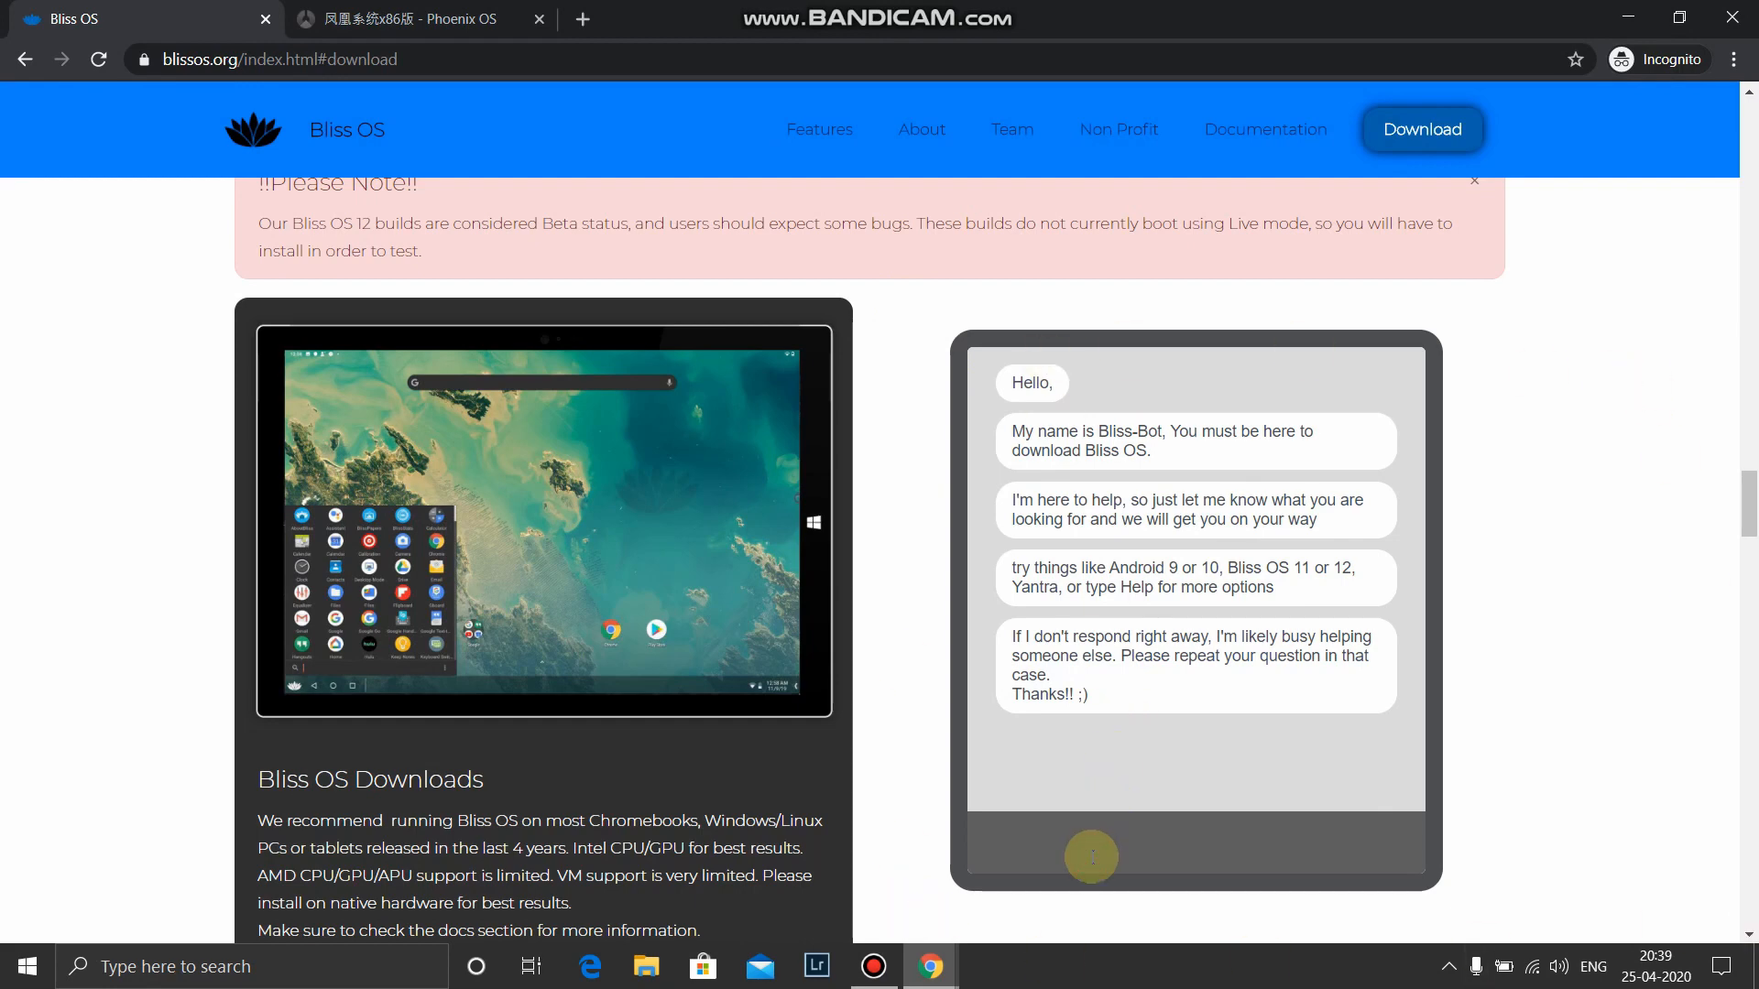
text(Blis)
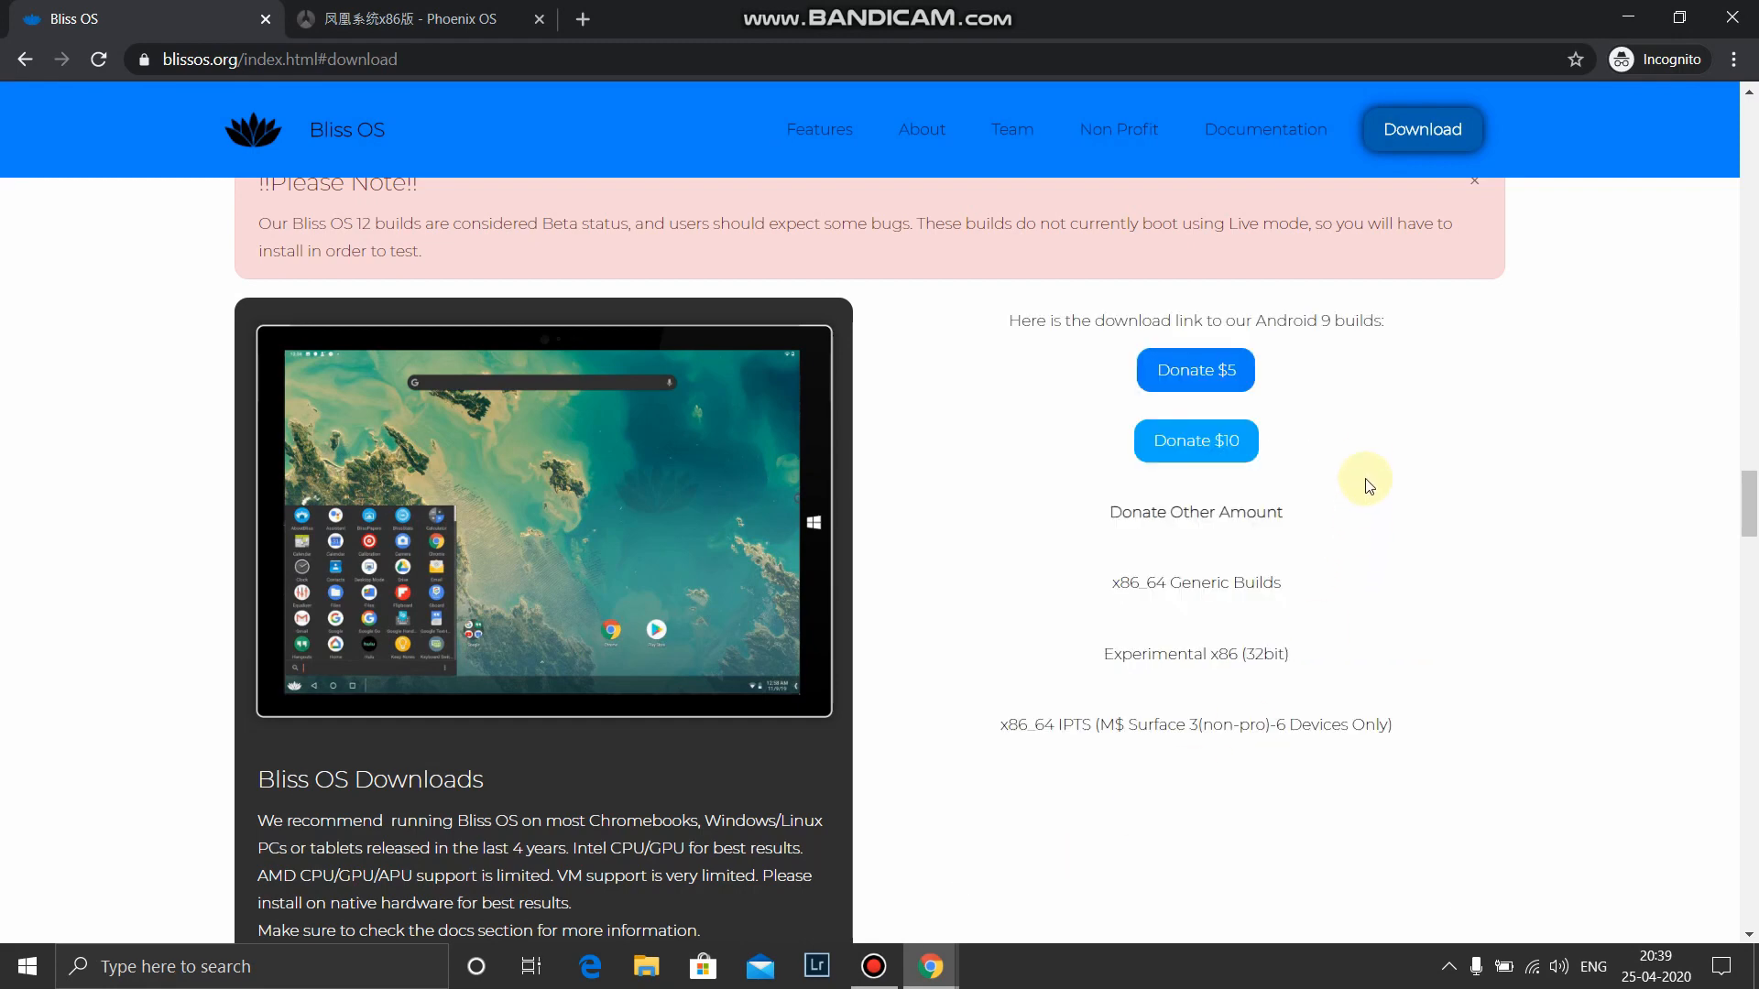
mouse_move(1156, 596)
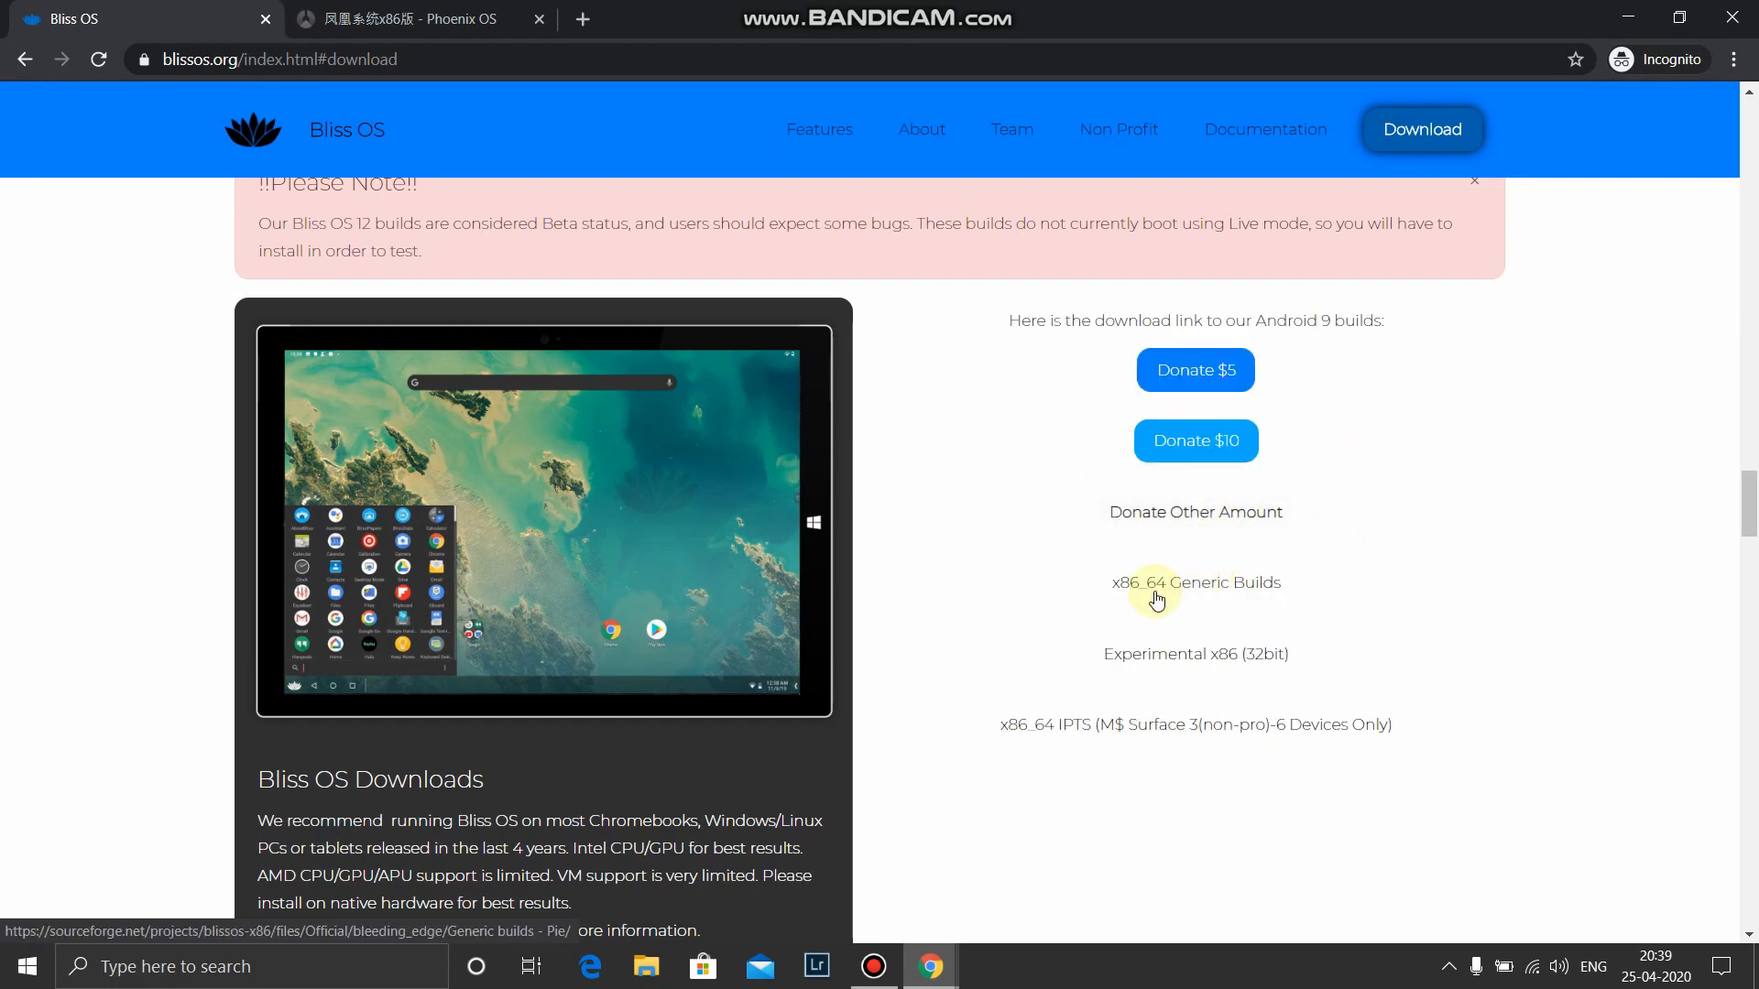
mouse_move(1223, 602)
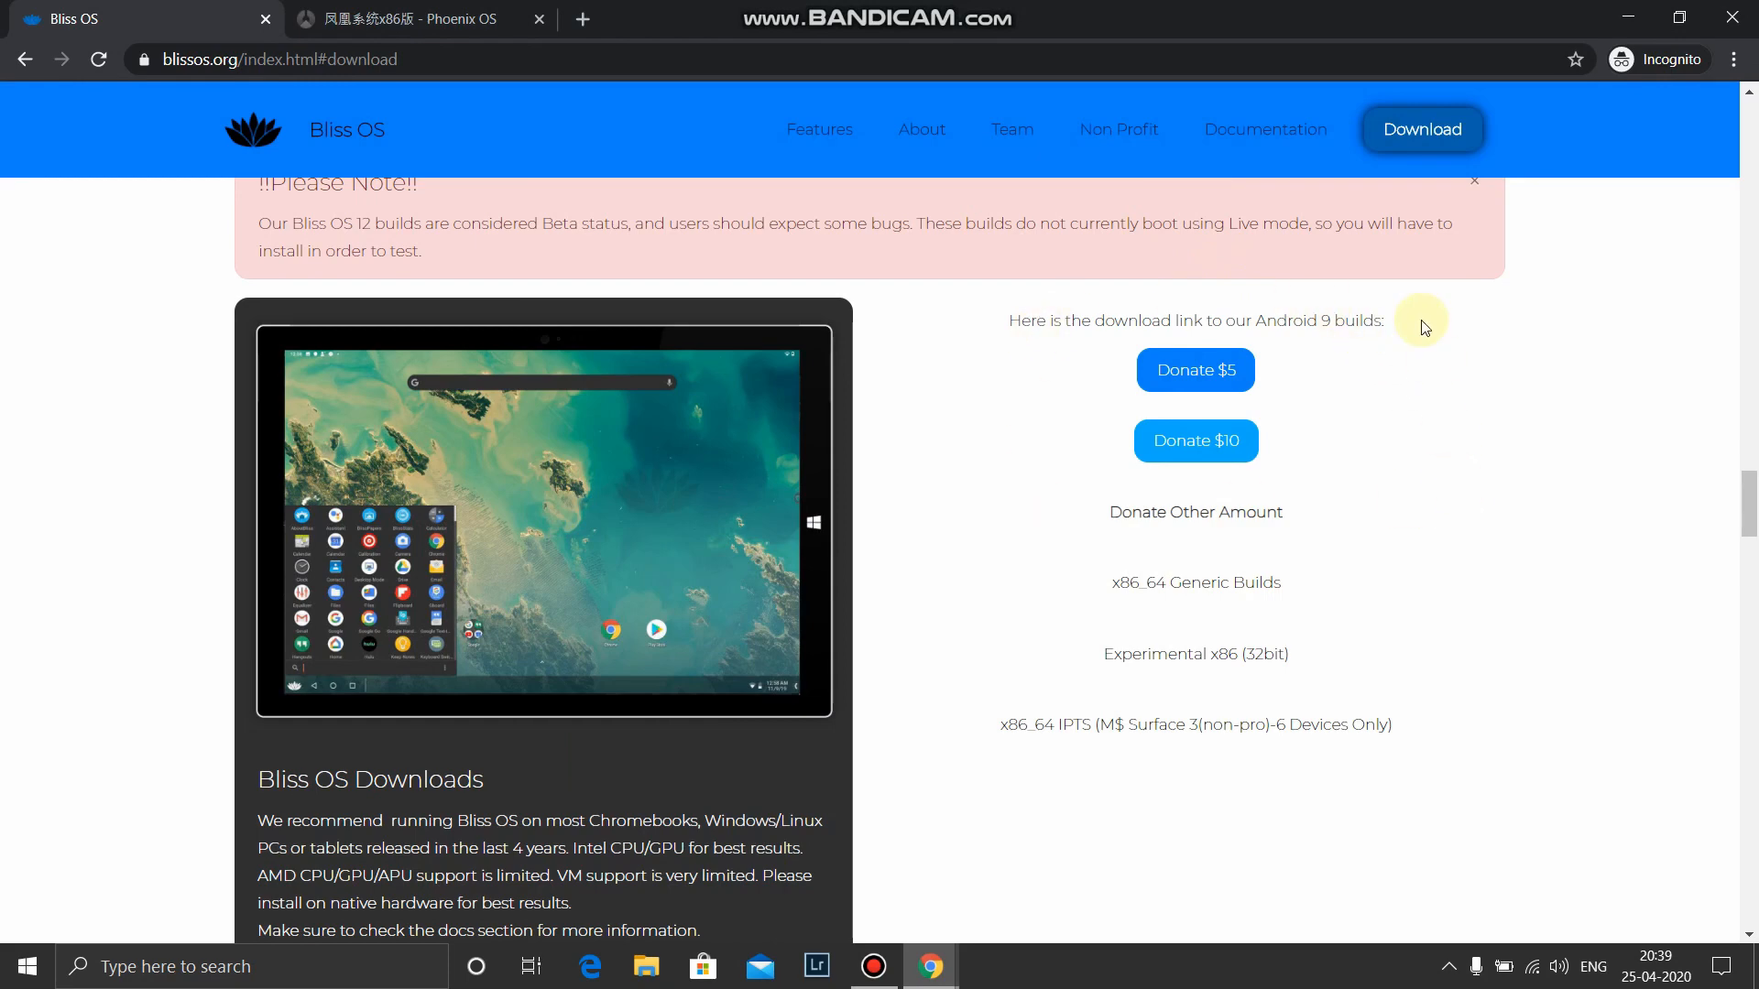
mouse_move(1355, 596)
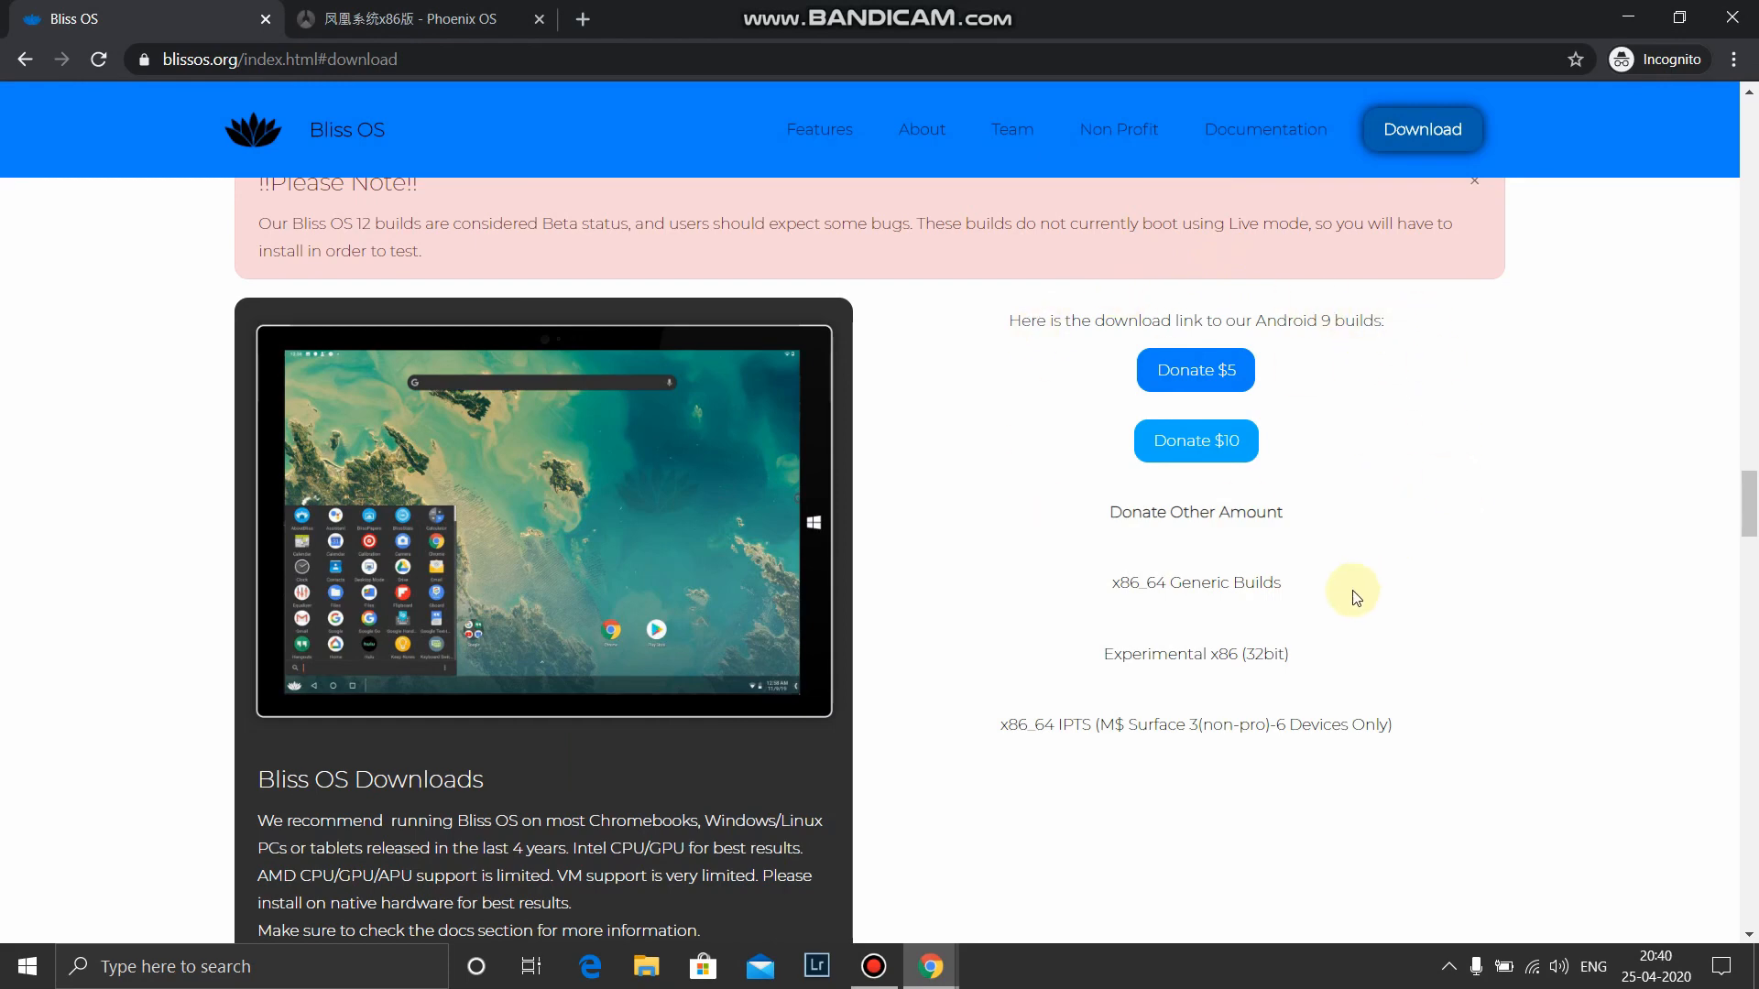
mouse_move(1179, 590)
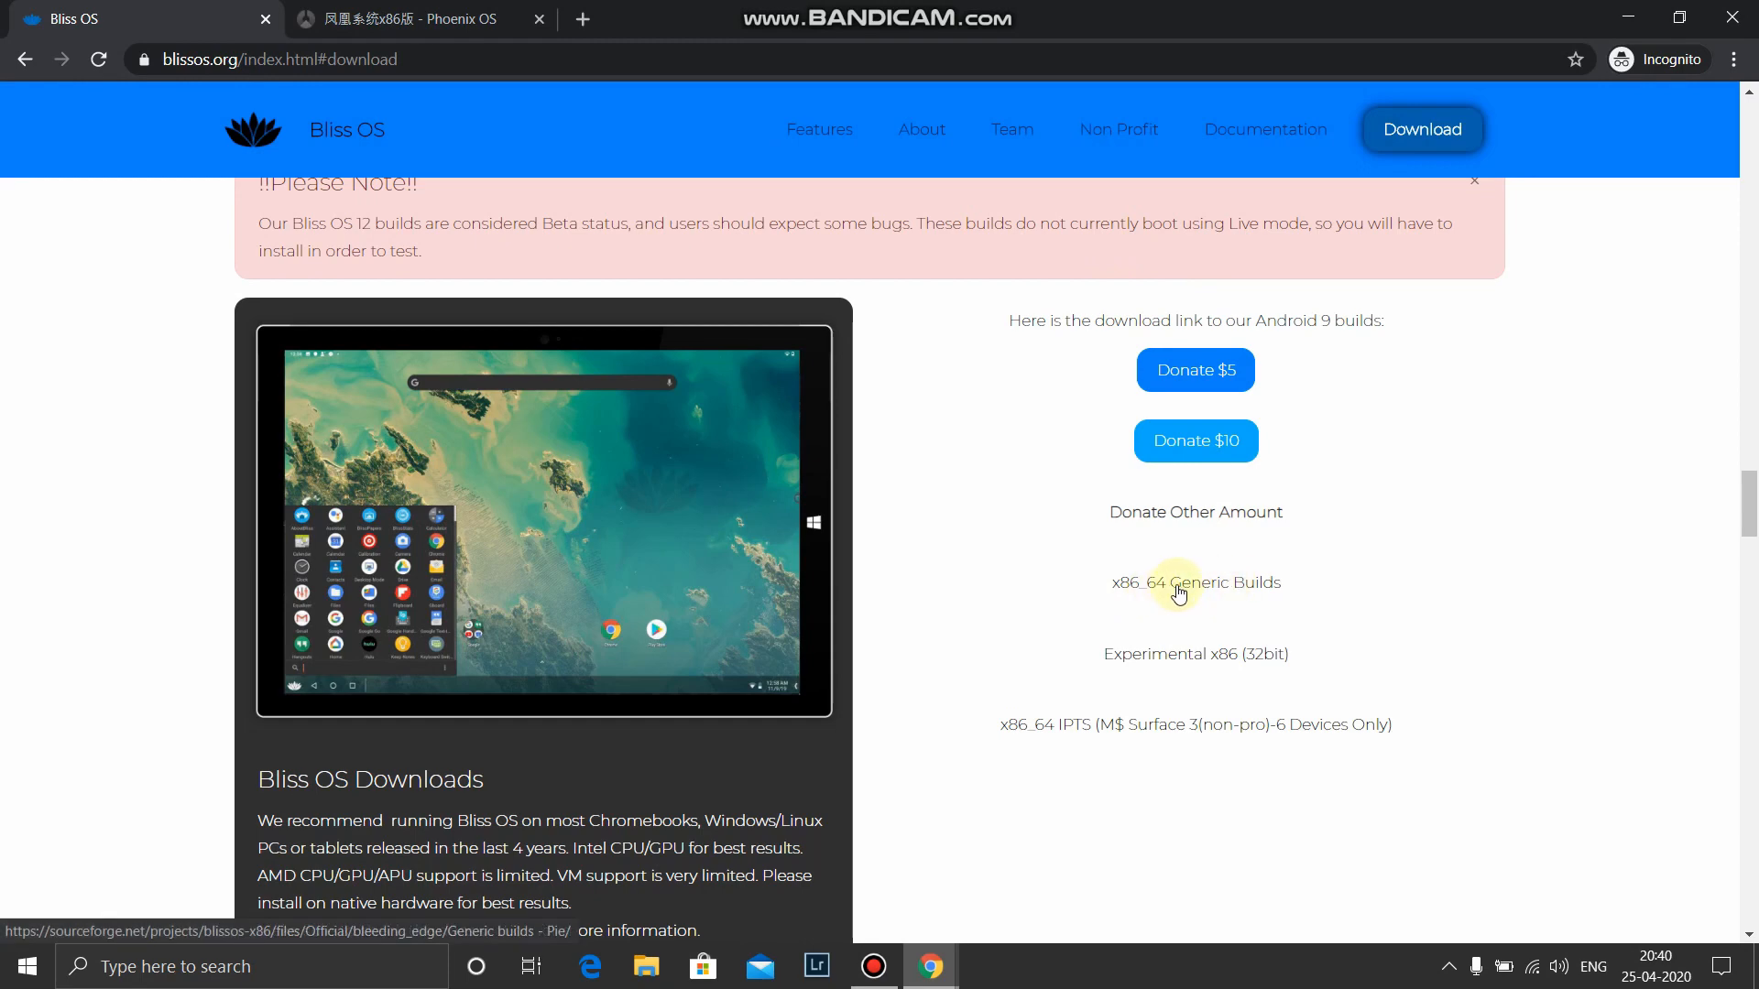
Open the x86_64 Generic Builds folder and scroll to the Bliss v11.10 ISO.
click(1195, 583)
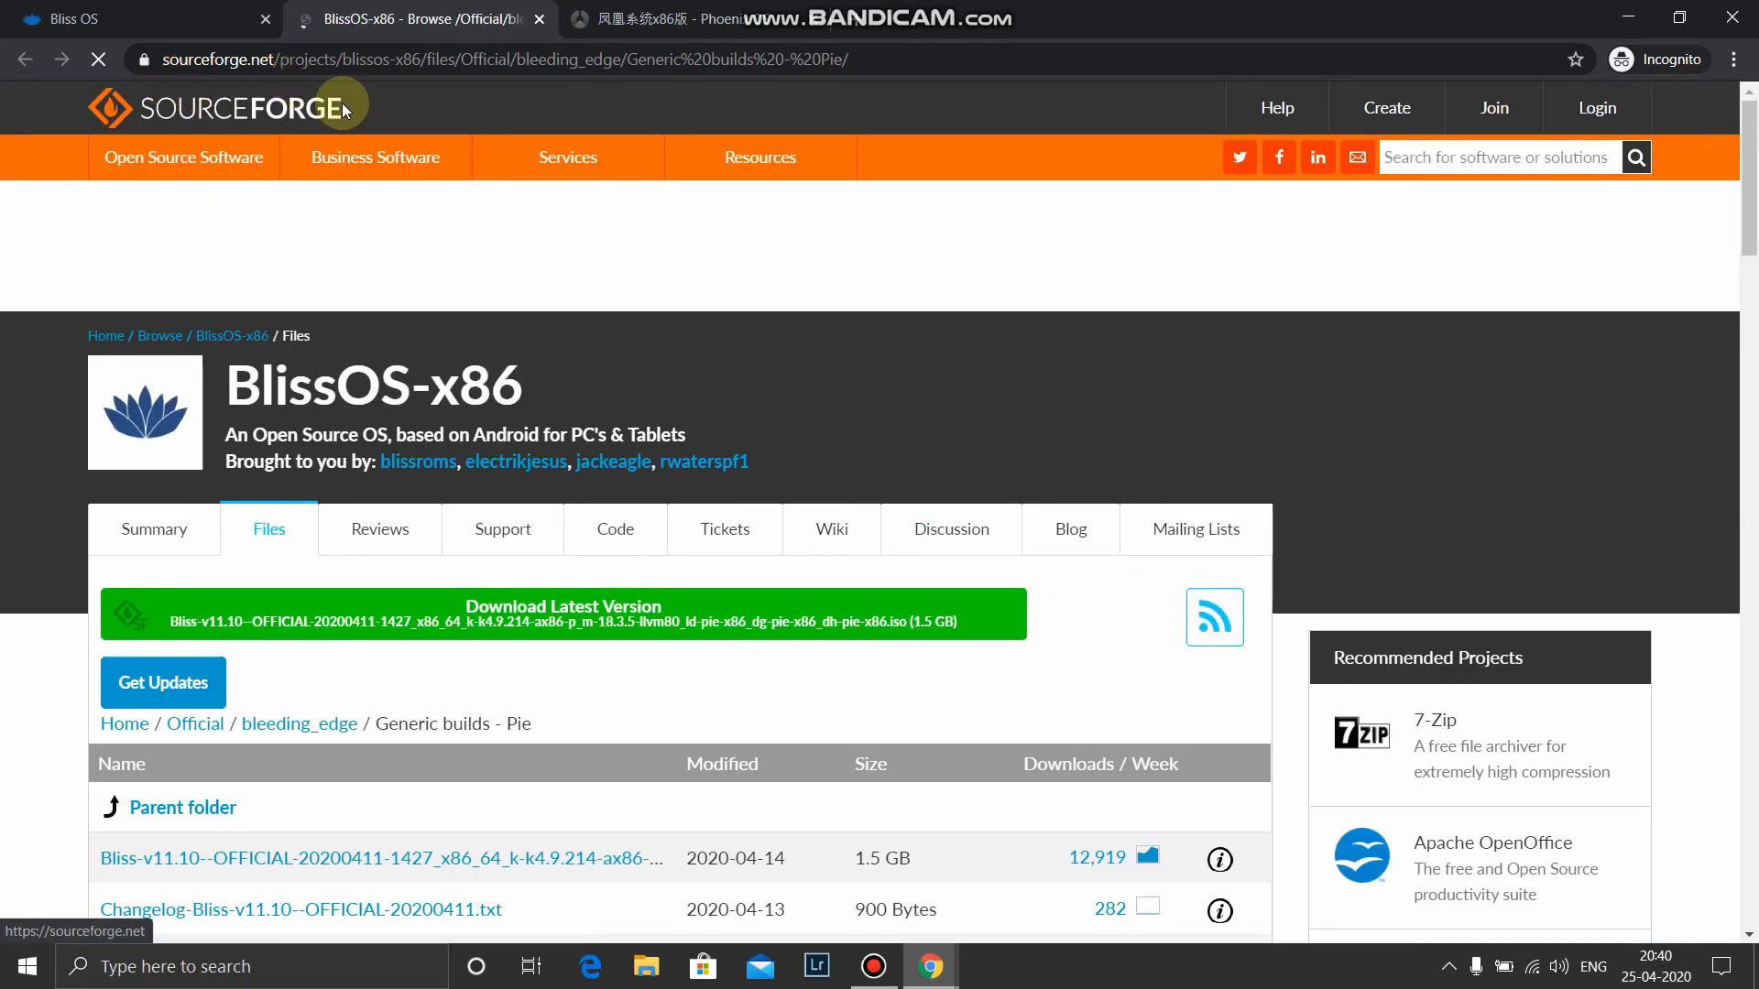
scroll(down, 3)
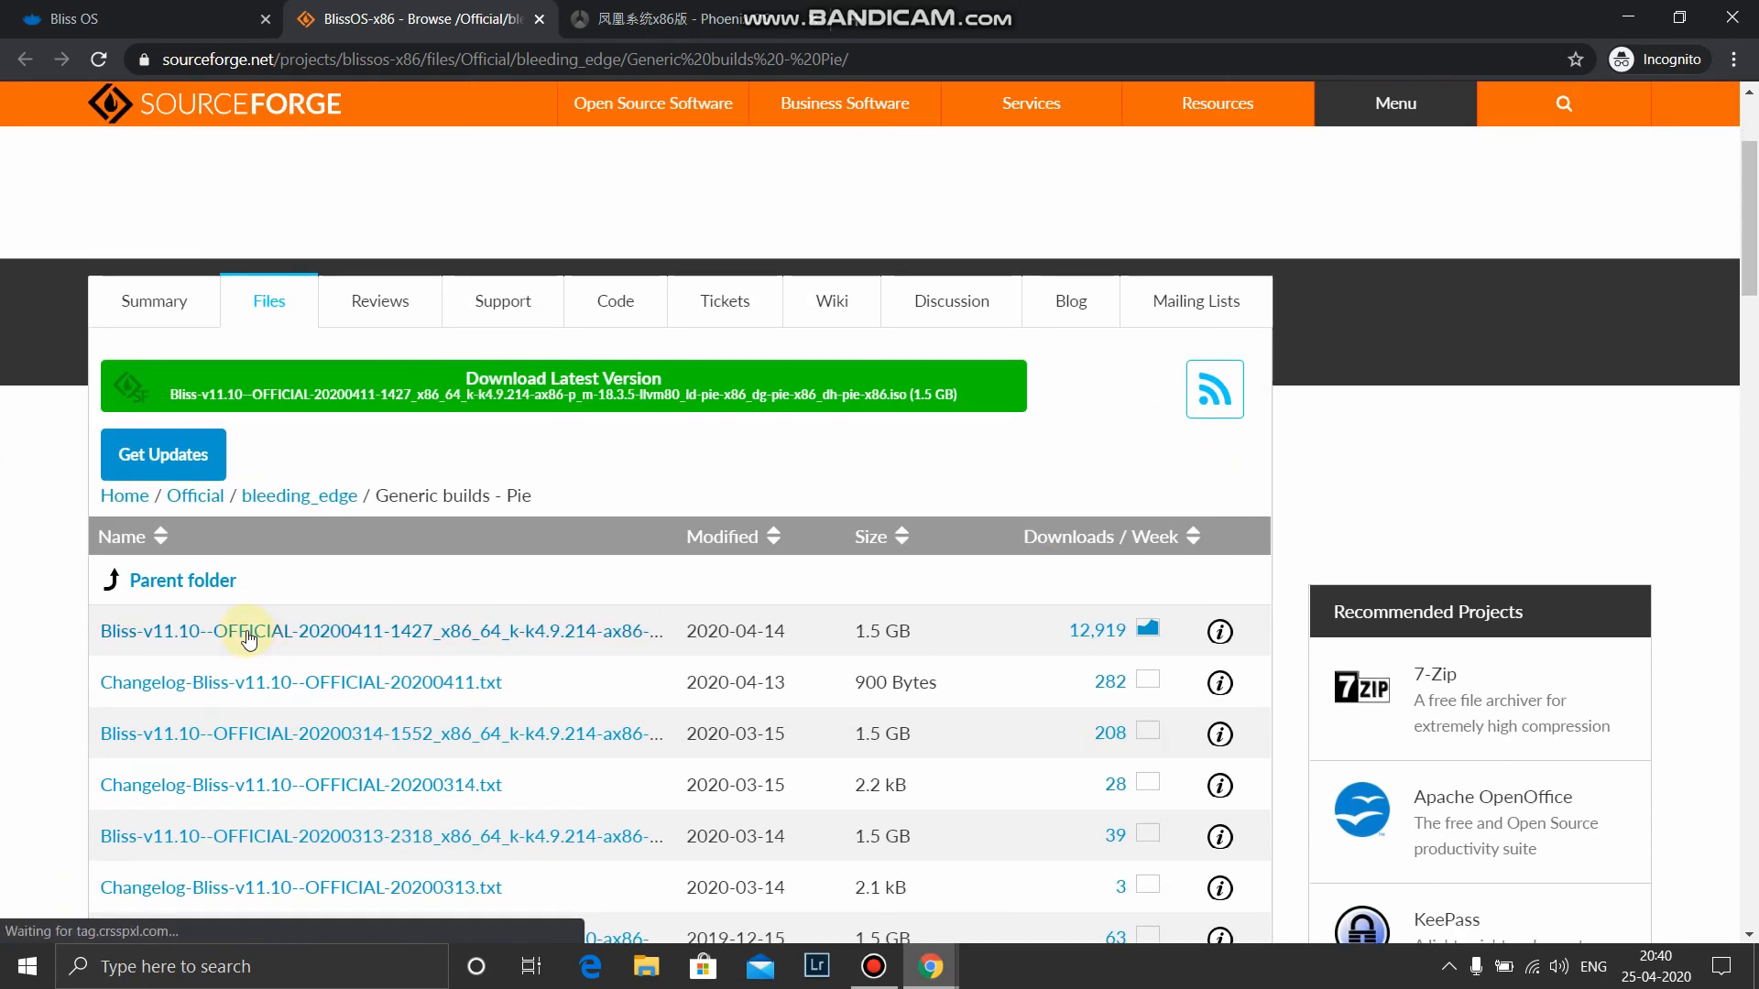
mouse_move(538, 632)
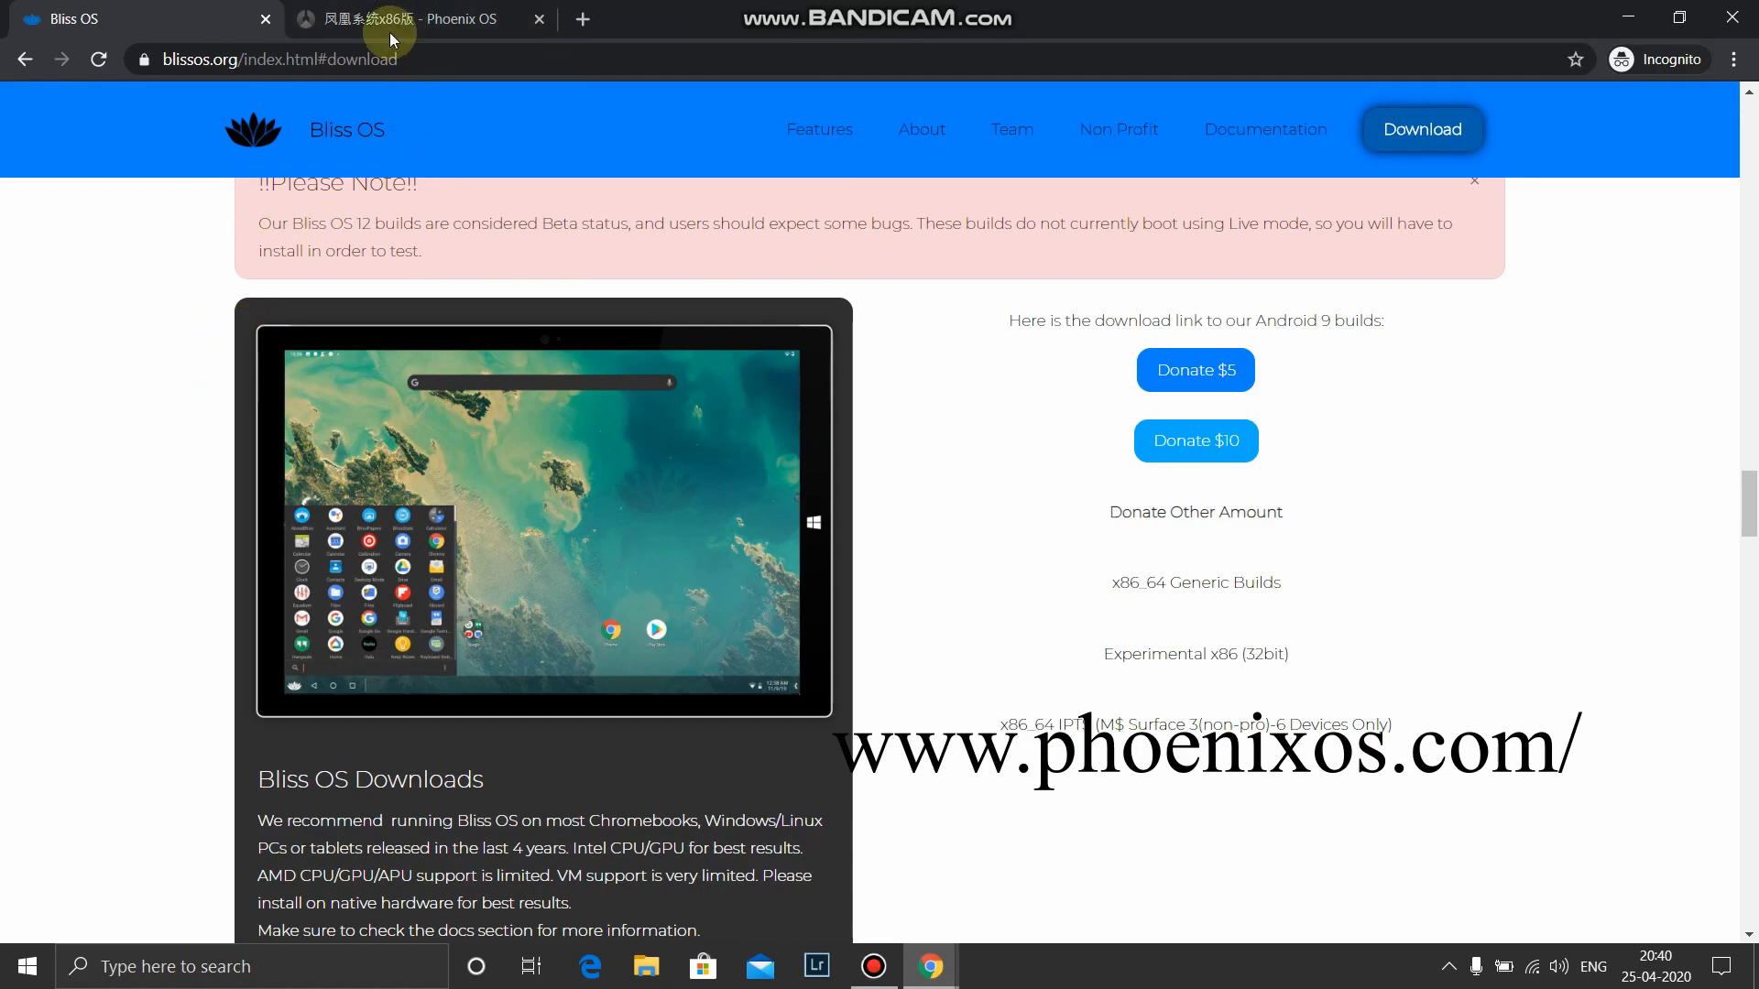
Switch to the Phoenix OS x86 download tab and scroll to the PhoenixOSInstaller v3.6.1 links.
click(426, 19)
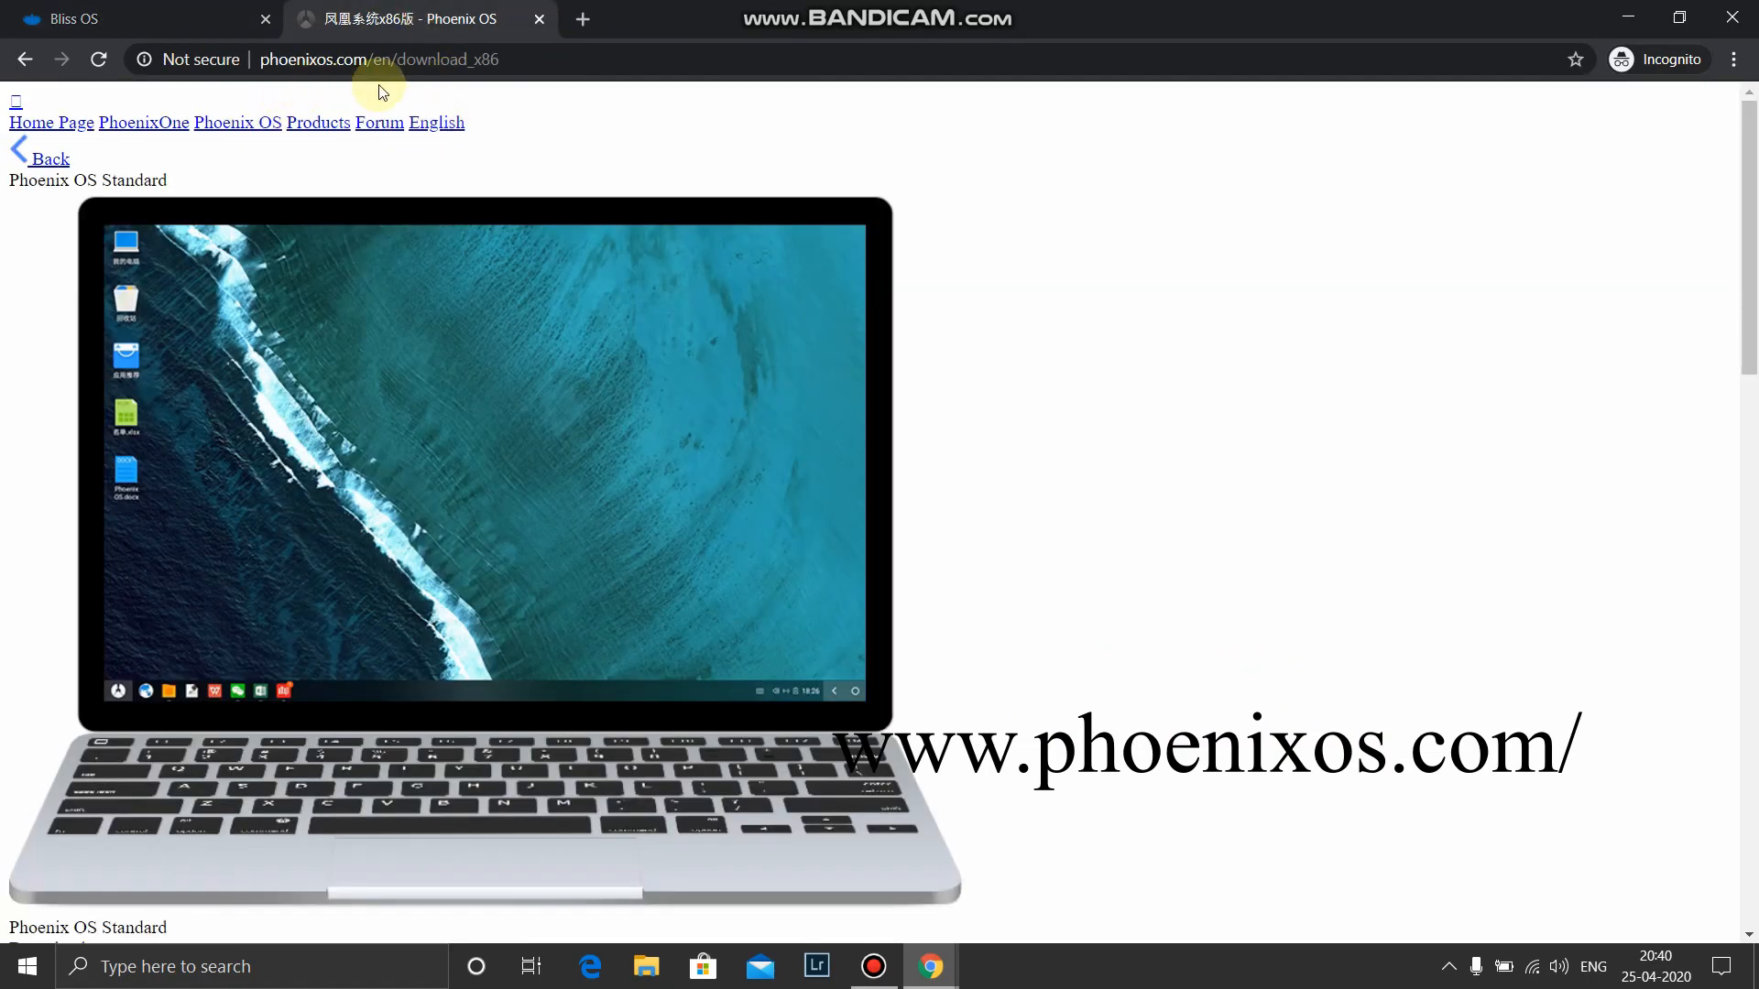
scroll(down, 3)
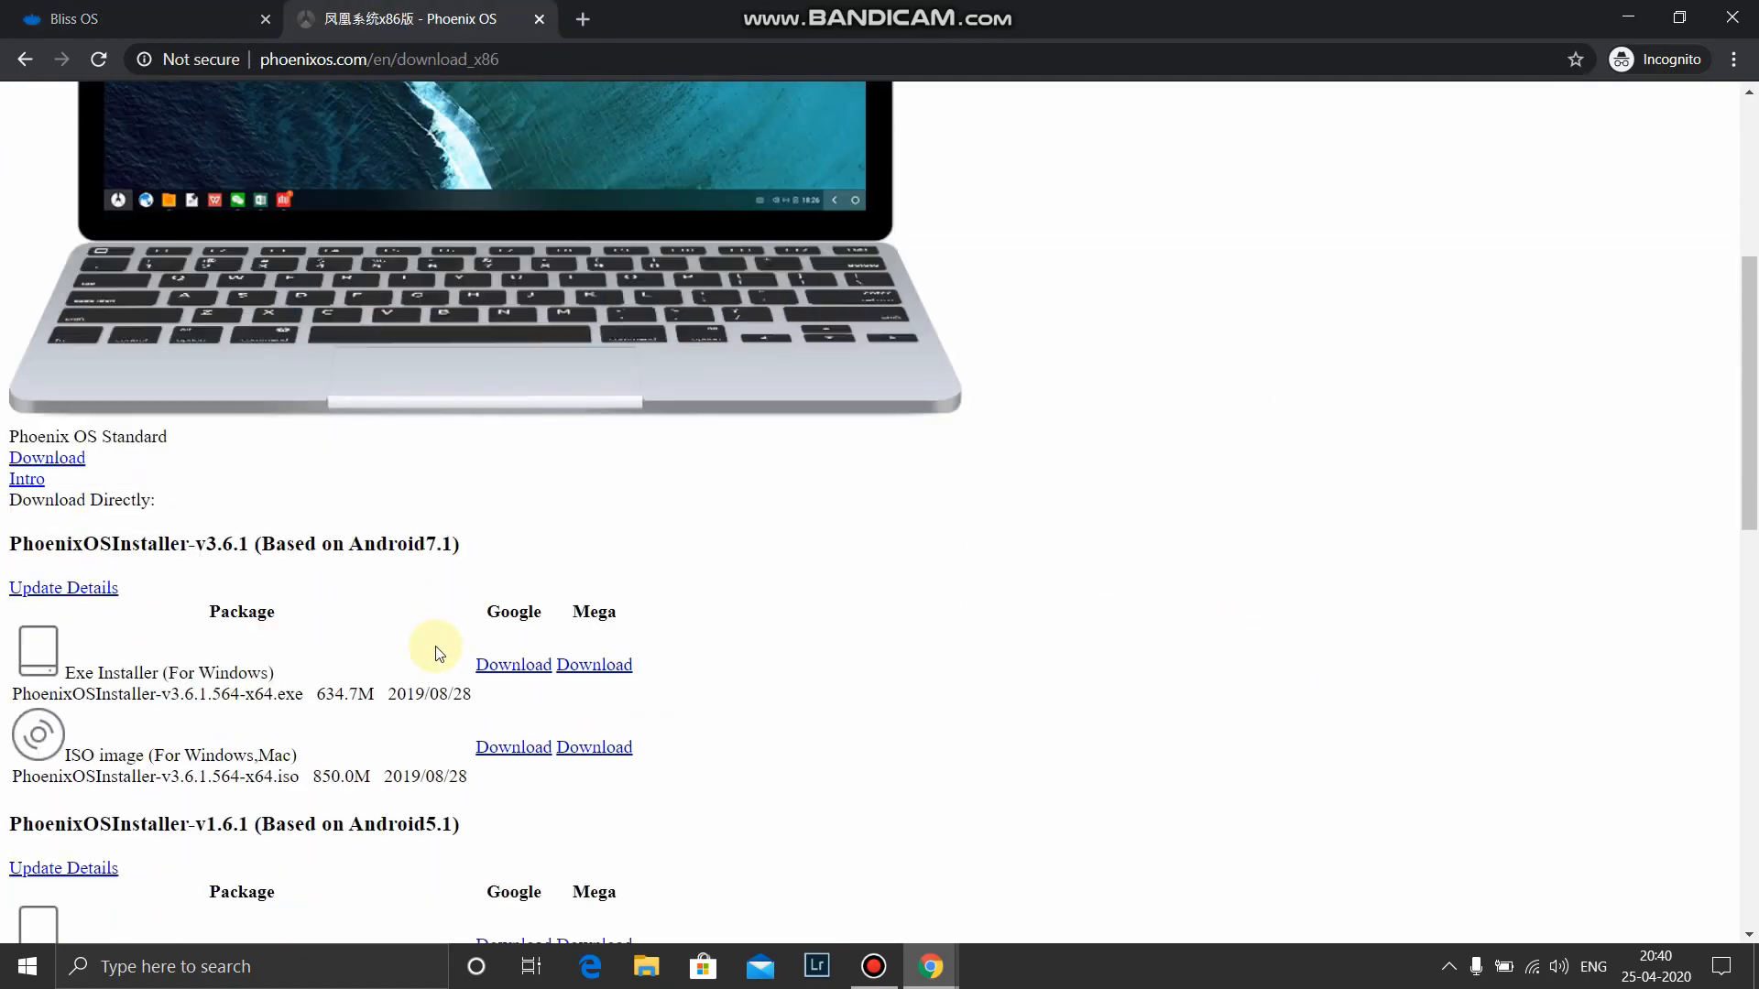
scroll(down, 3)
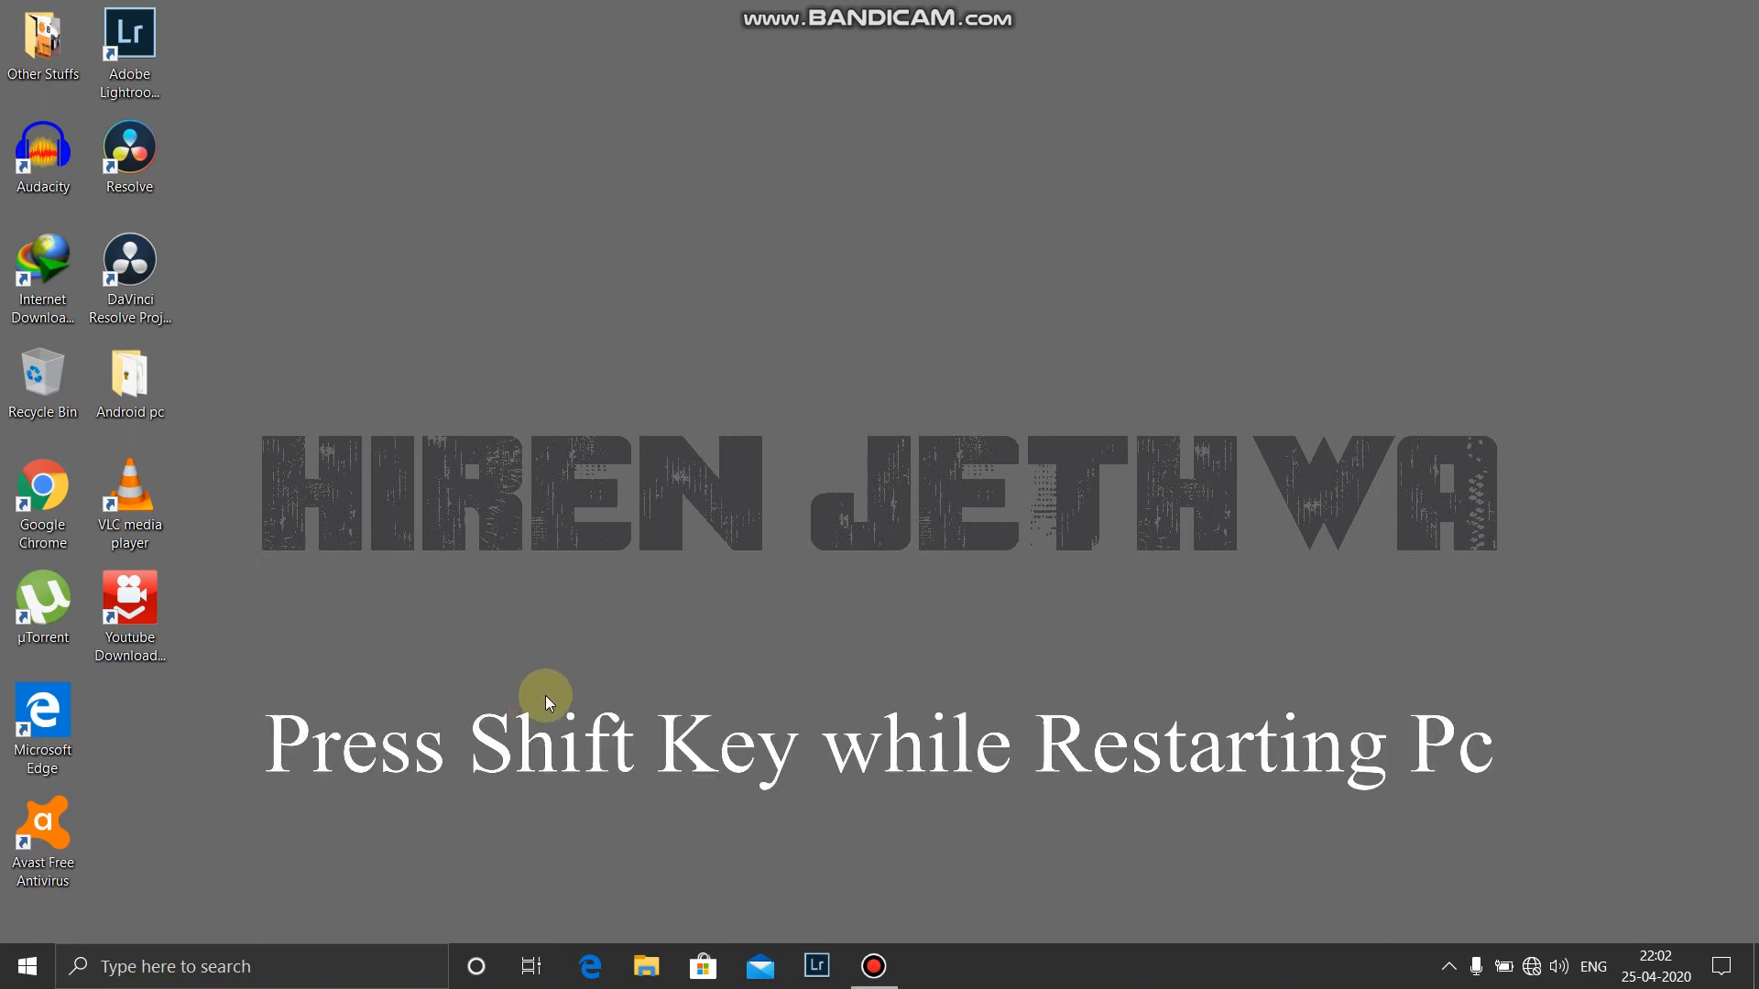
From the Start menu's power options, Shift-restart the PC into advanced startup.
click(30, 965)
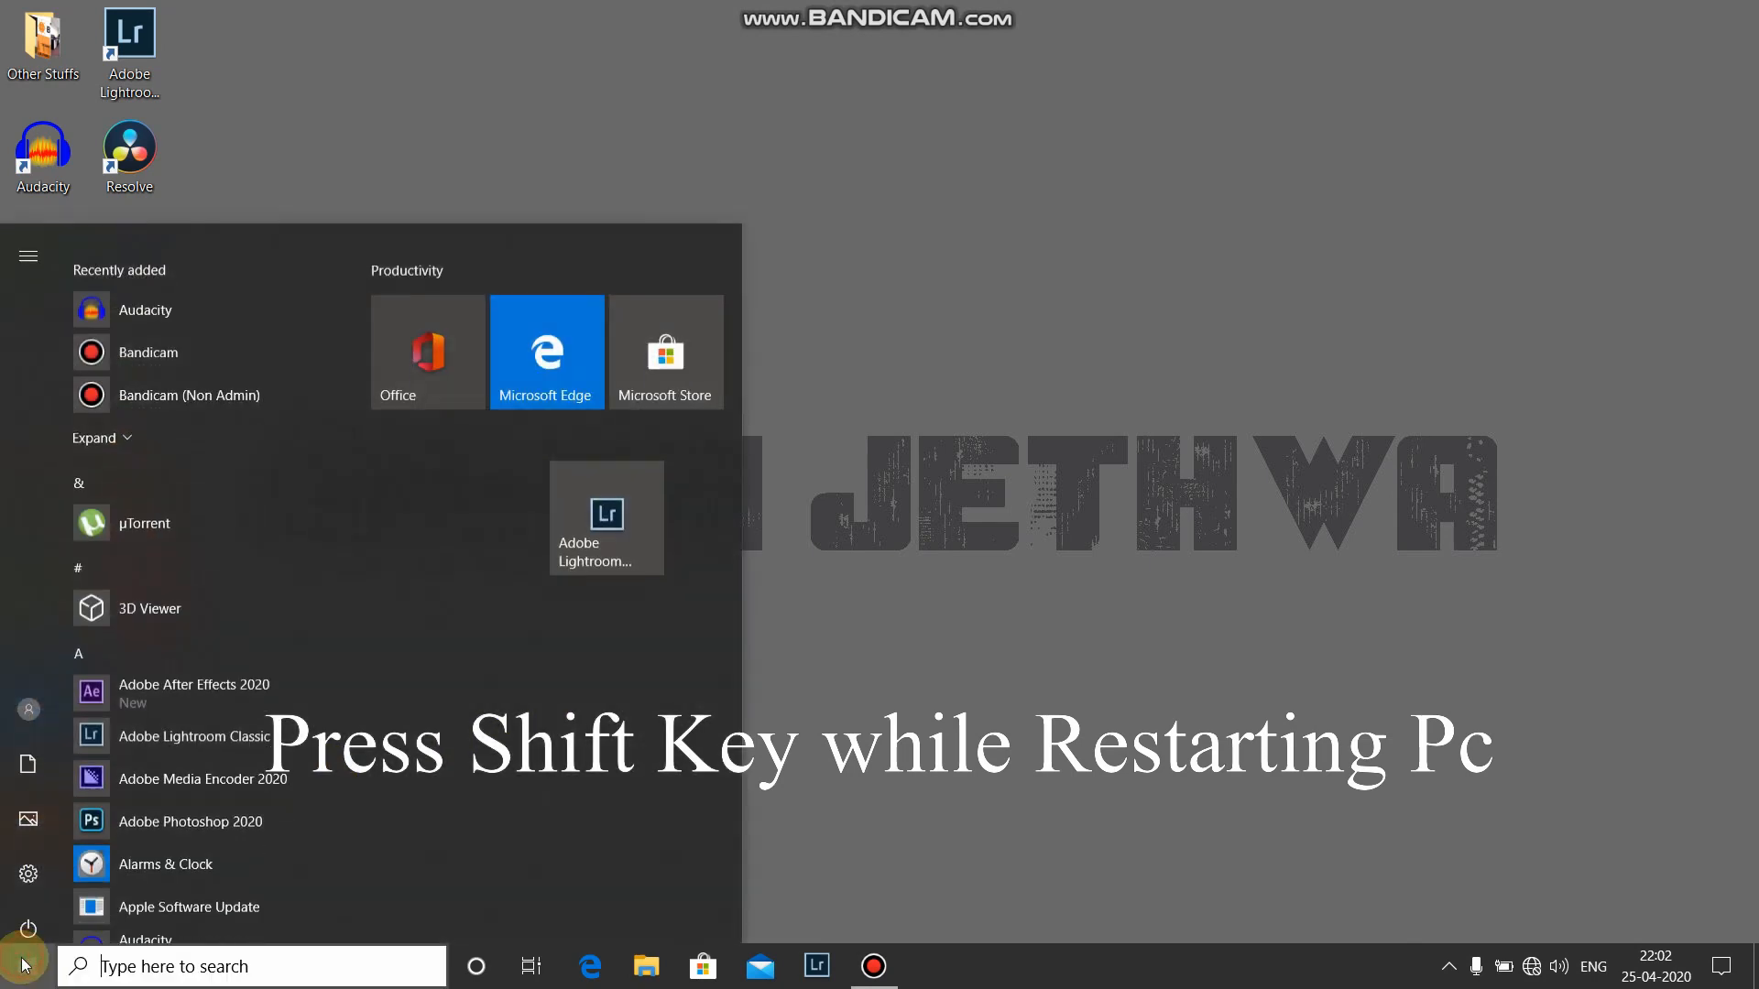
click(30, 929)
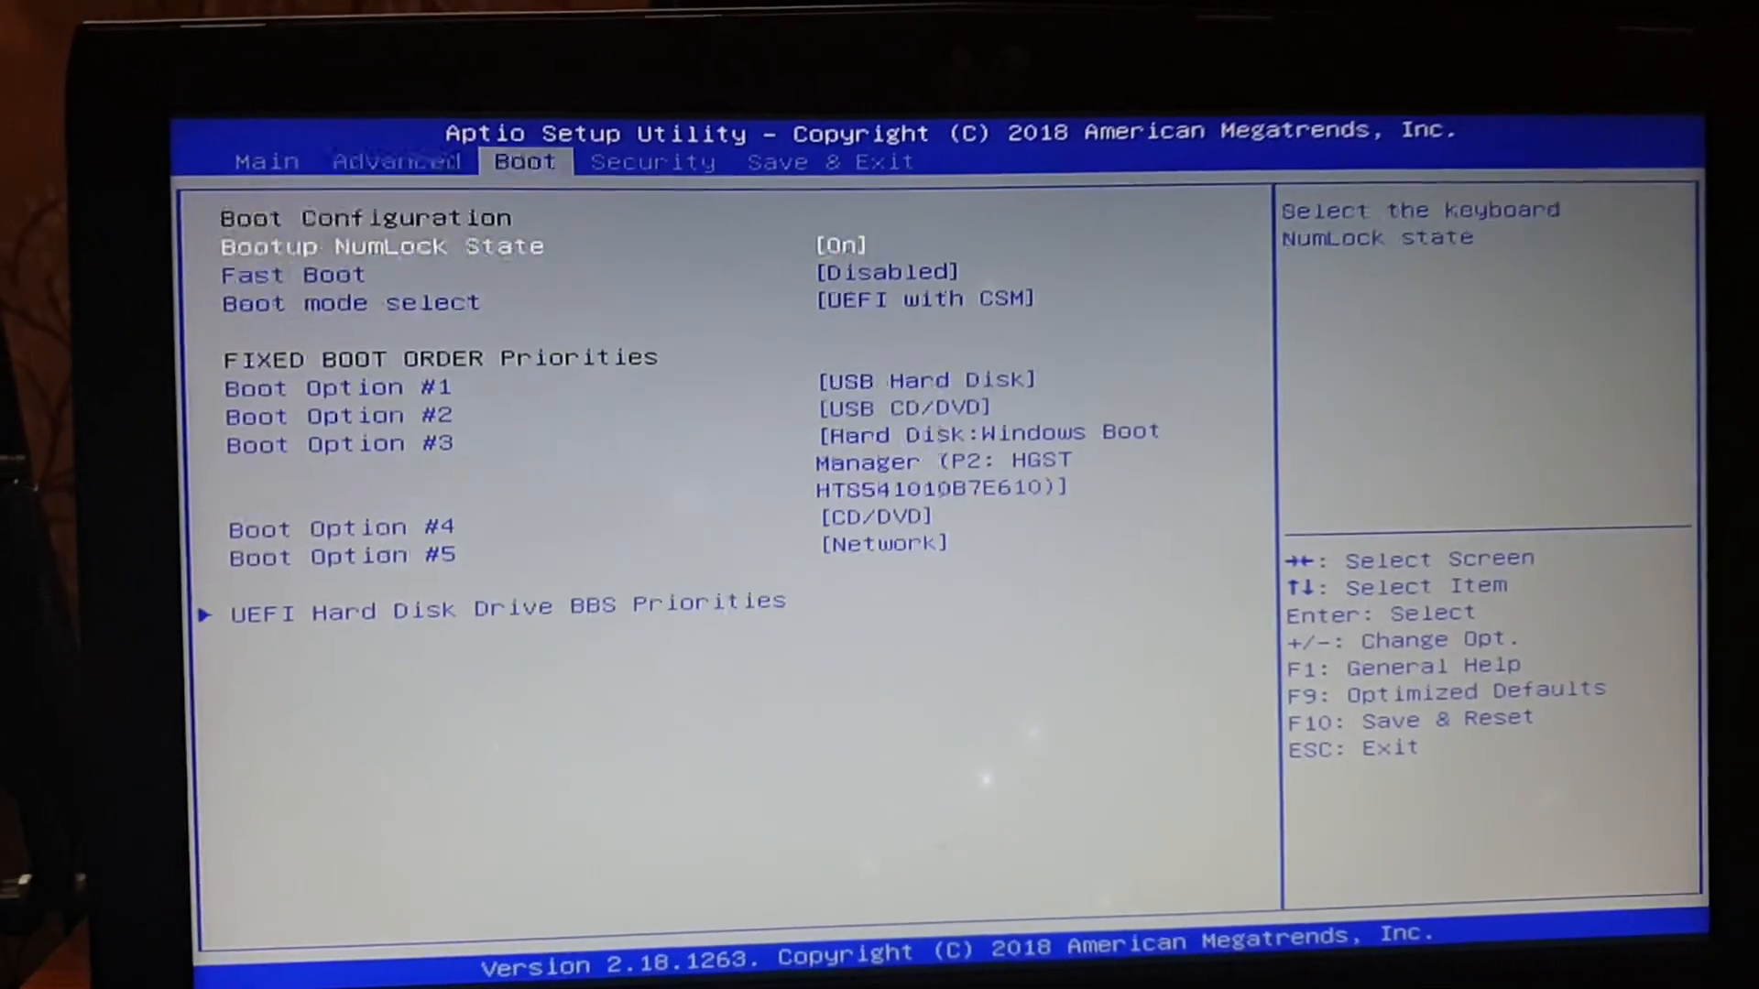
In the BIOS Boot tab, move down to Boot mode select and review its choices.
key(Down)
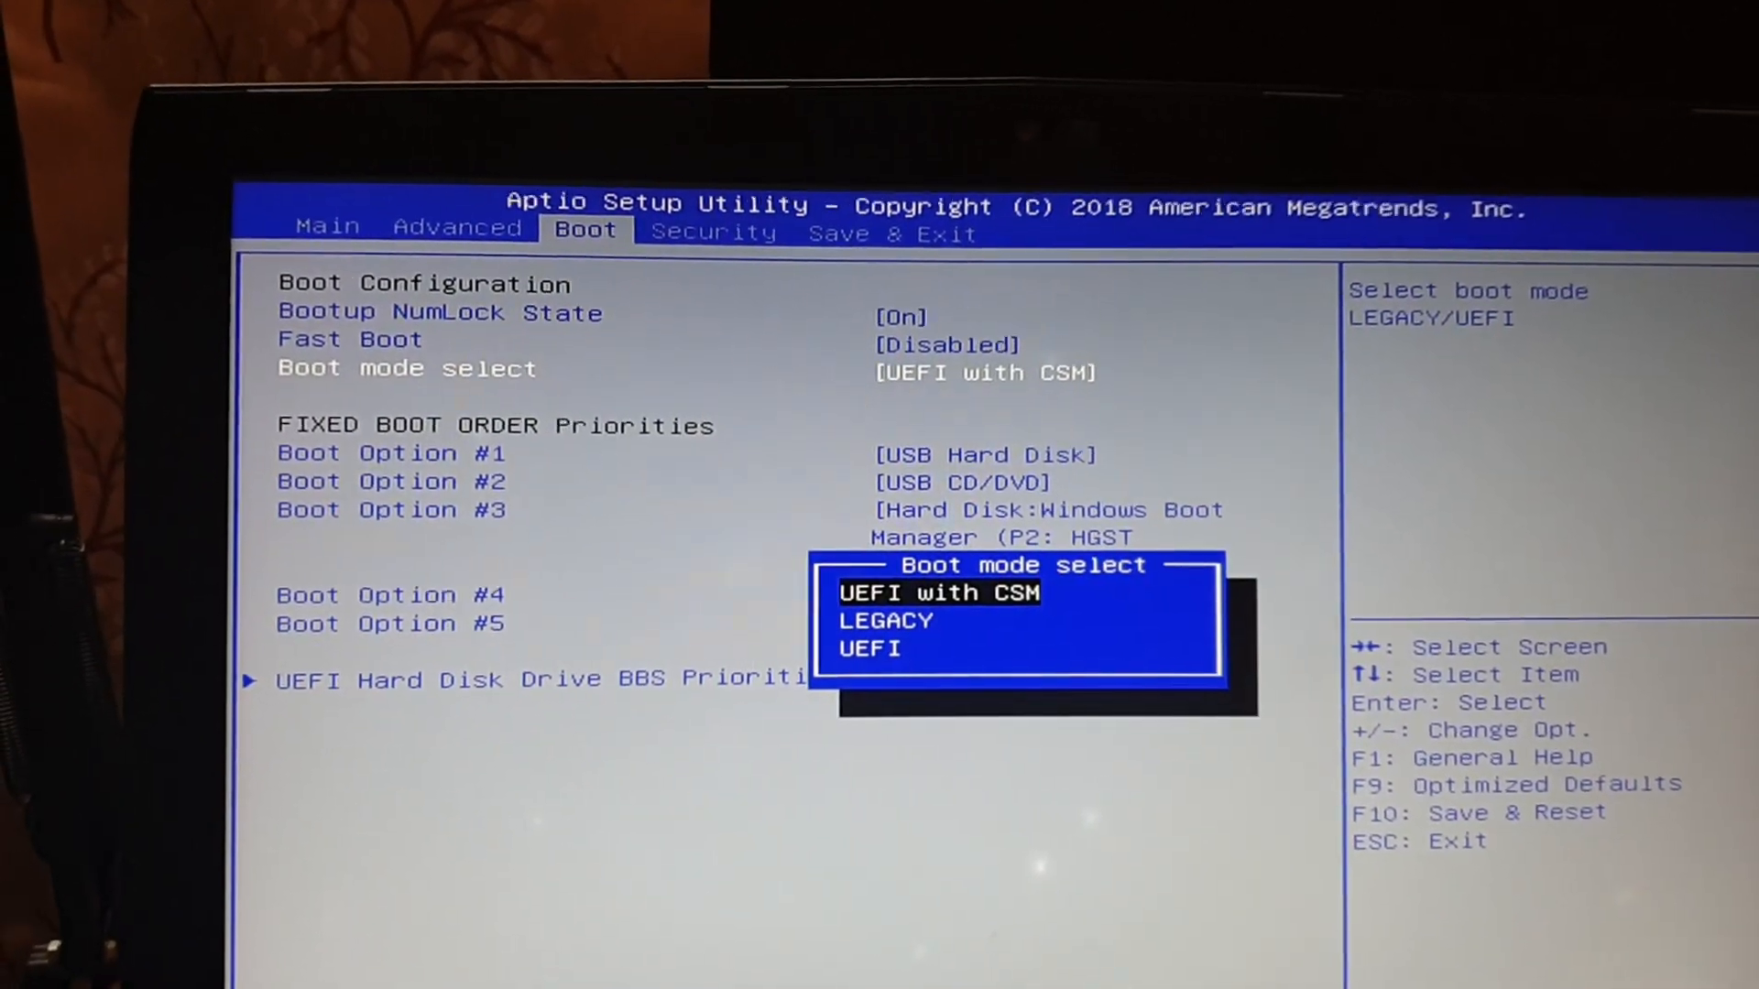
key(Down)
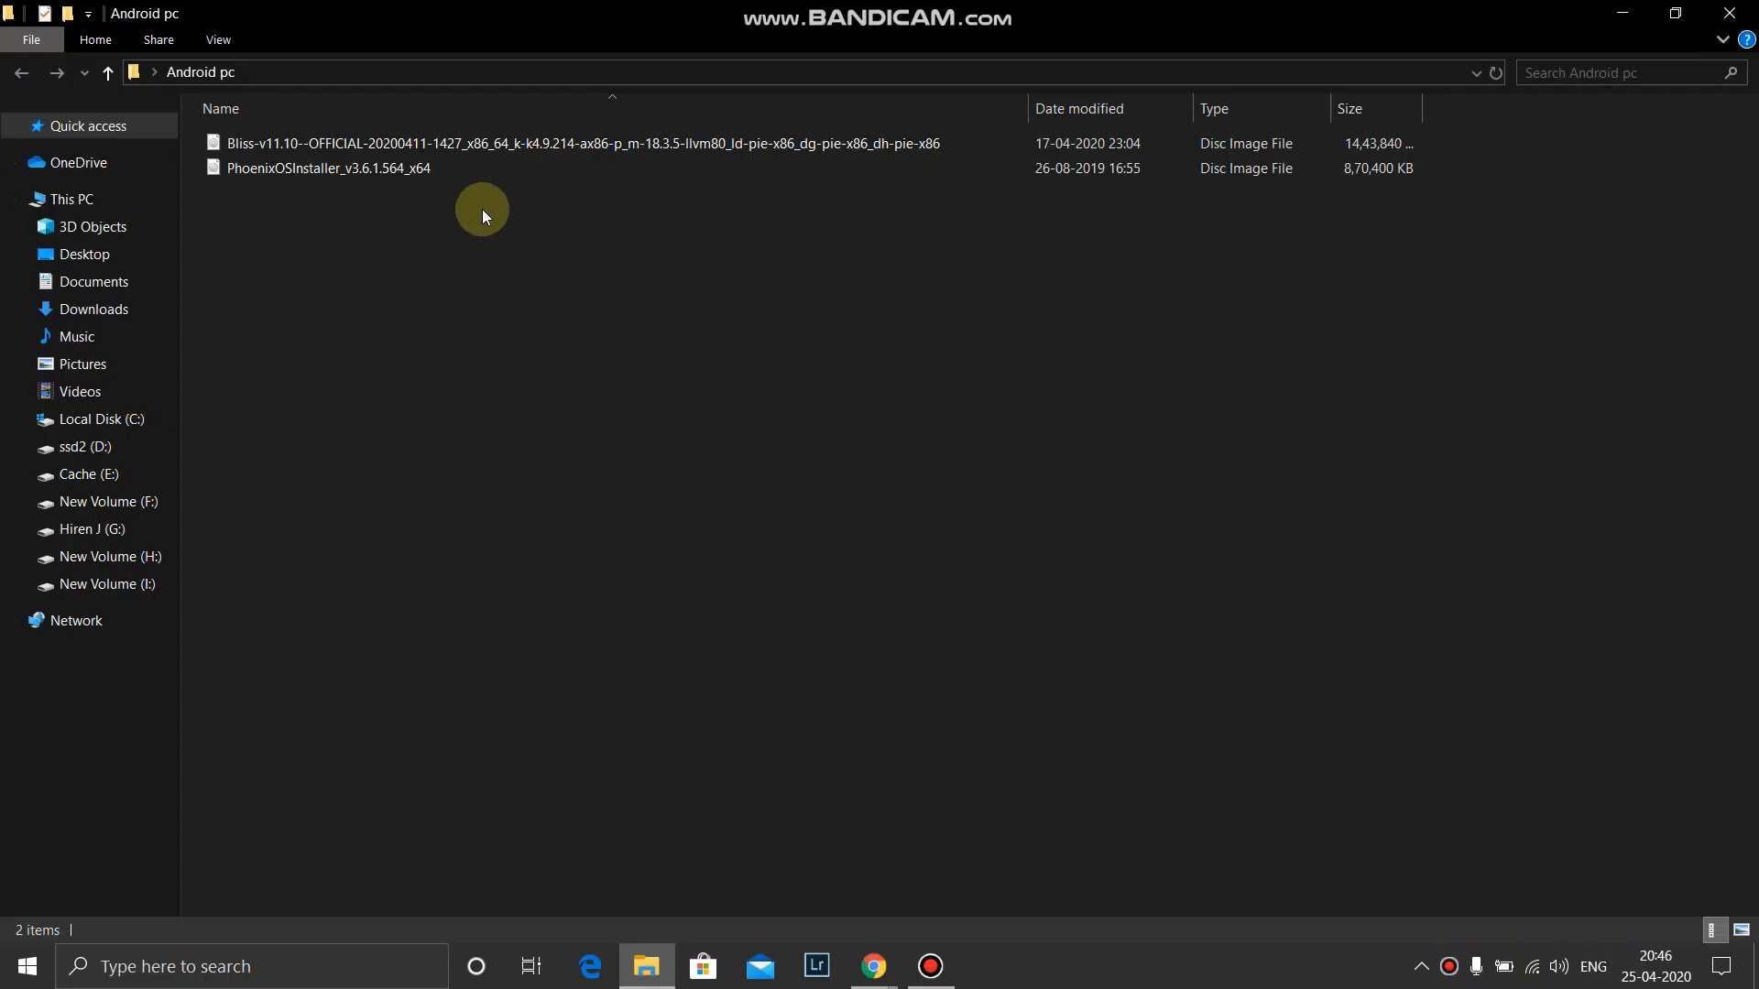
Mount the Bliss ISO and copy Androidx86-Installv26.0003 into the Android pc folder.
click(327, 167)
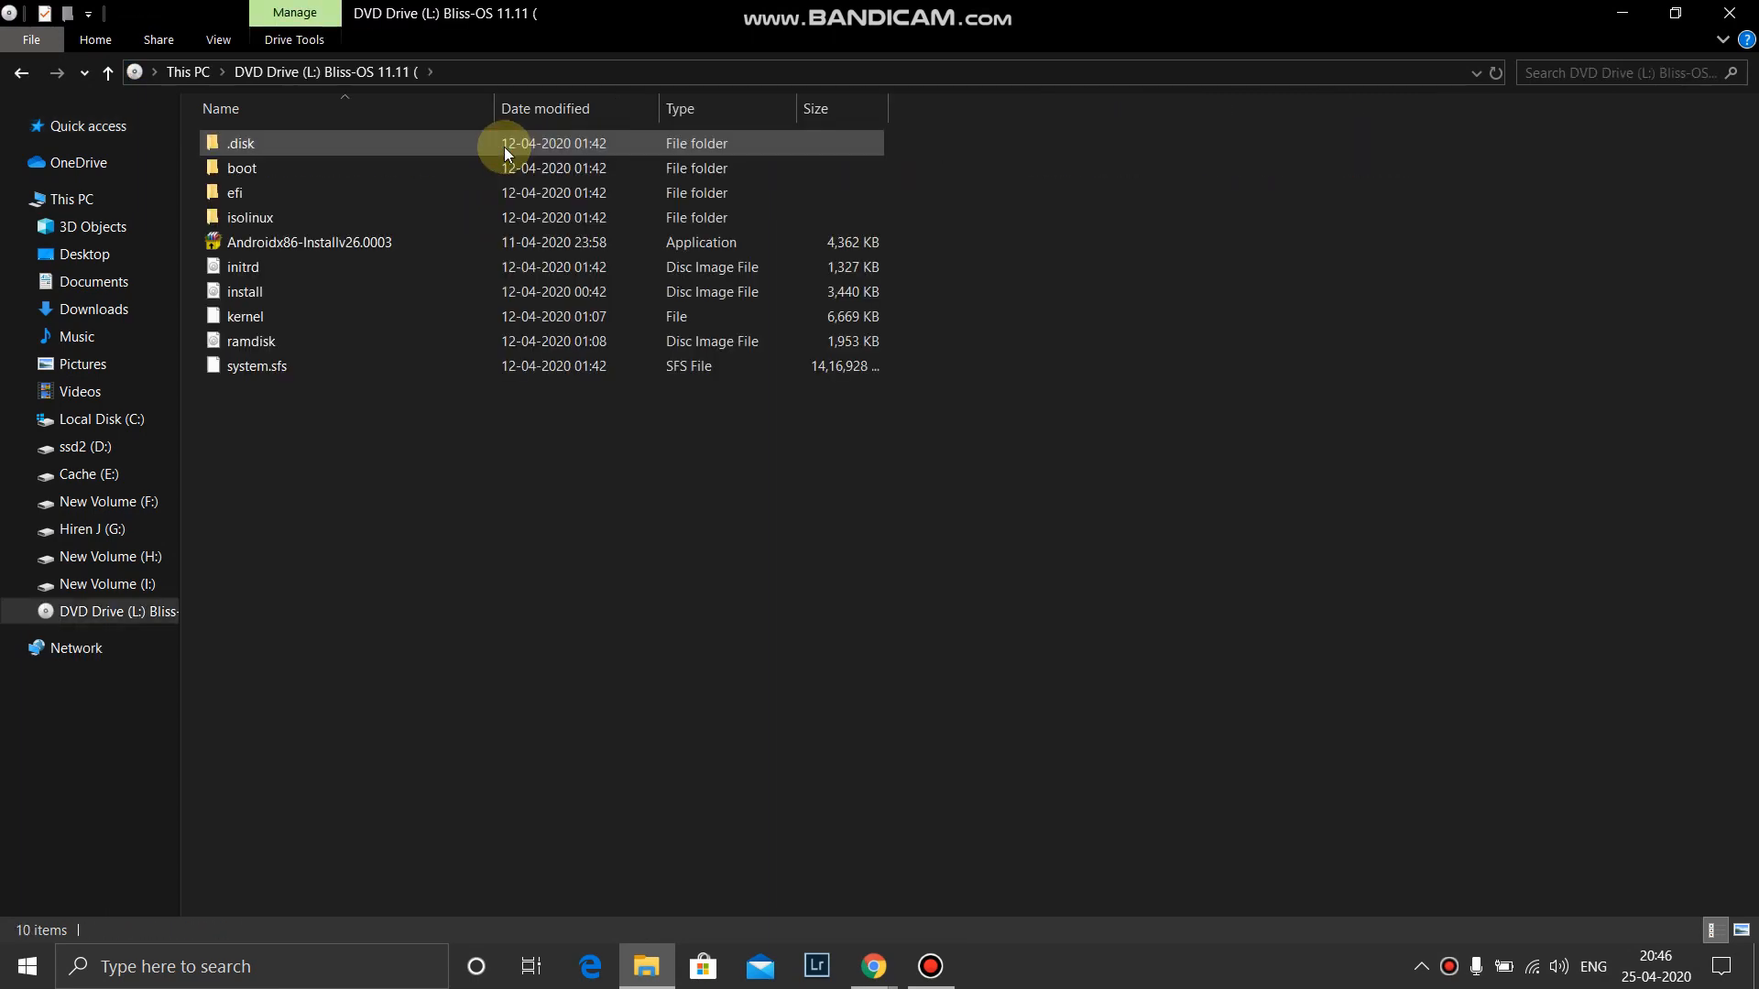
mouse_move(296, 256)
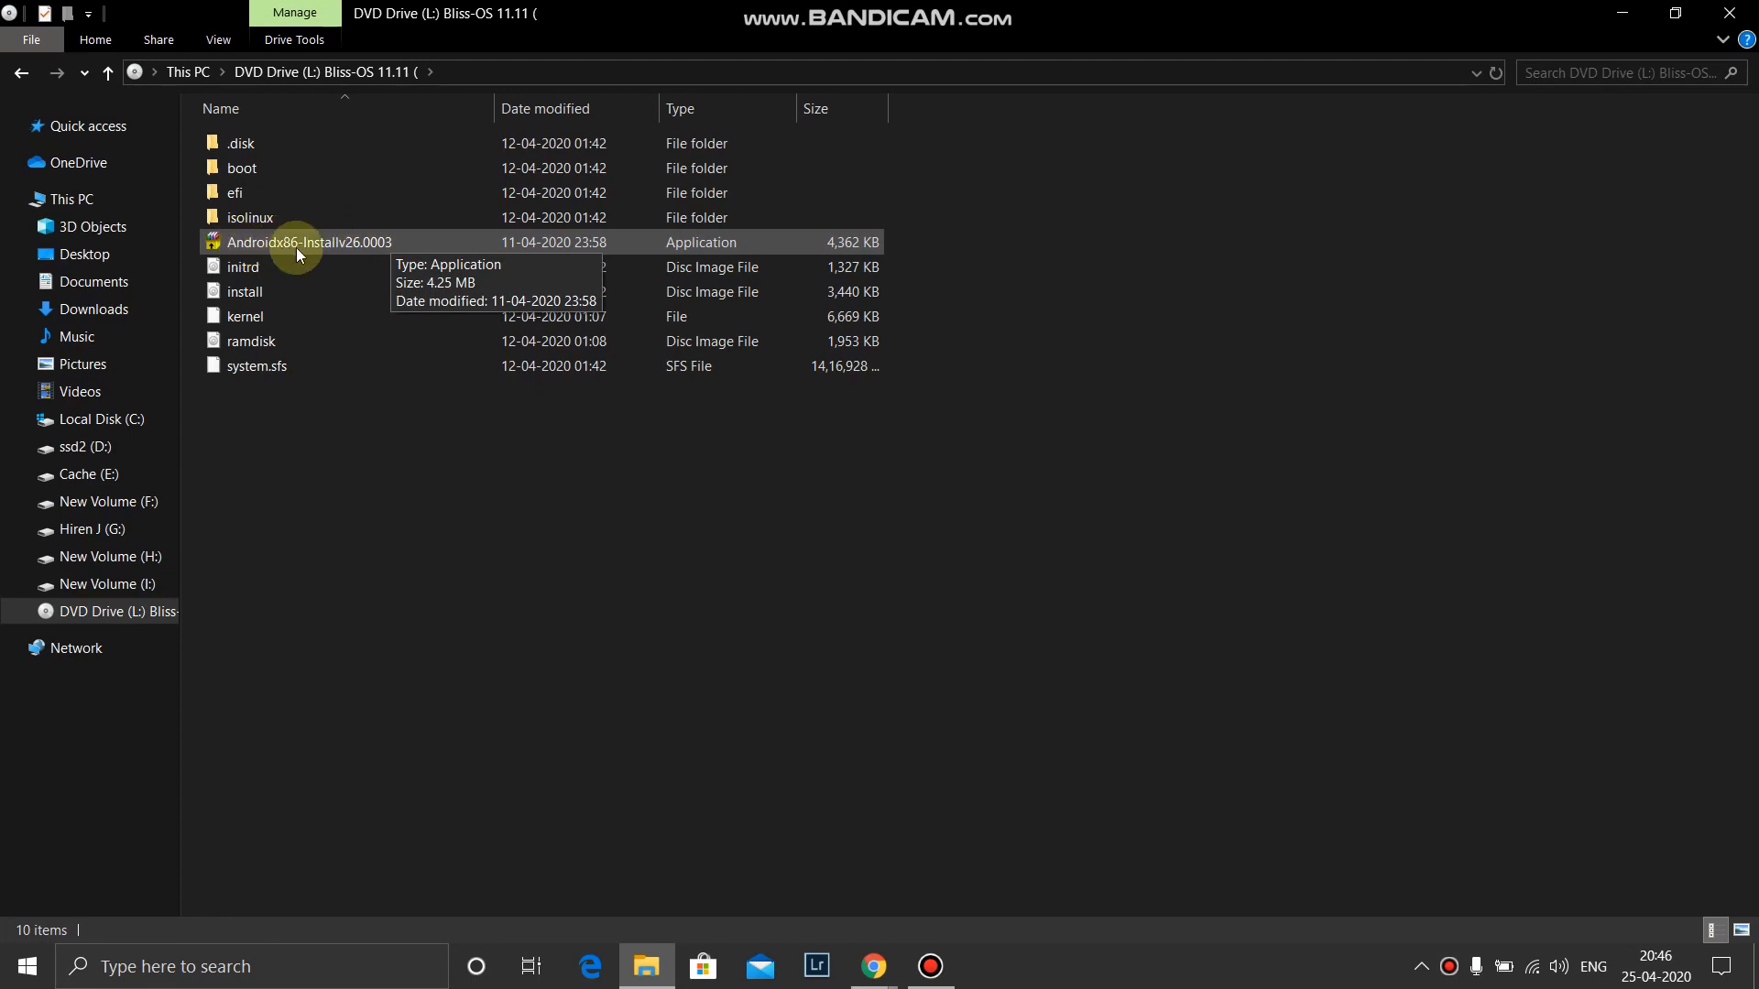
mouse_move(359, 259)
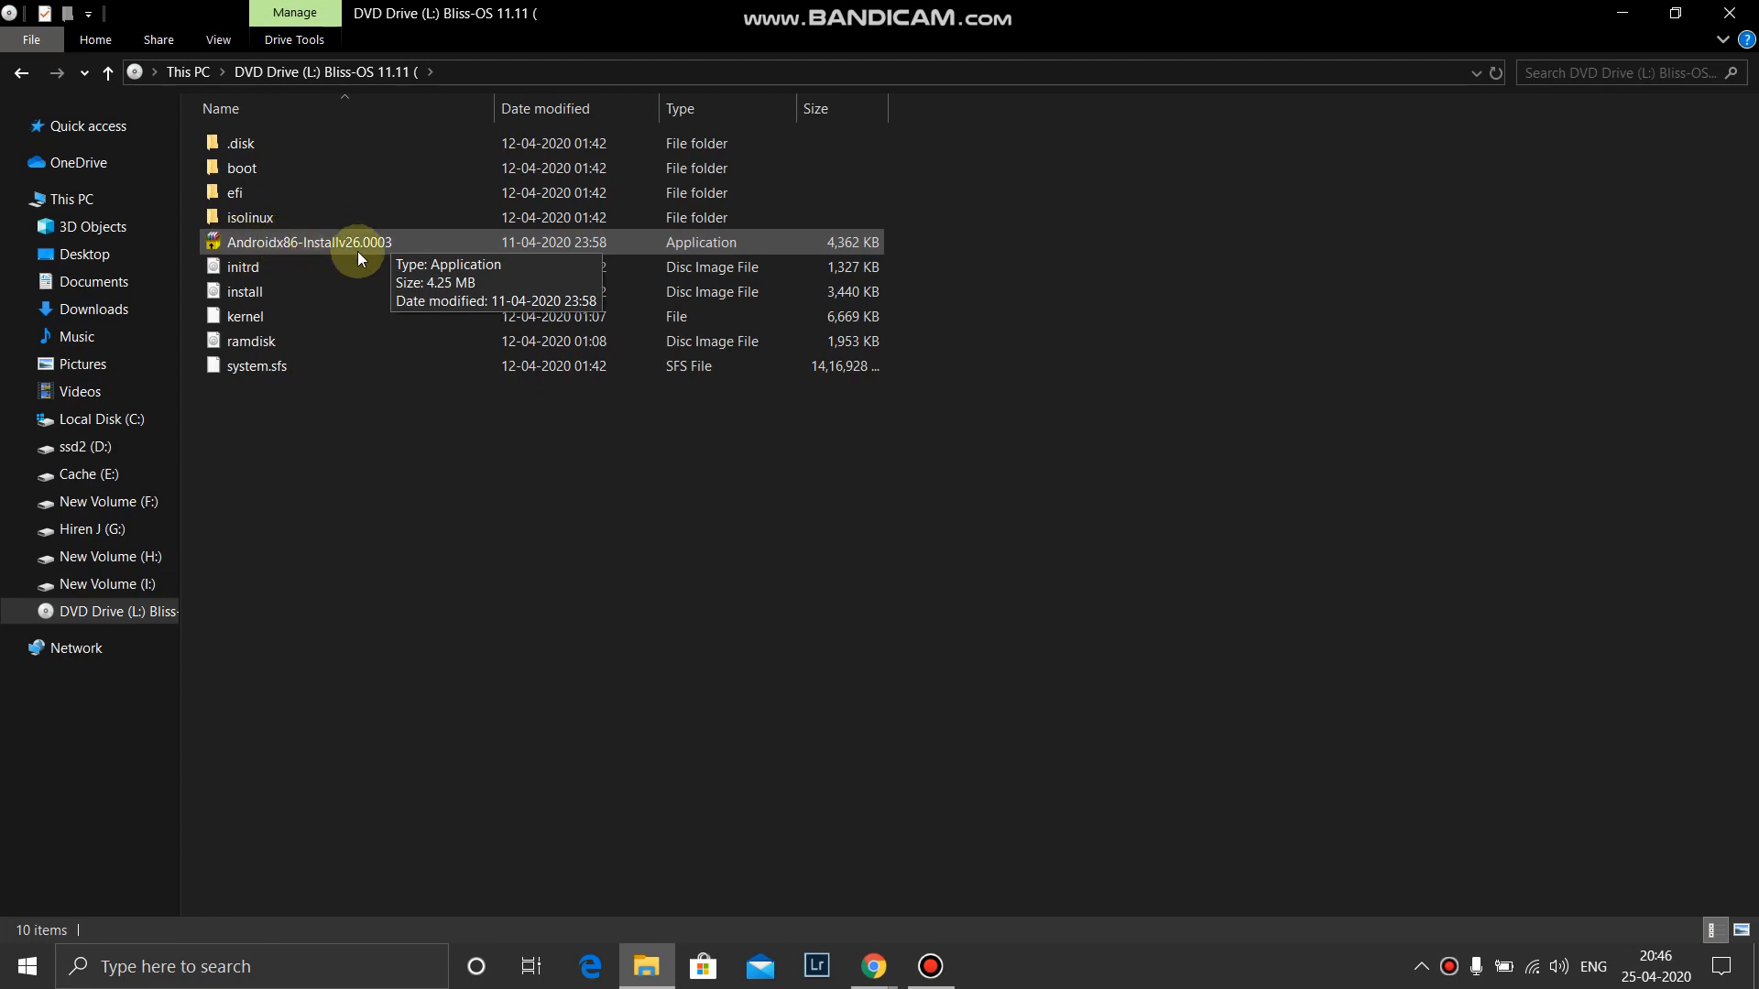
right_click(357, 259)
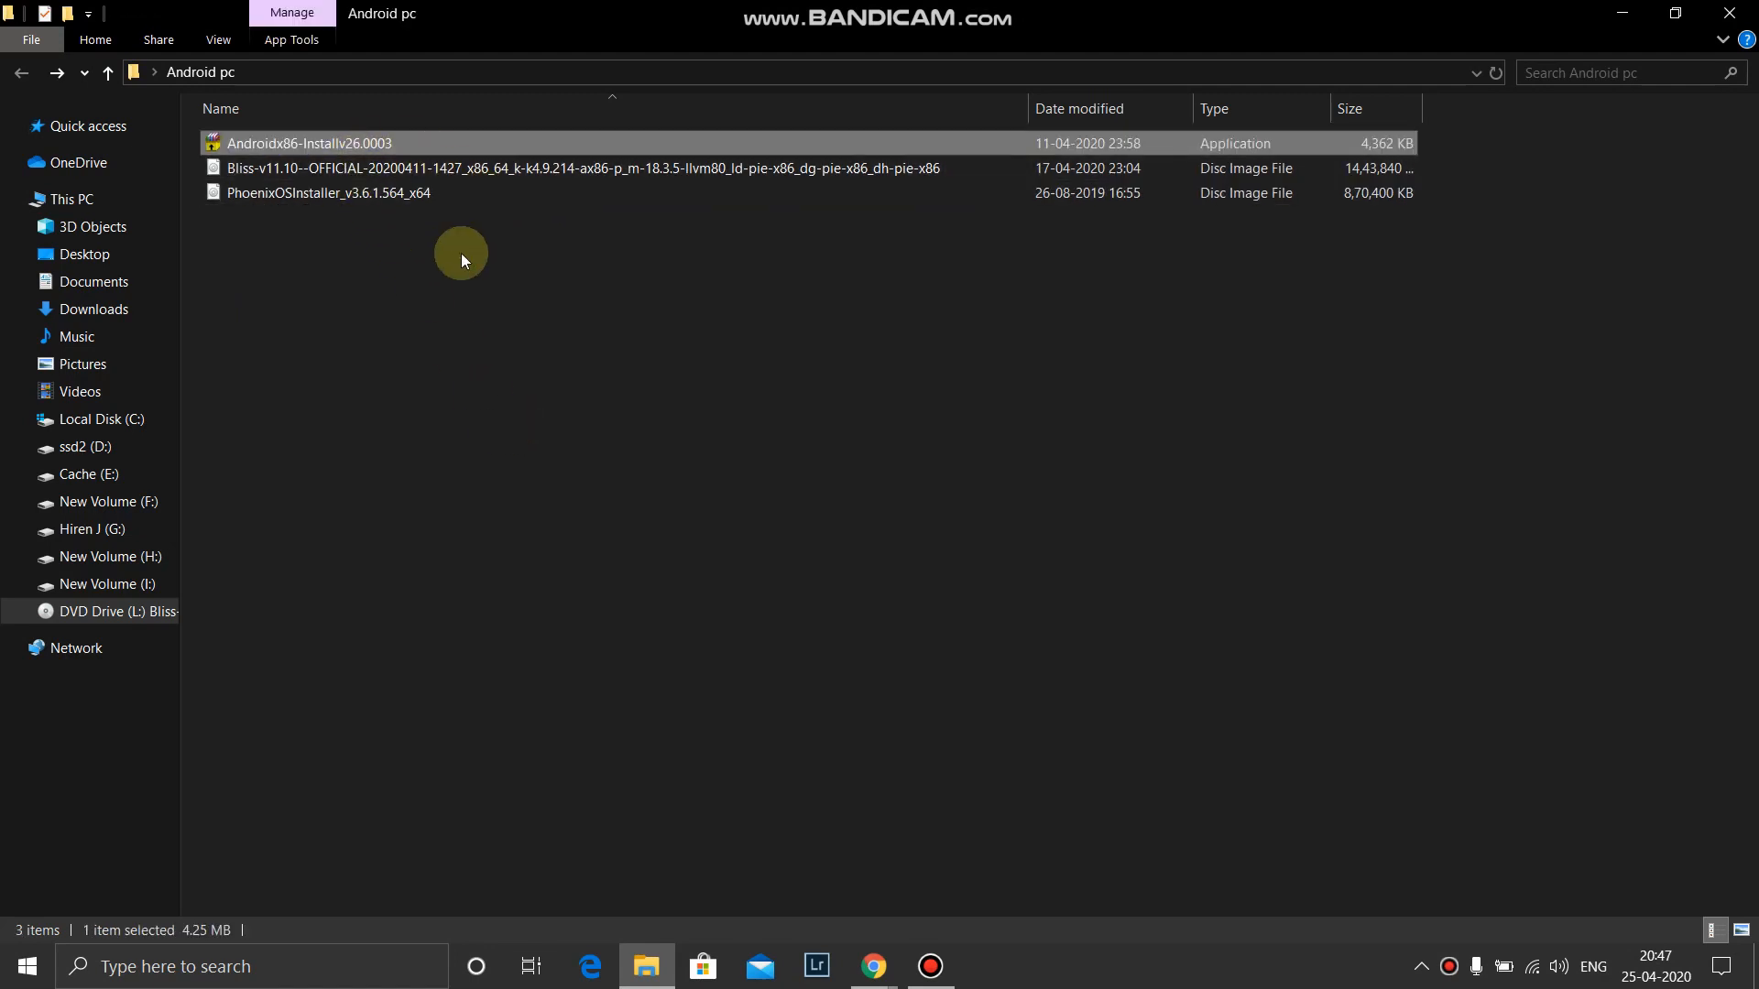
mouse_move(367, 146)
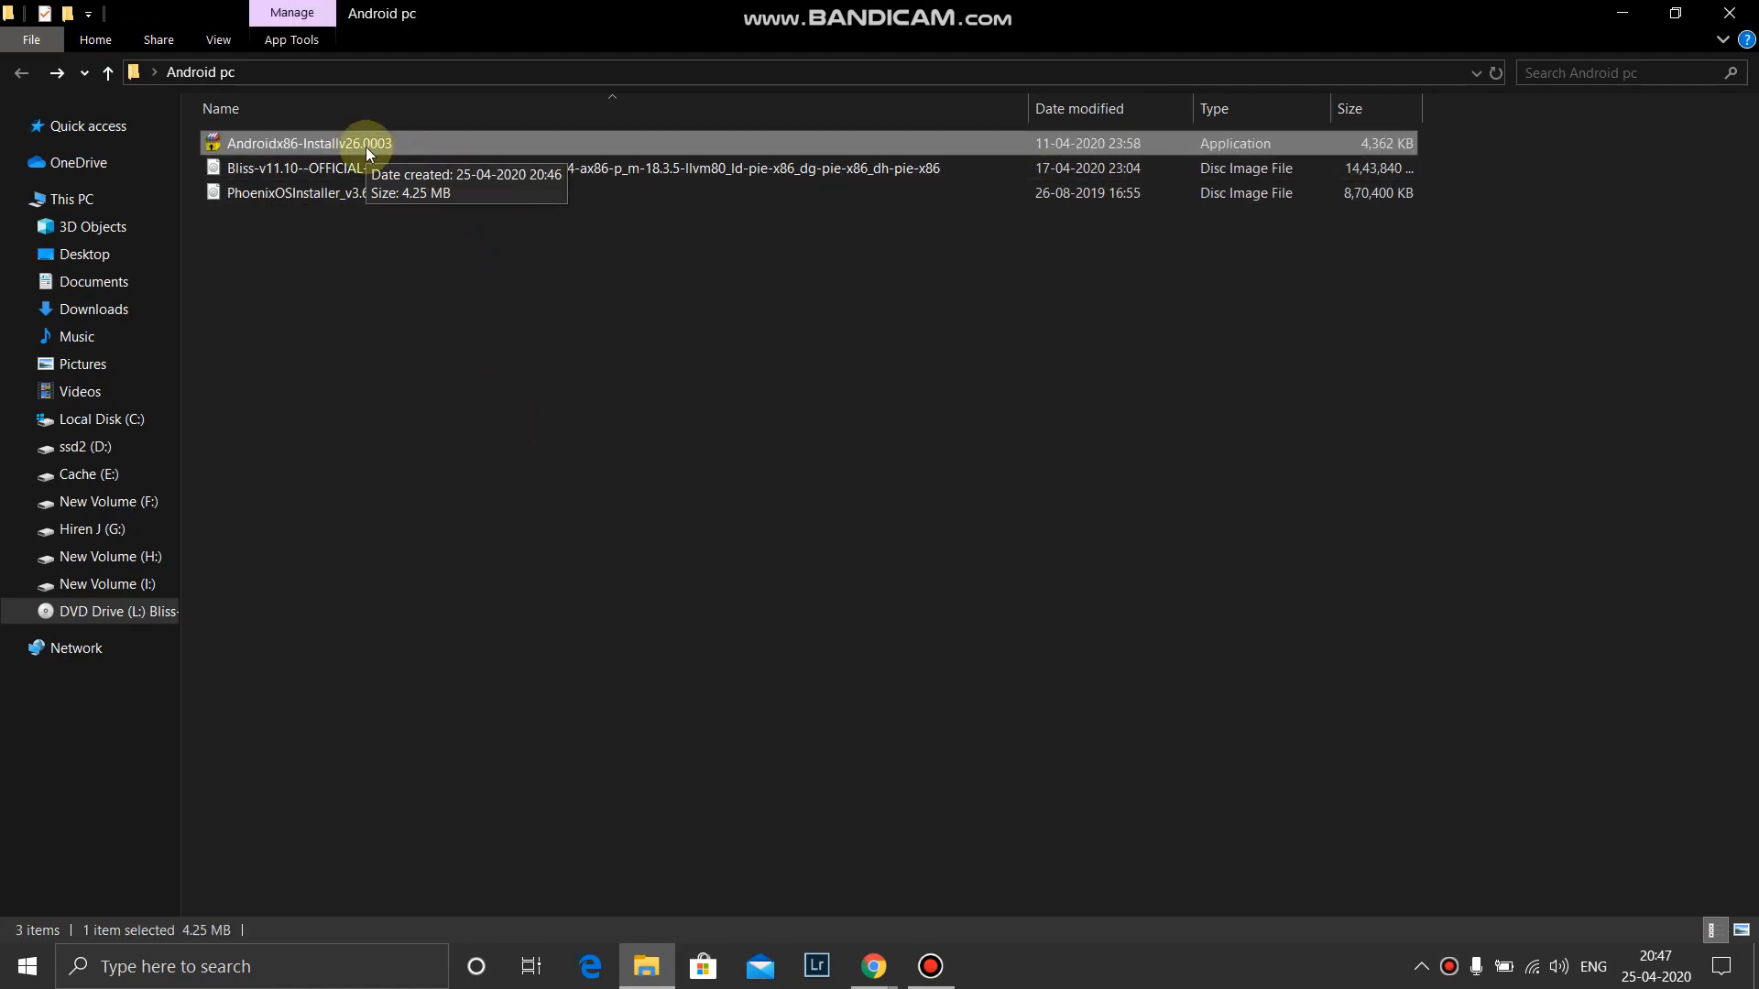
Launch Androidx86-Installv26.0003 with administrator rights.
right_click(366, 143)
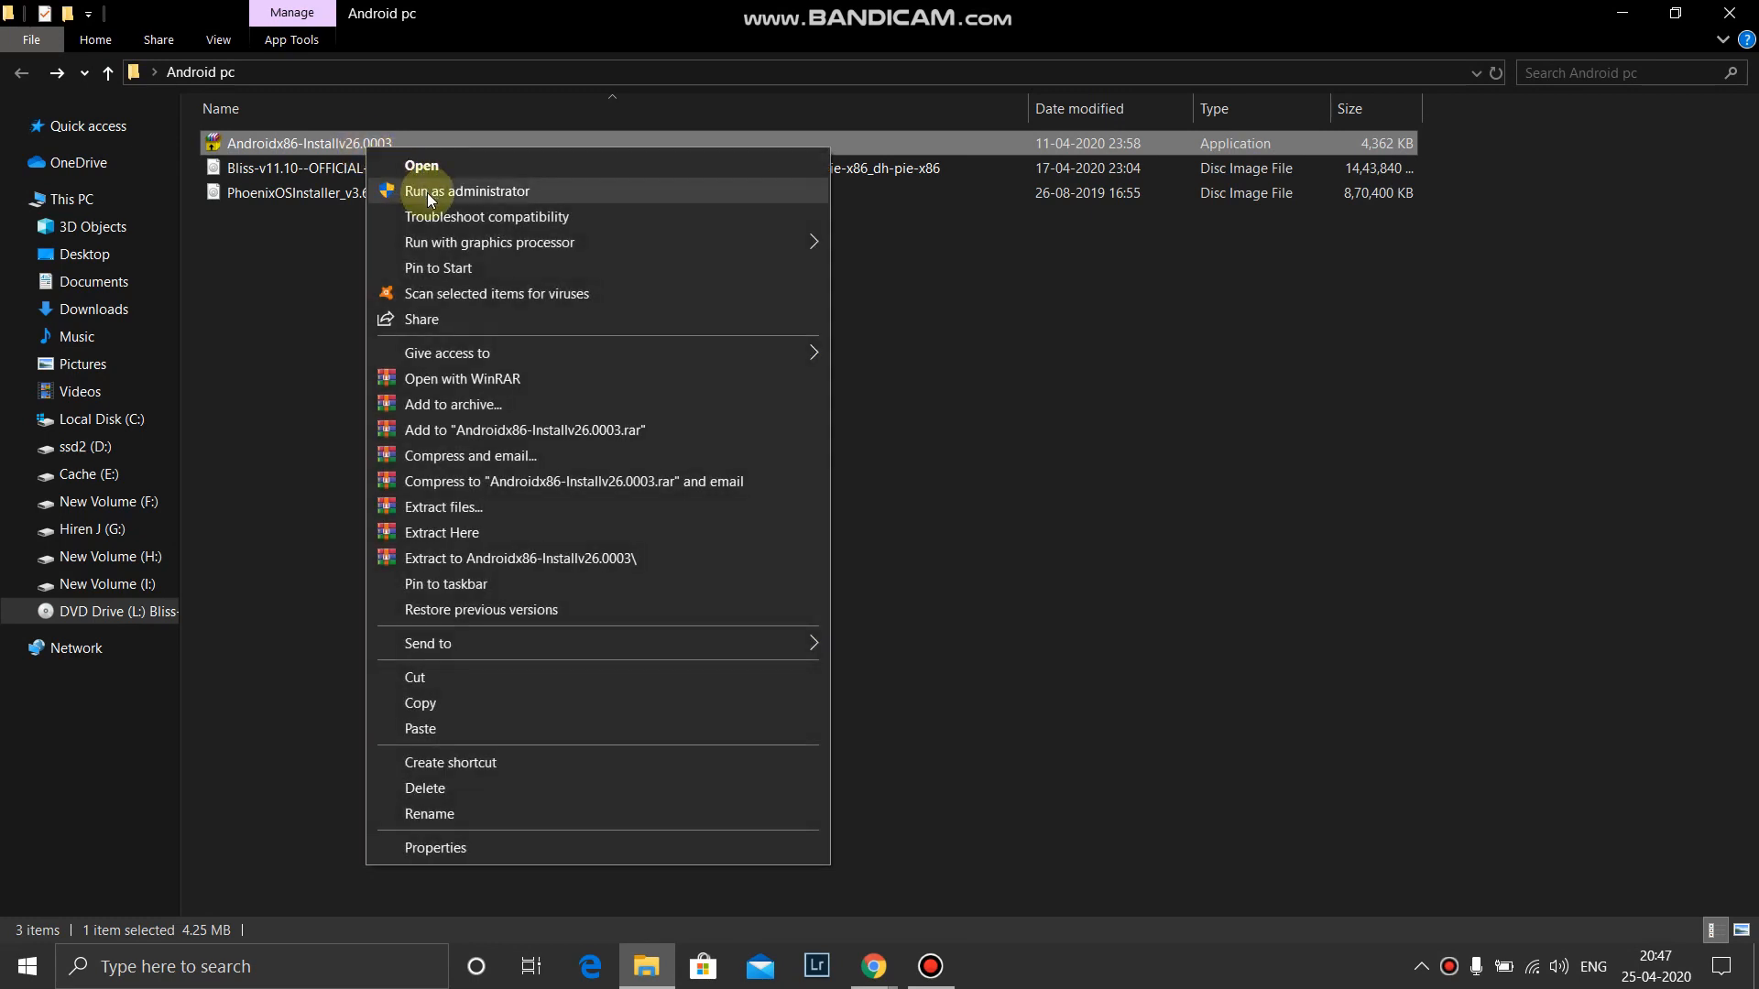
click(427, 191)
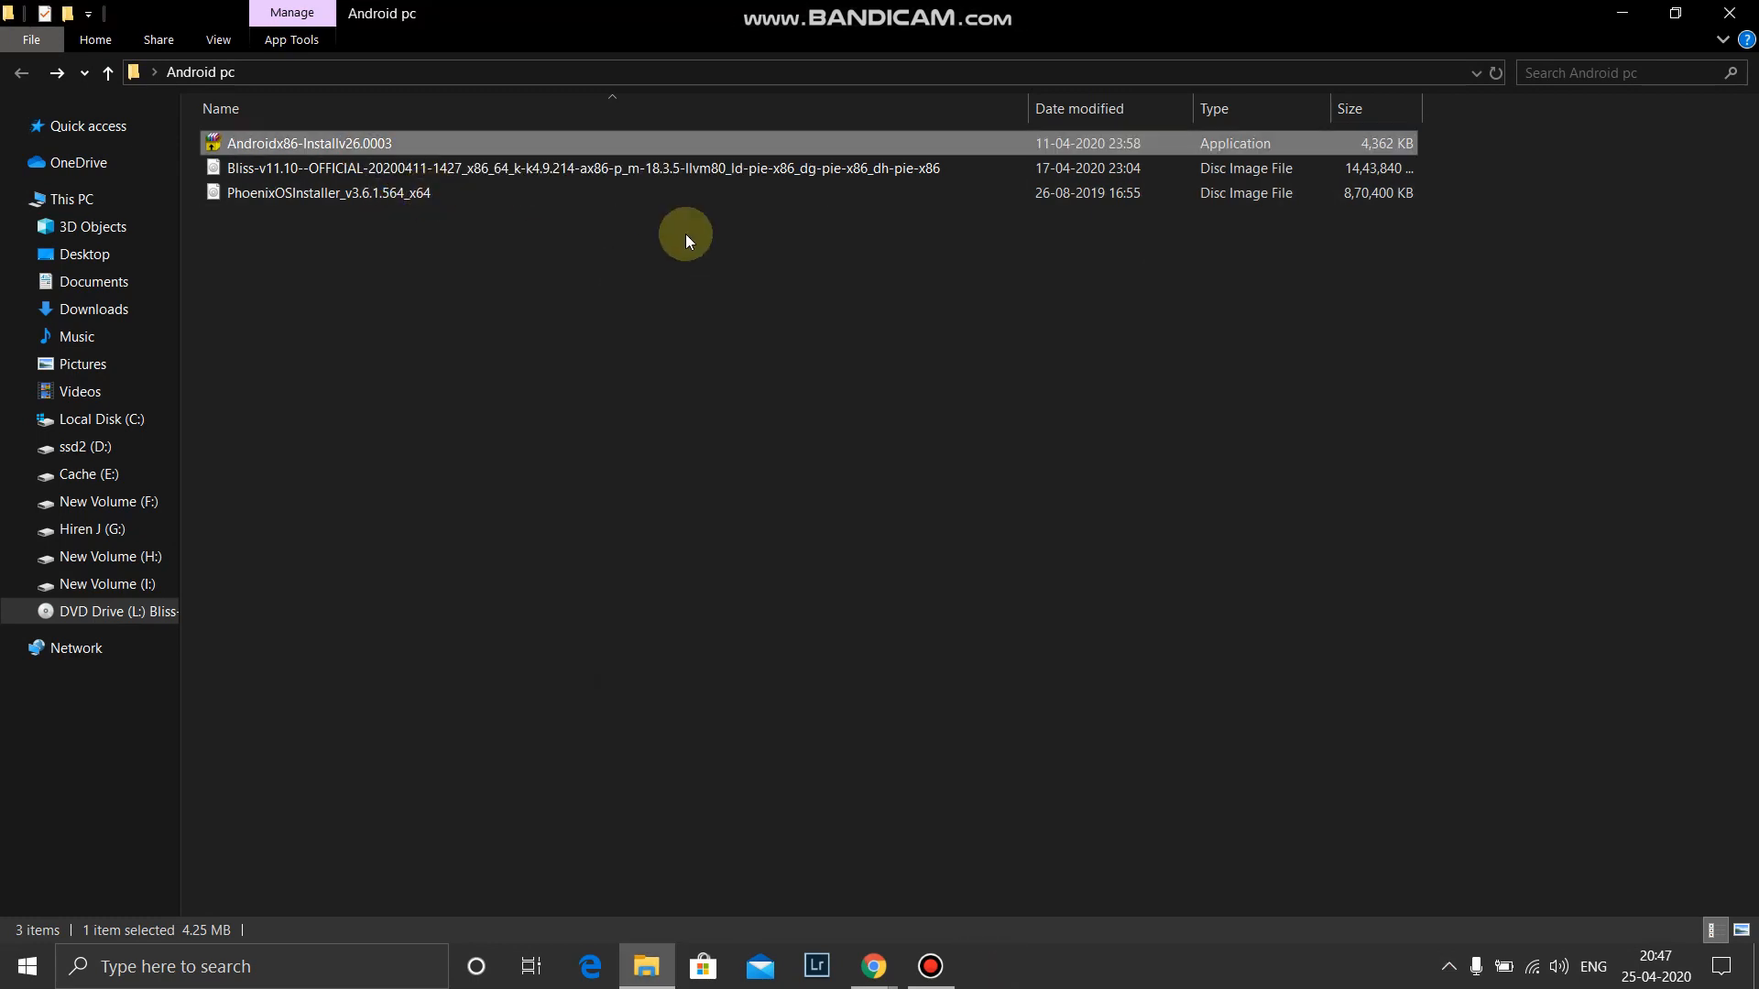
double_click(308, 142)
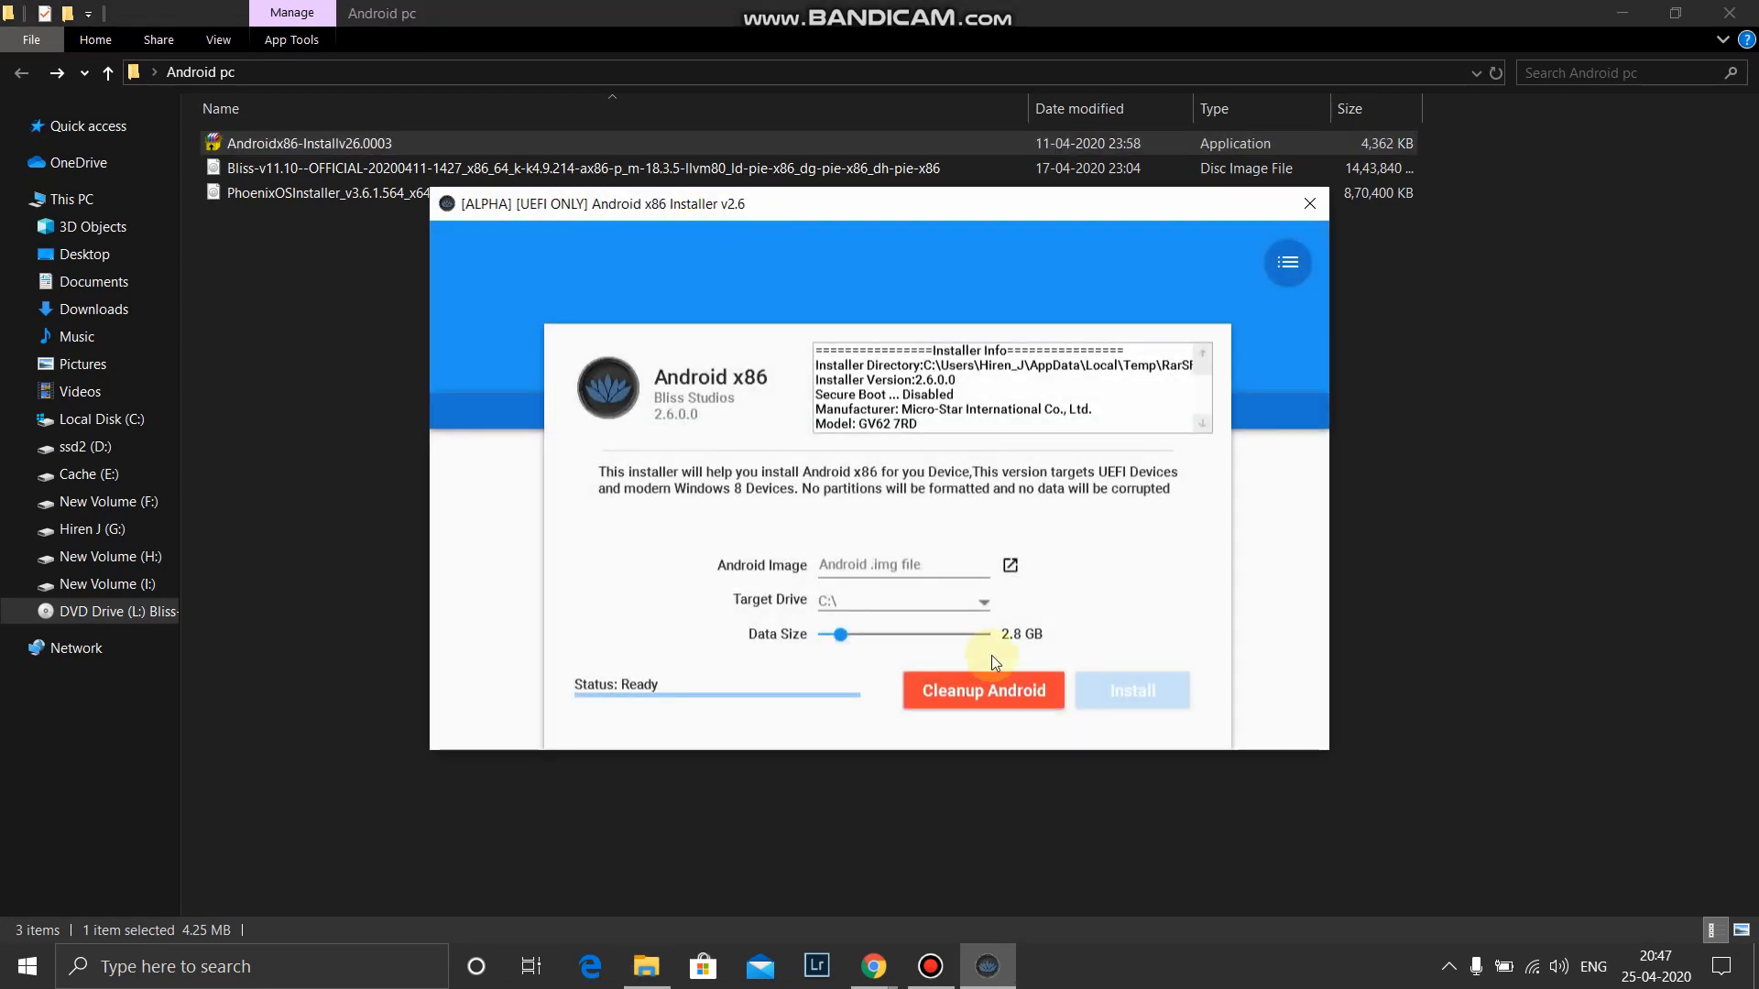
mouse_move(994, 618)
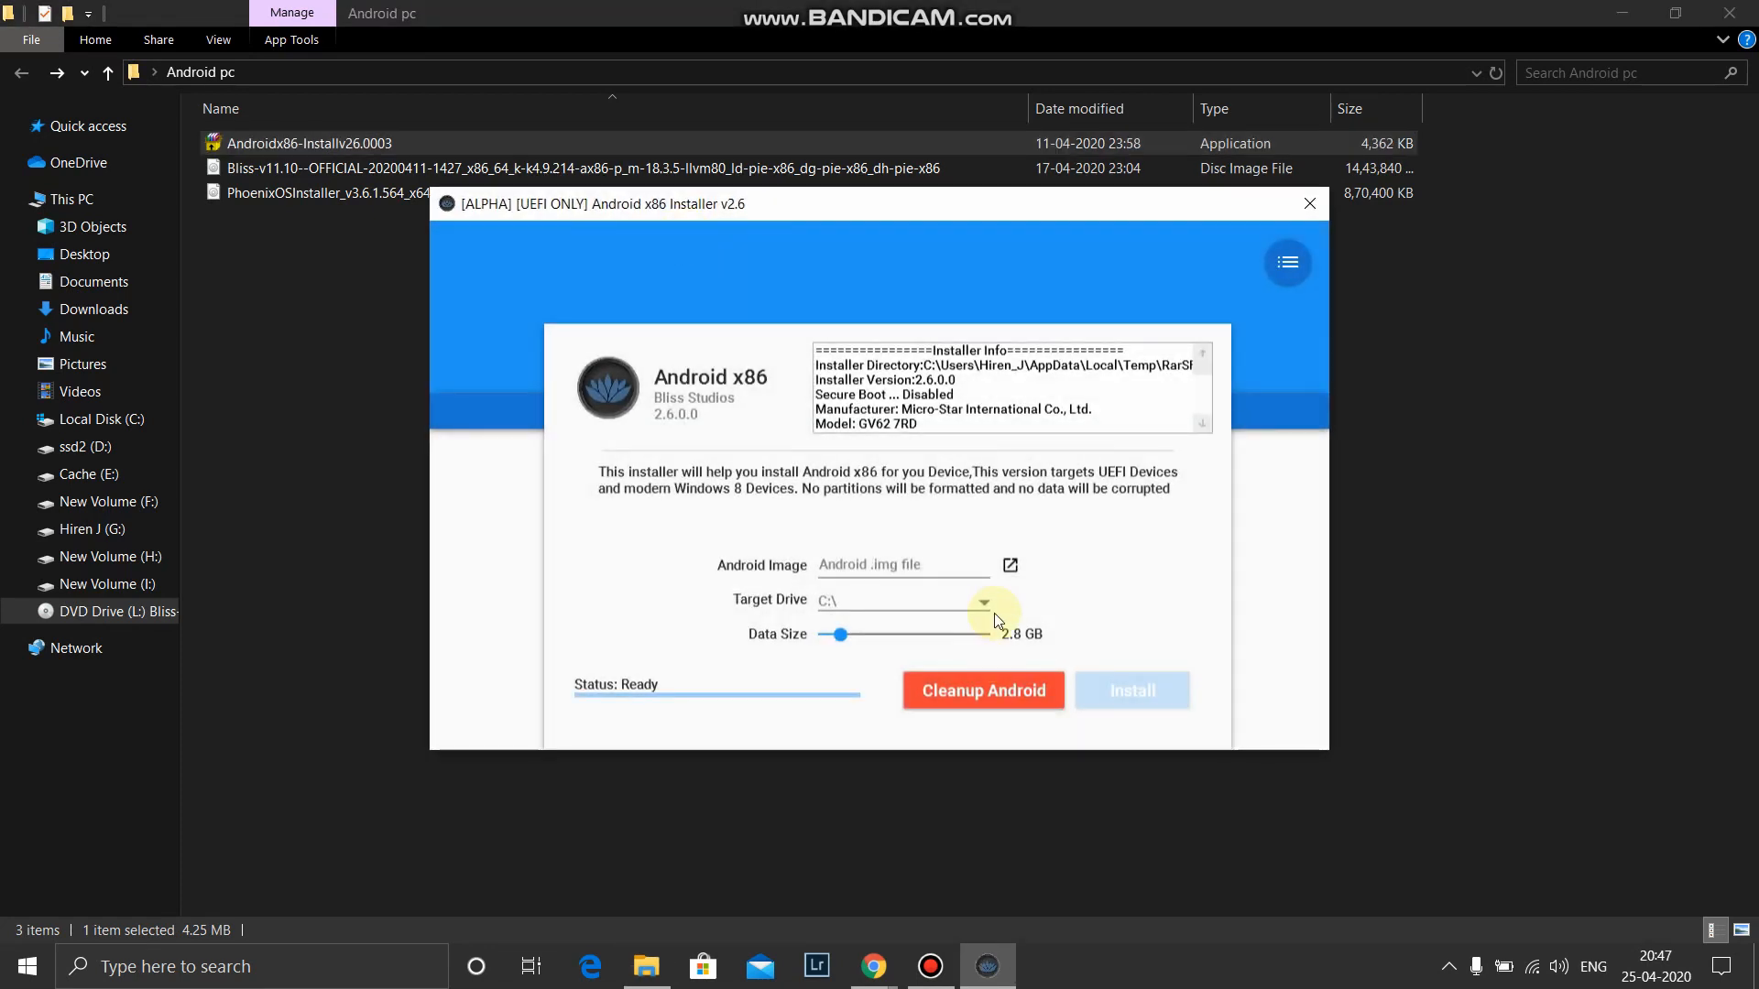
Select the Bliss v11.10 ISO as the Android image.
click(1010, 565)
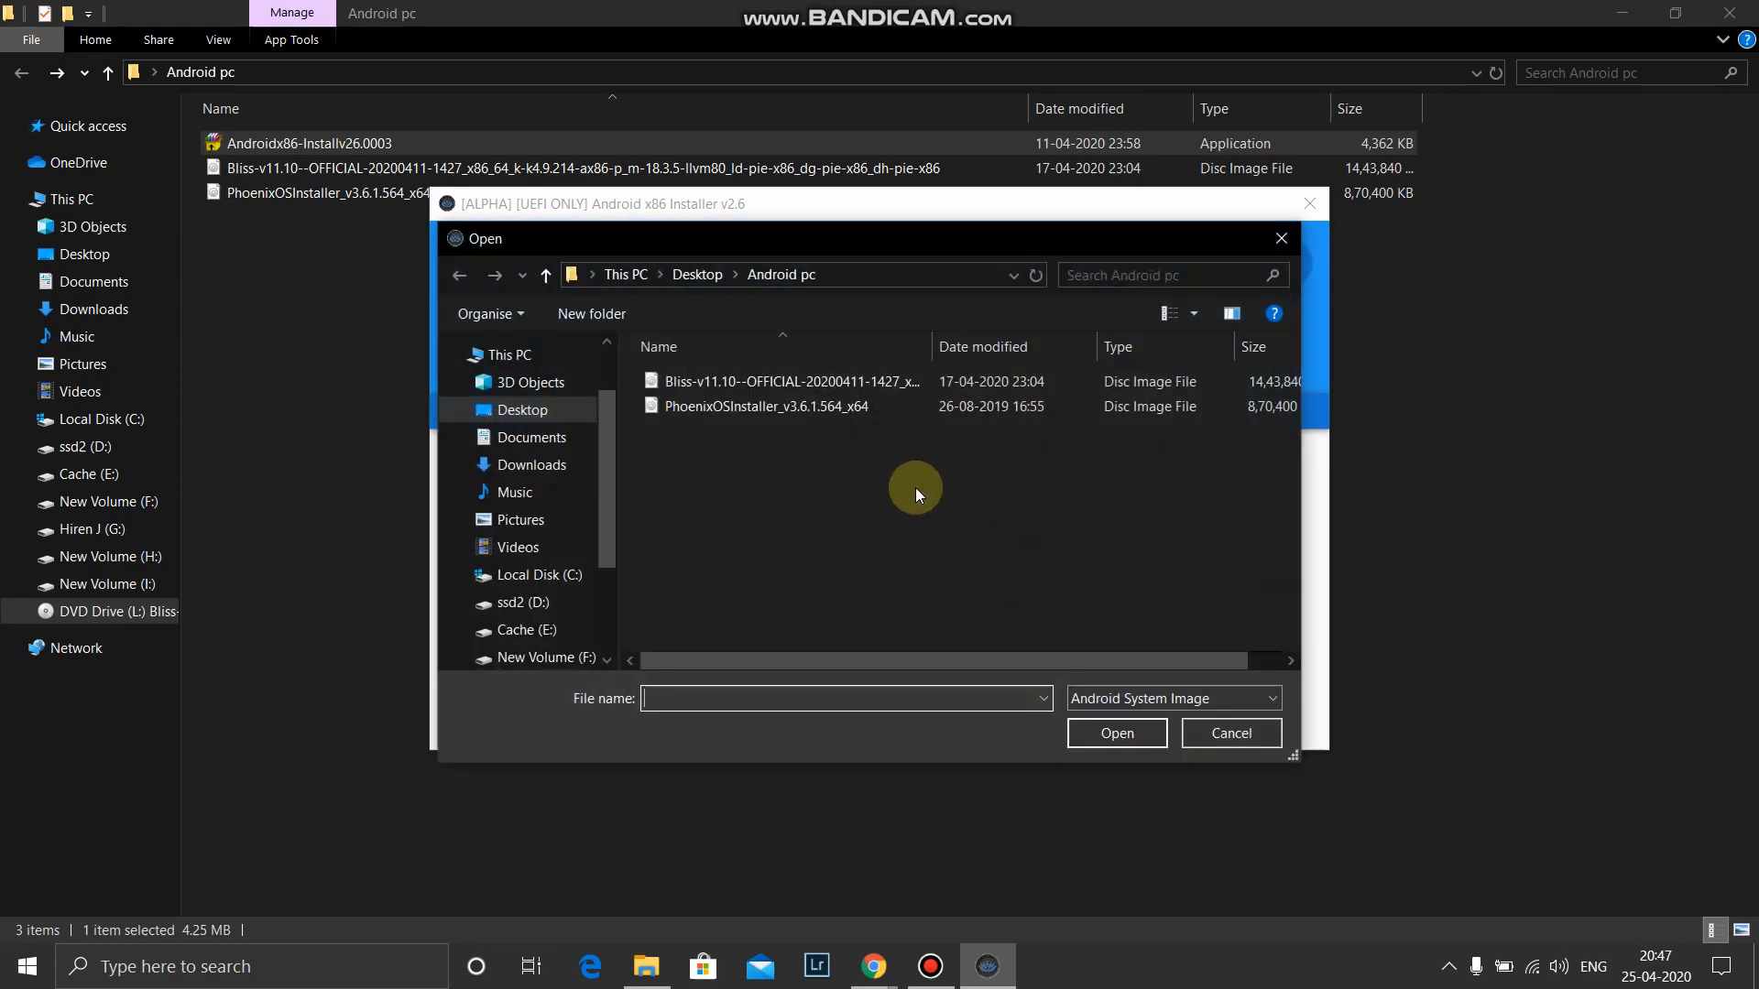
click(787, 381)
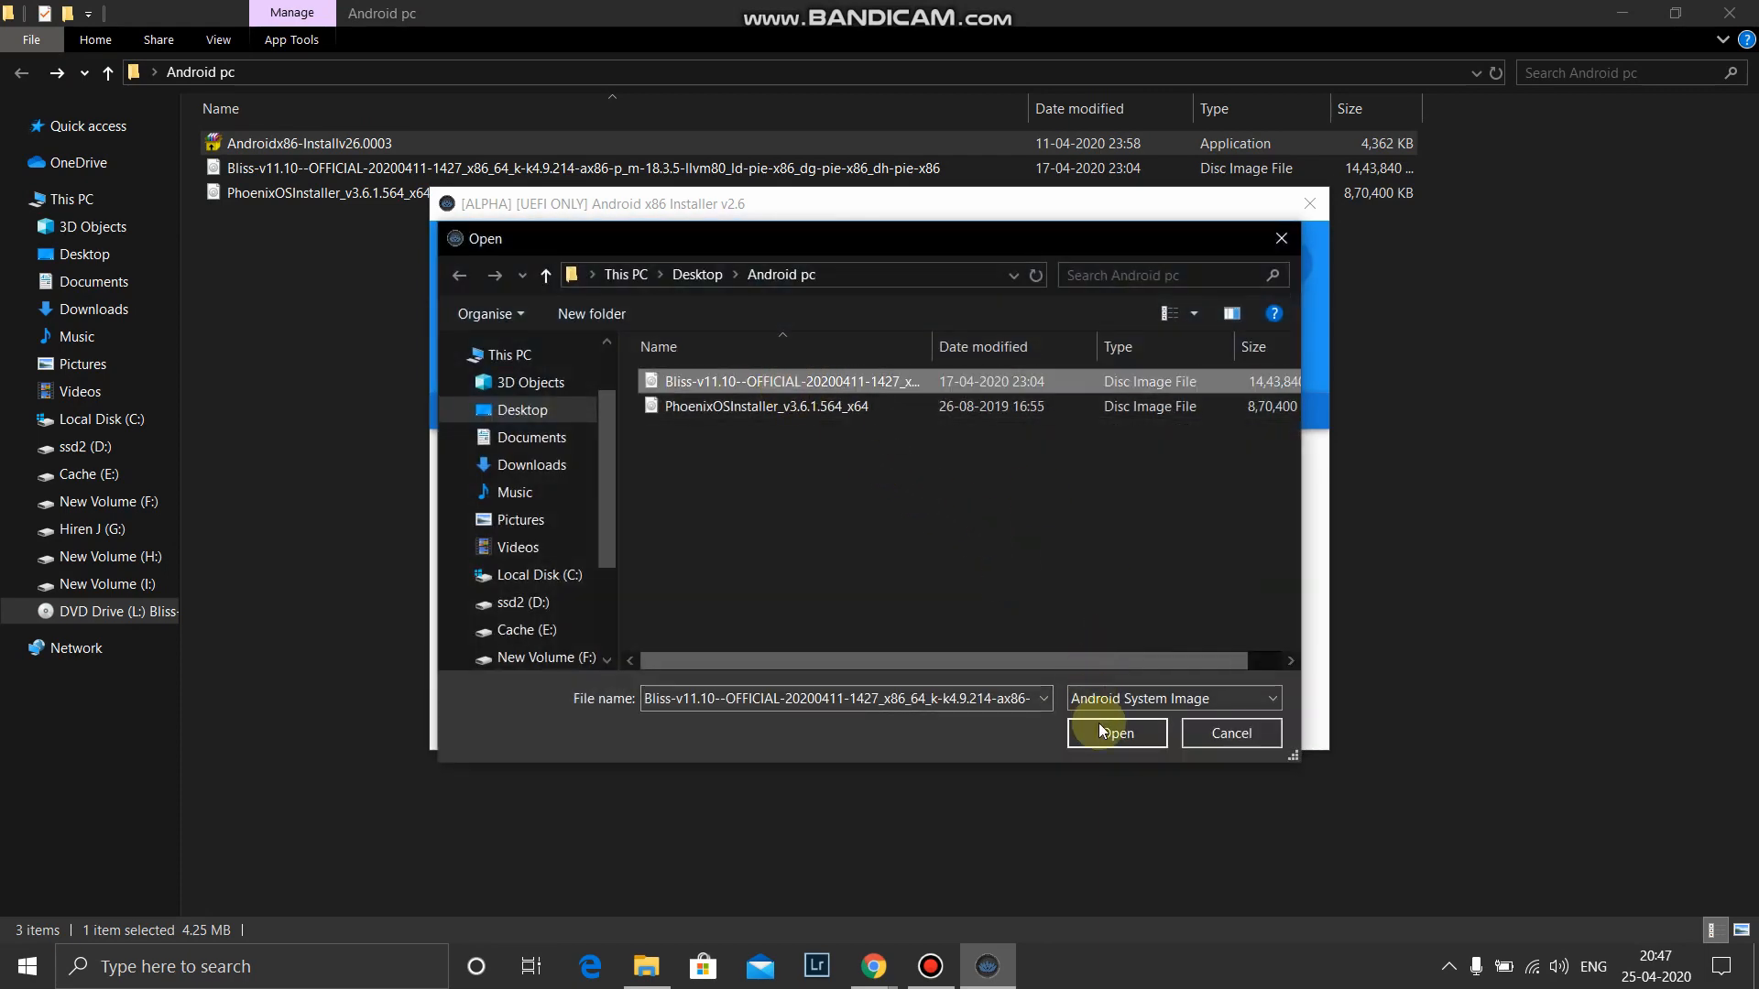
click(1116, 732)
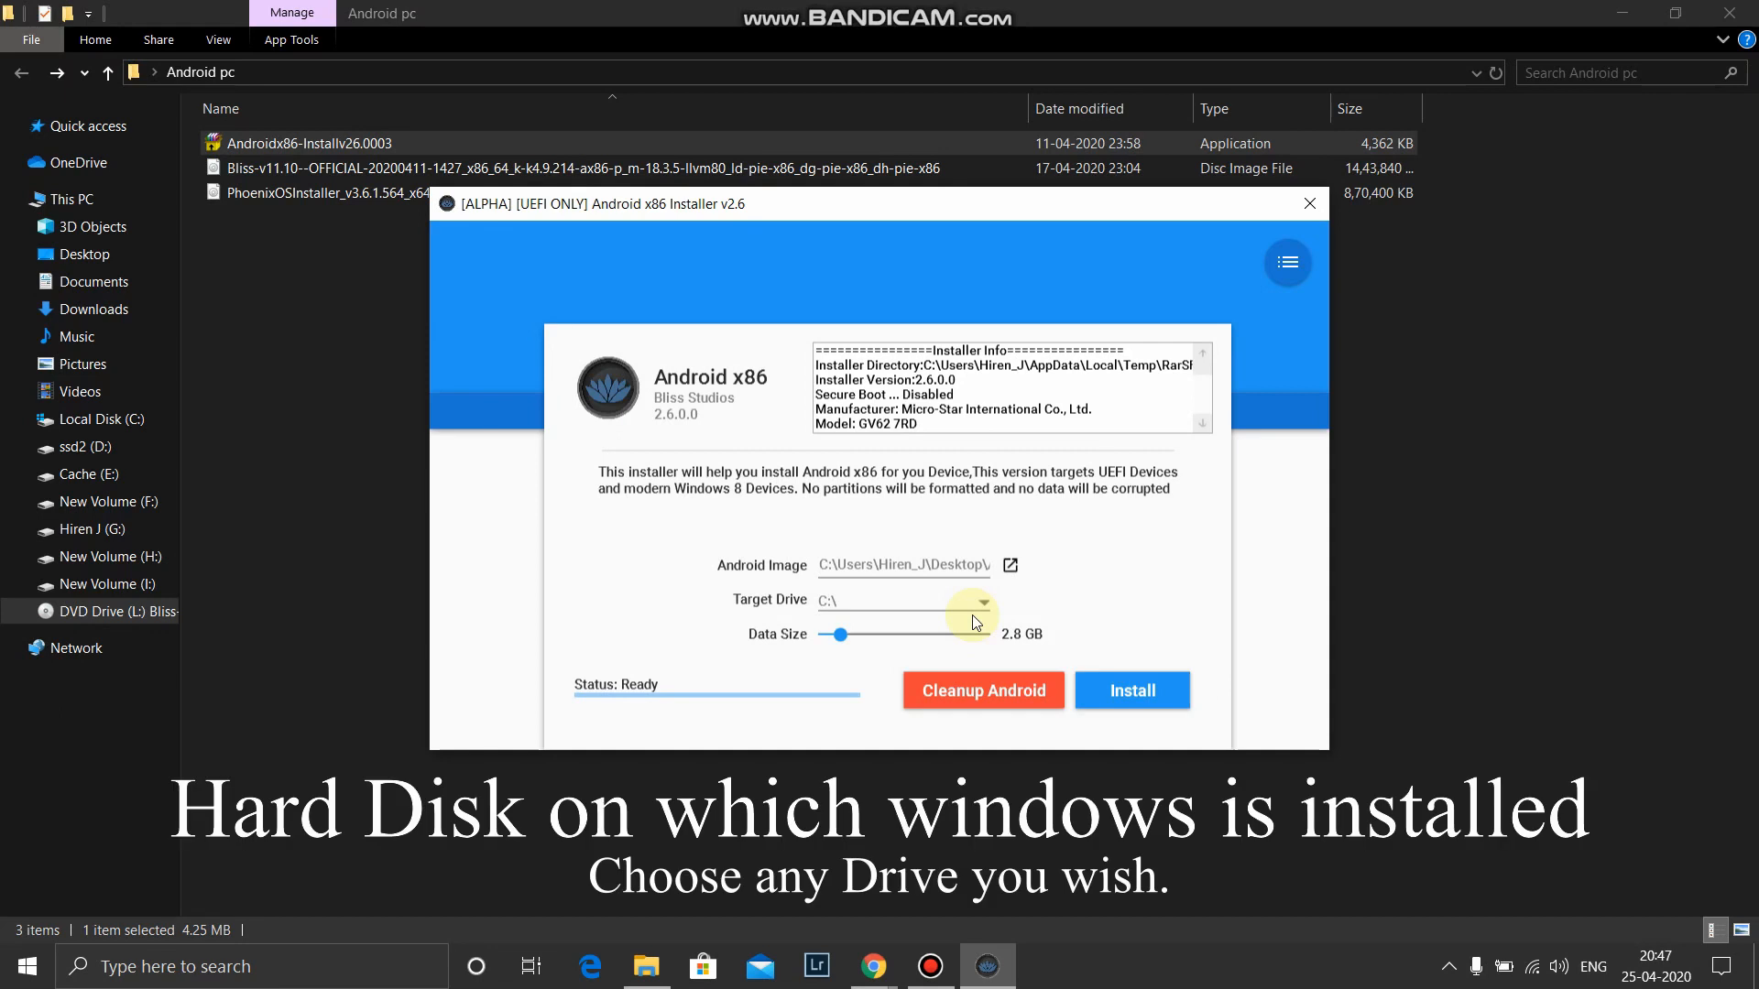
Target drive D:\ and set the data size slider to 16.3 GB.
click(977, 604)
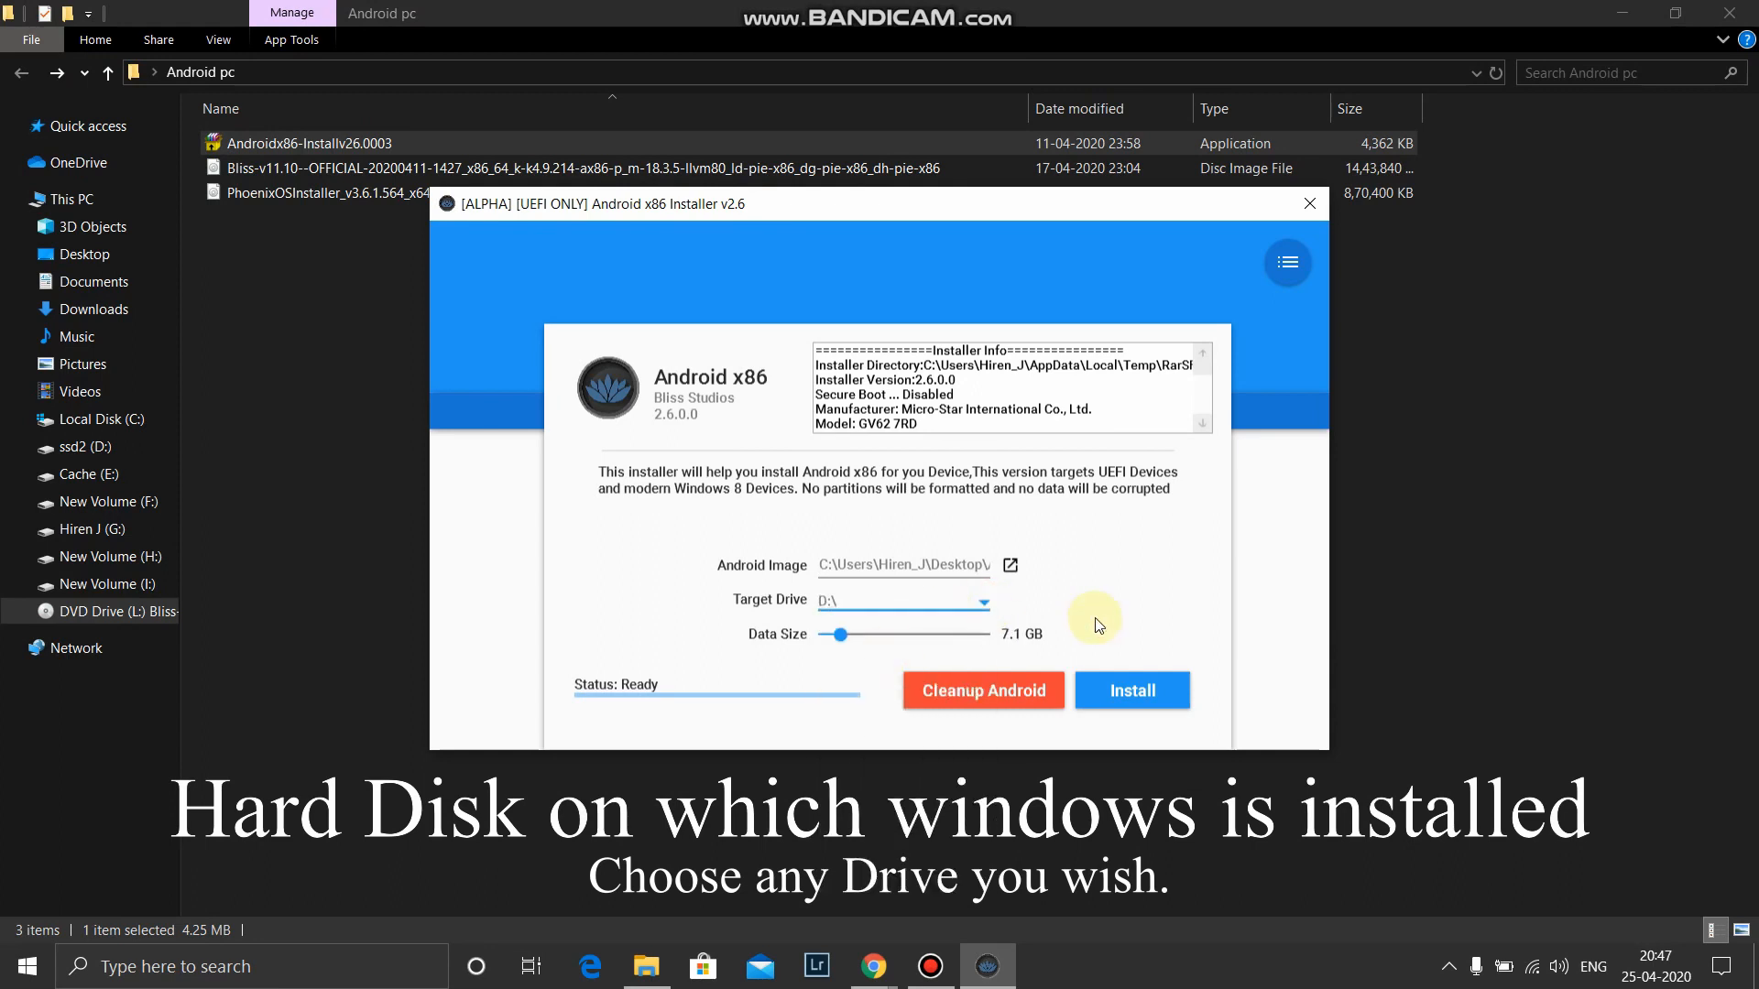
drag(840, 634, 861, 640)
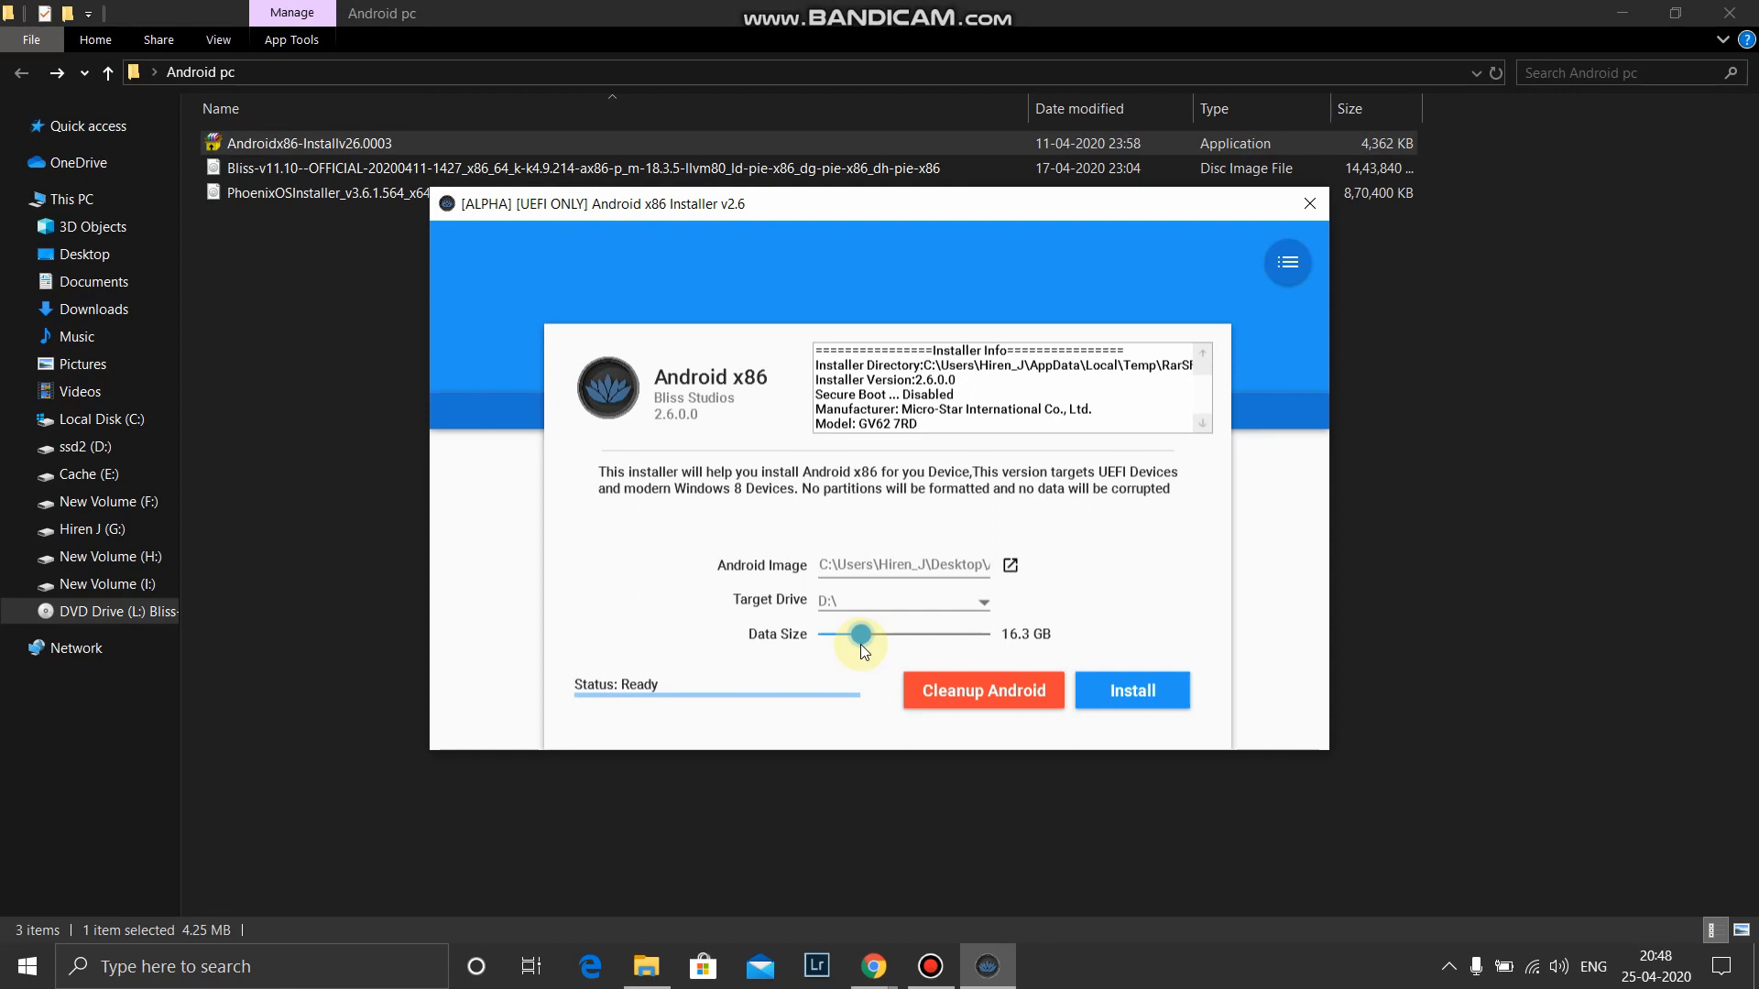
drag(861, 634, 874, 634)
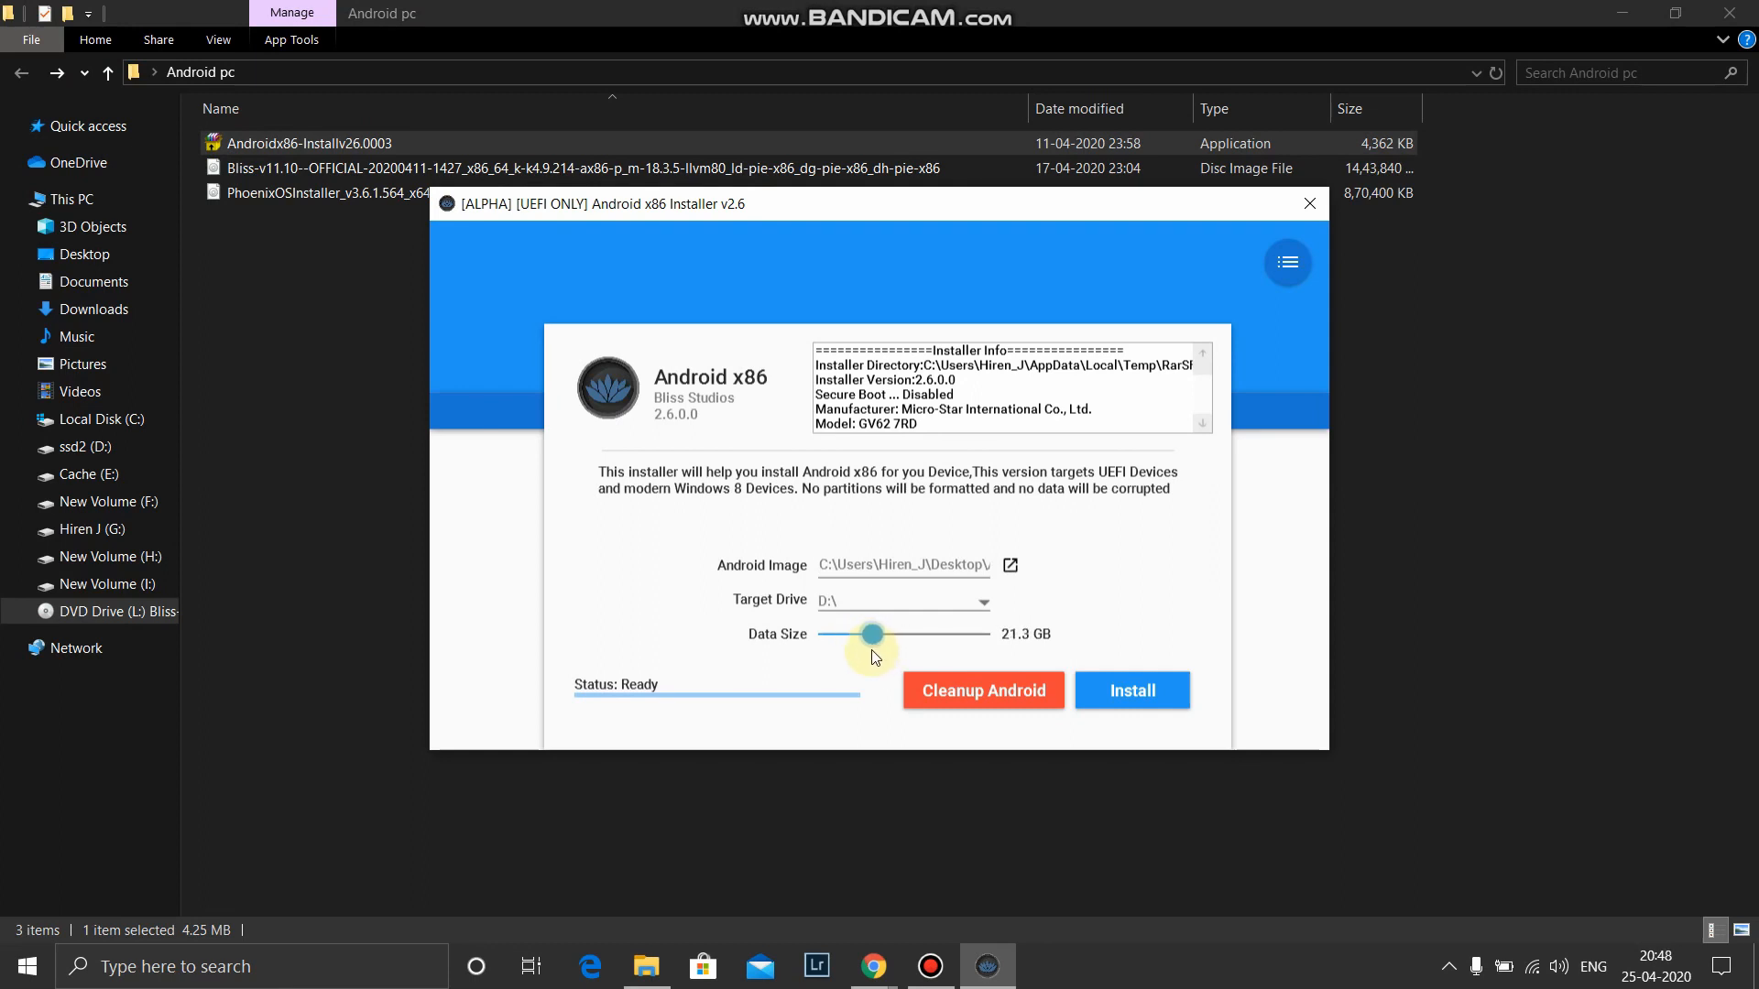
drag(874, 633, 870, 634)
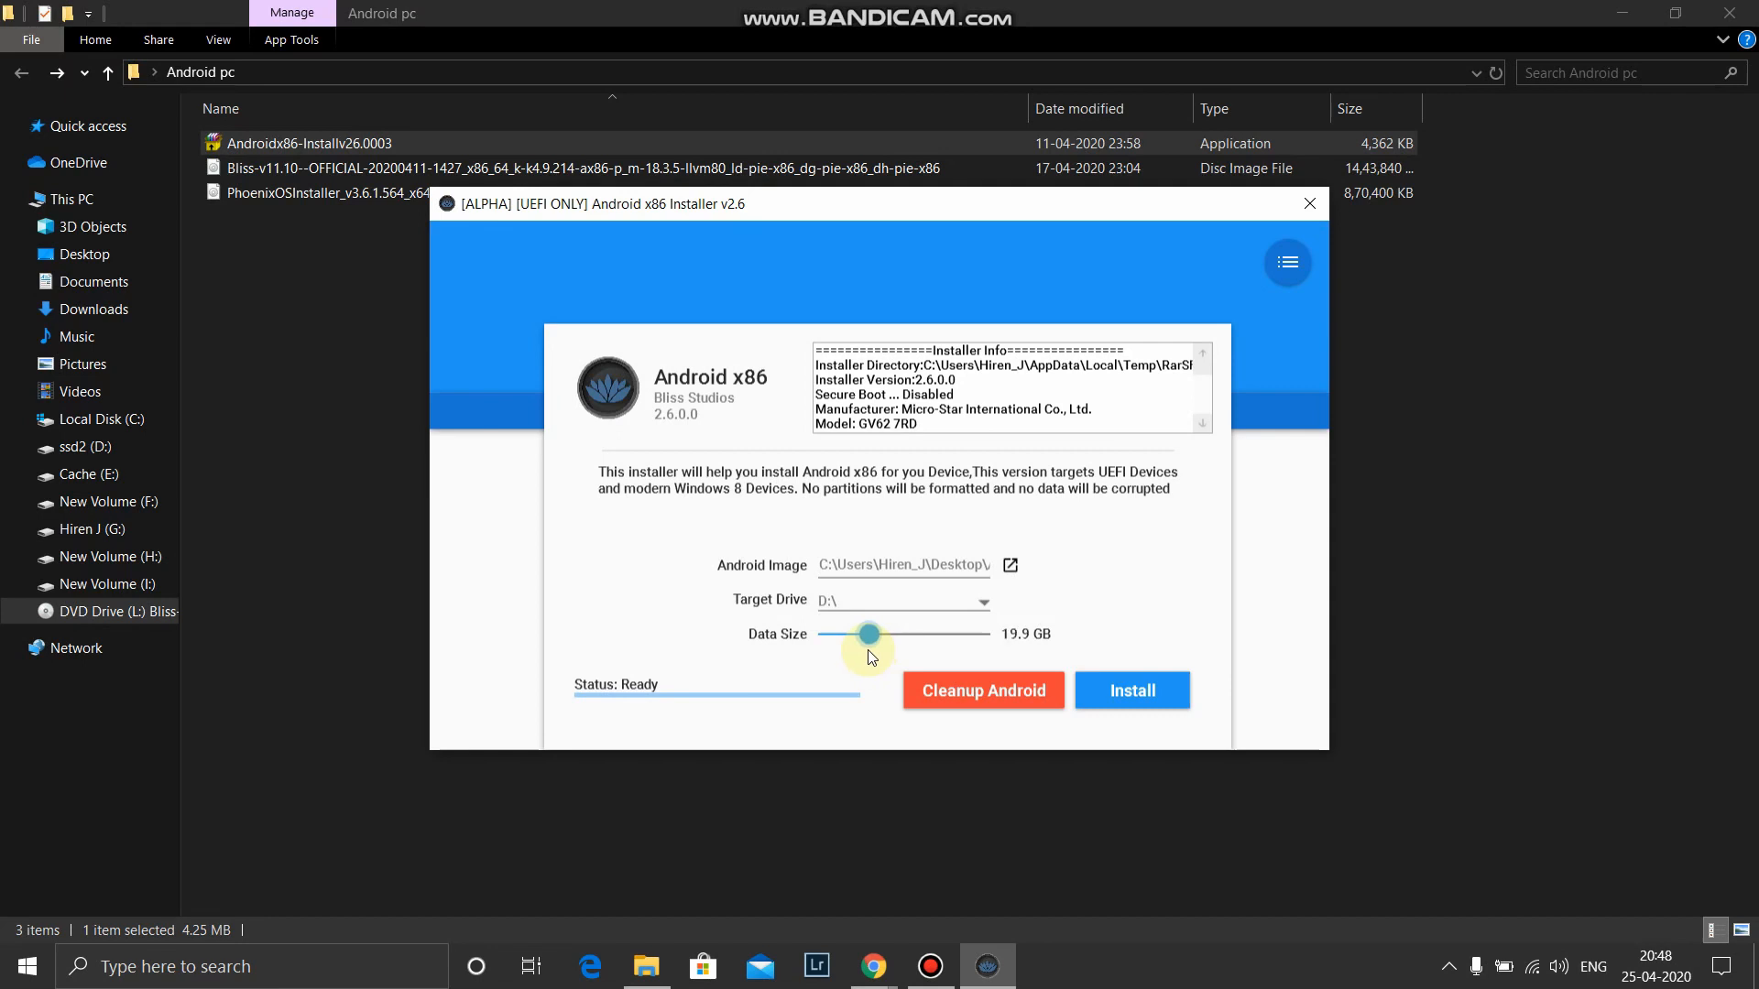
drag(869, 634, 858, 634)
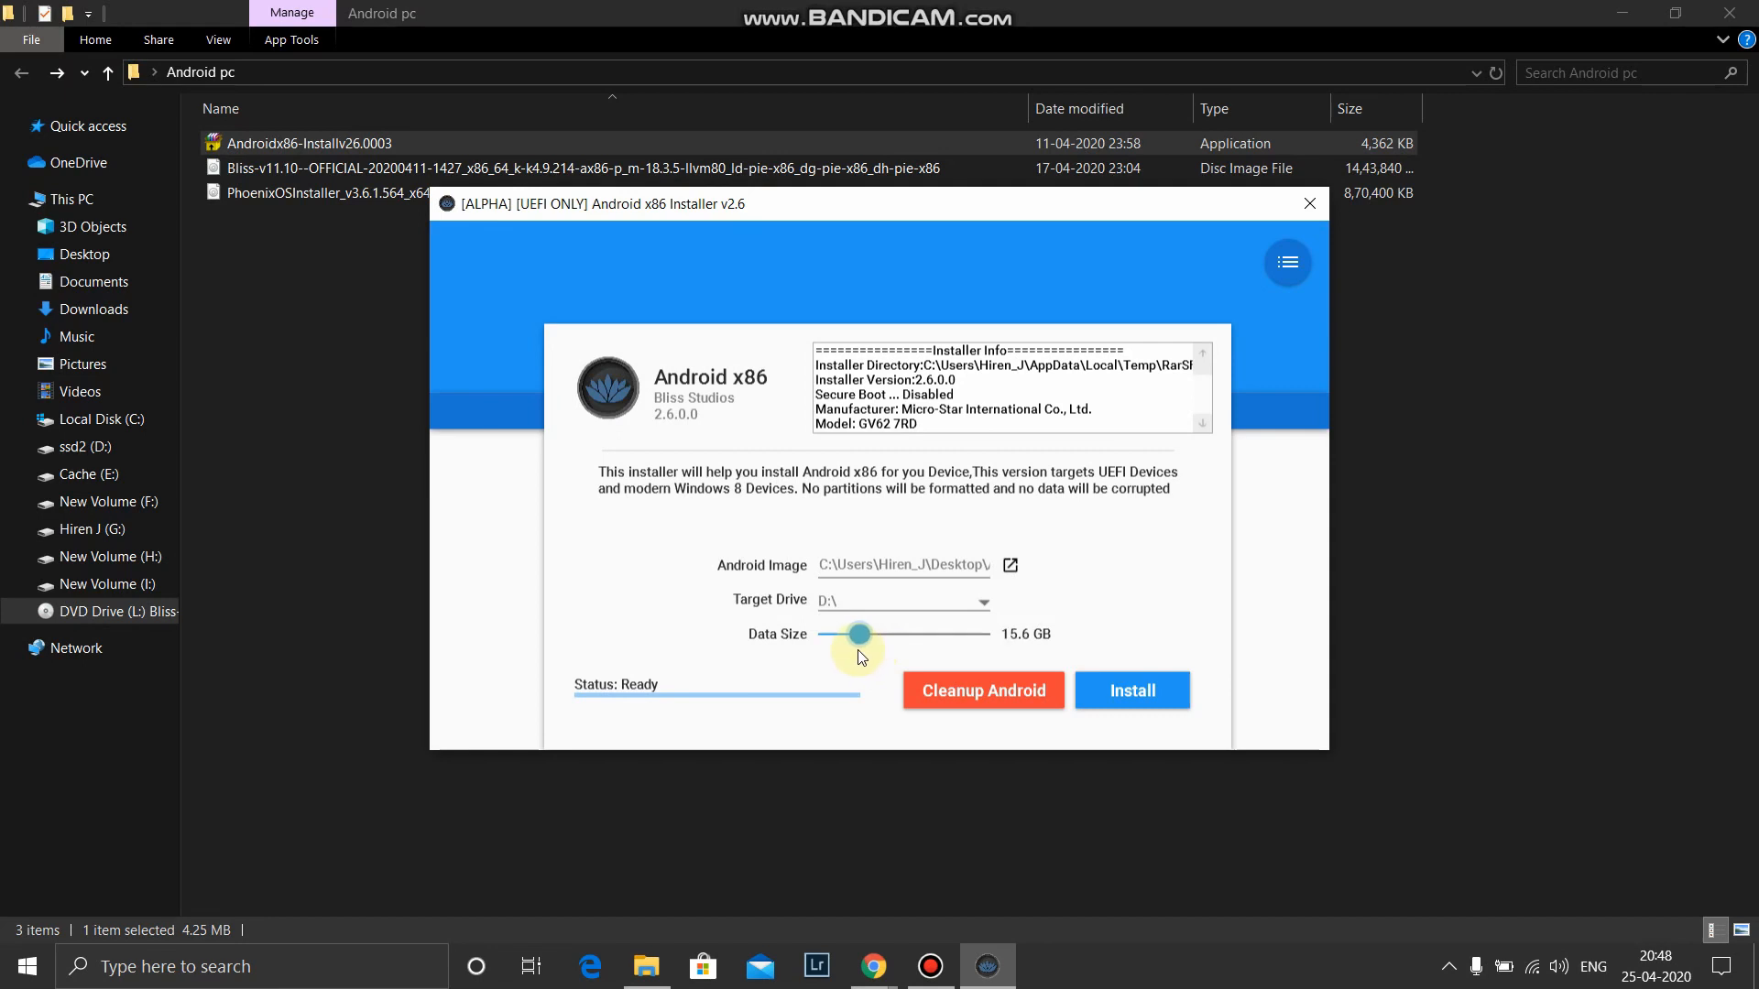
drag(859, 634, 864, 634)
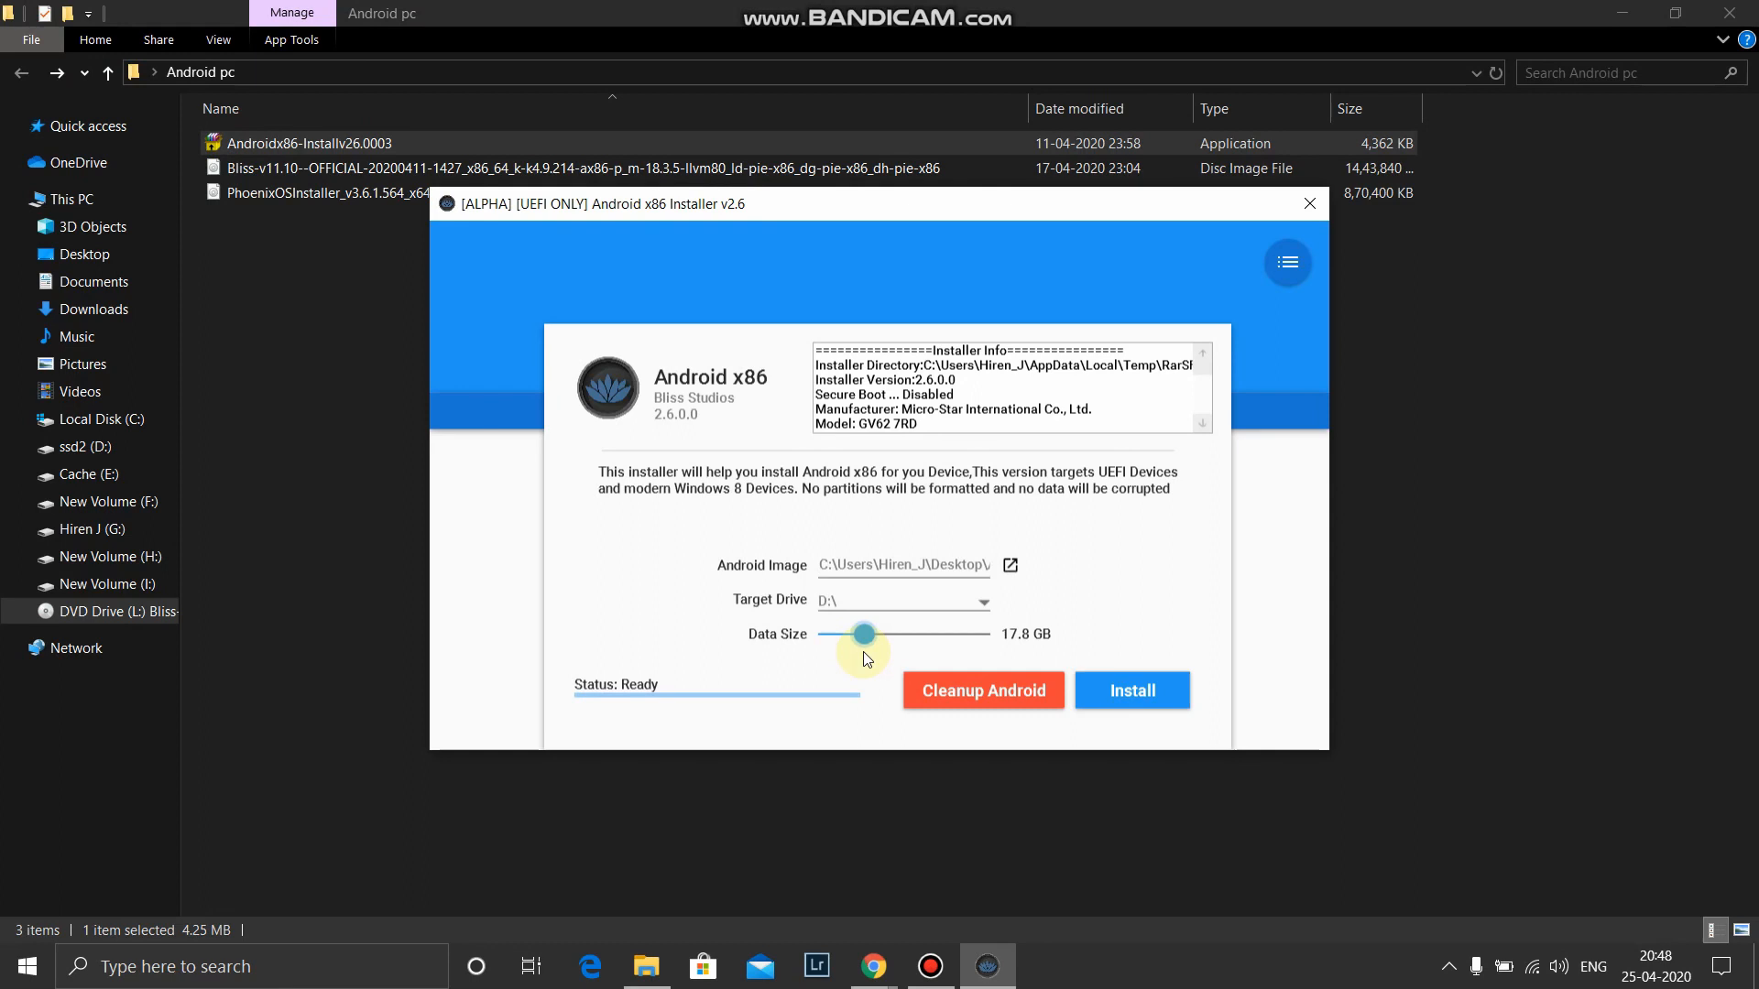
drag(863, 634, 861, 634)
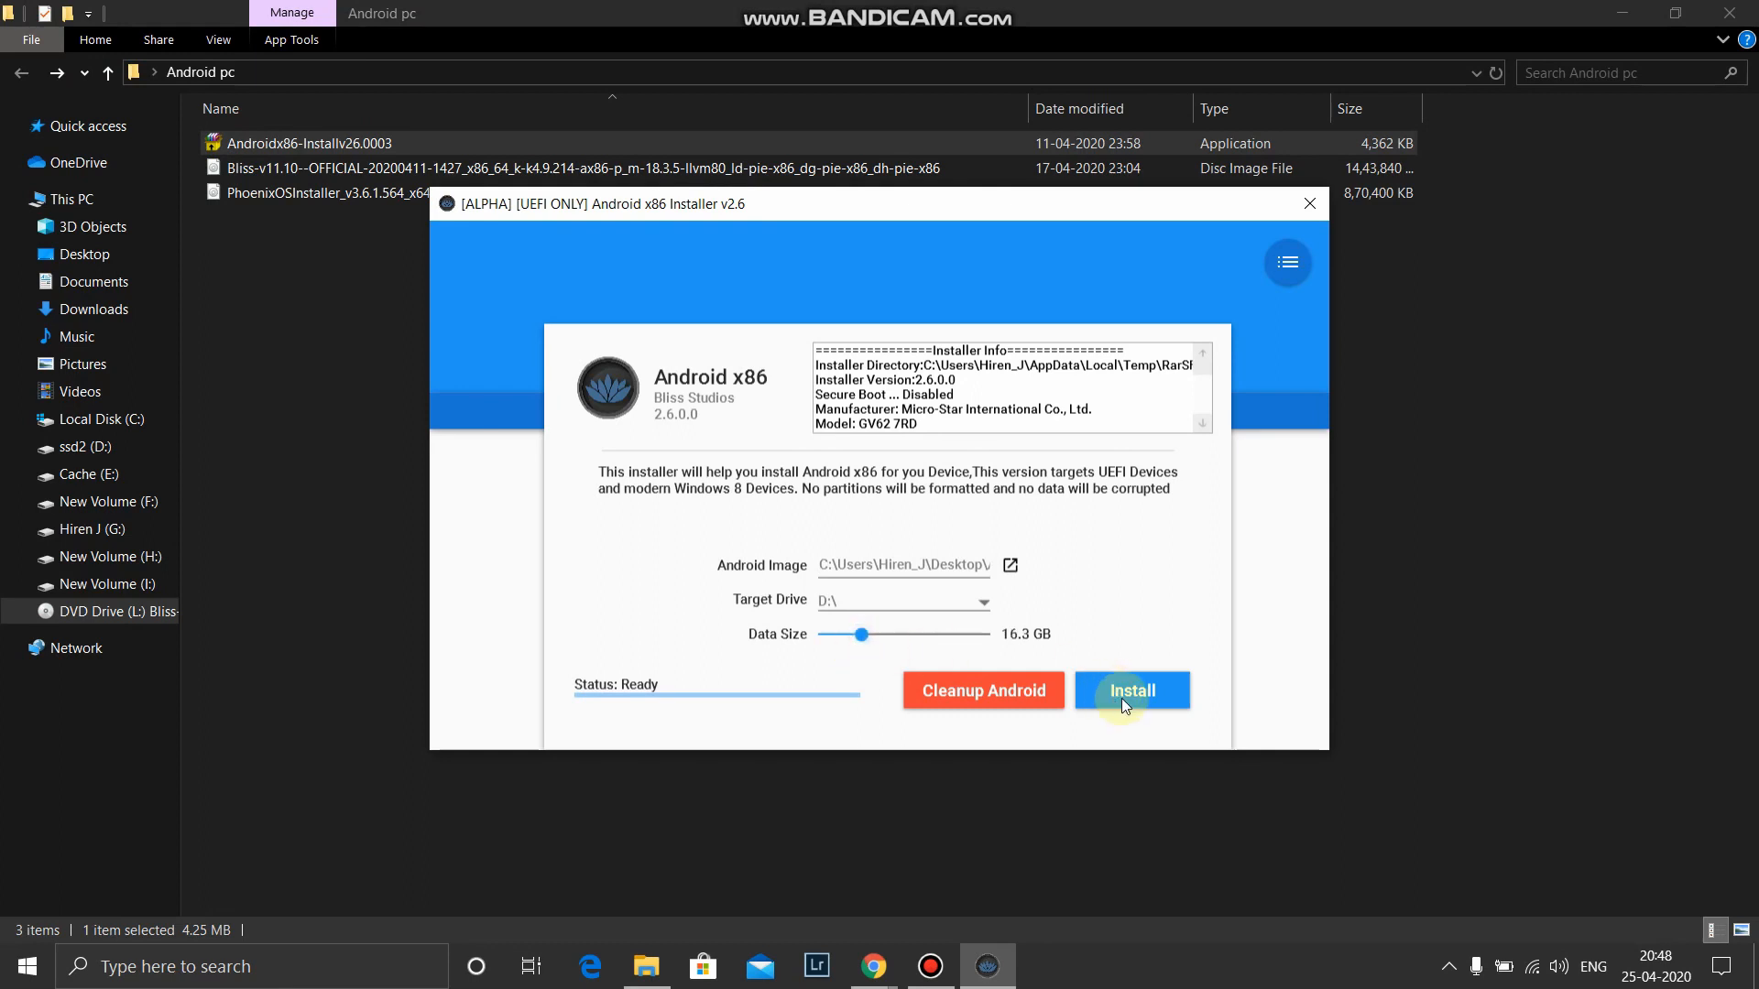
Install Bliss OS onto D:\, dismiss the completion notices and close the installer.
click(1133, 690)
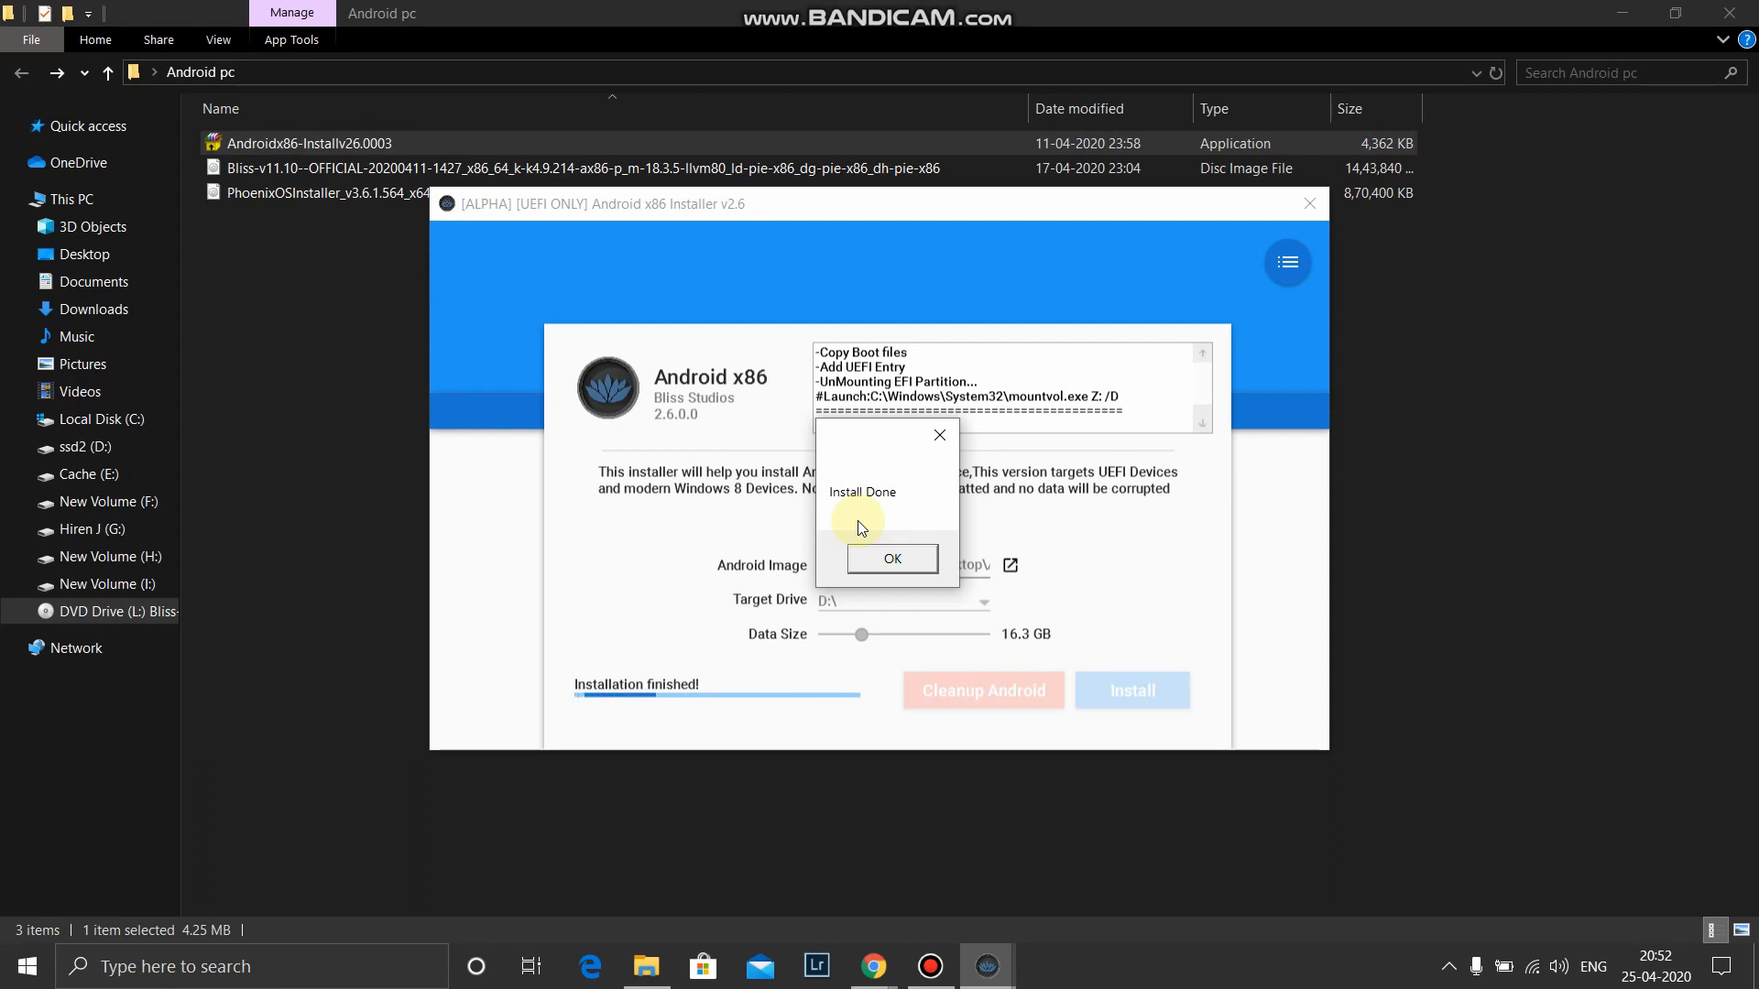
mouse_move(929, 476)
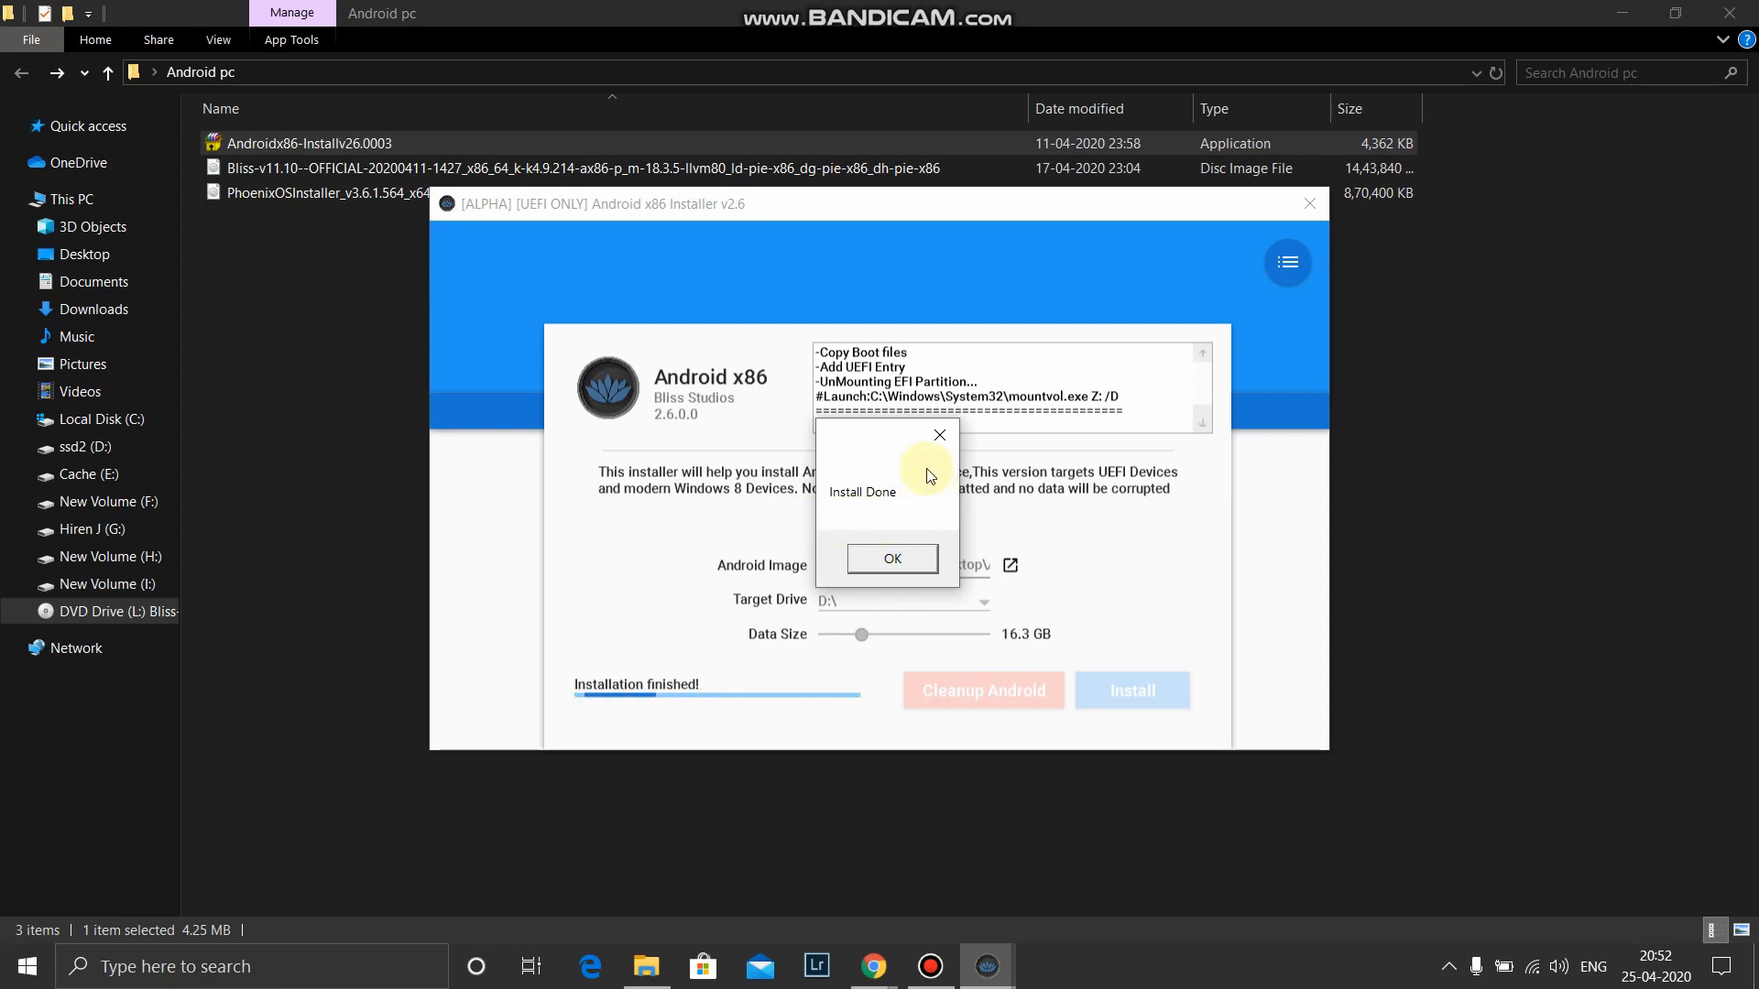
mouse_move(952, 480)
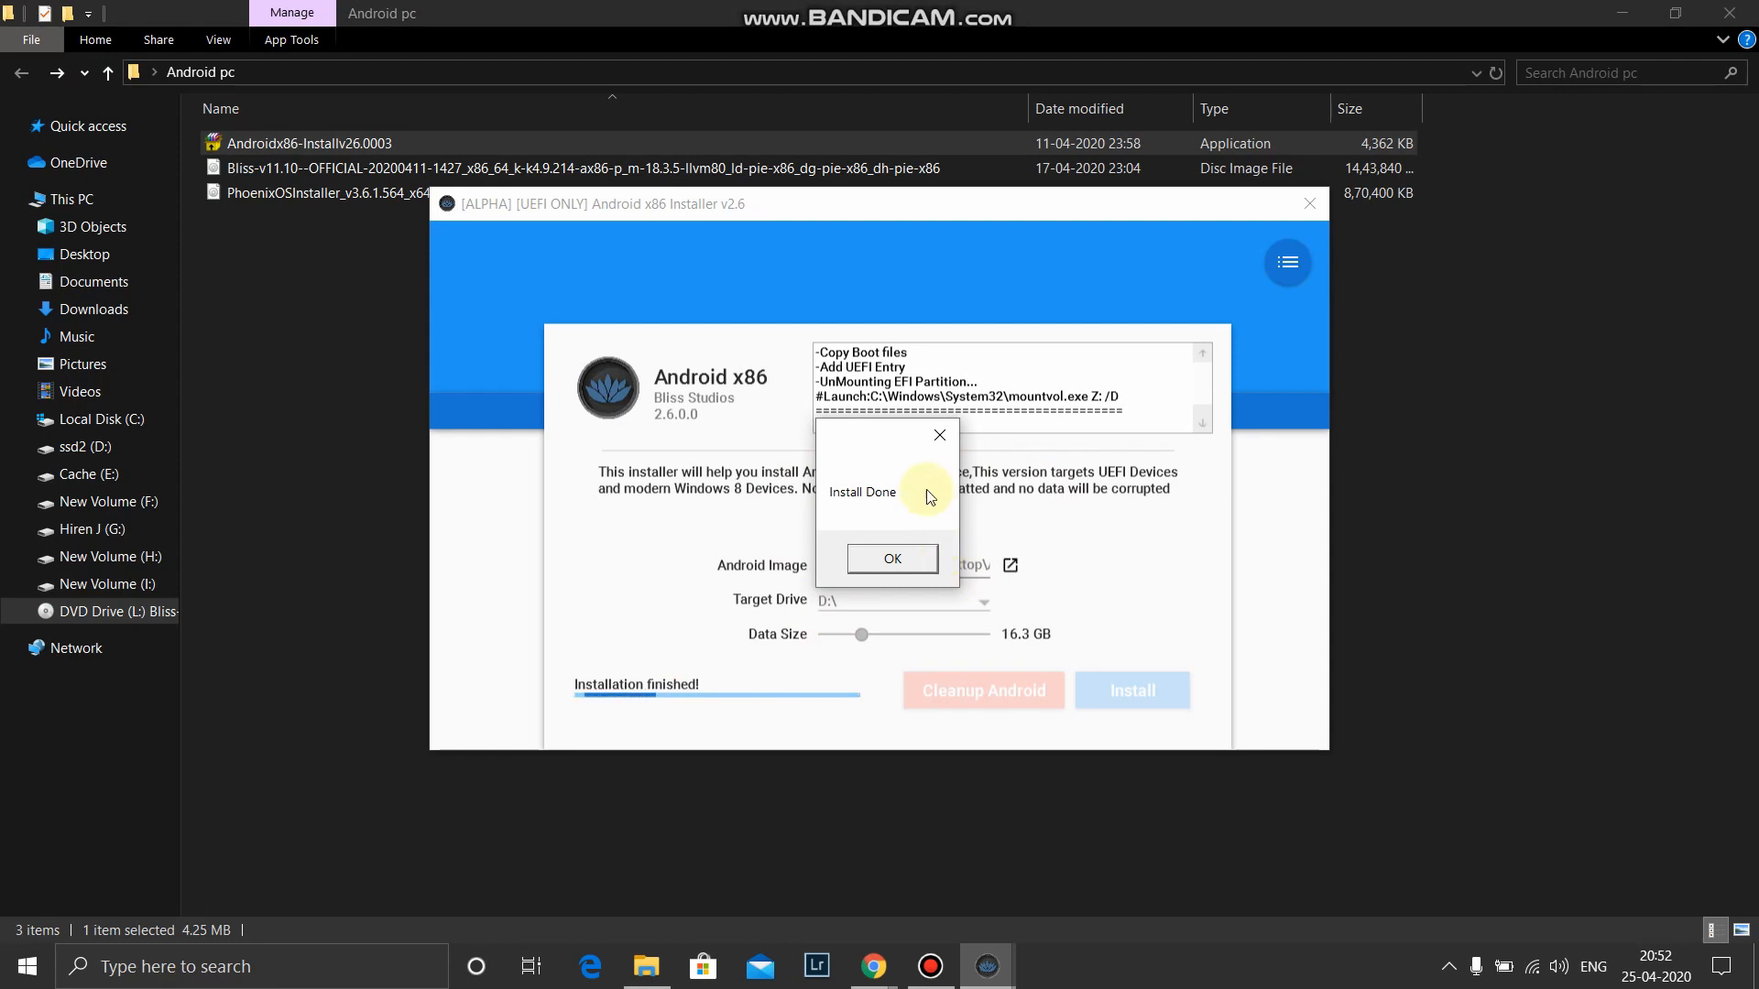
click(892, 559)
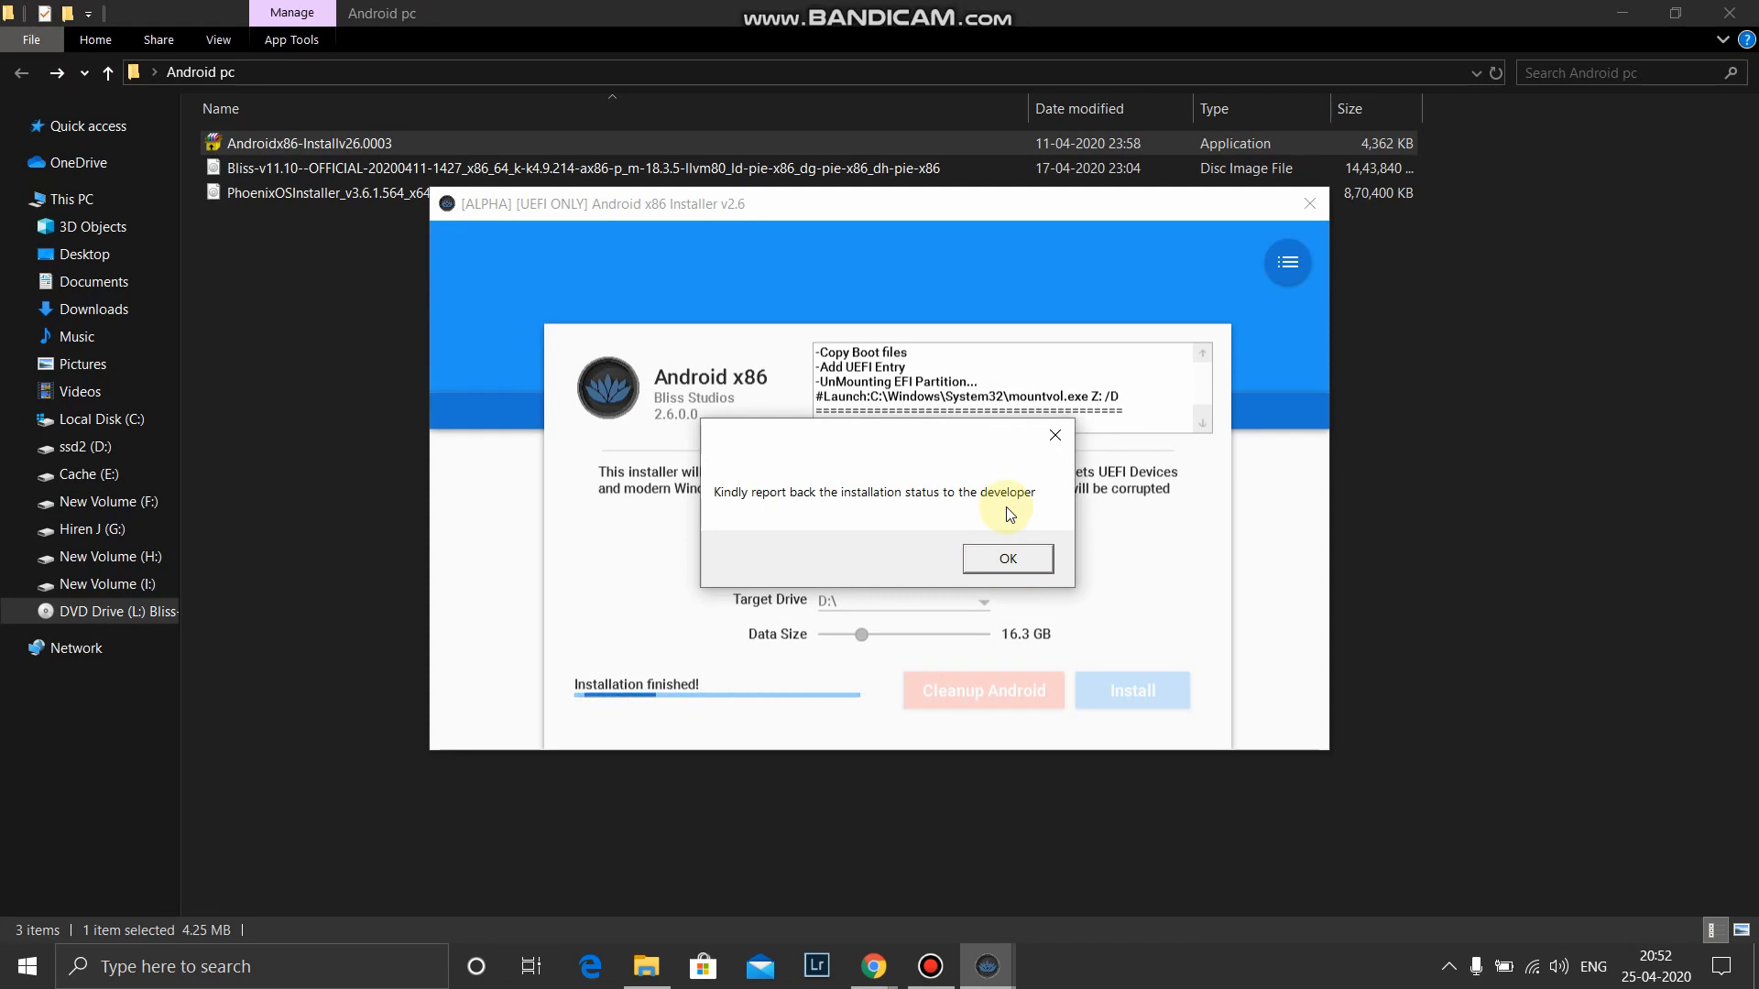
click(1007, 558)
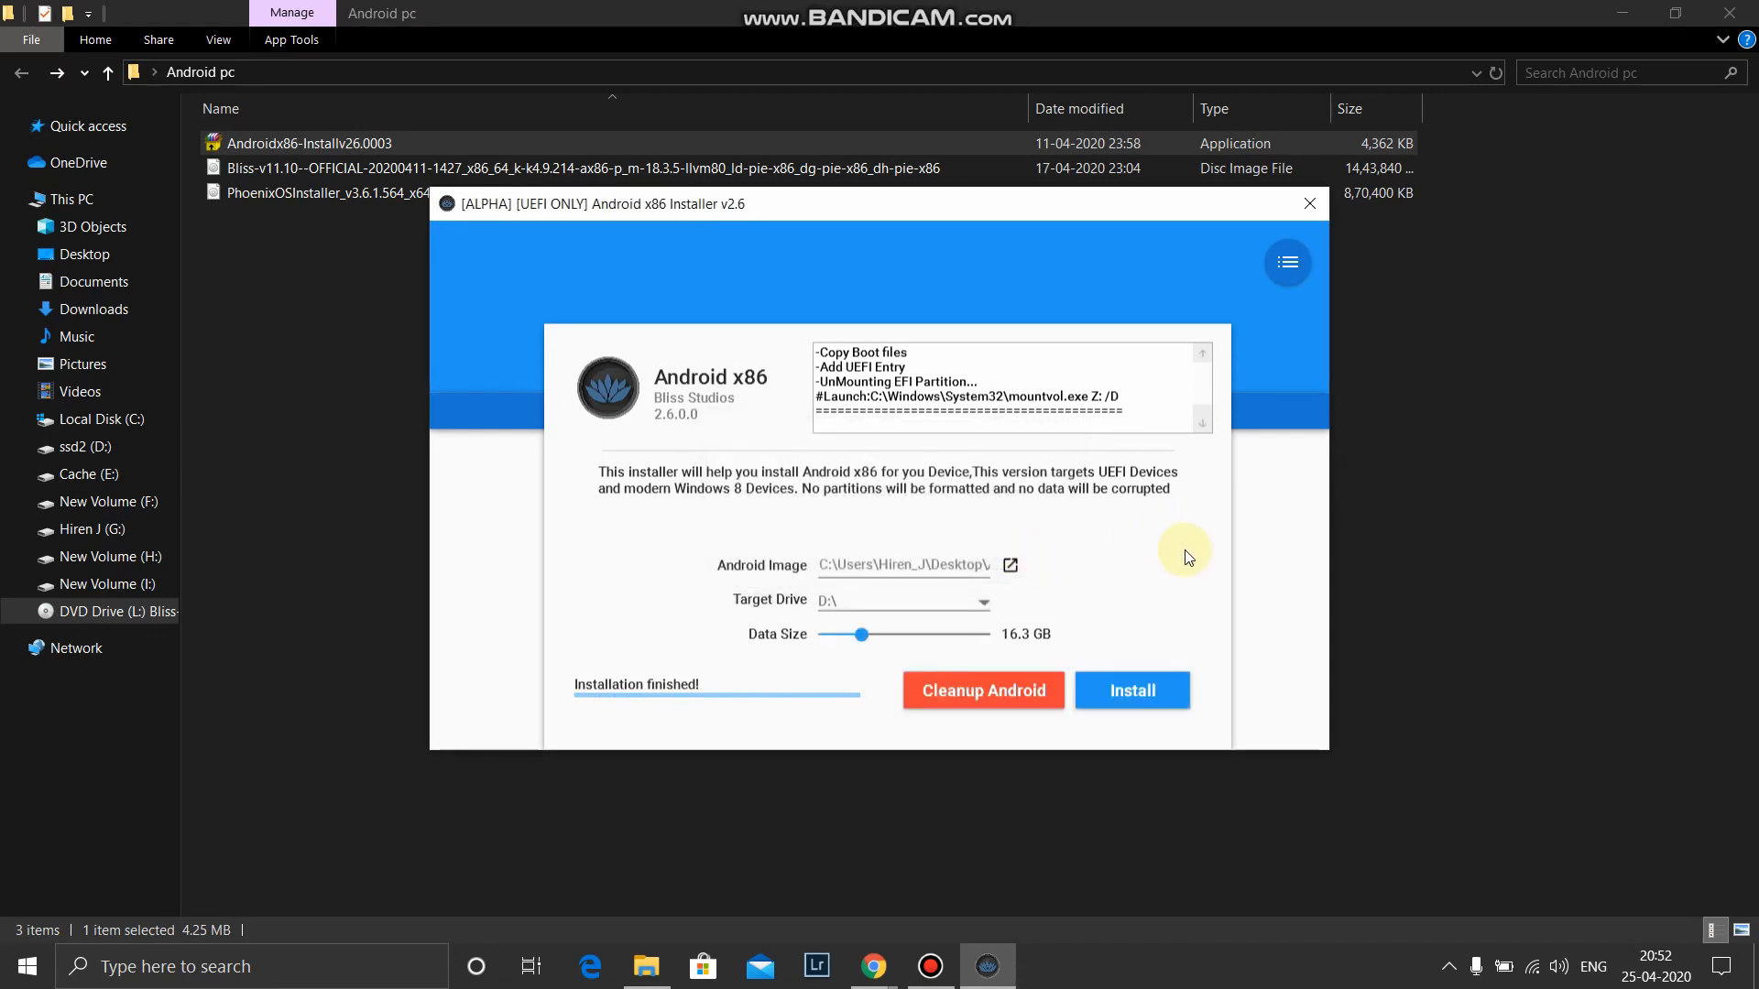
click(1310, 202)
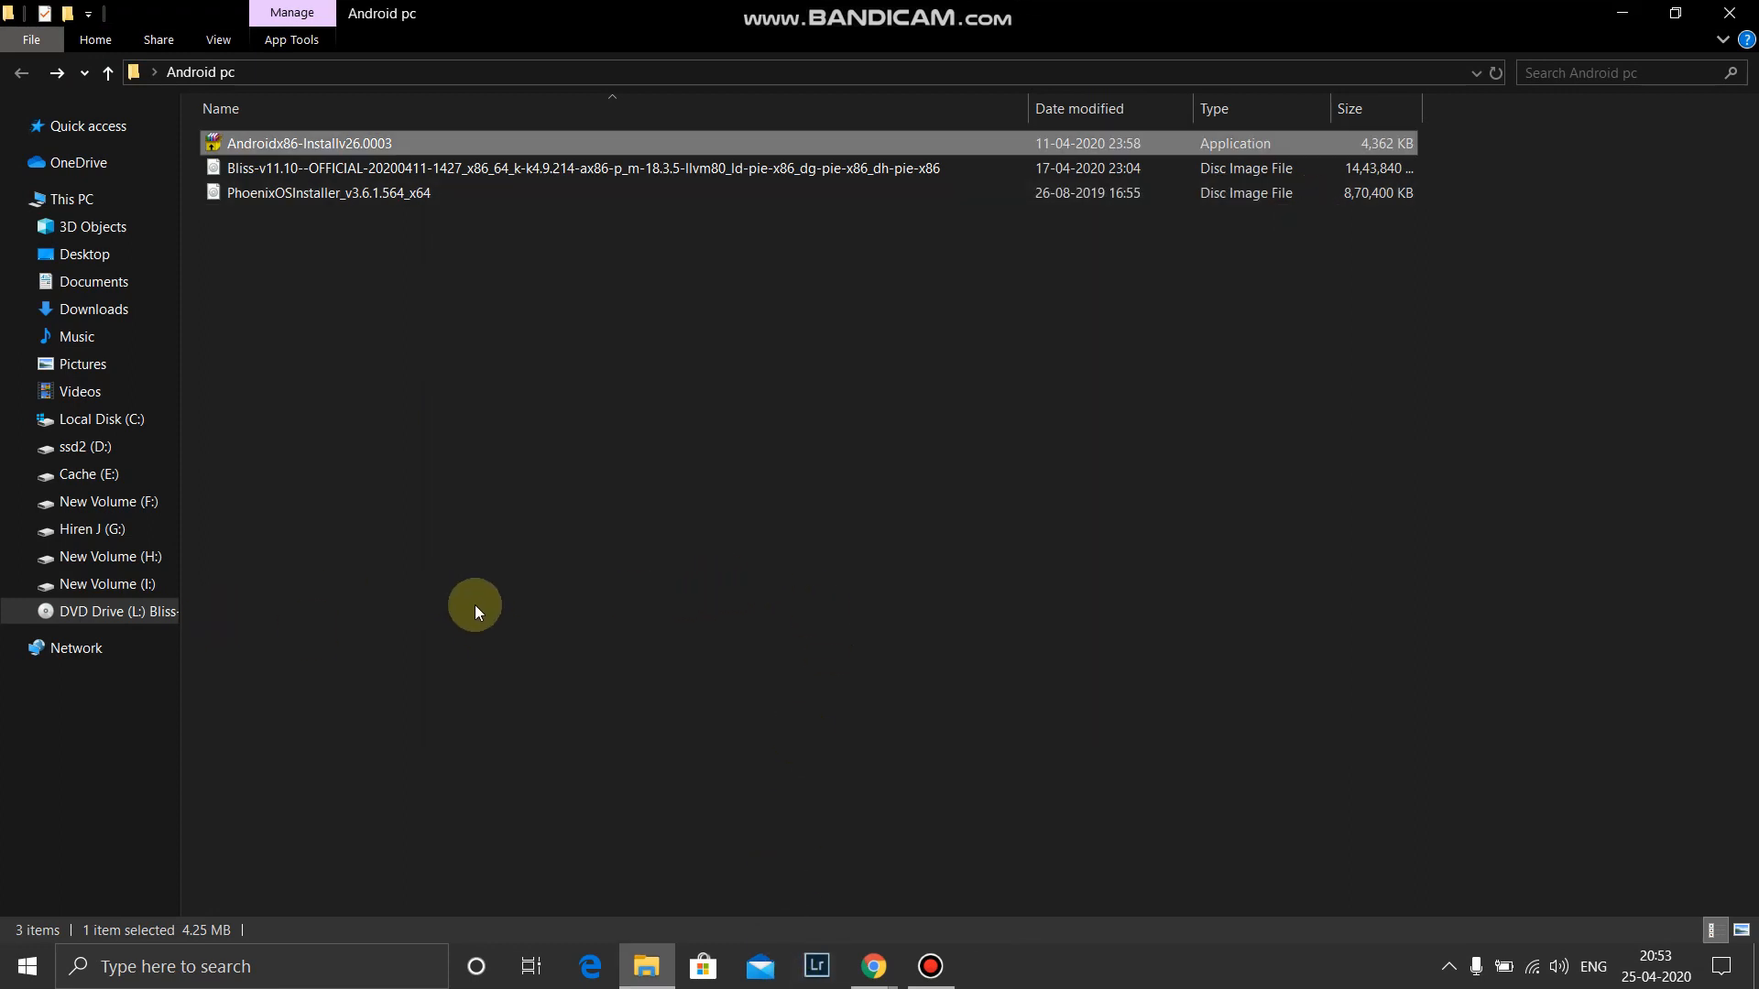
Browse to ssd2 (D:) and open the AndroidOS folder to view the installed files.
click(66, 446)
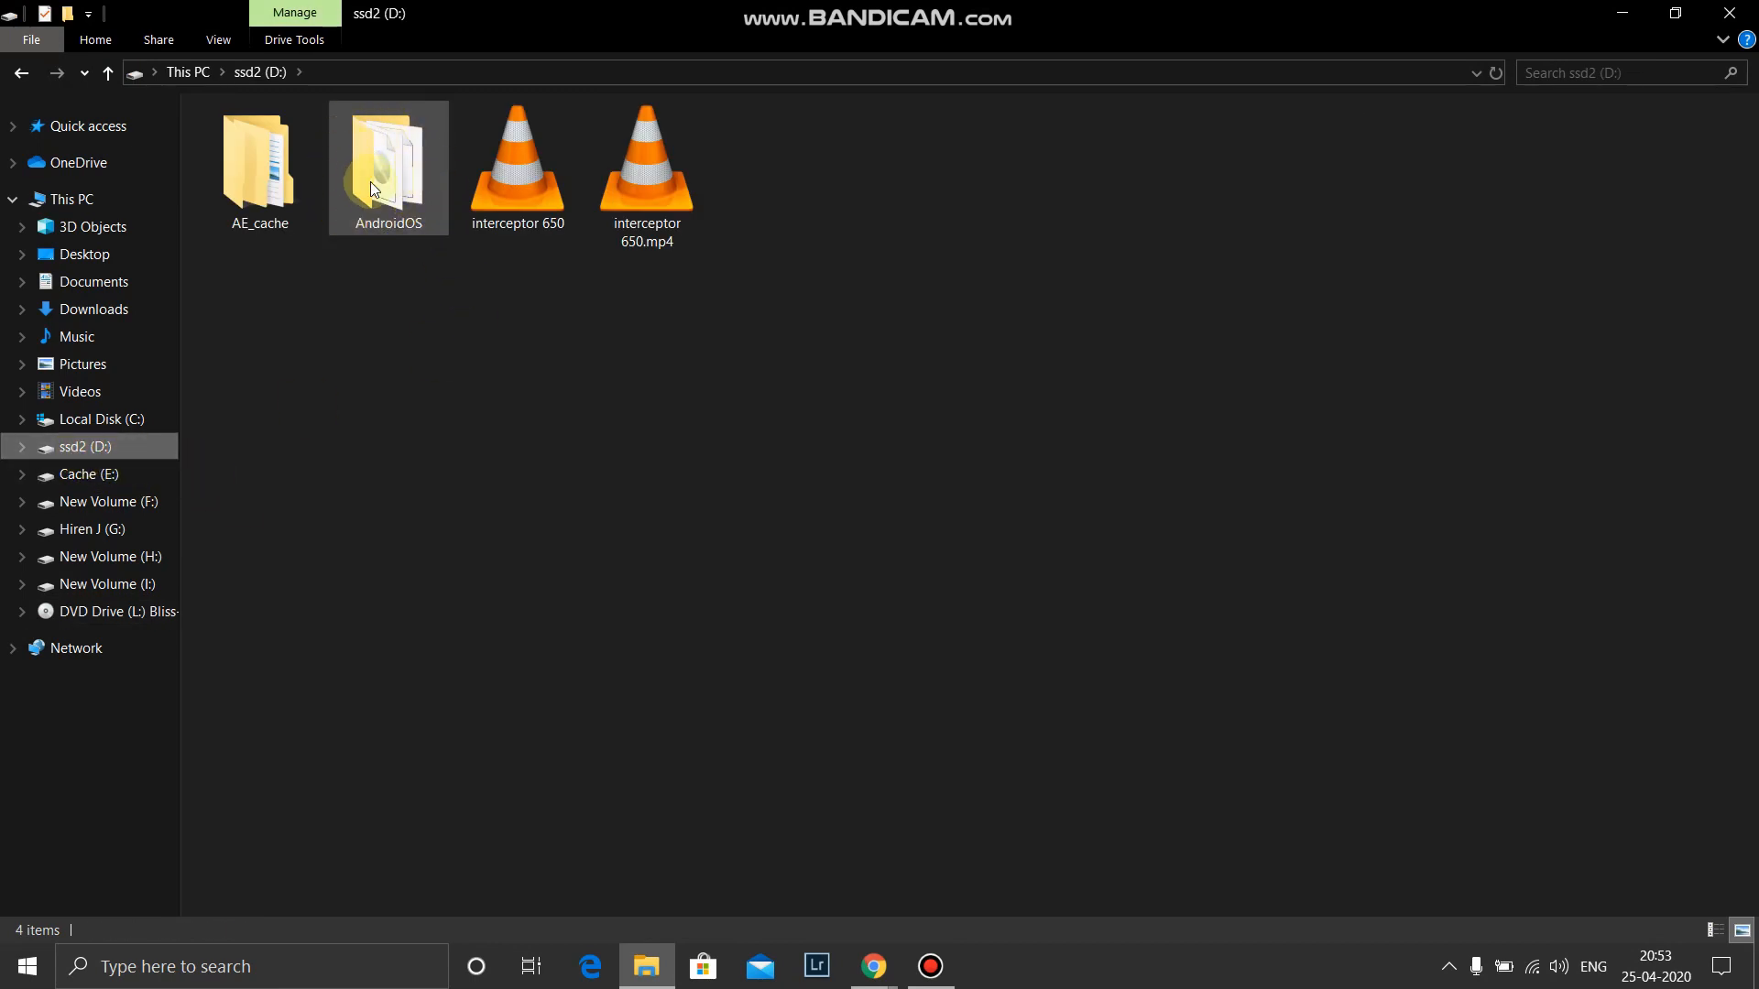
double_click(388, 165)
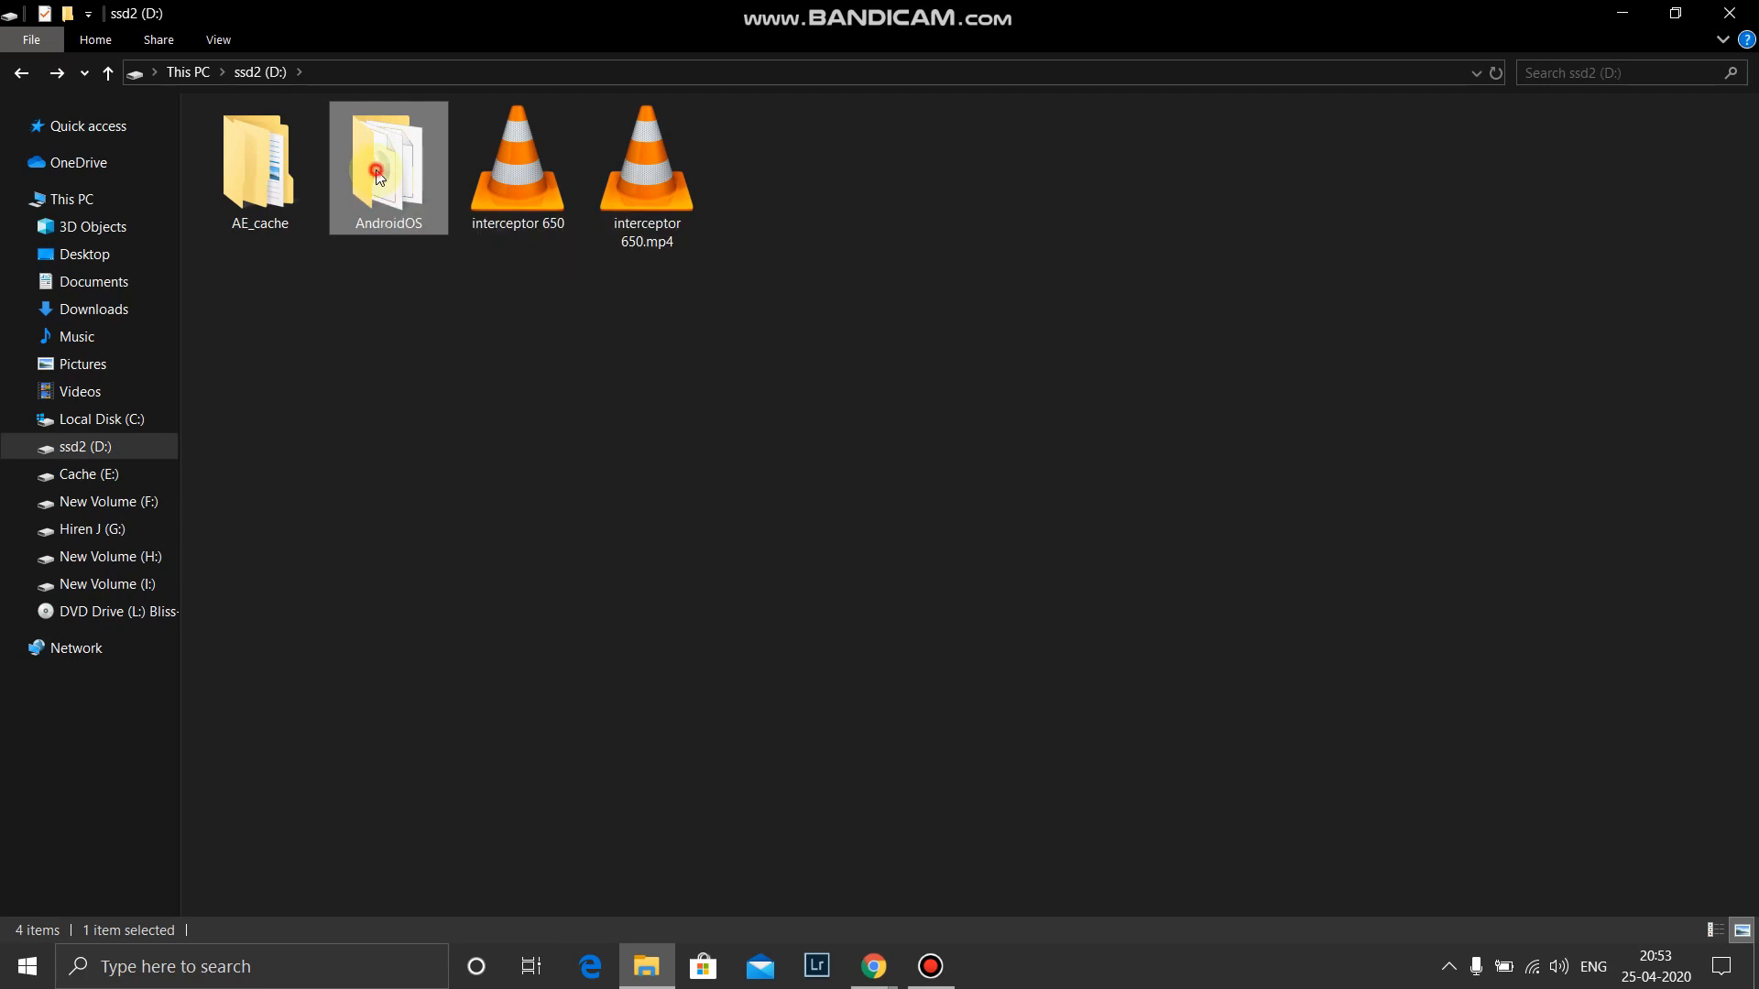
double_click(378, 174)
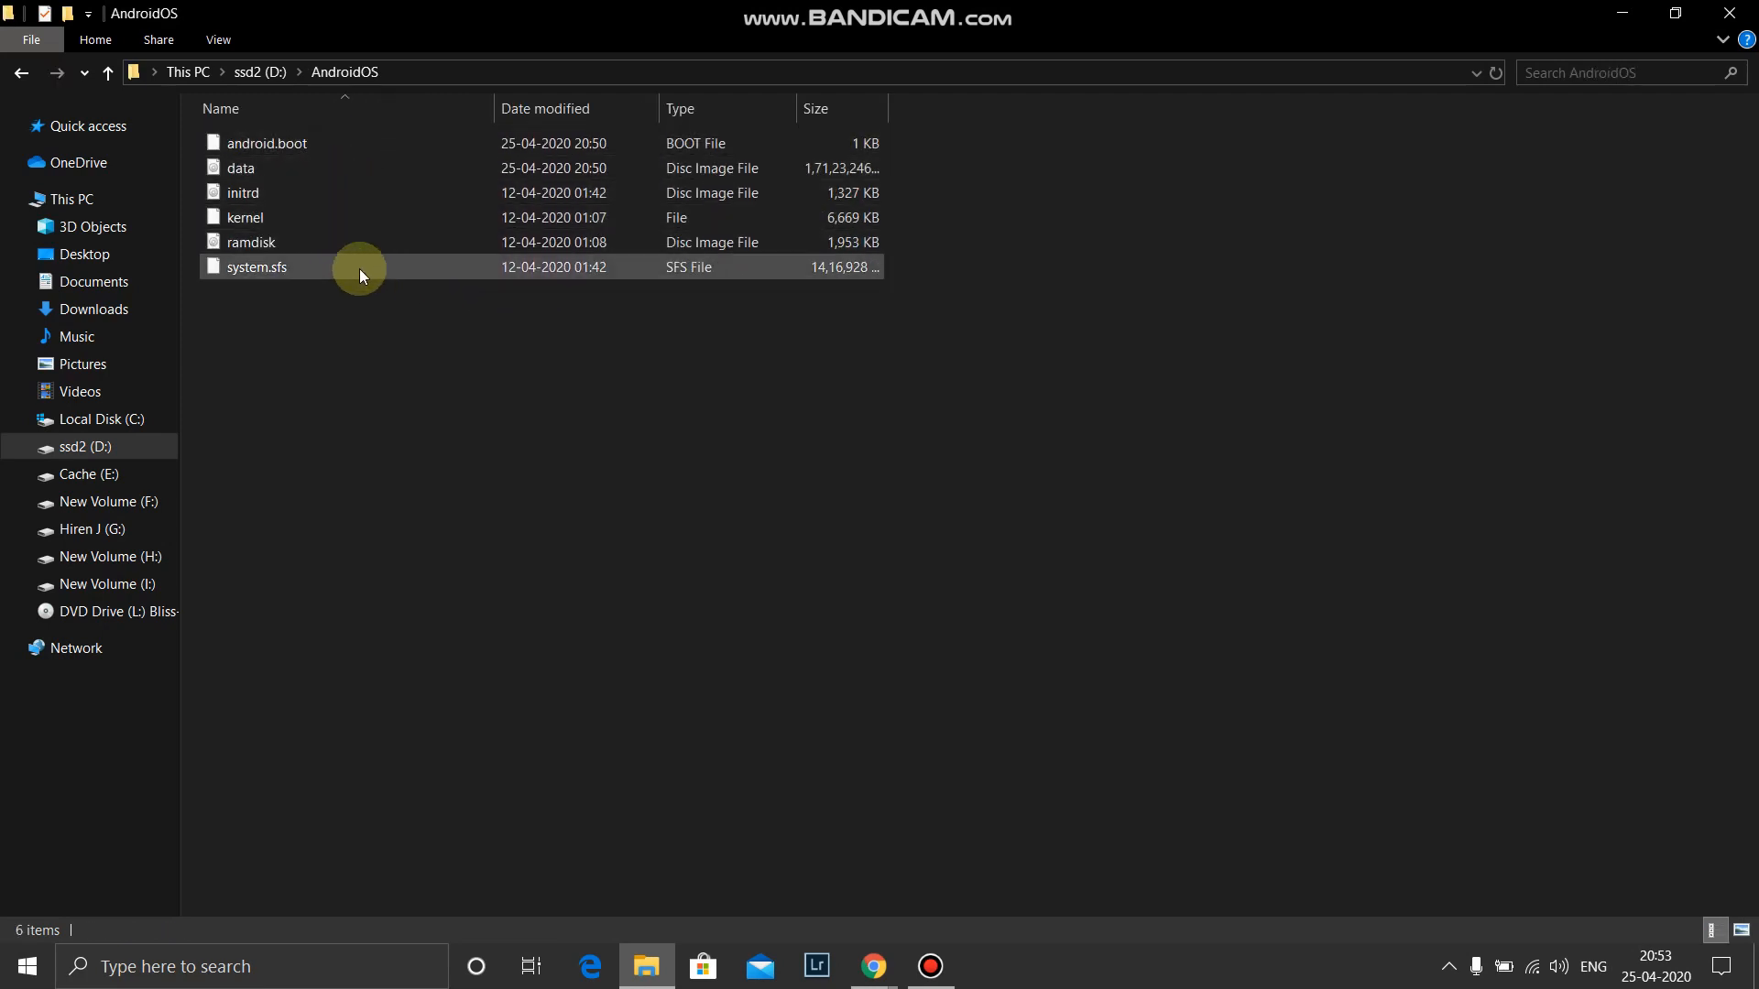
mouse_move(28, 76)
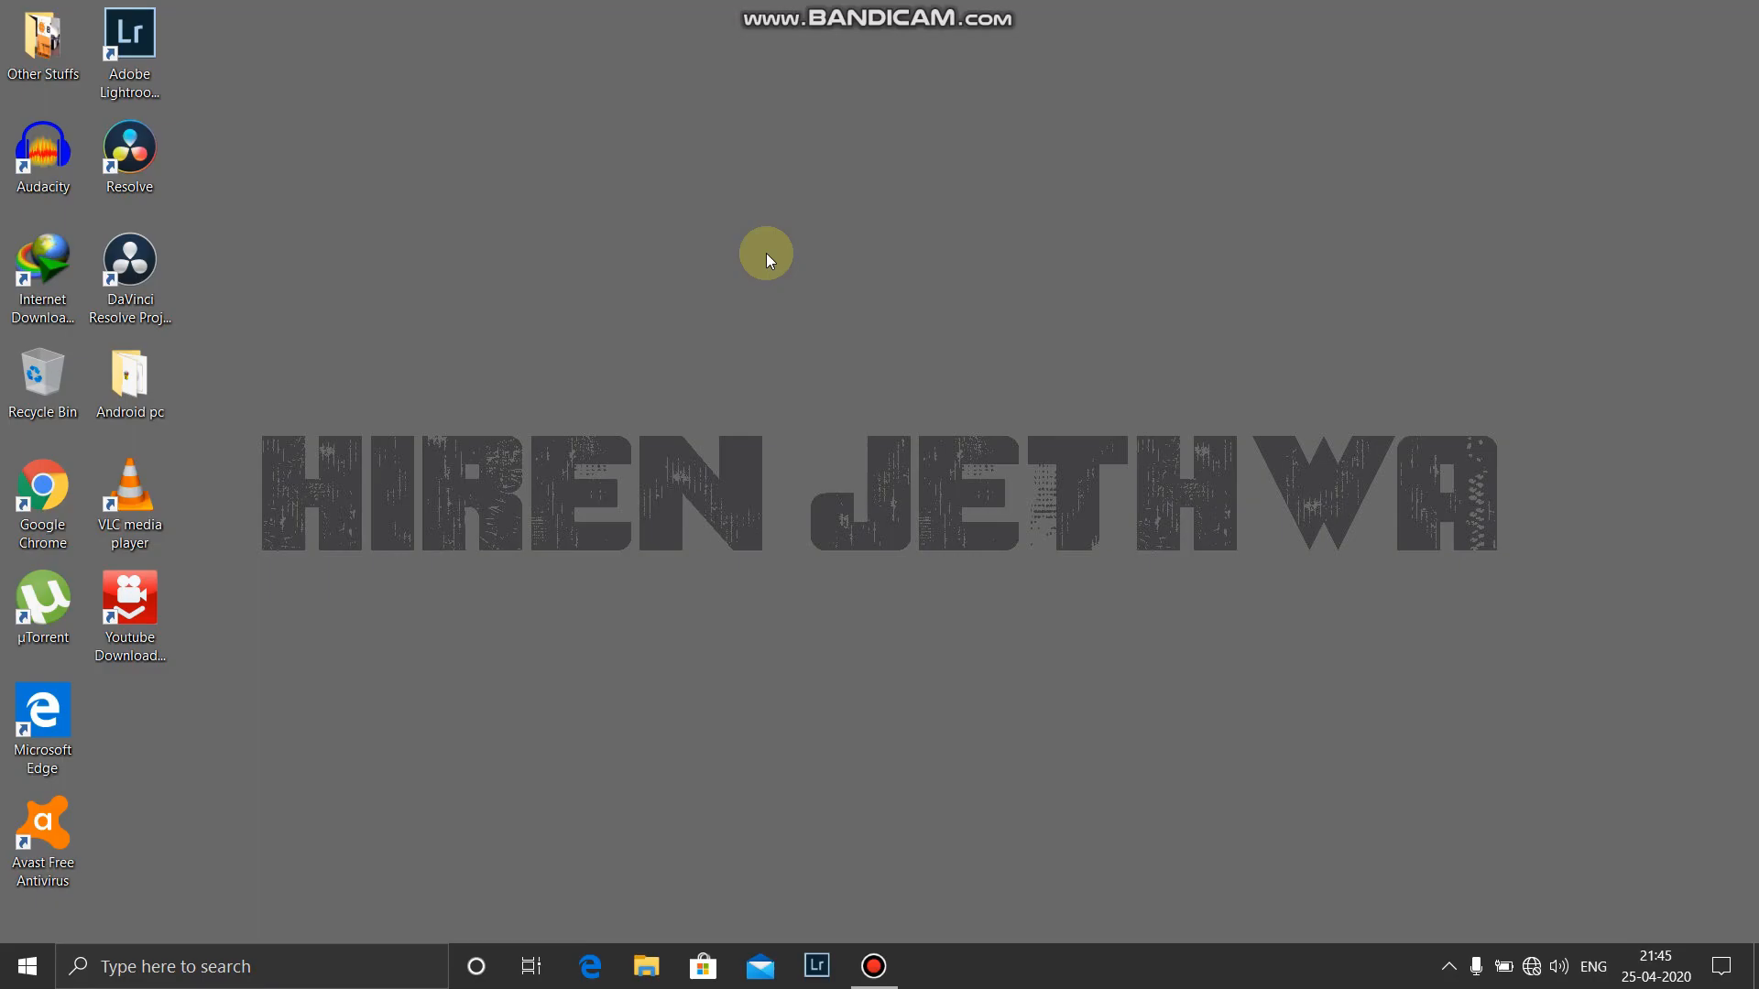
Launch the Android x86 Installer and select the PhoenixOSInstaller_v3.6.1.564_x64 image.
right_click(332, 143)
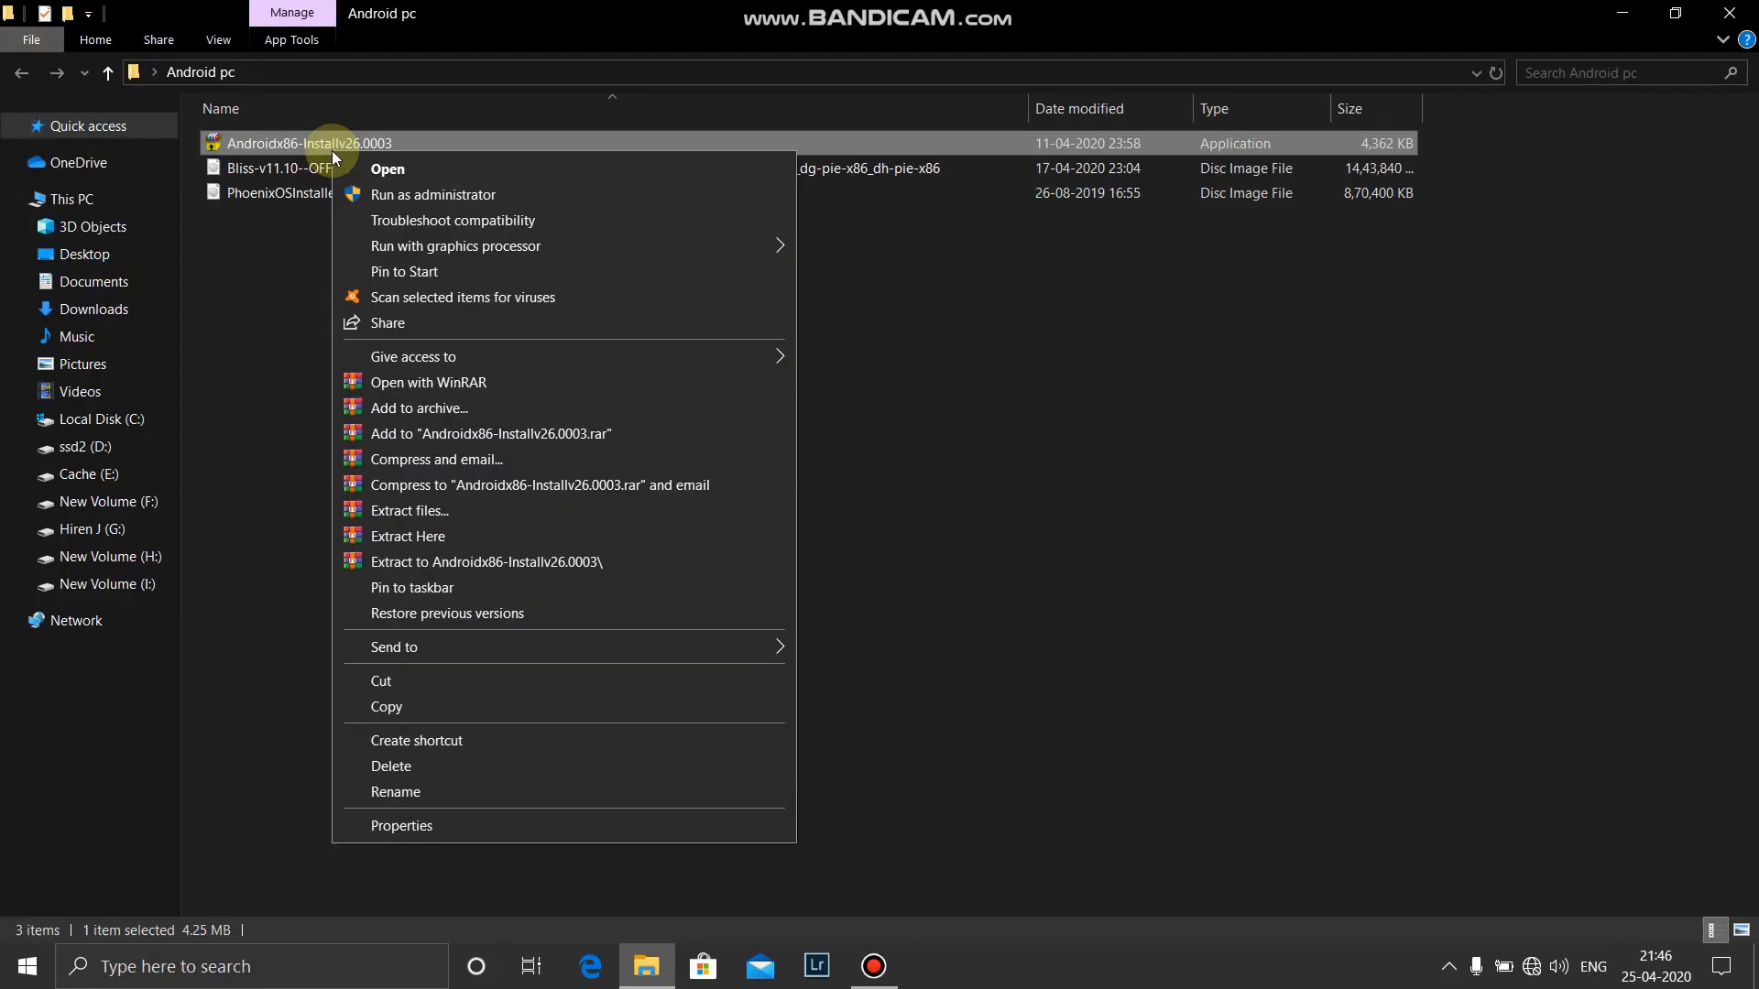
mouse_move(401, 231)
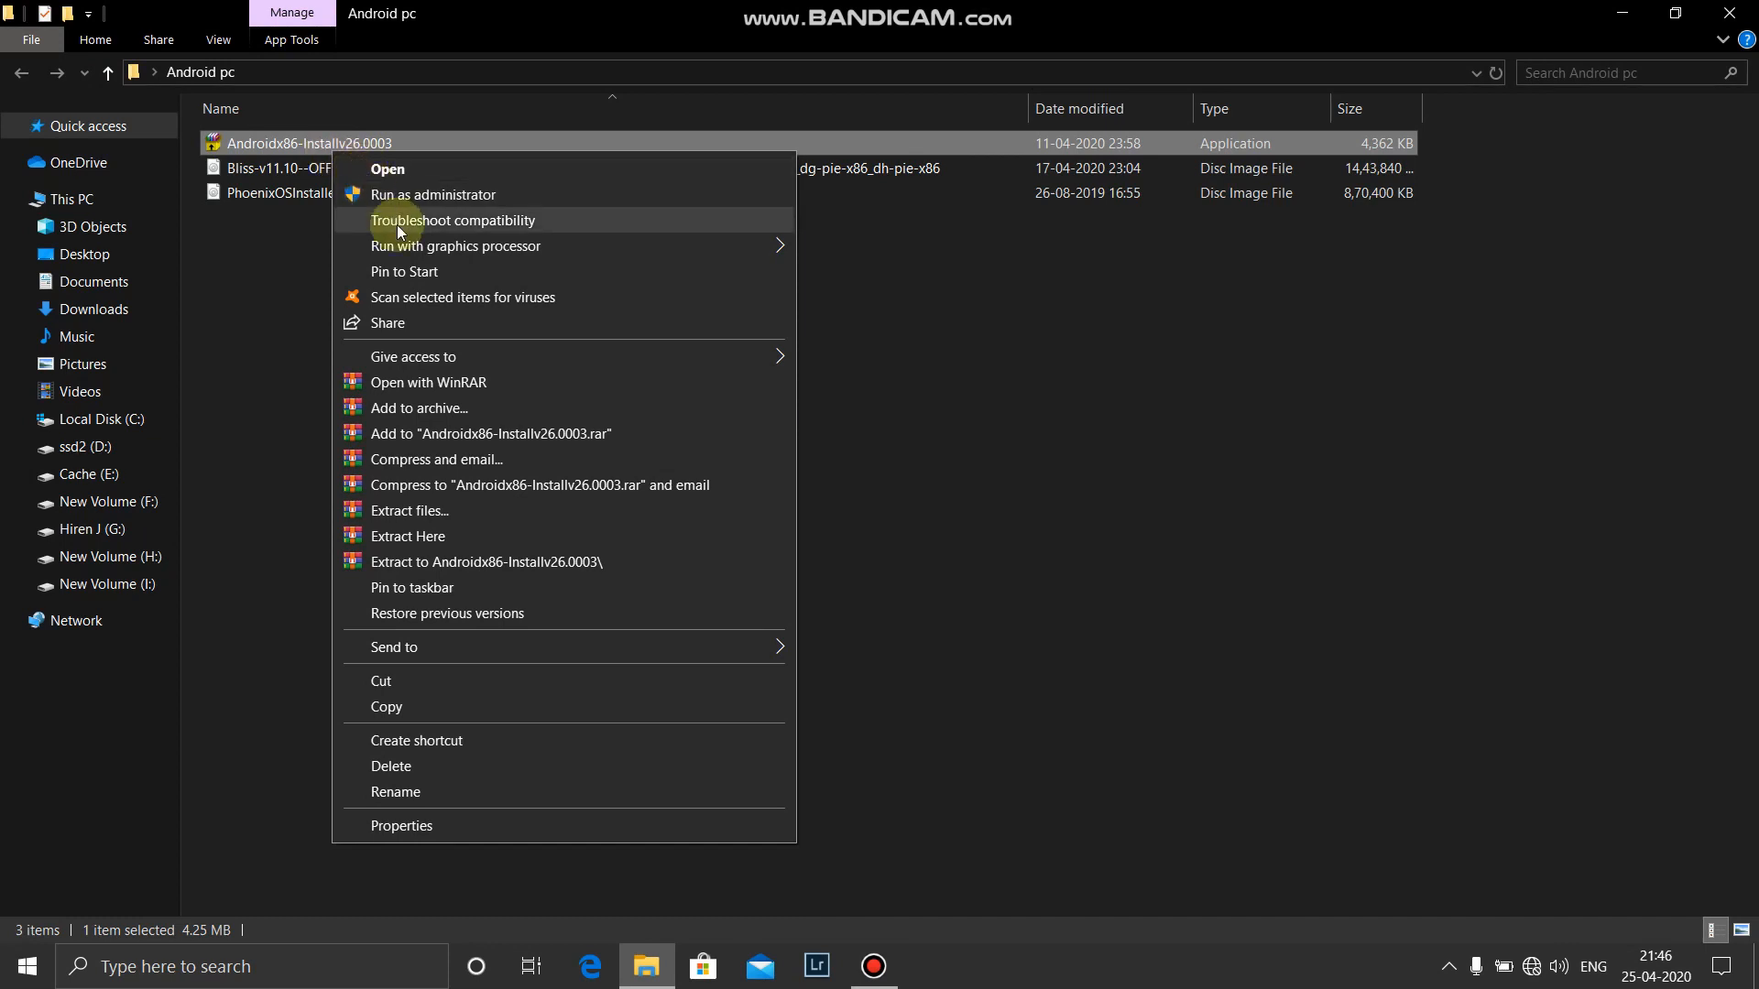
click(403, 240)
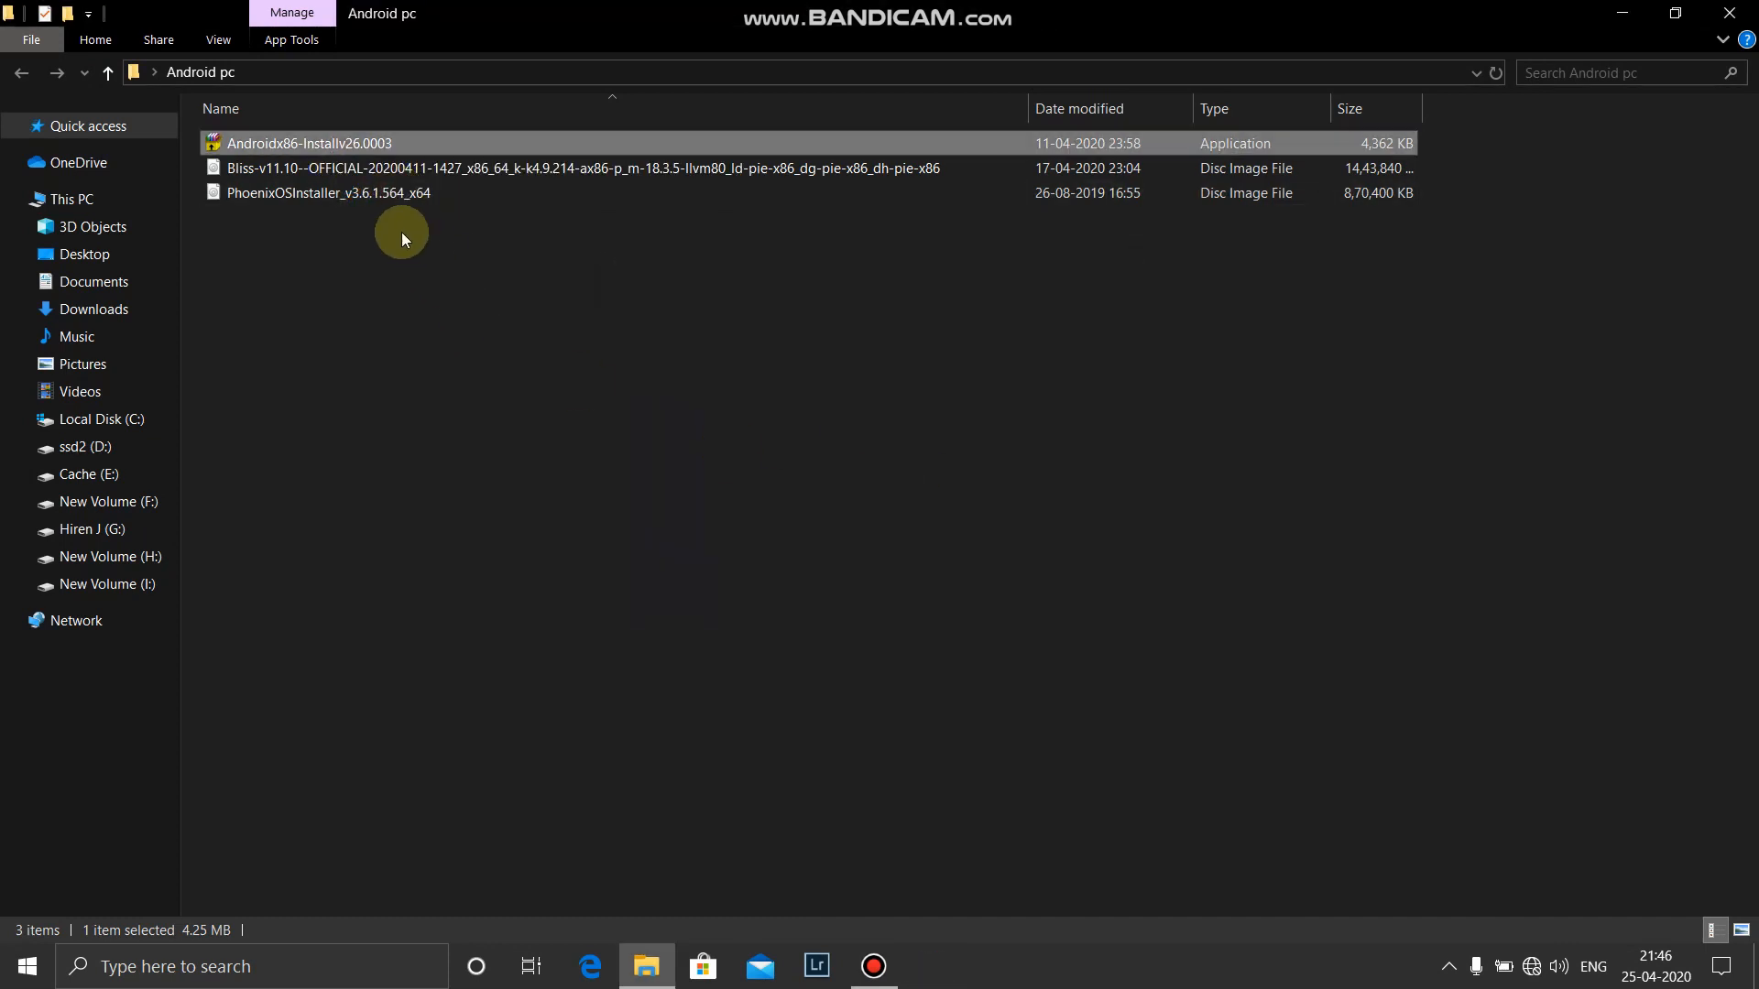
right_click(371, 192)
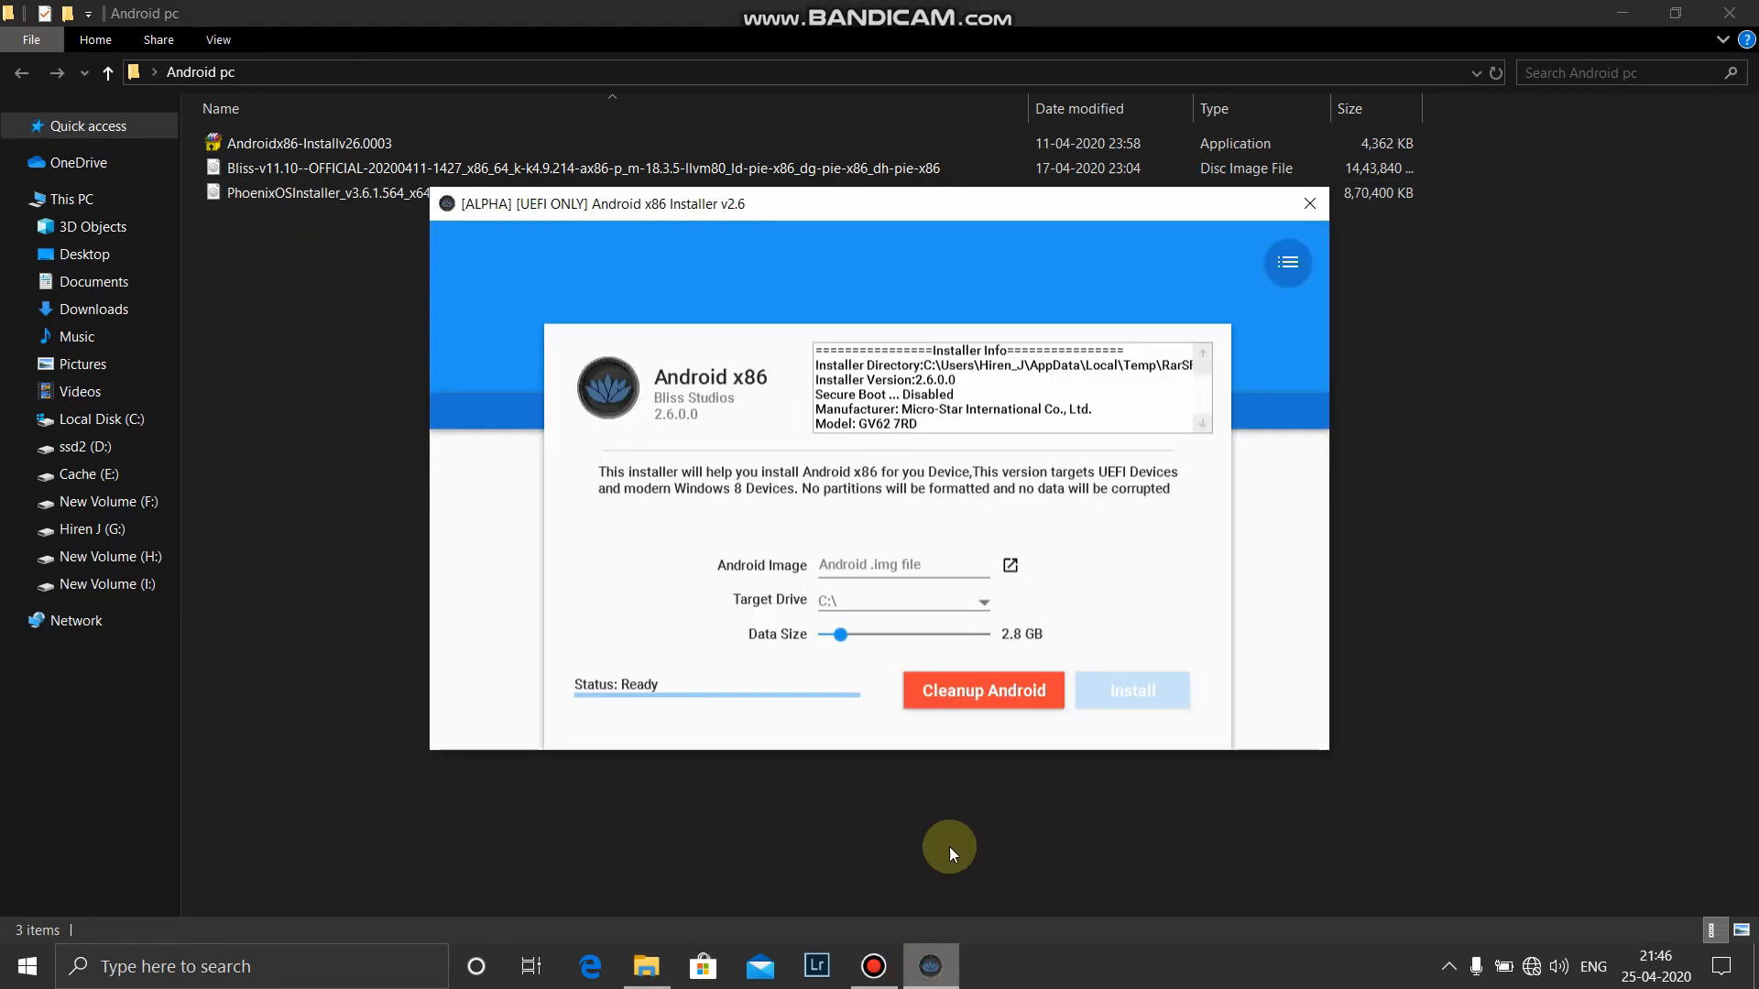
mouse_move(1011, 566)
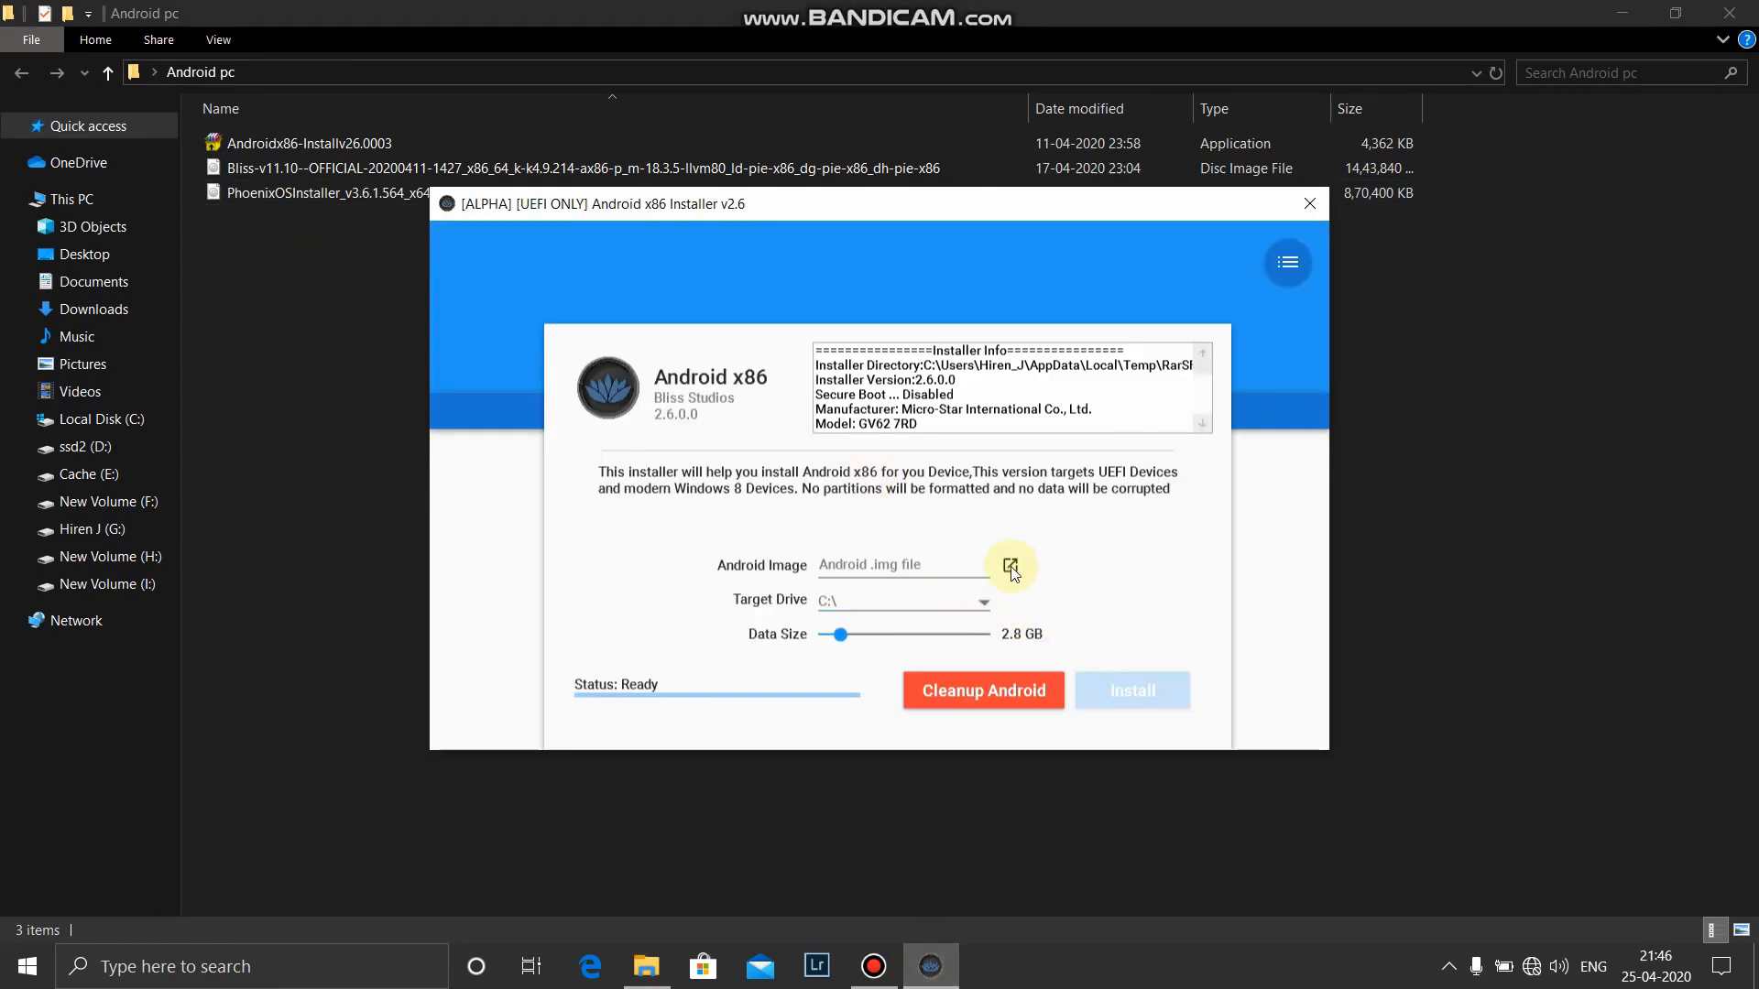
click(1009, 565)
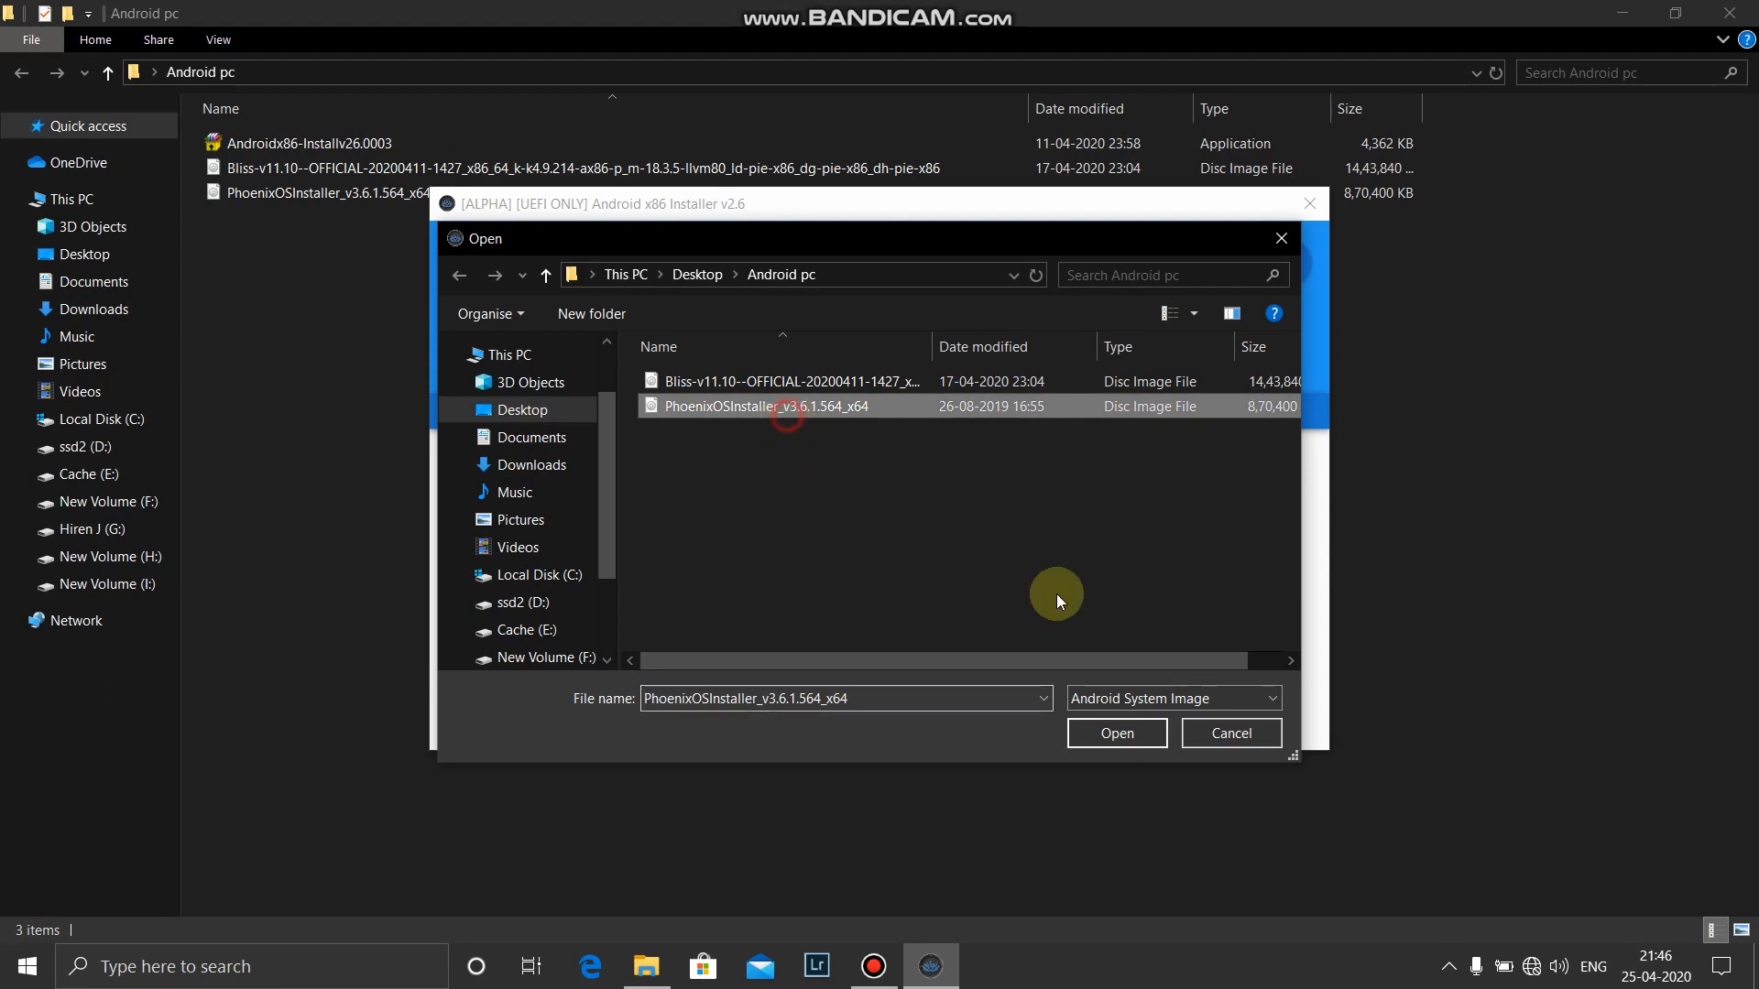
click(1117, 733)
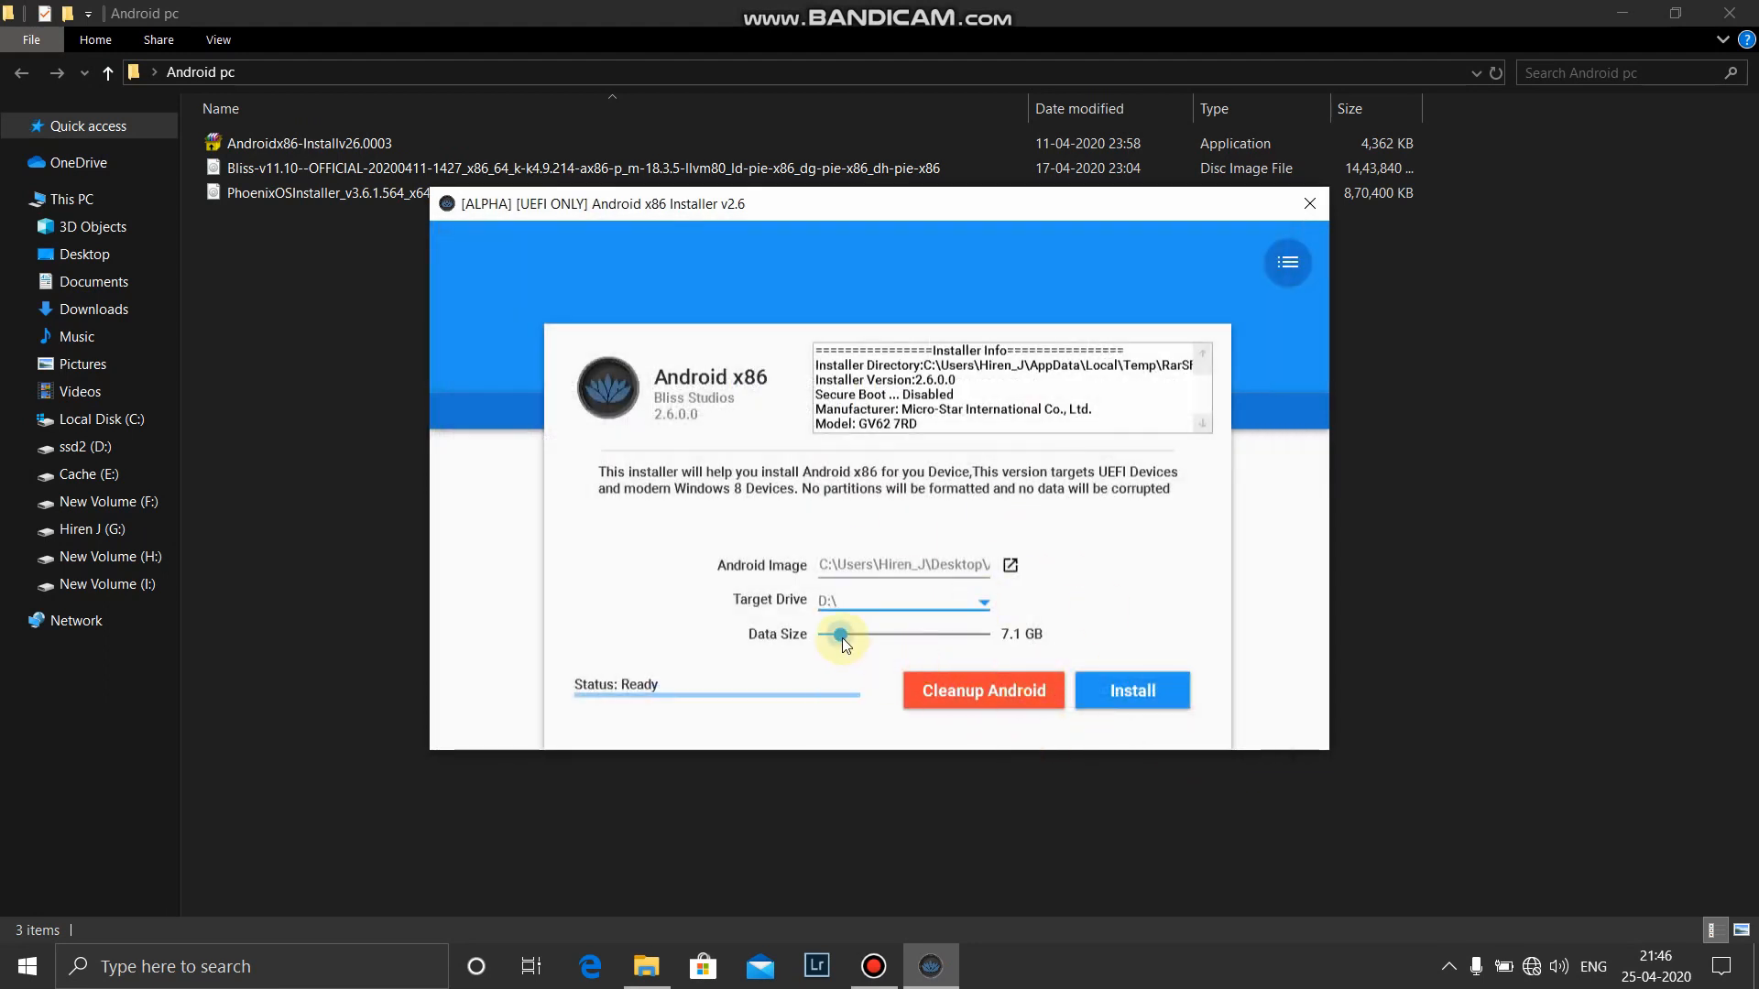
Install to D:\ with about 16.3 GB data, then dismiss the Install Failed message.
drag(841, 640, 867, 640)
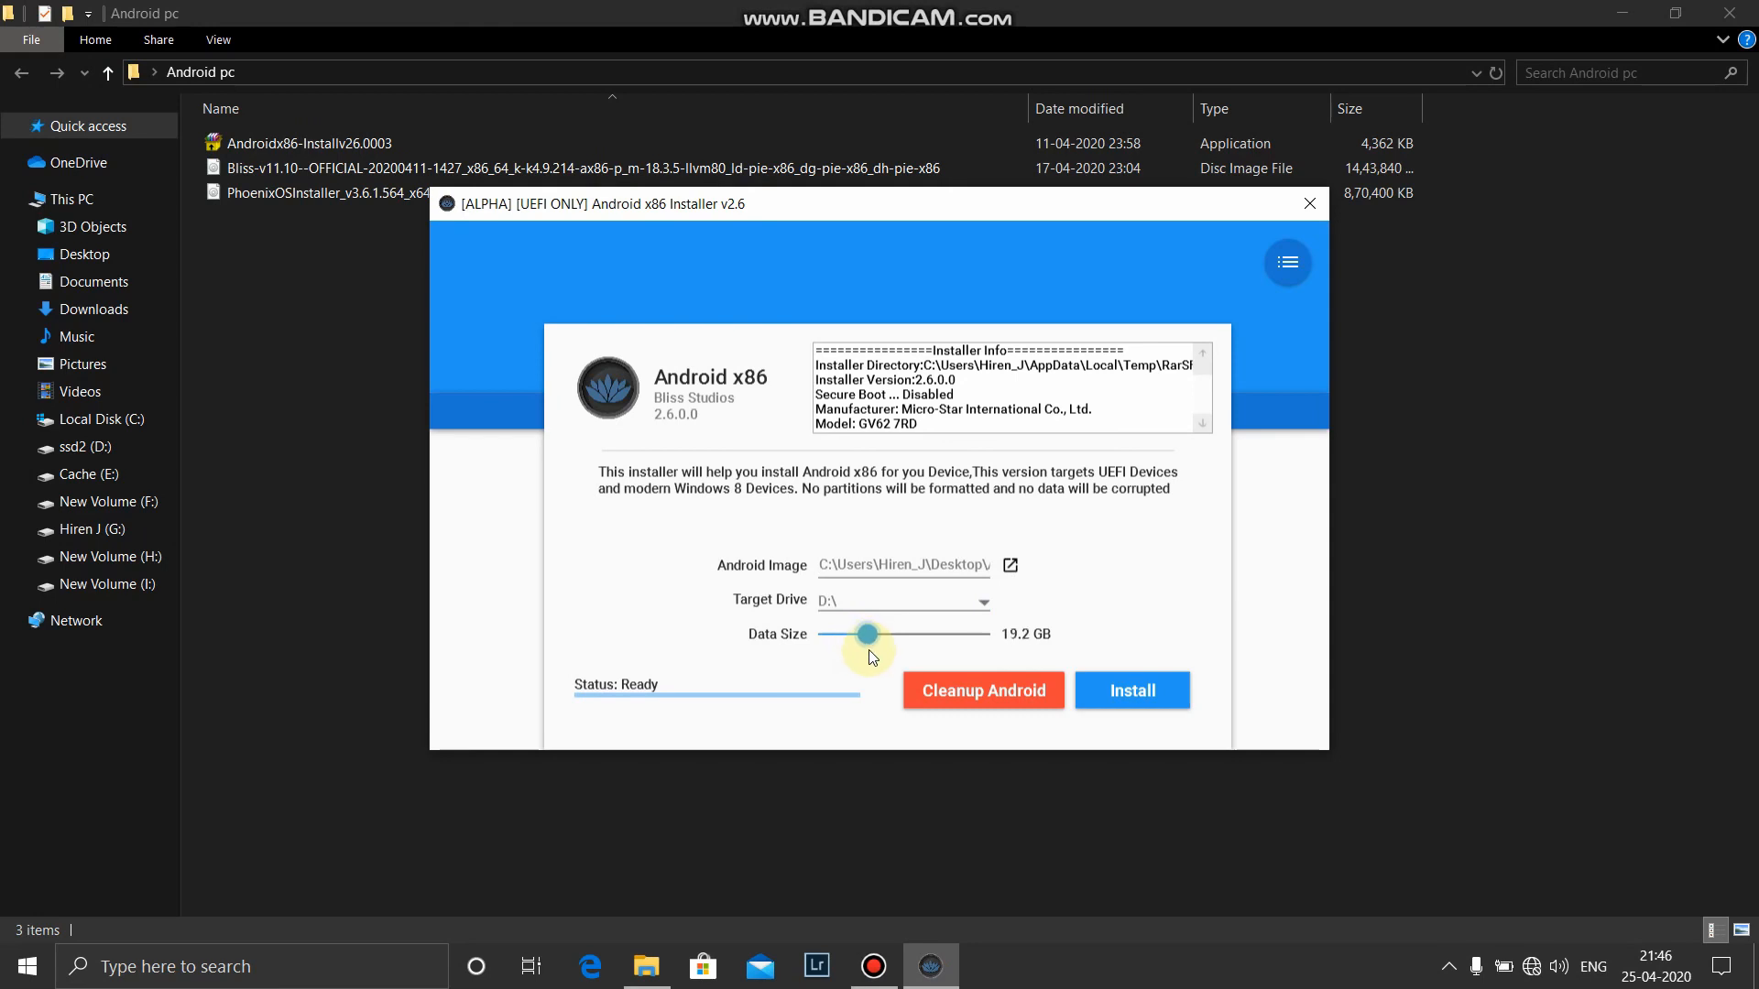
click(1133, 691)
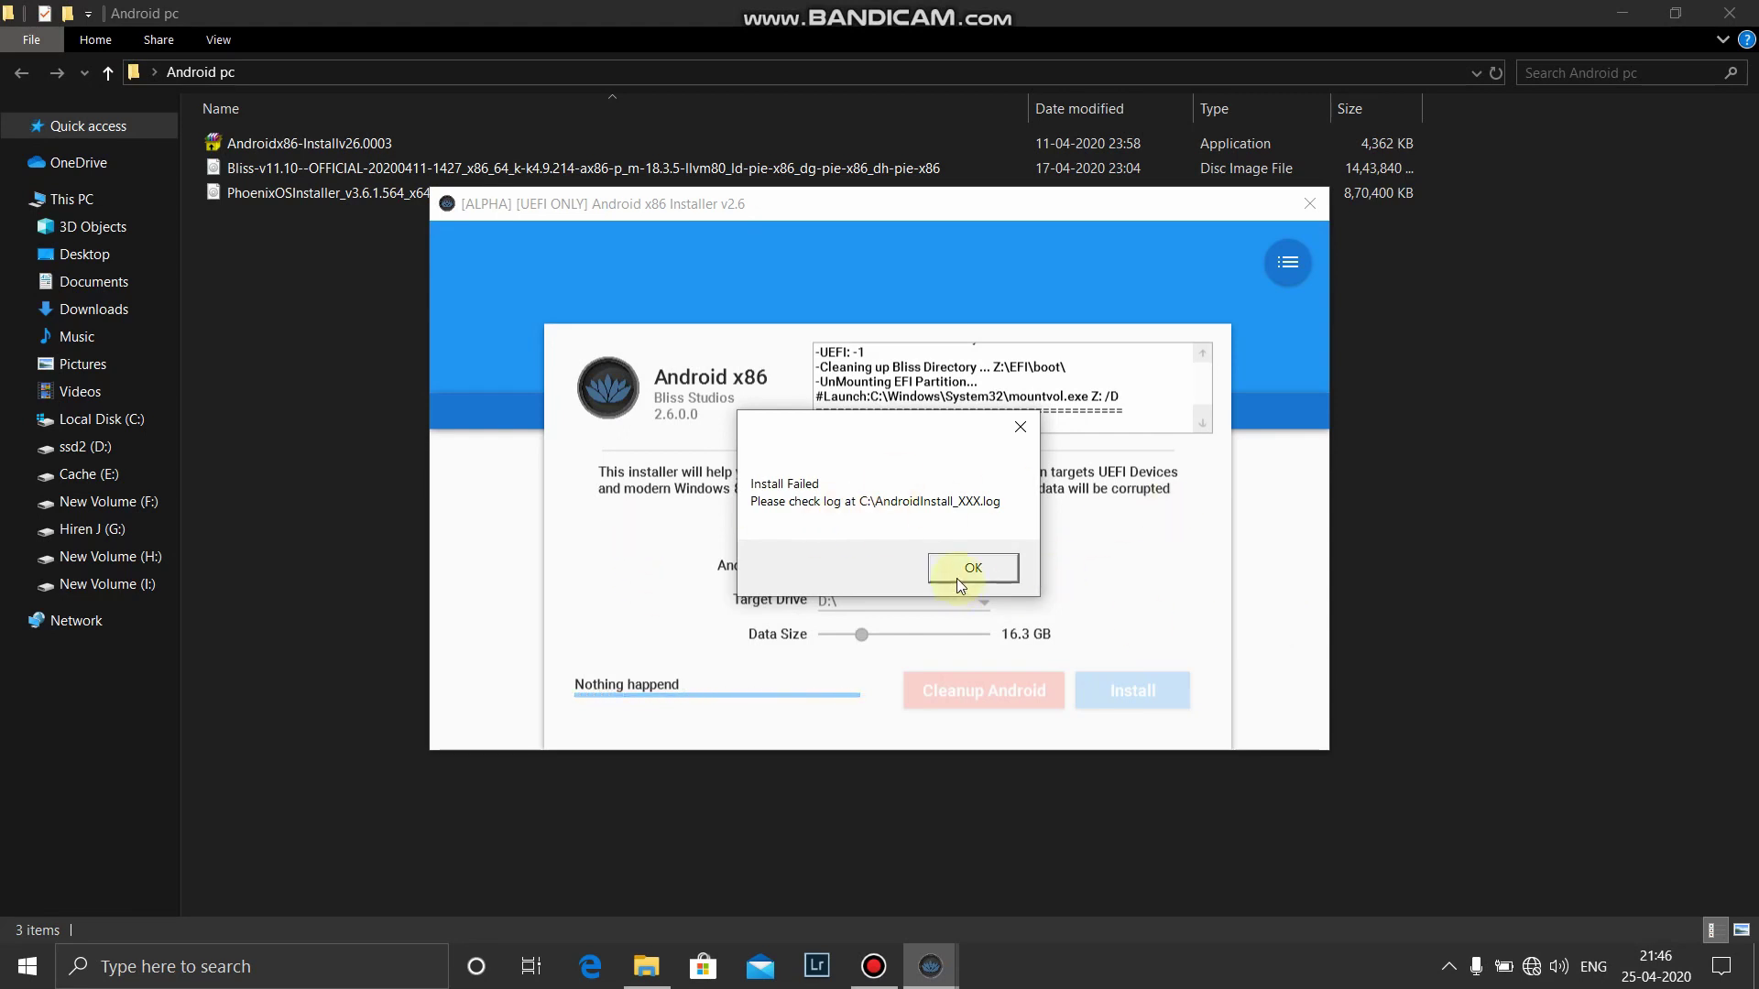
click(973, 568)
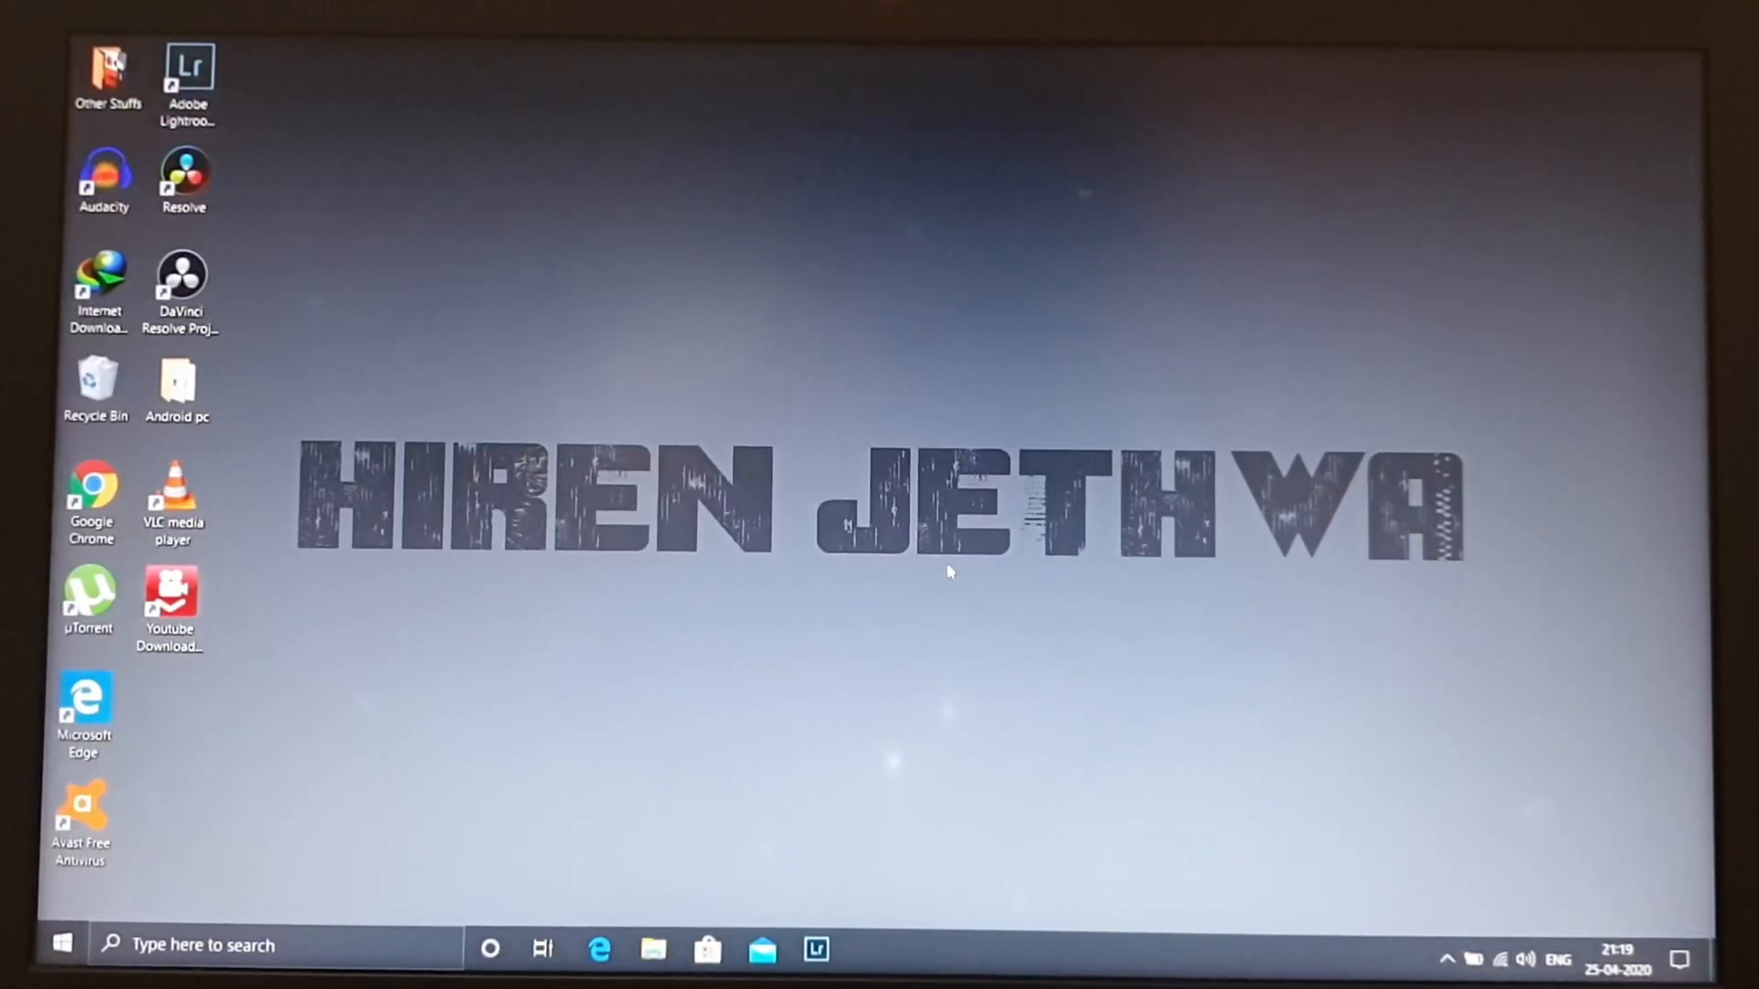
Restart Windows from the Start menu's Power options.
click(65, 944)
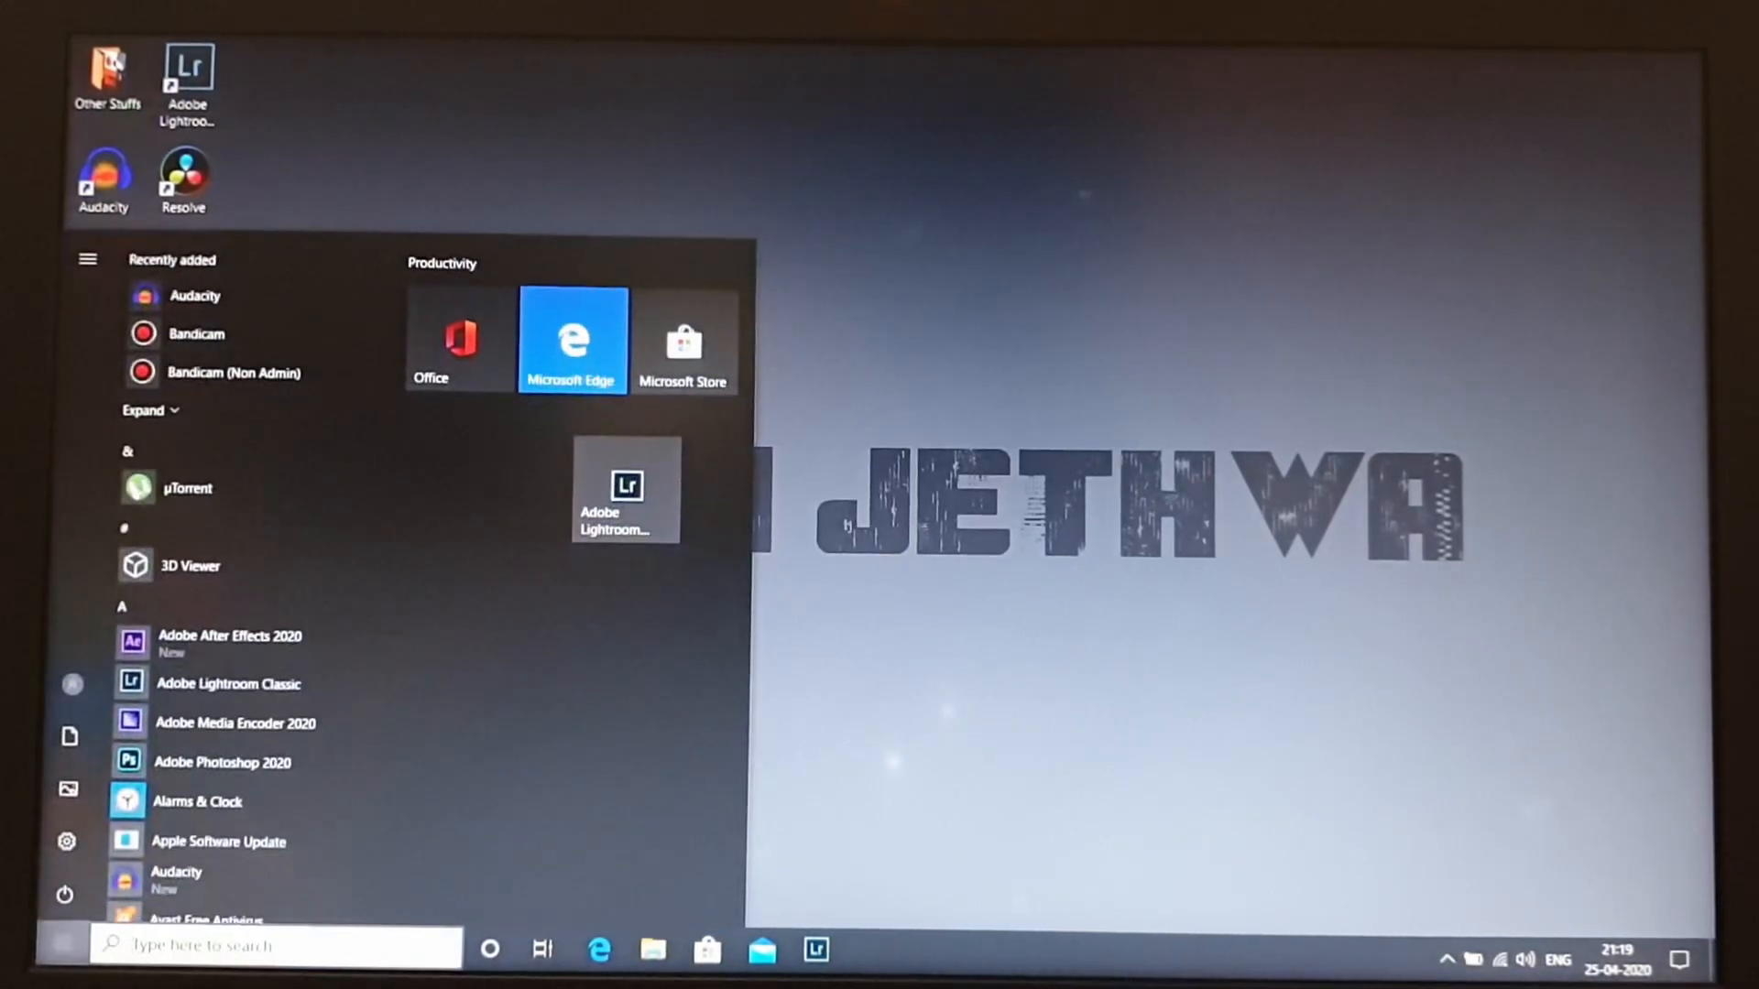
click(64, 890)
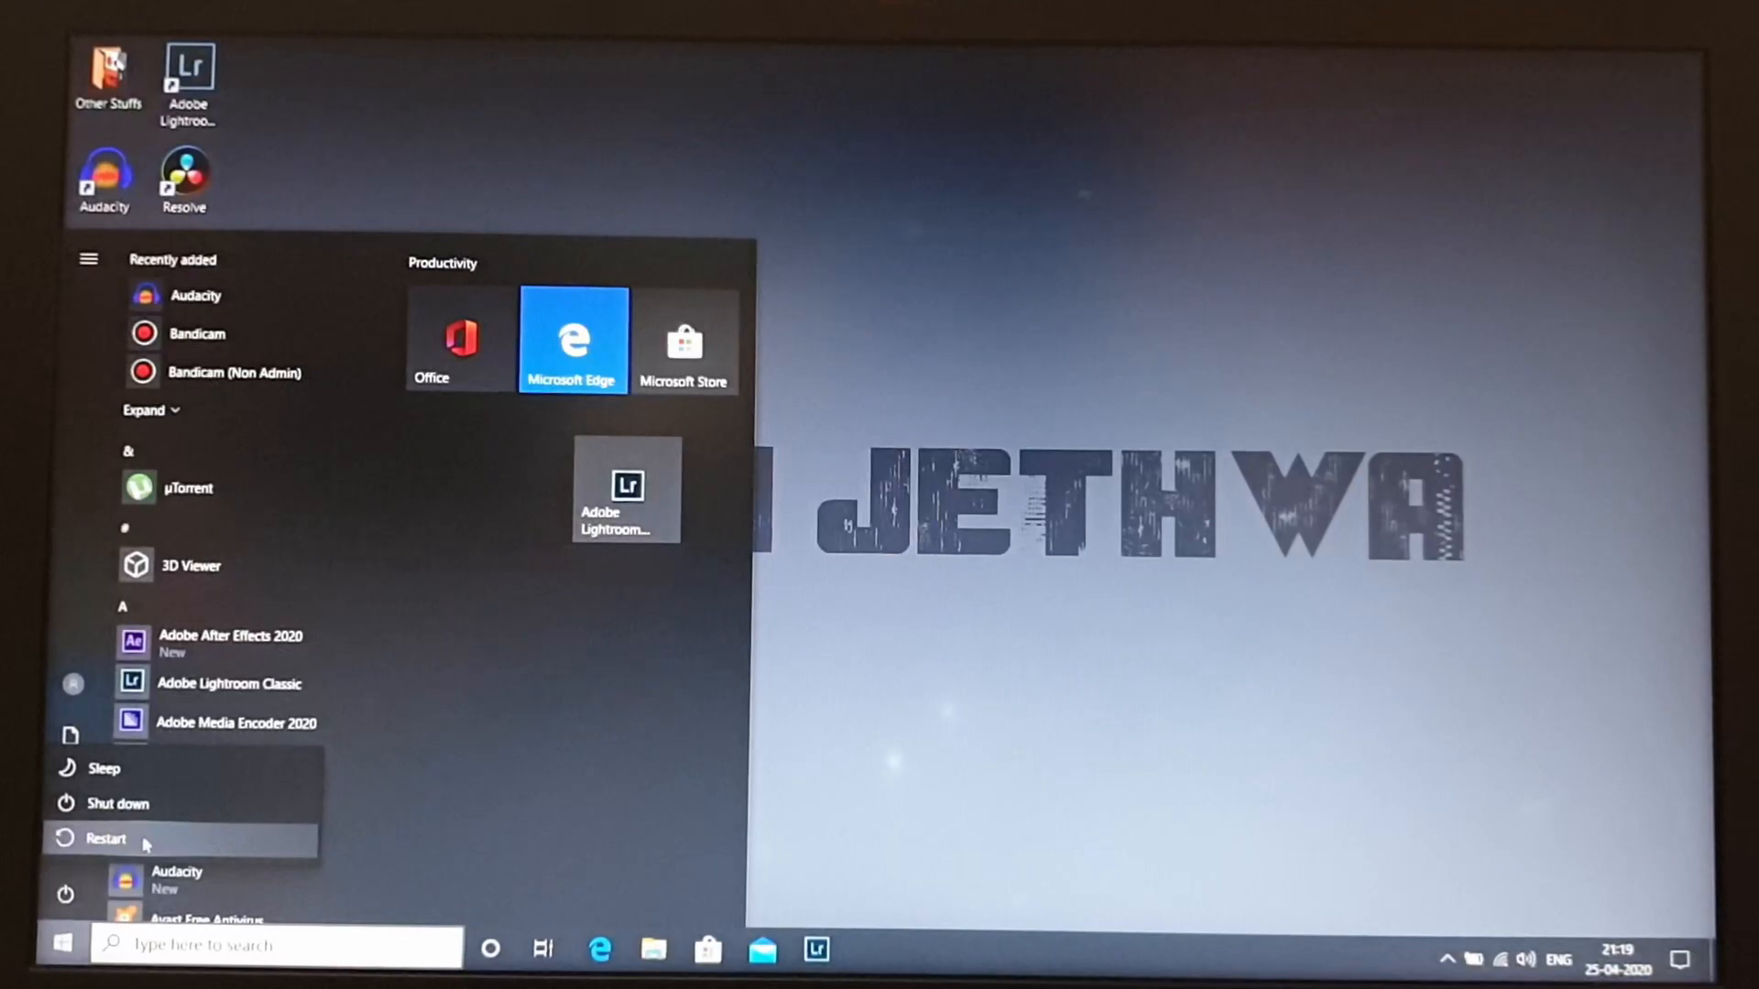
click(101, 839)
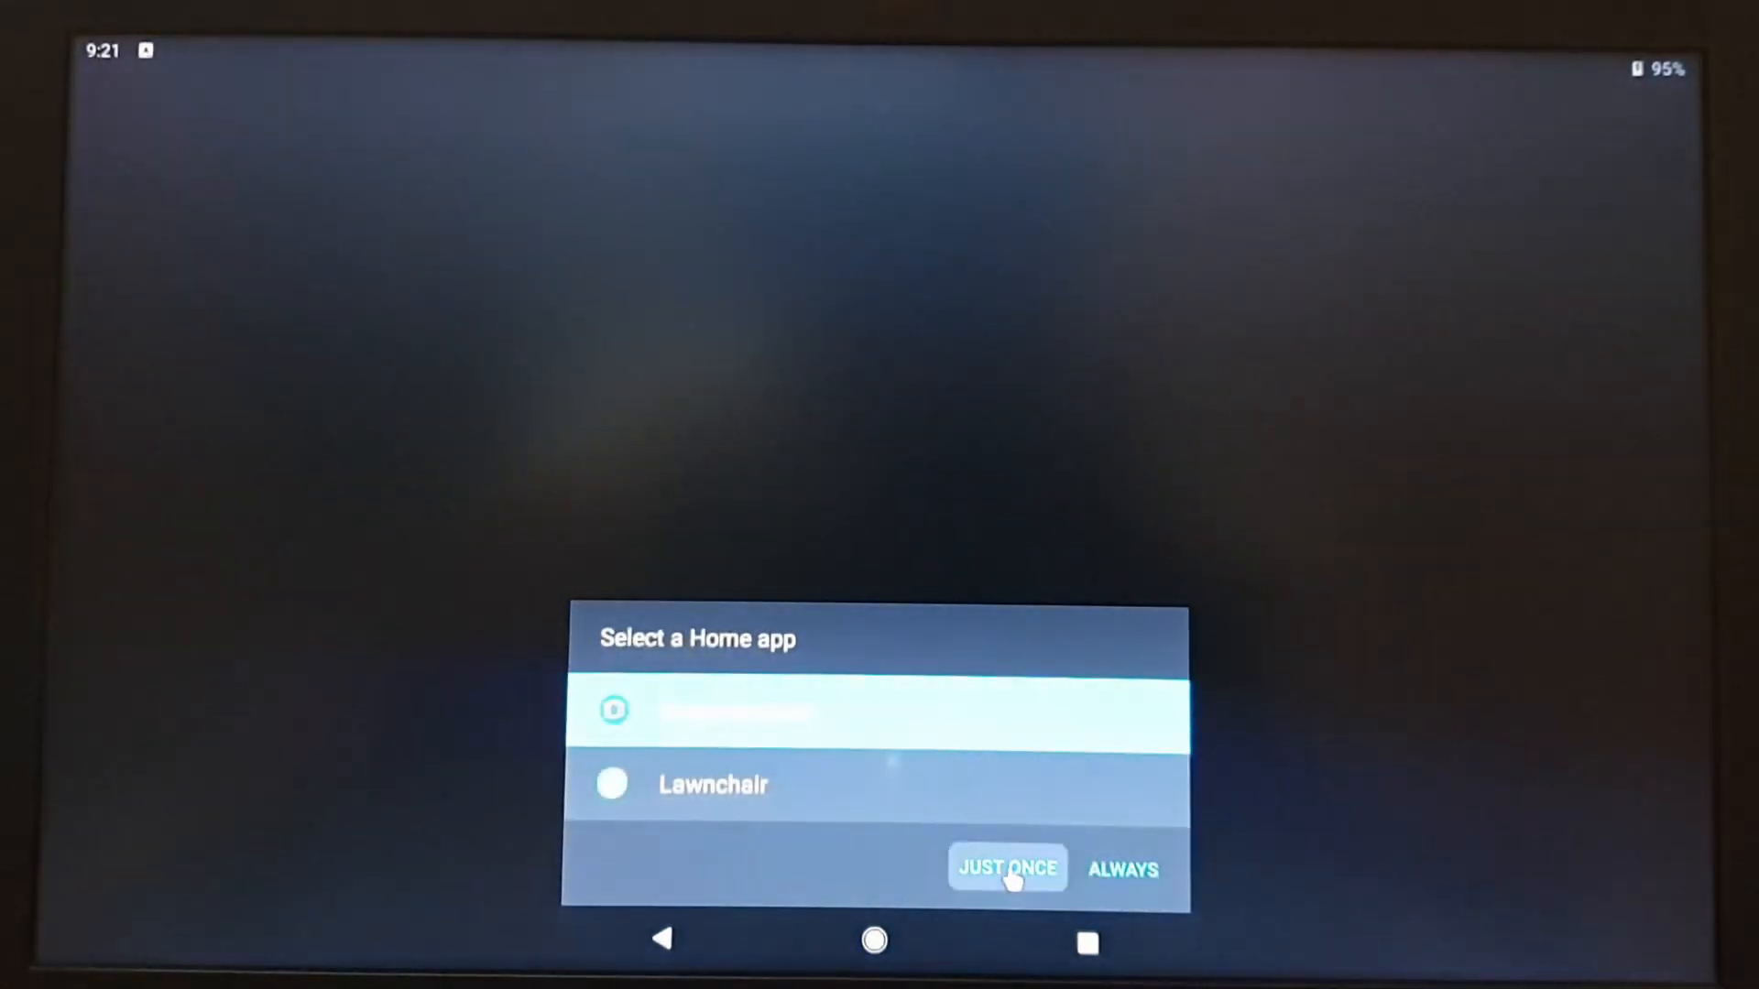
Launch the first home app in the chooser with Just Once.
click(1007, 869)
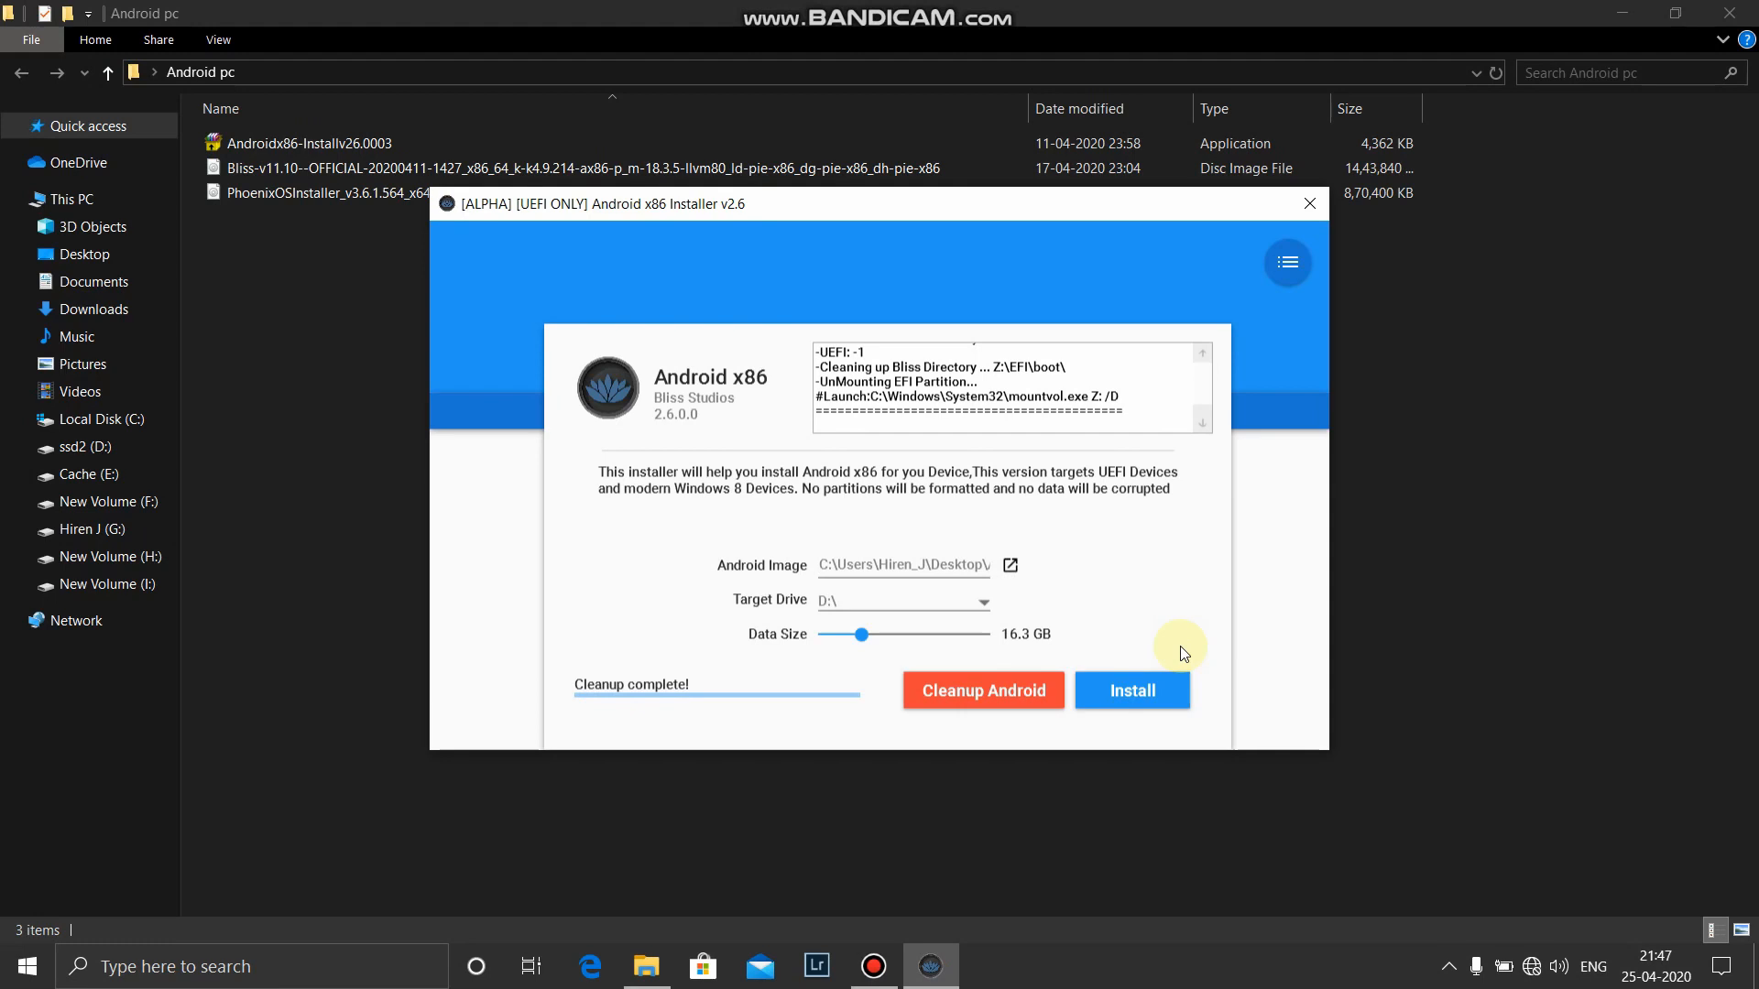
Clean up the old Bliss OS install from drive D: with Cleanup Android.
click(1011, 565)
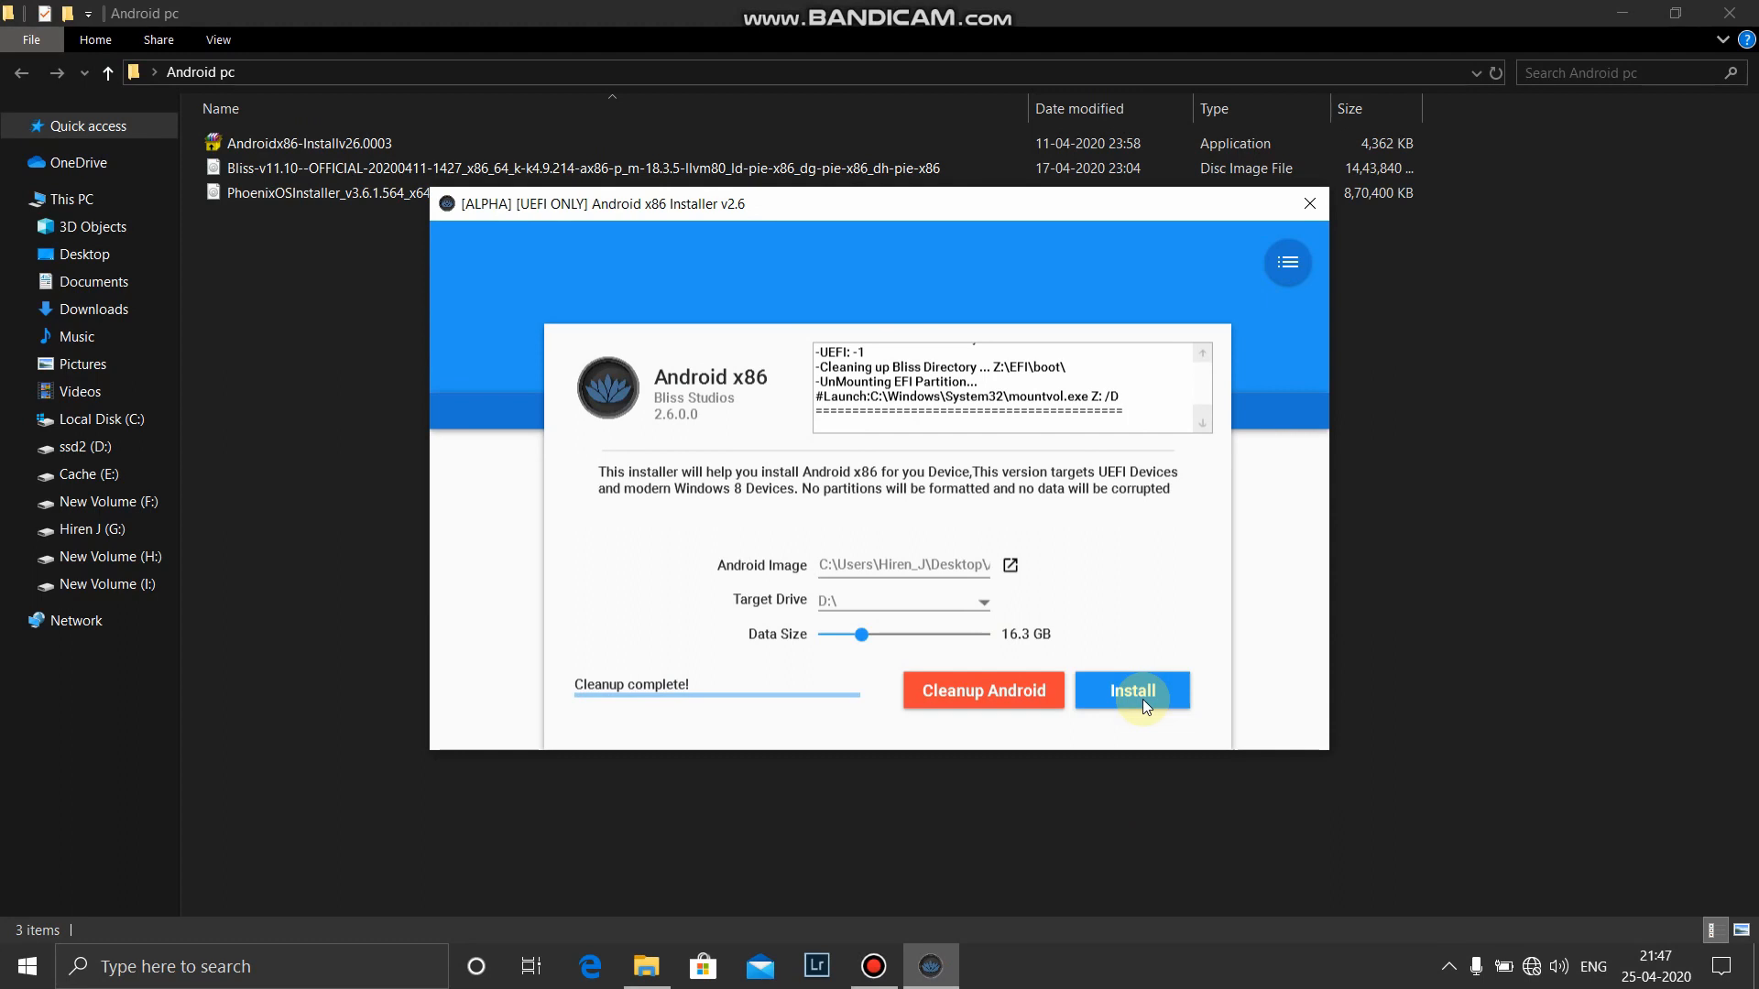
Install the image onto drive D:, then dismiss the Install Done and report-back messages.
click(1132, 691)
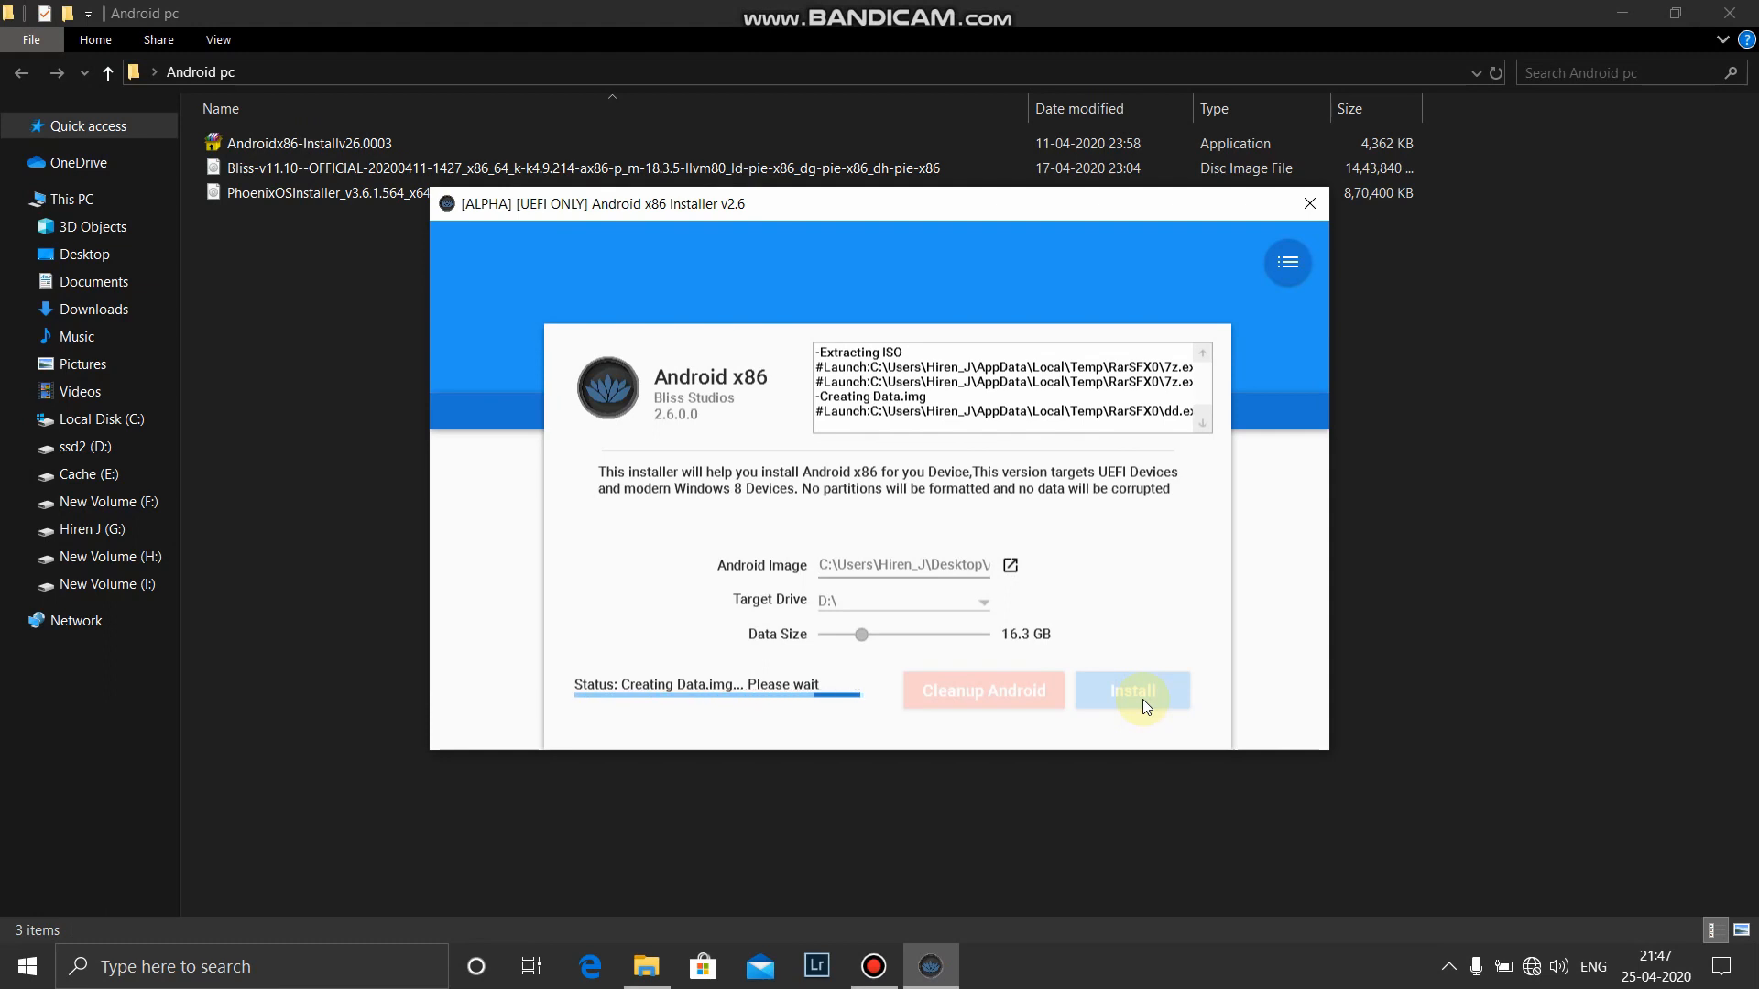
mouse_move(997, 703)
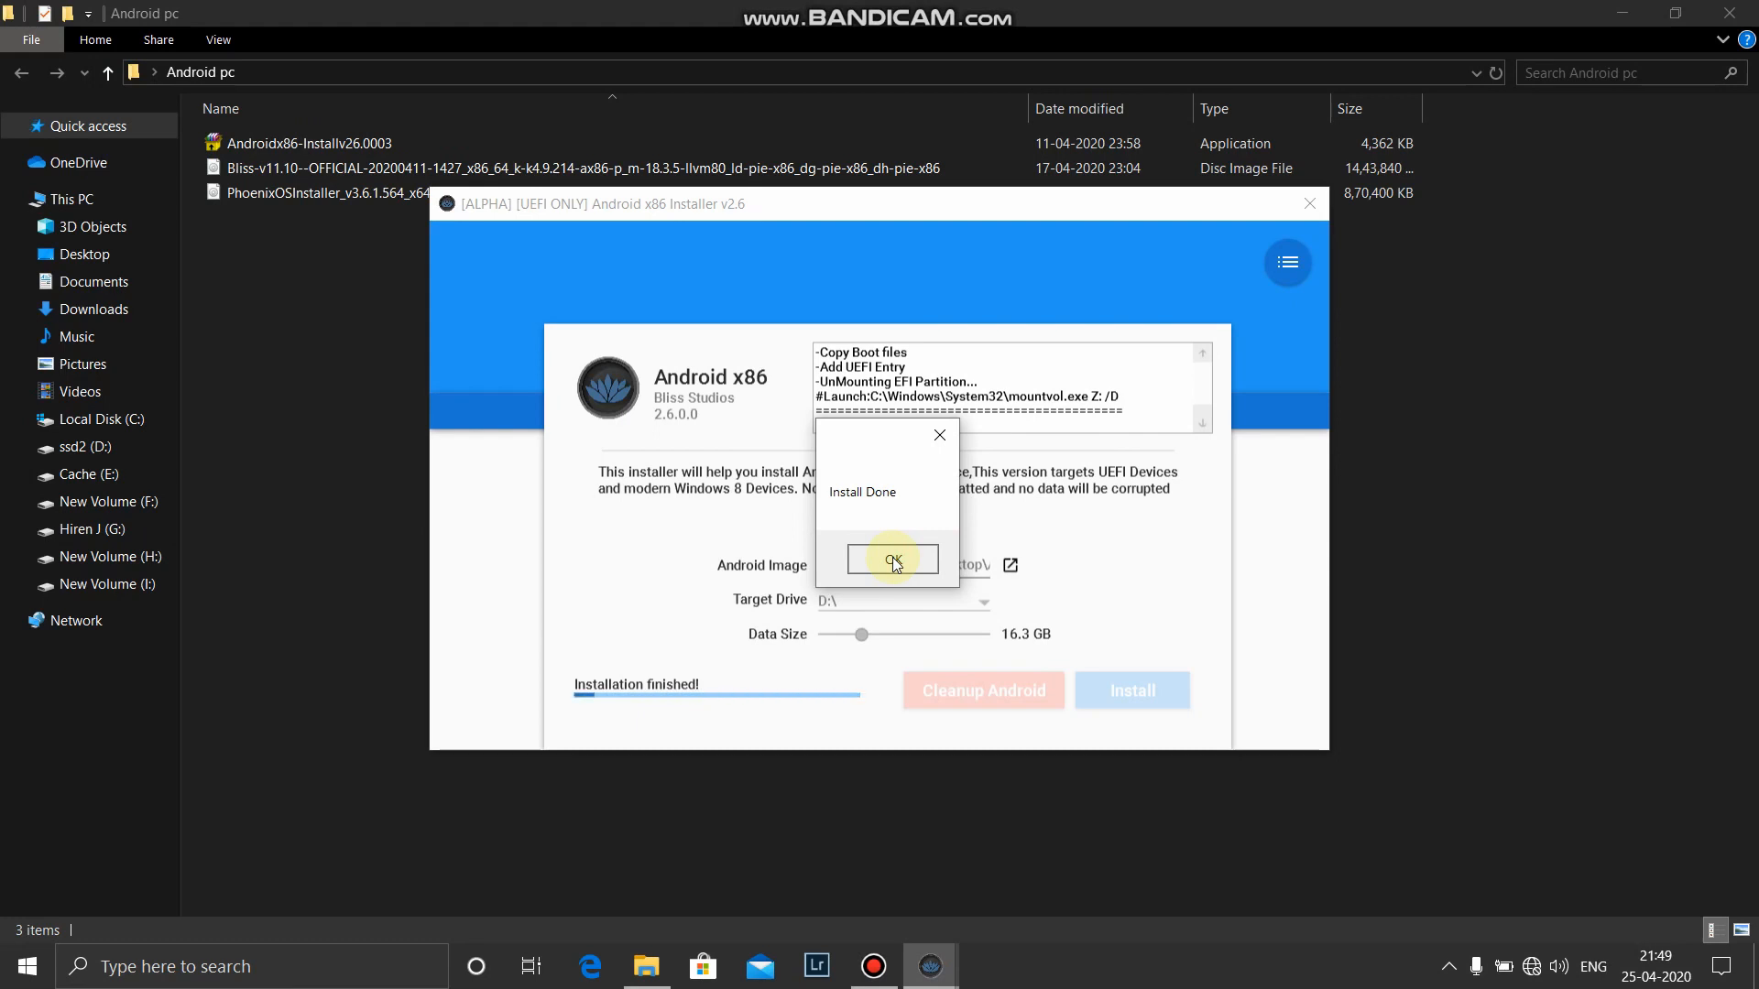
click(893, 560)
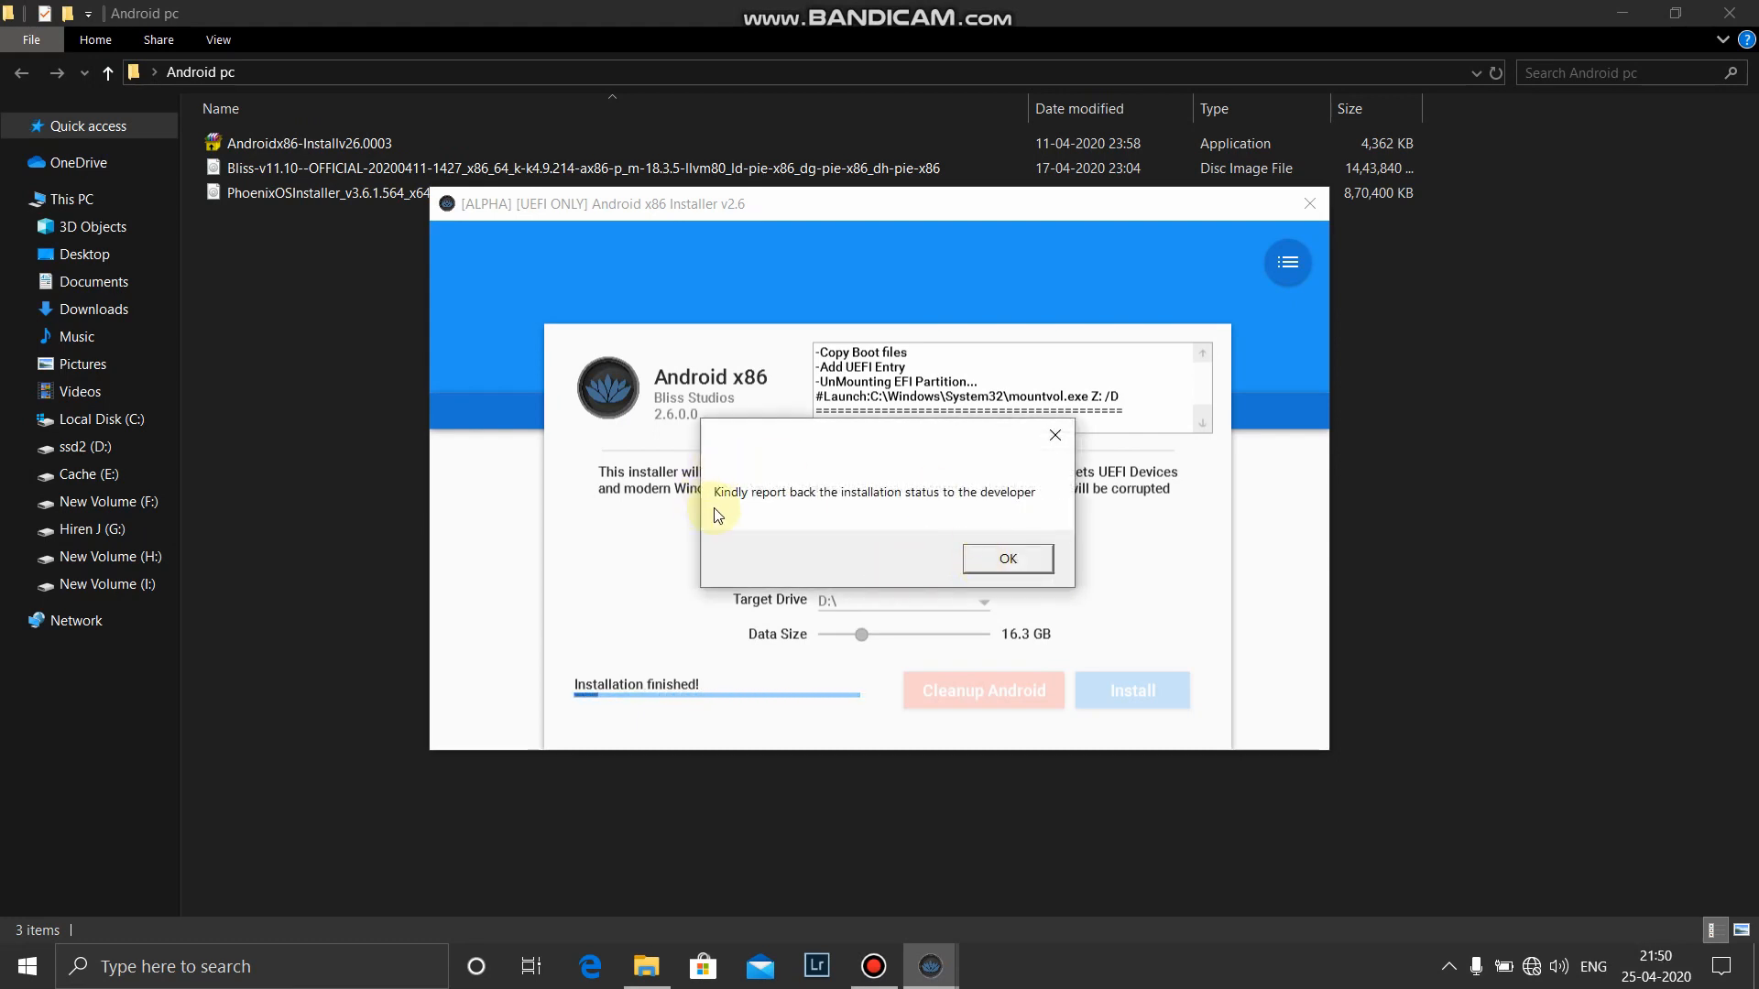
click(1008, 559)
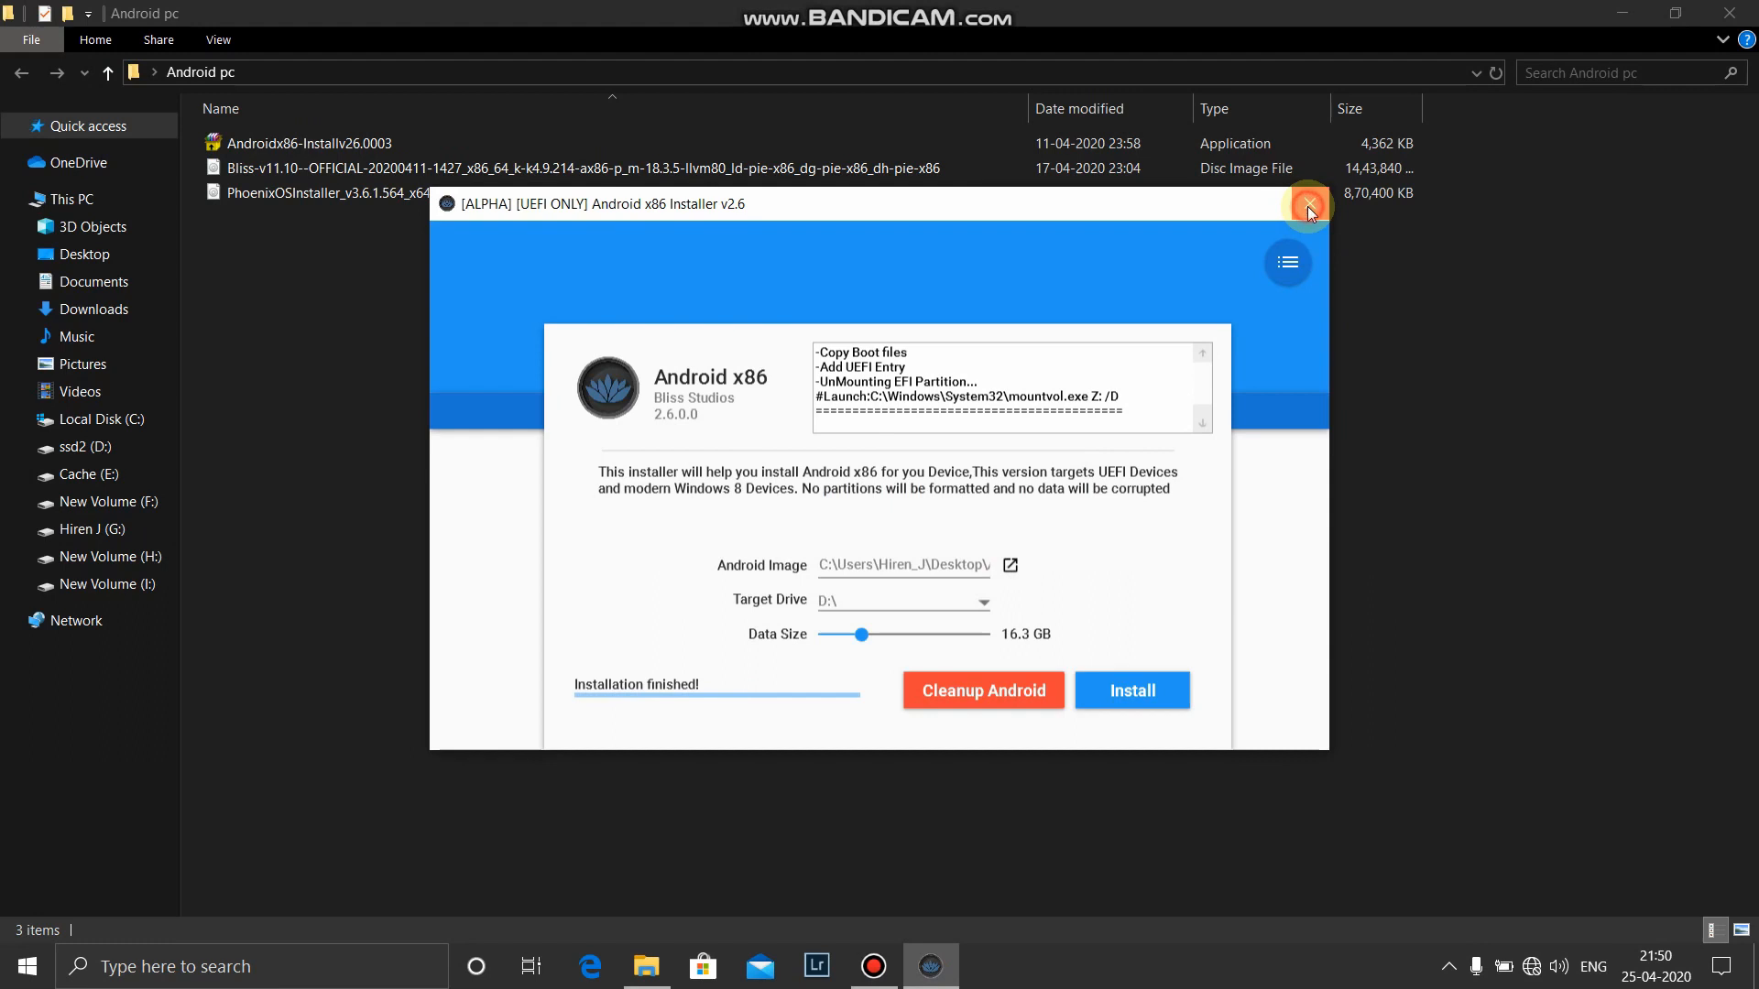
Close the installer, mount the Phoenix OS ISO, and copy initrd through system.sfs.
click(1309, 205)
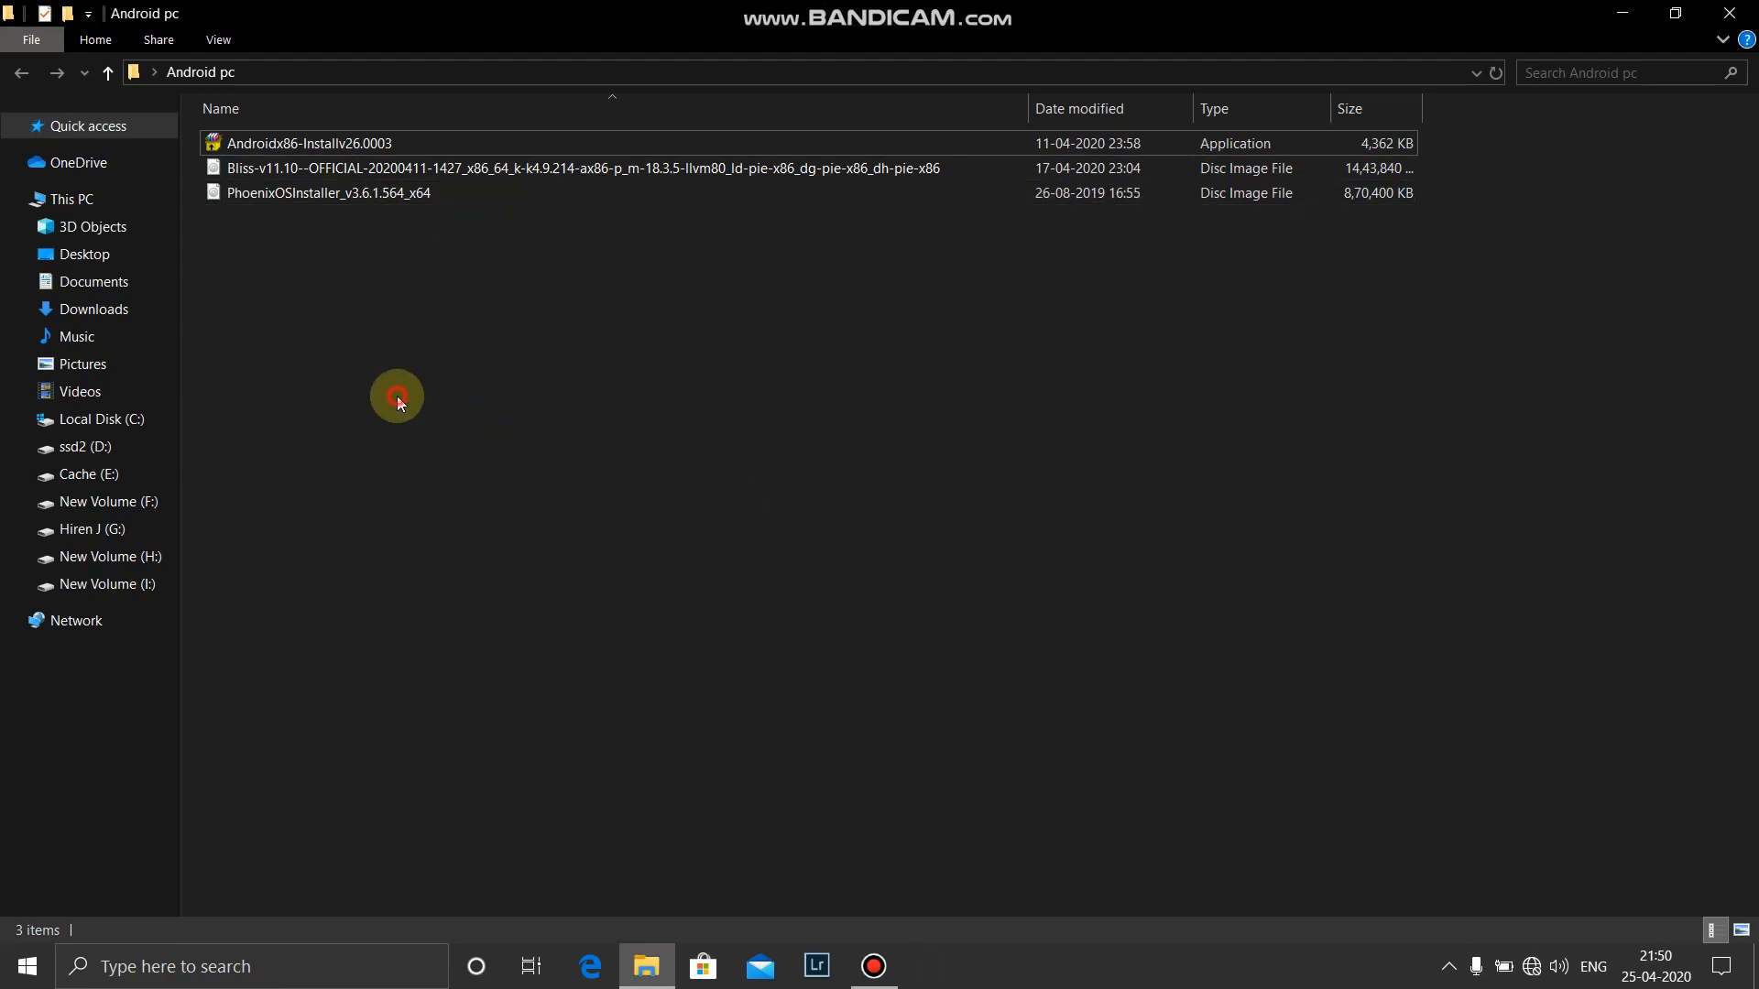
mouse_move(320, 192)
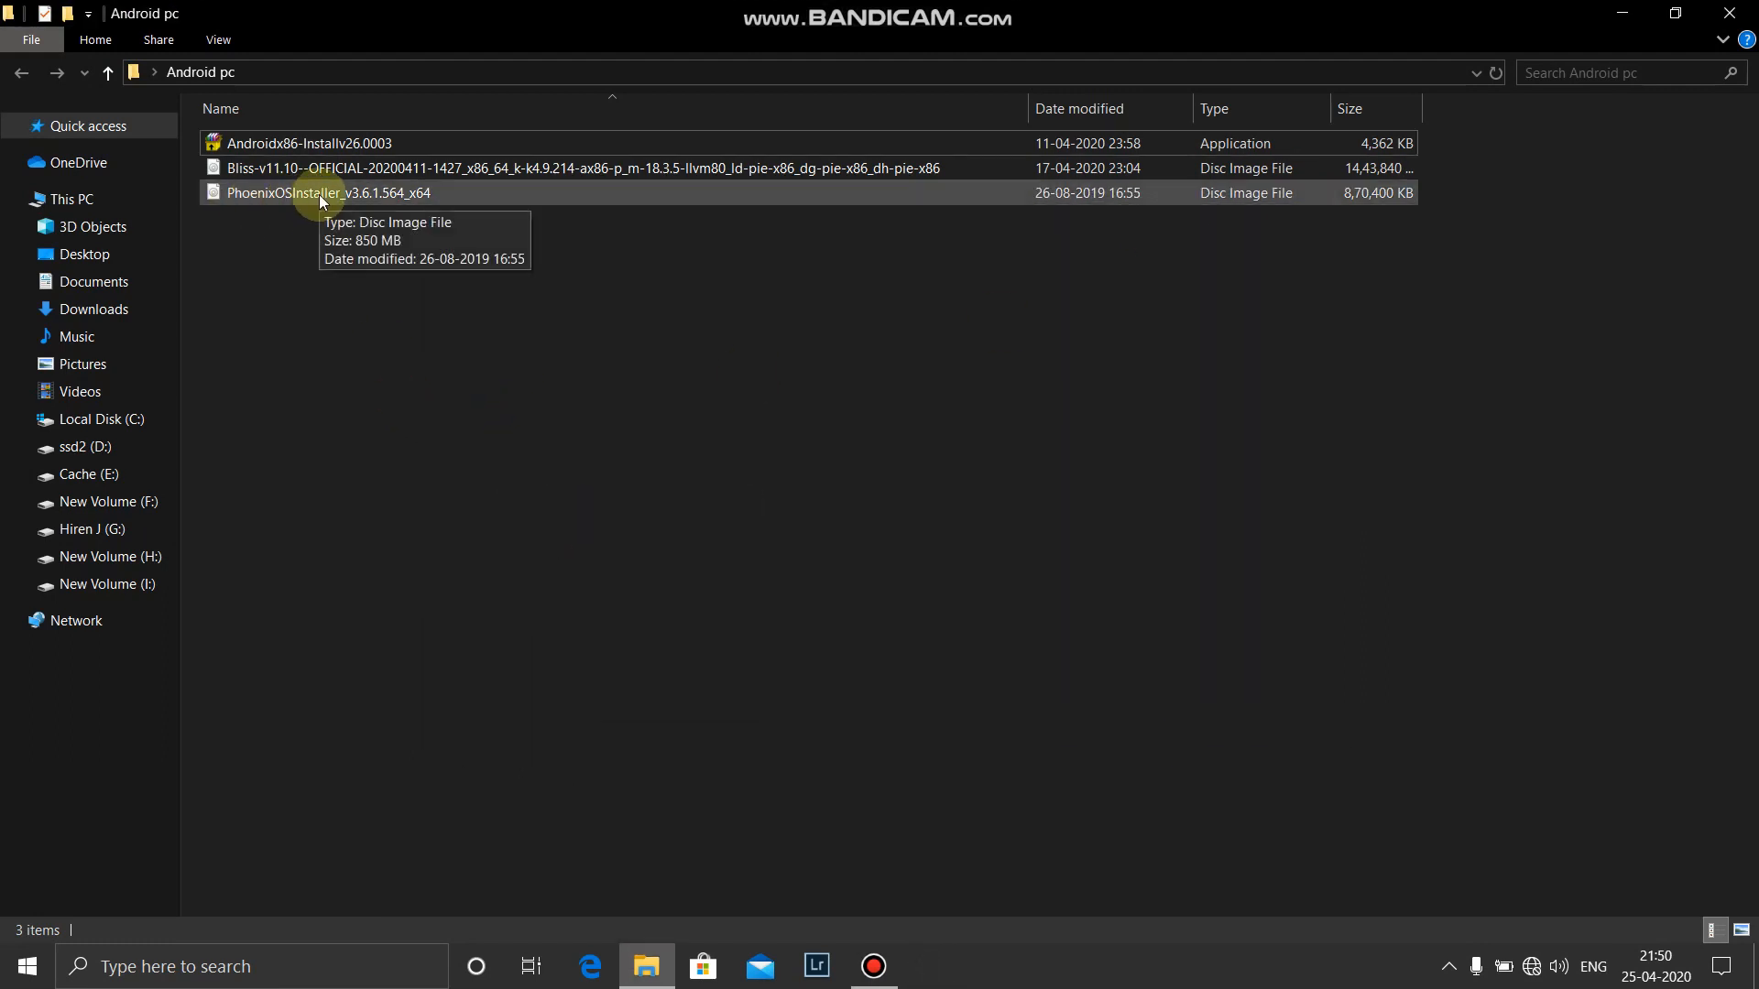
double_click(318, 193)
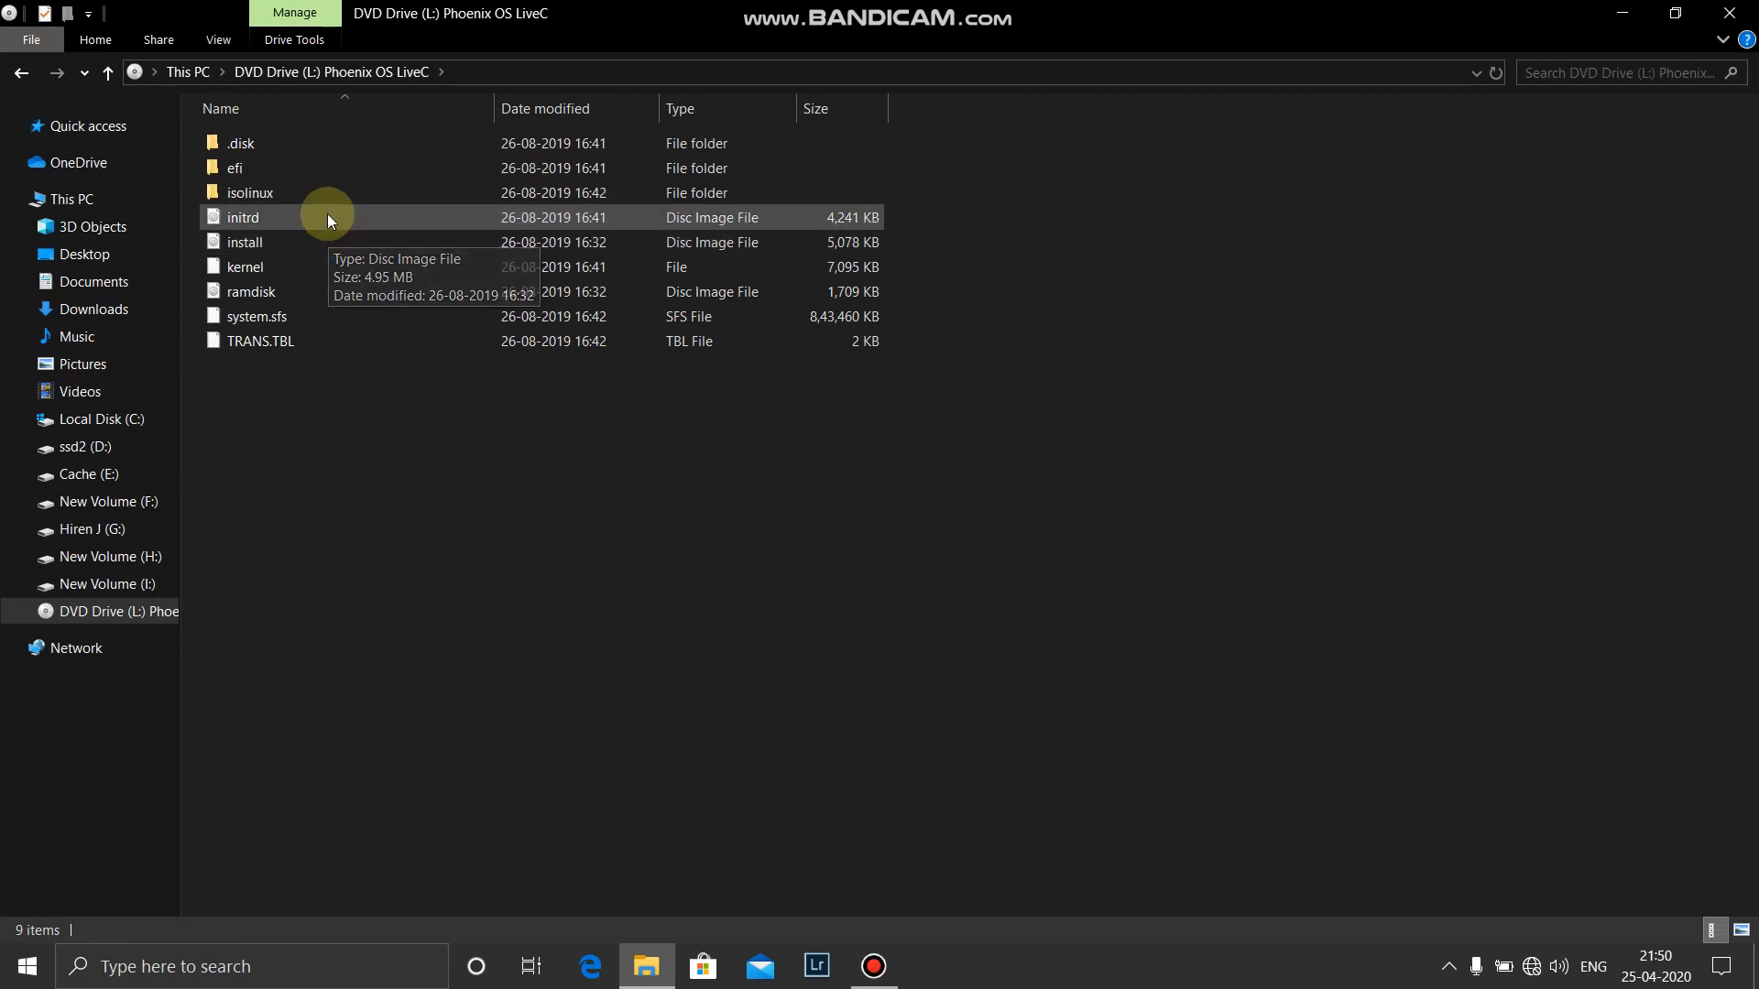
click(243, 217)
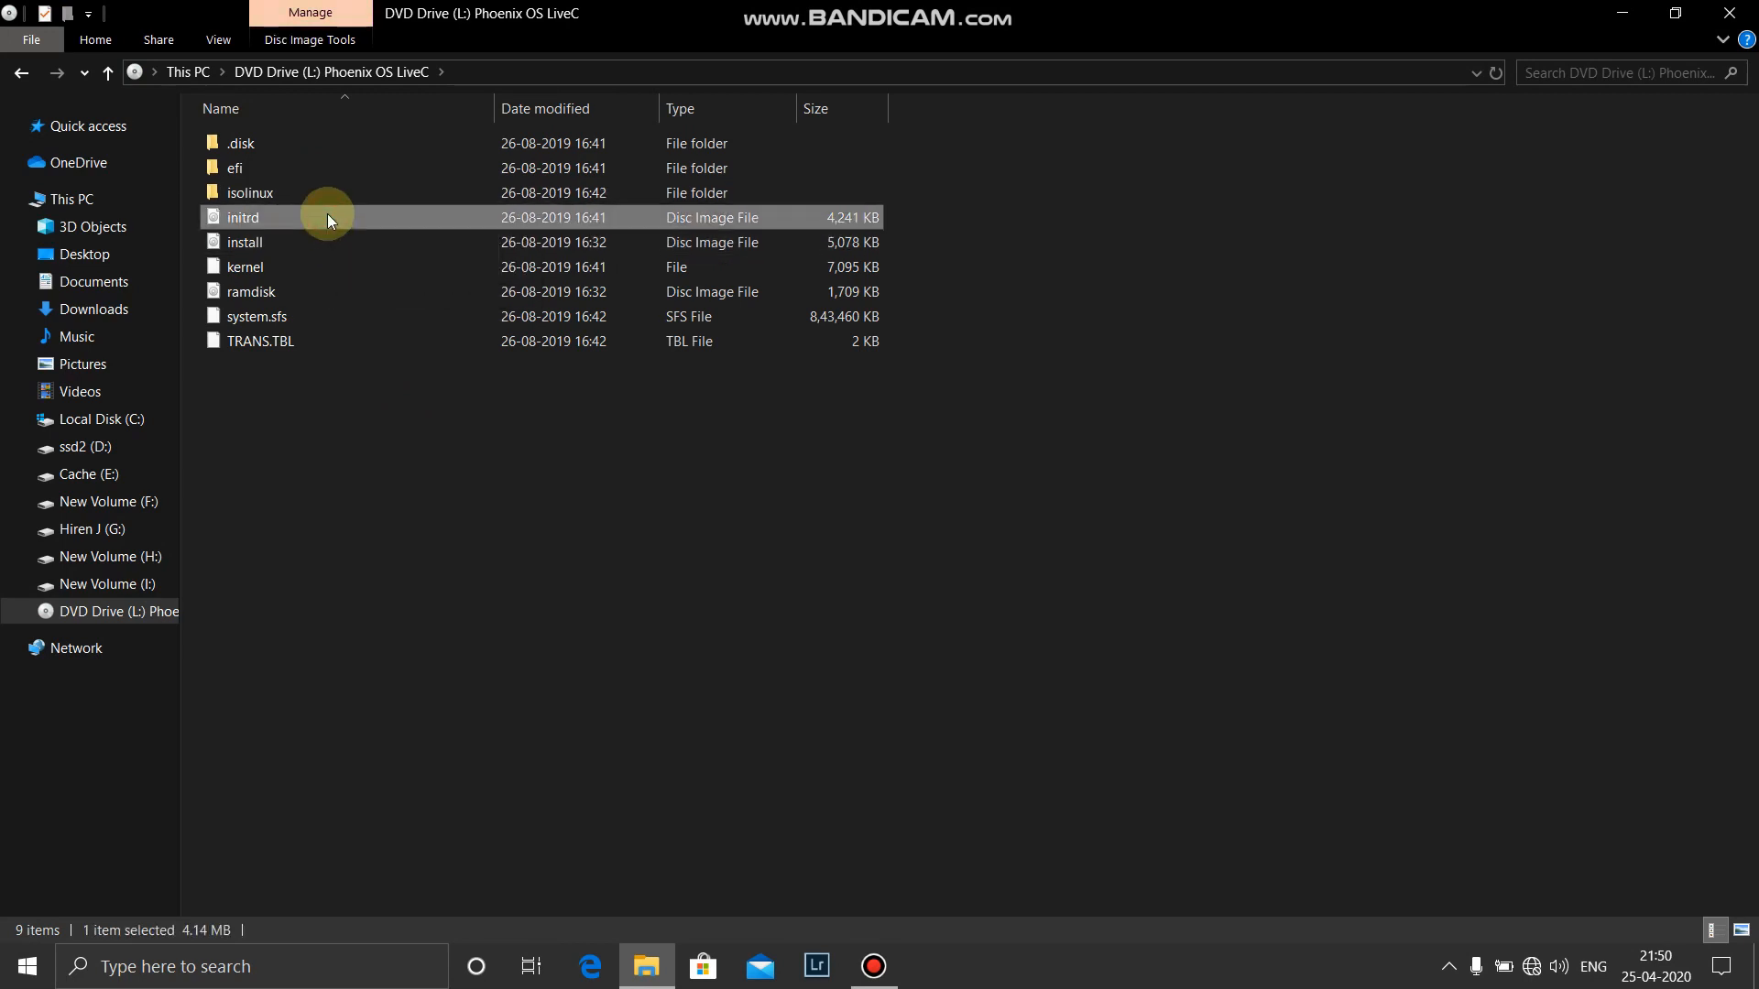
click(245, 266)
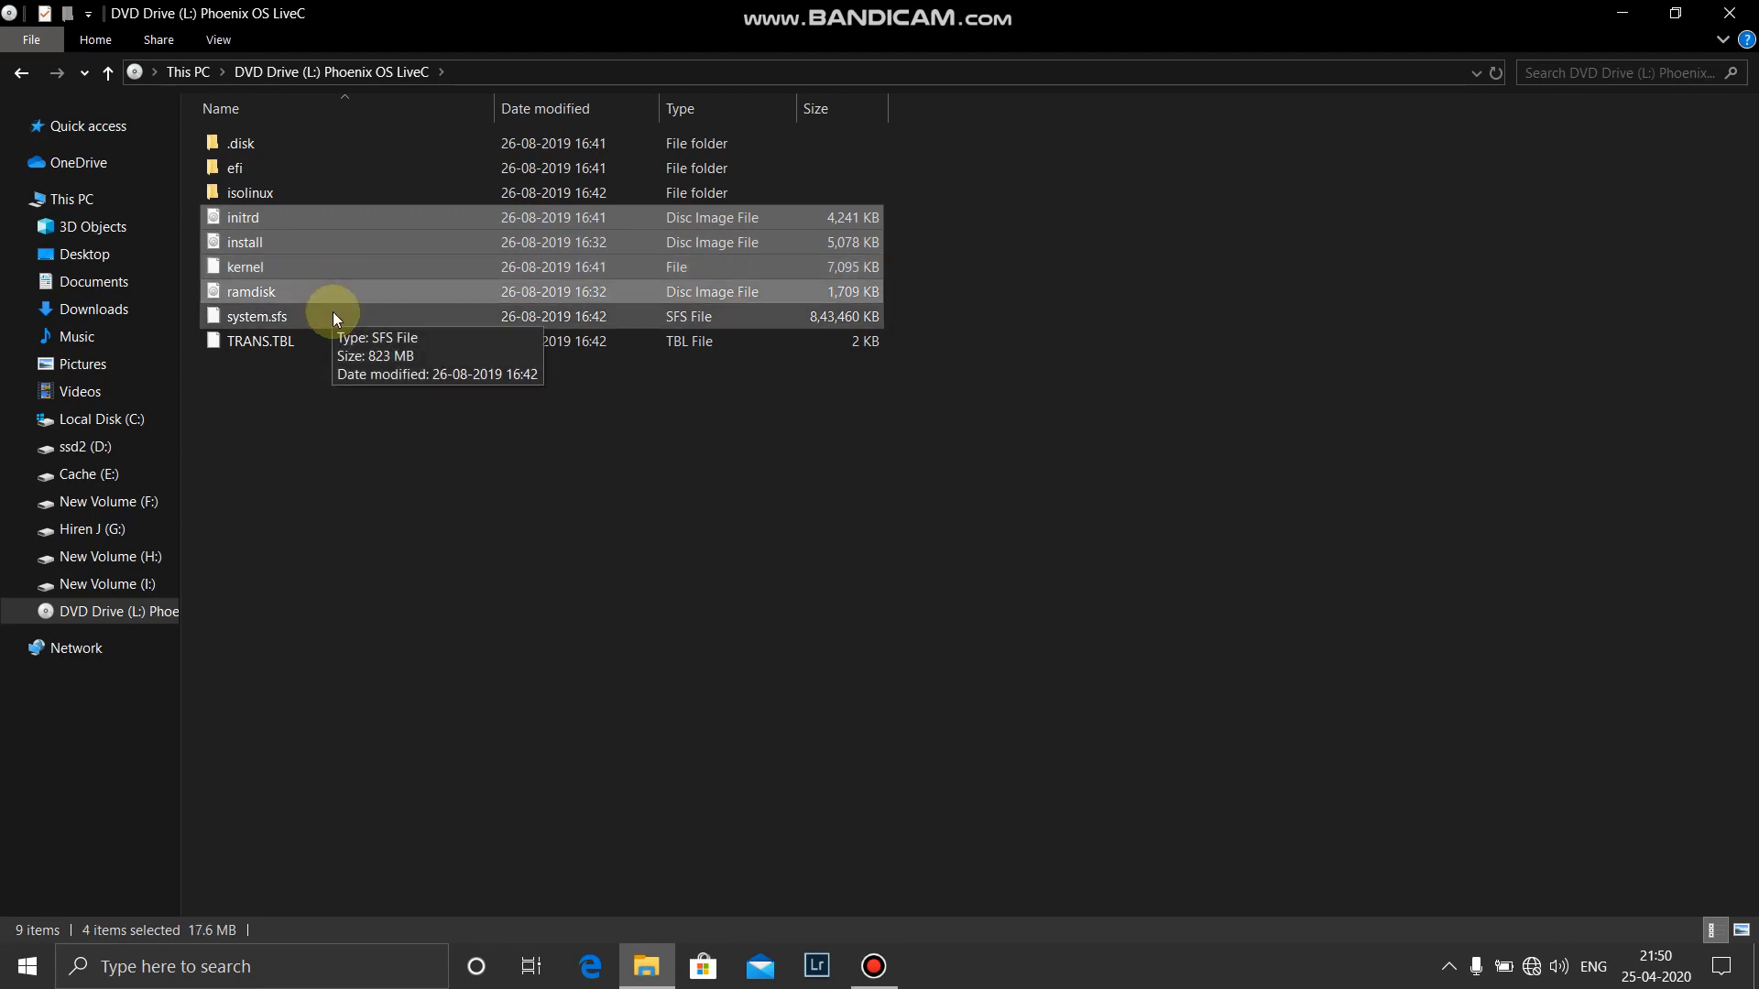
click(257, 316)
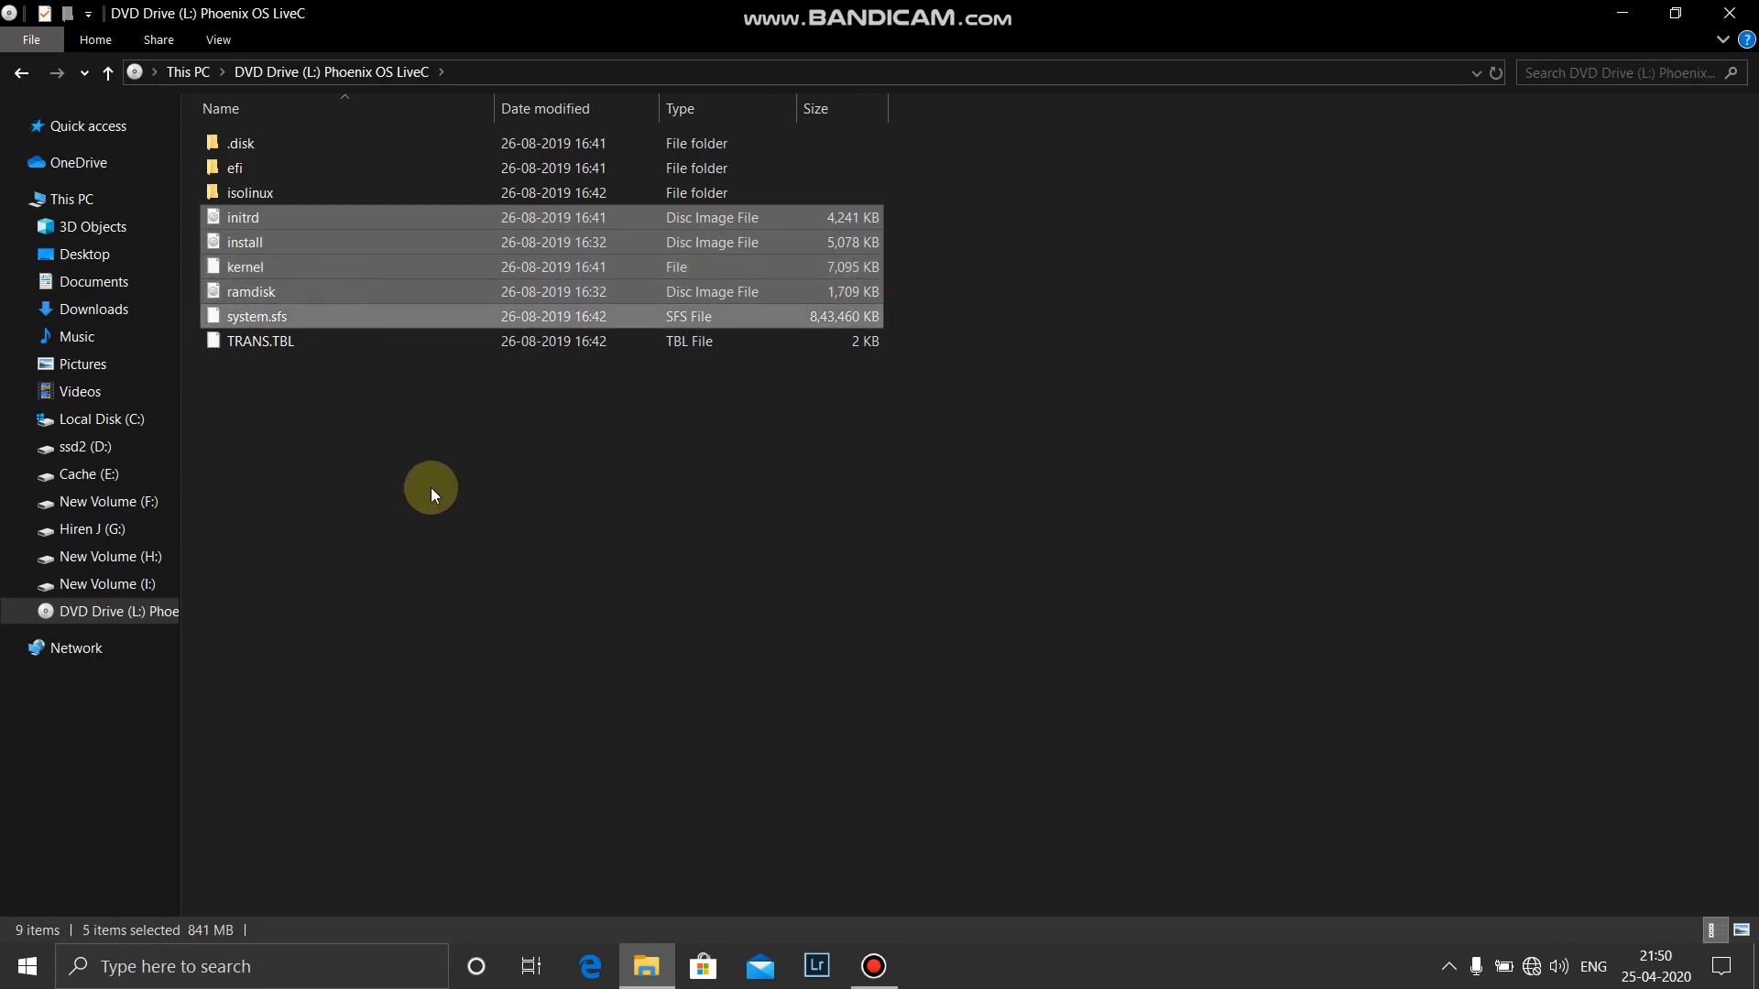
mouse_move(55, 487)
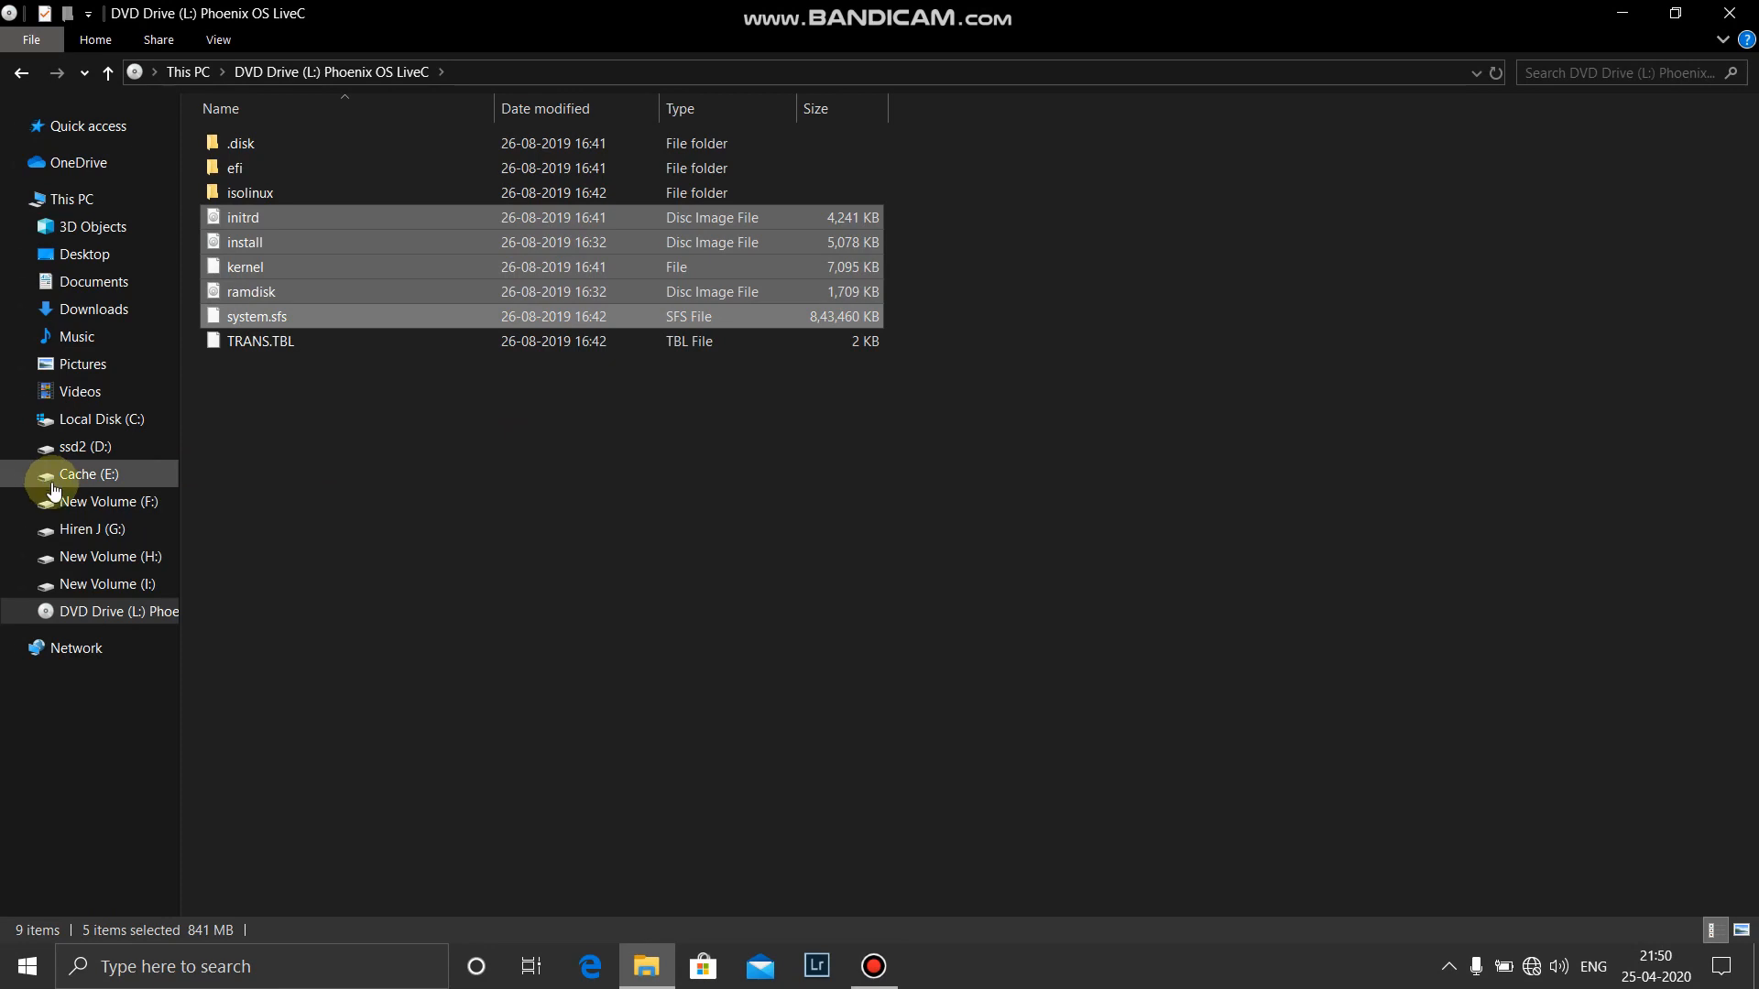
Paste the copied Phoenix OS files into D:\AndroidOS, replacing the same-named files.
click(75, 446)
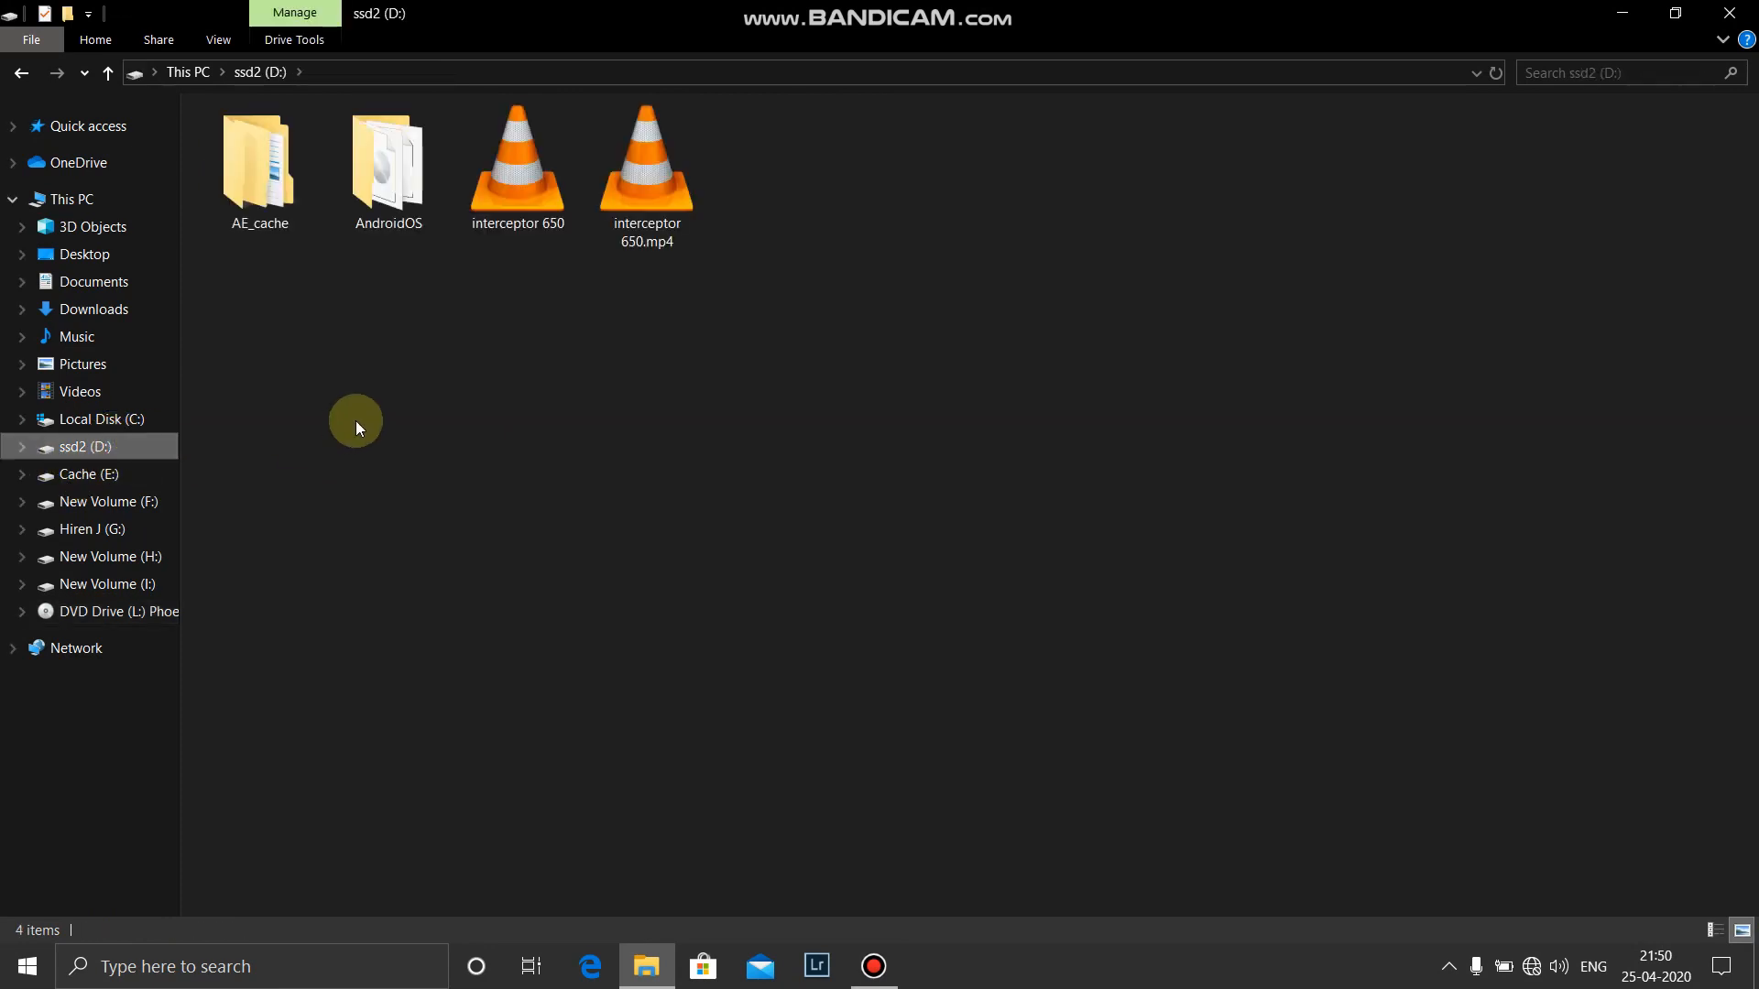
mouse_move(131, 456)
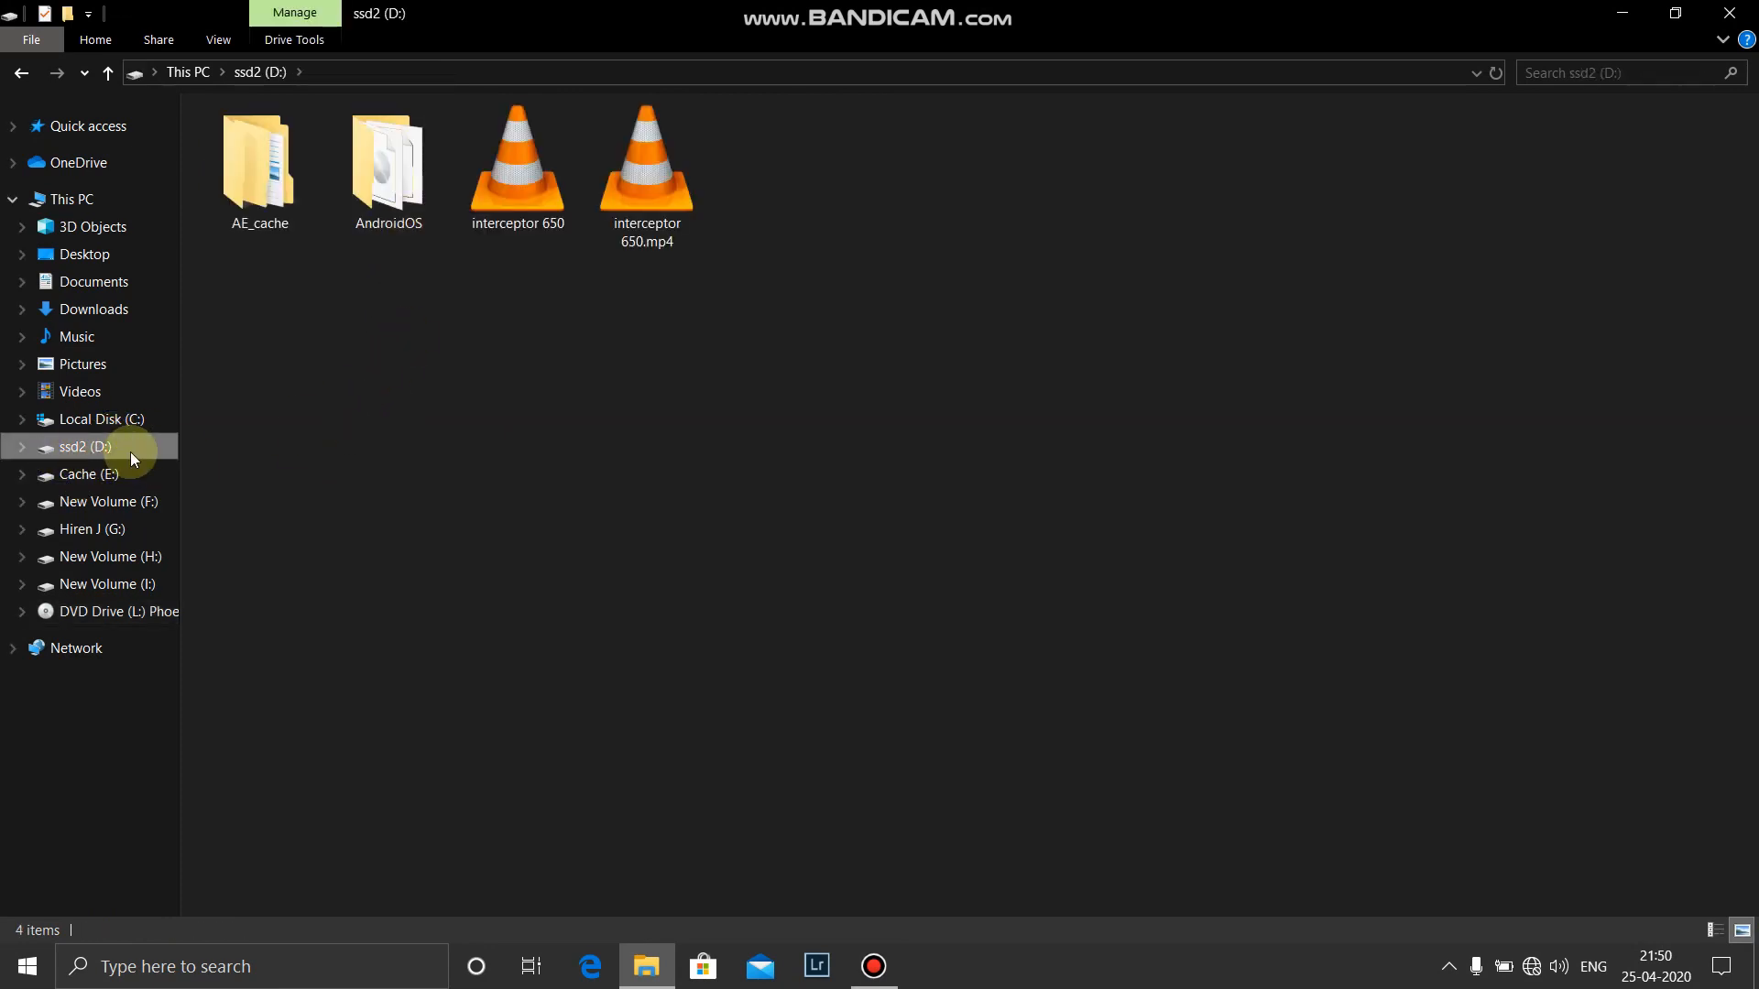
click(402, 181)
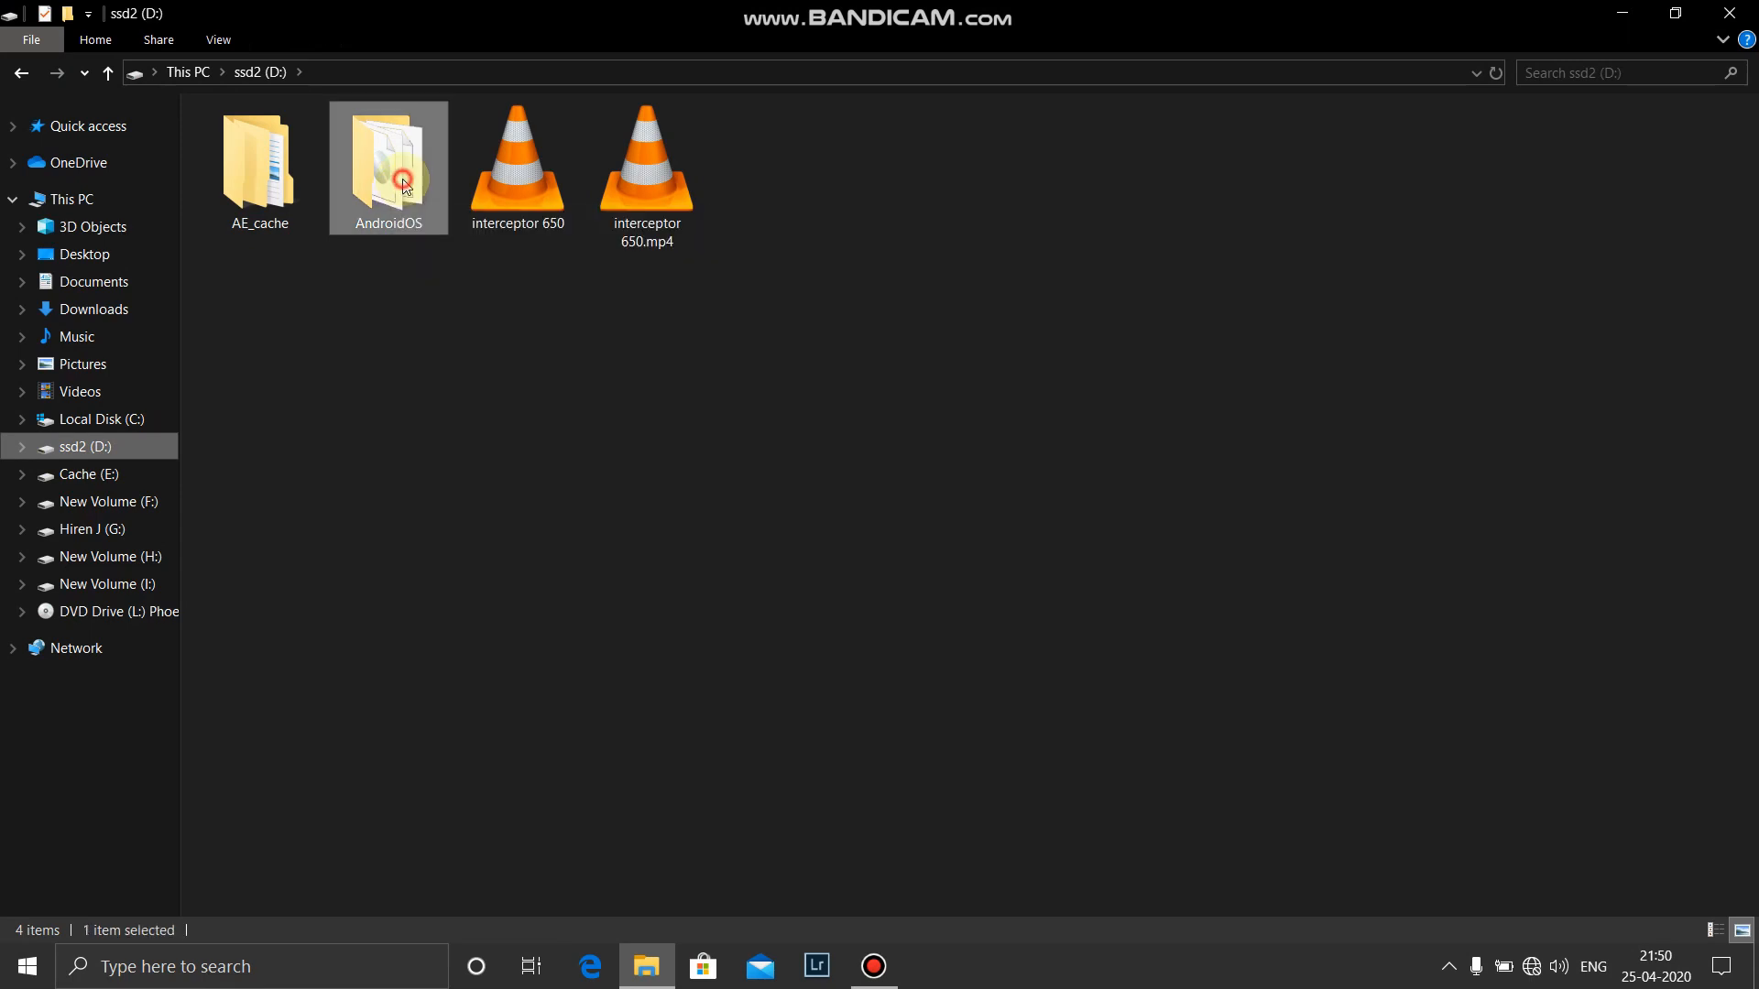
double_click(404, 177)
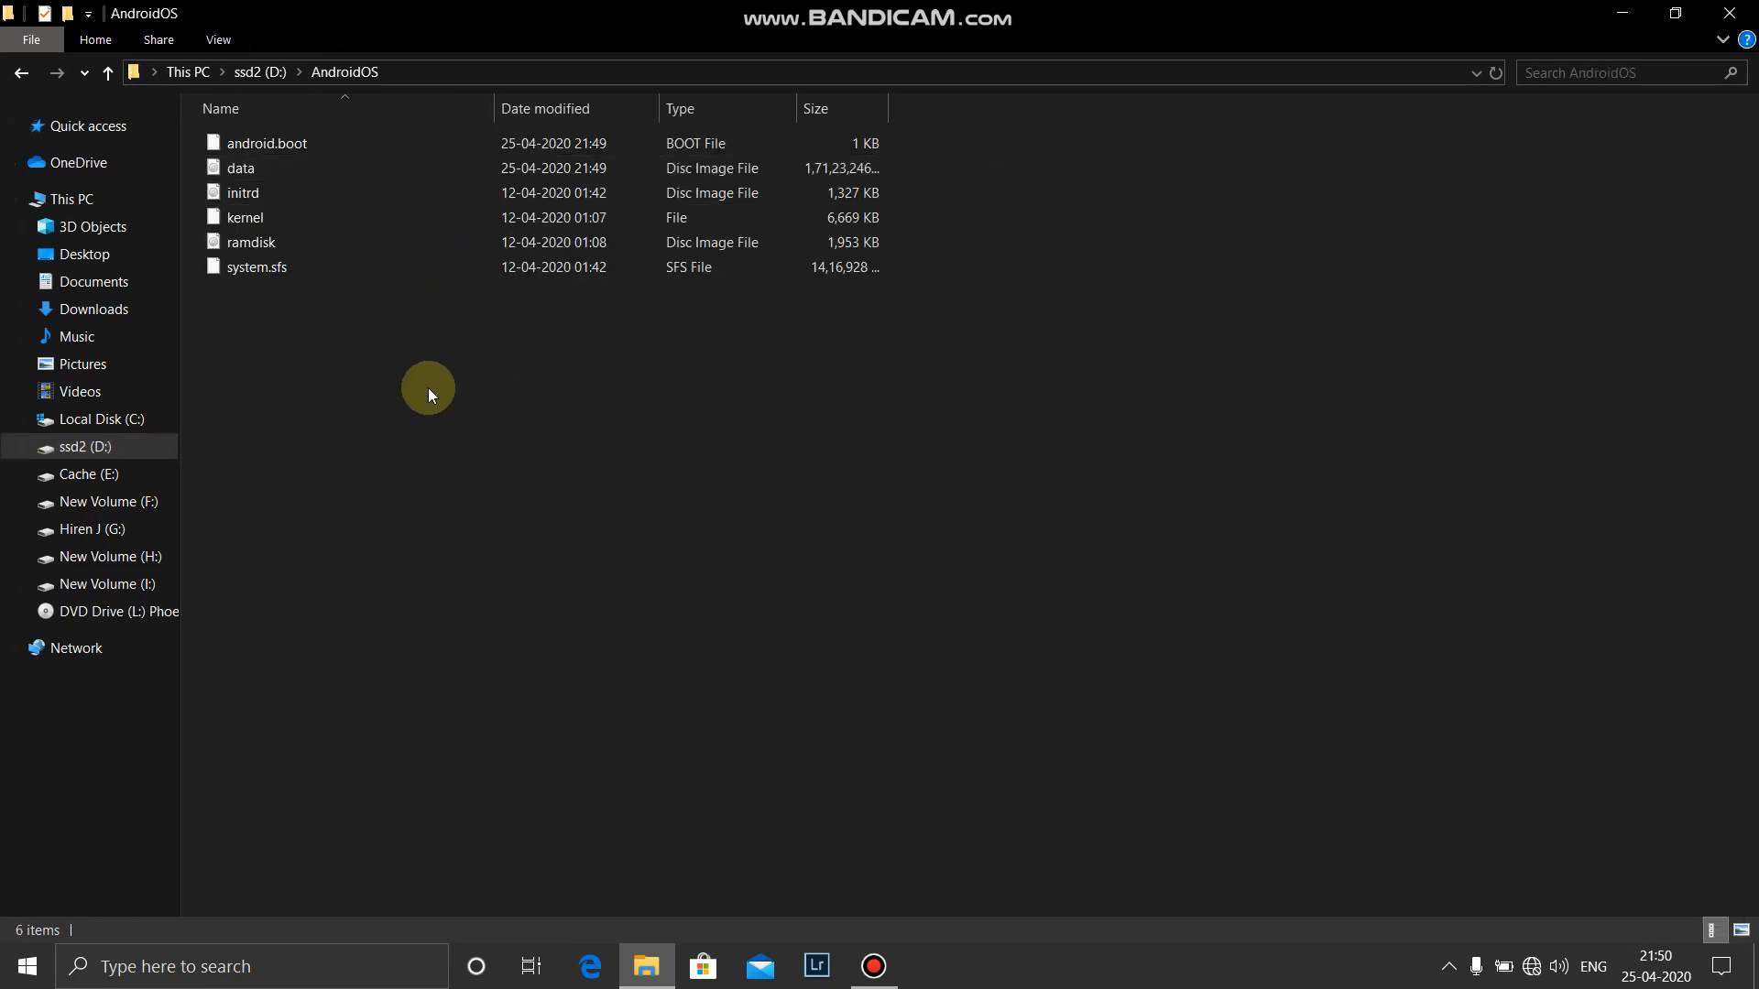
right_click(428, 389)
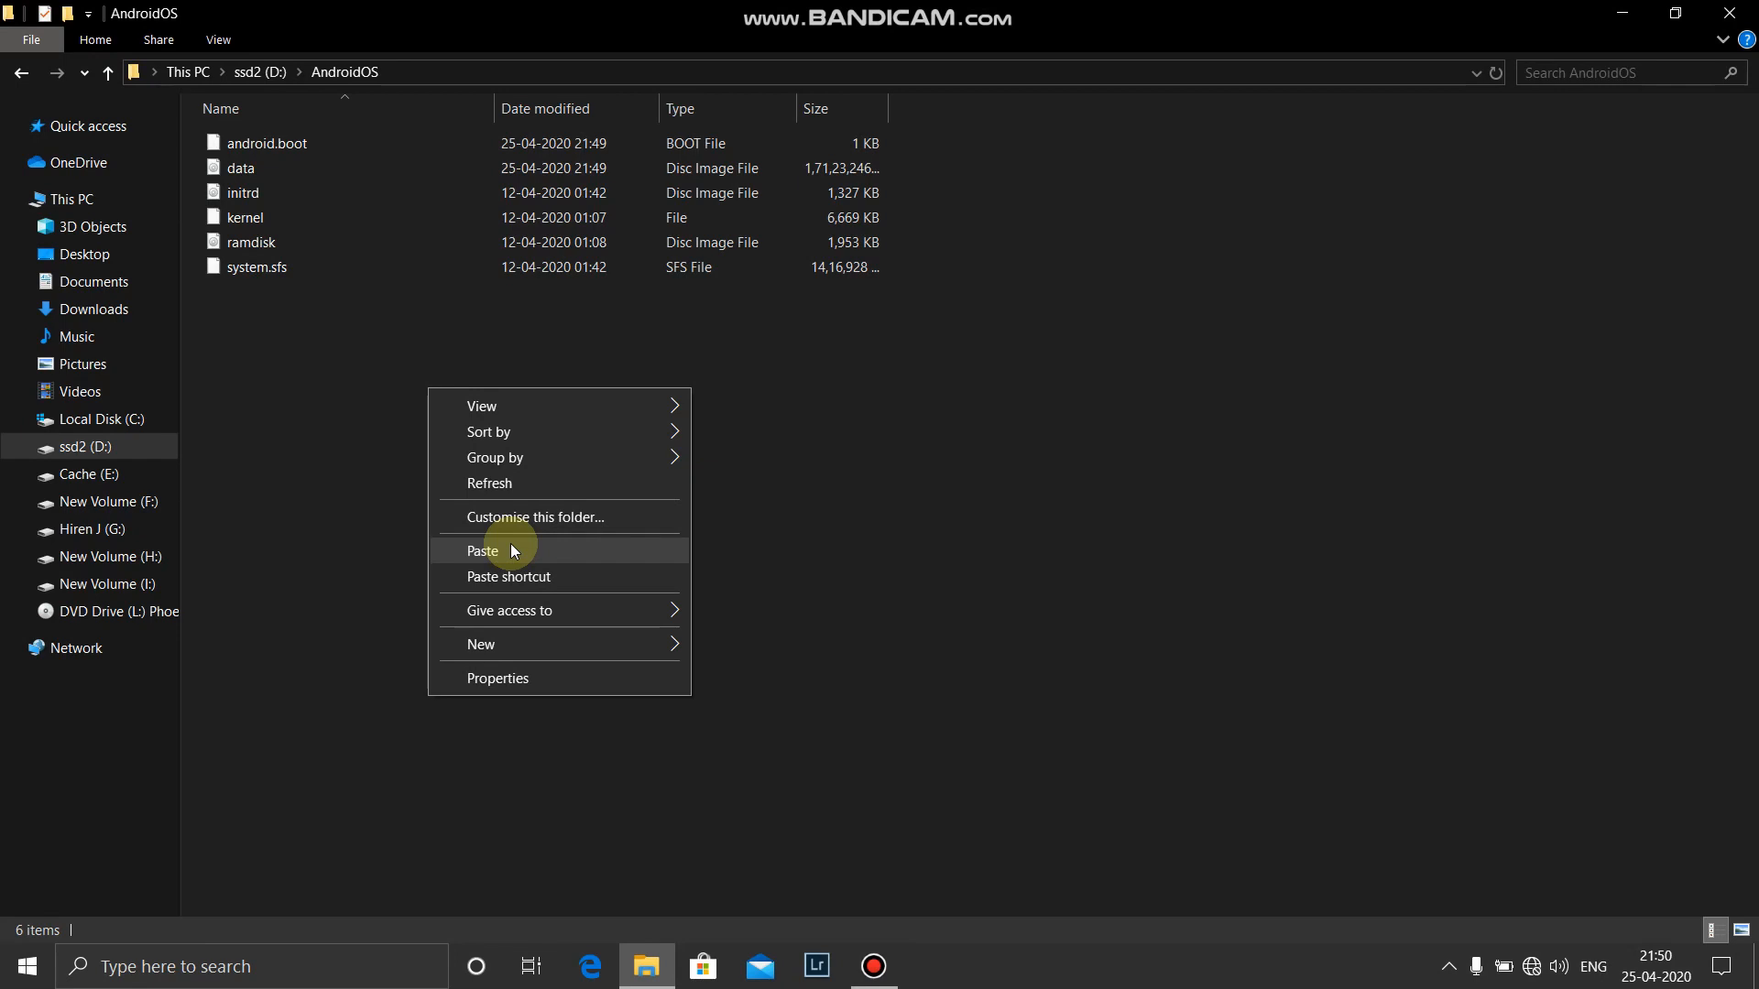
mouse_move(513, 550)
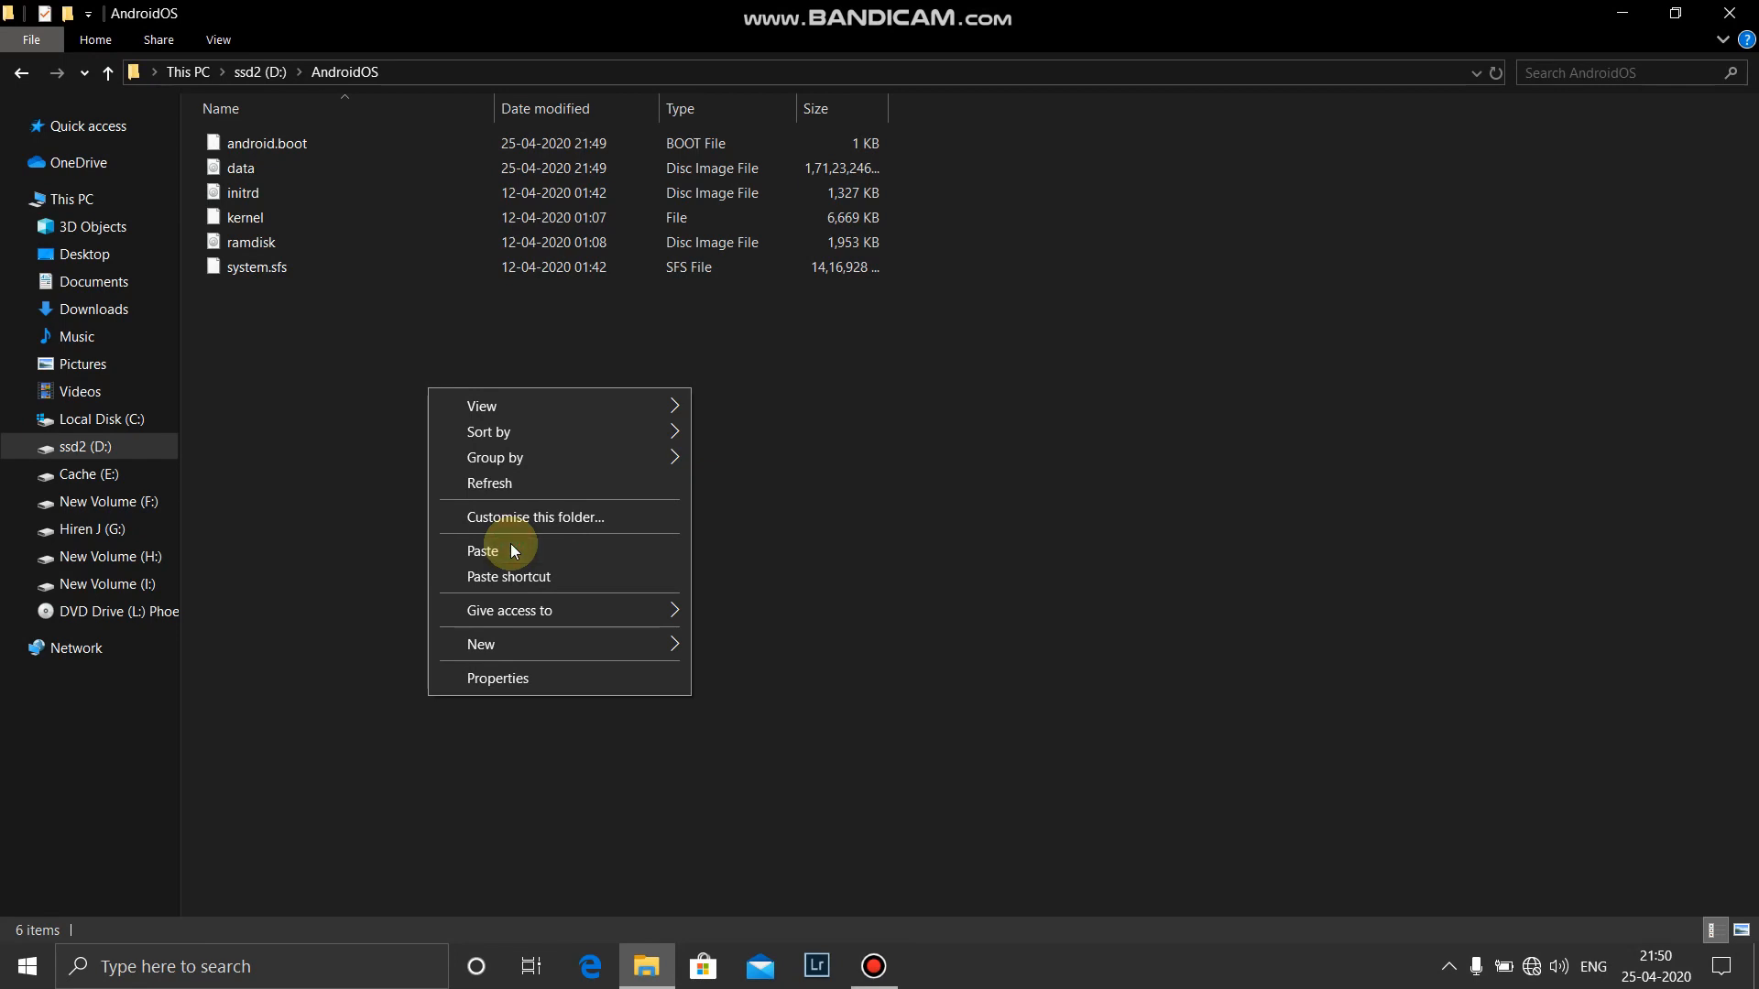
click(482, 550)
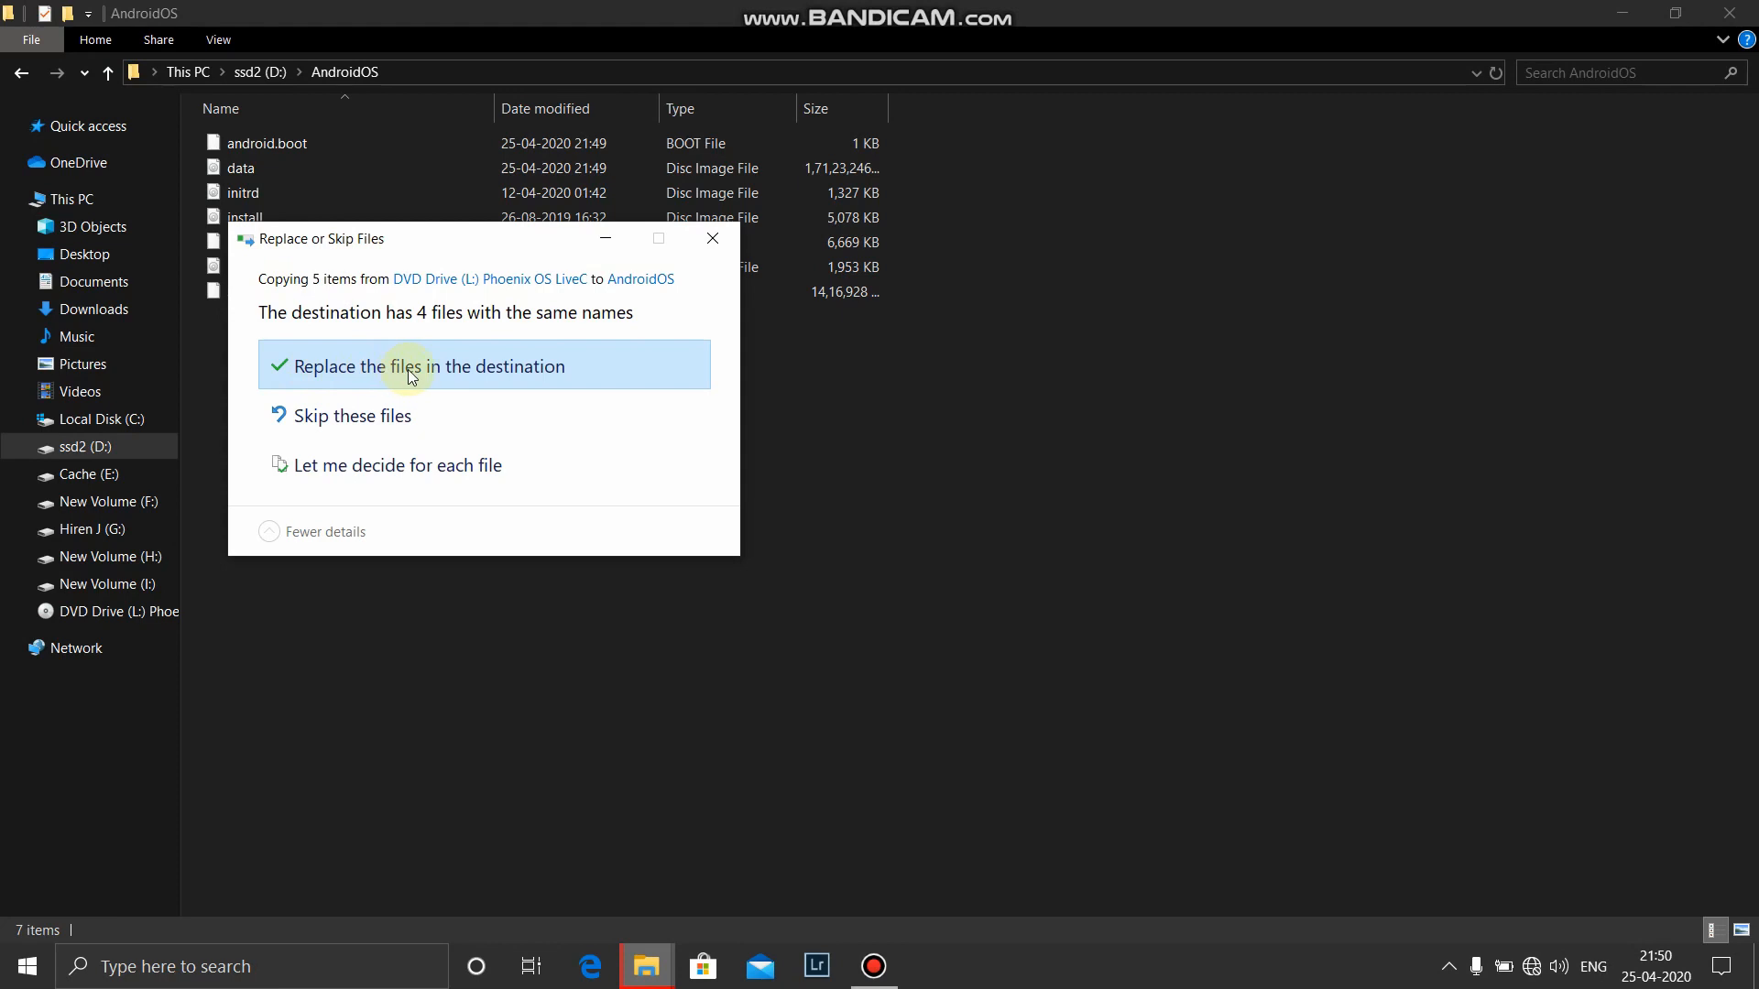
click(409, 367)
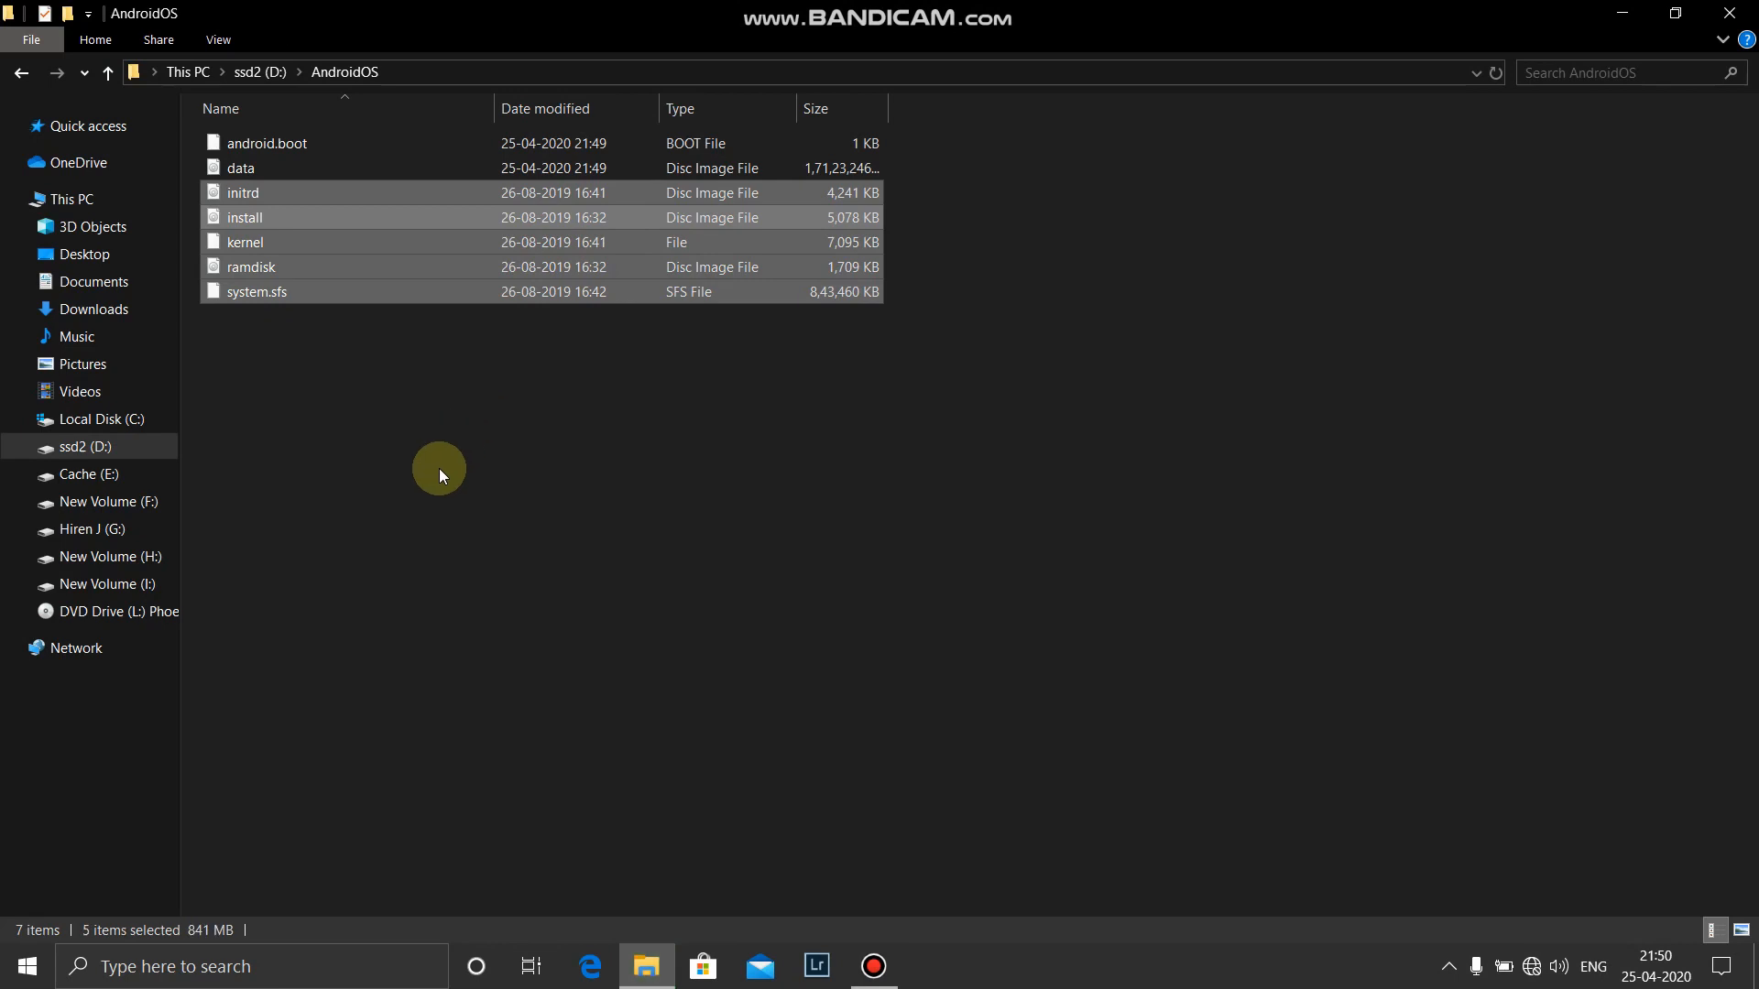
click(509, 566)
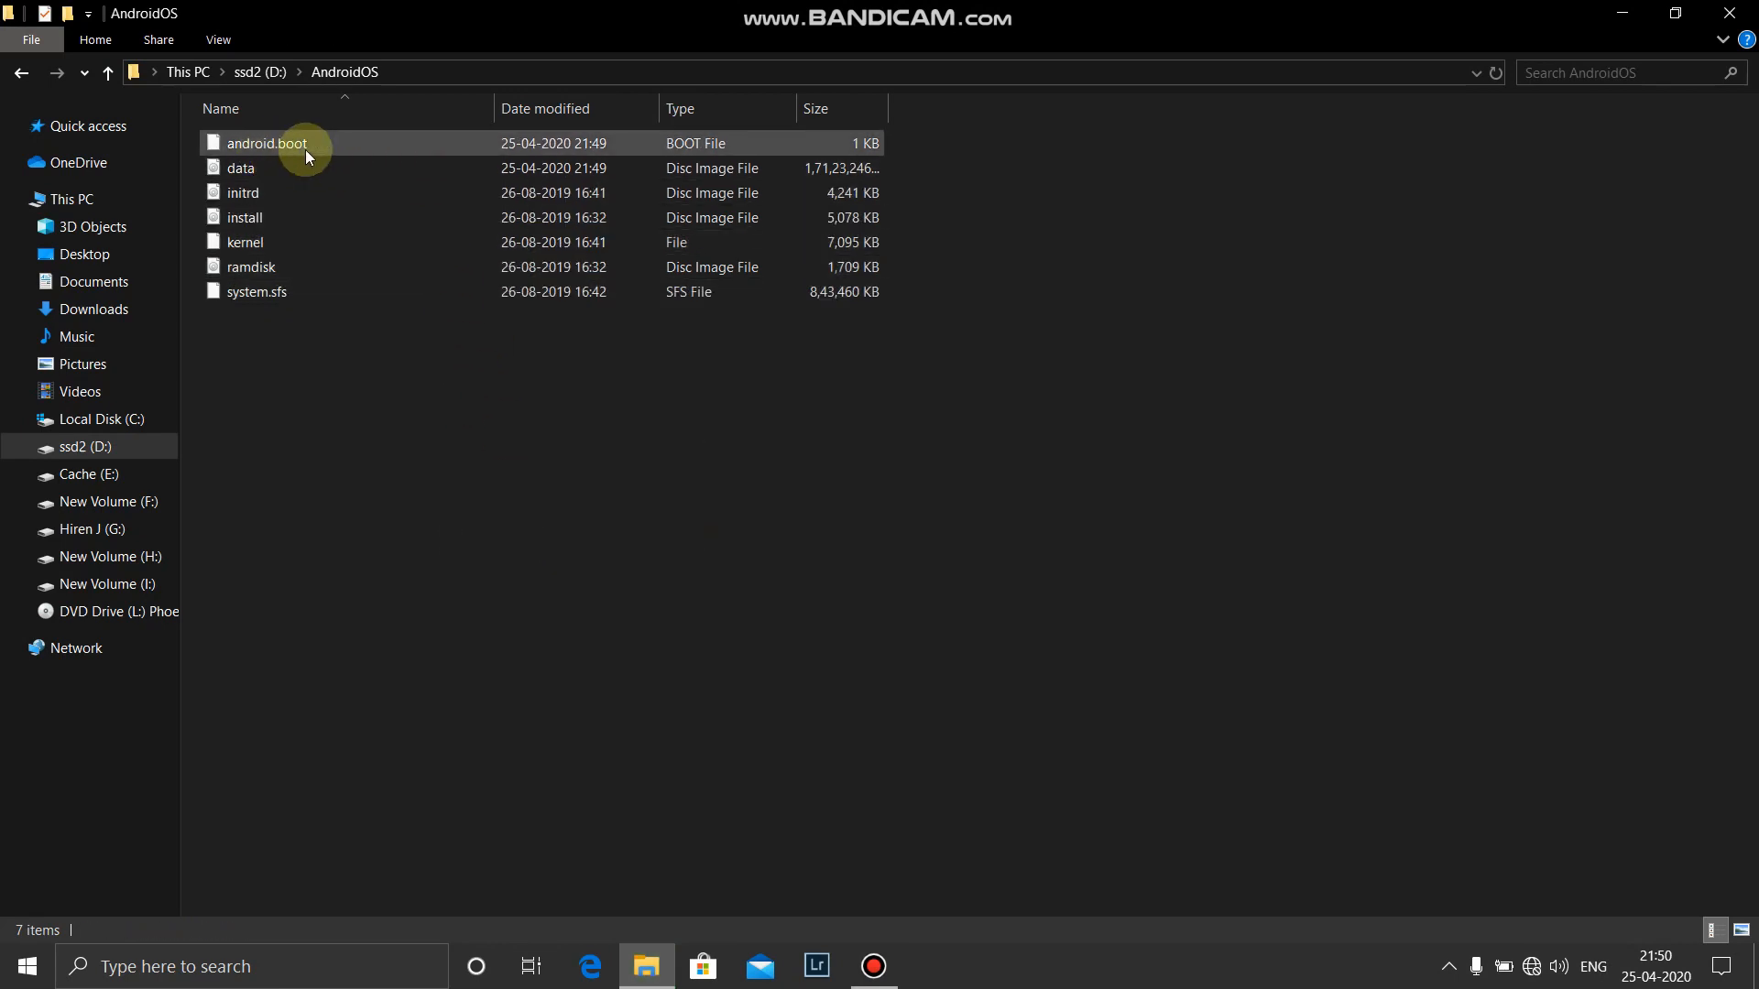
click(597, 535)
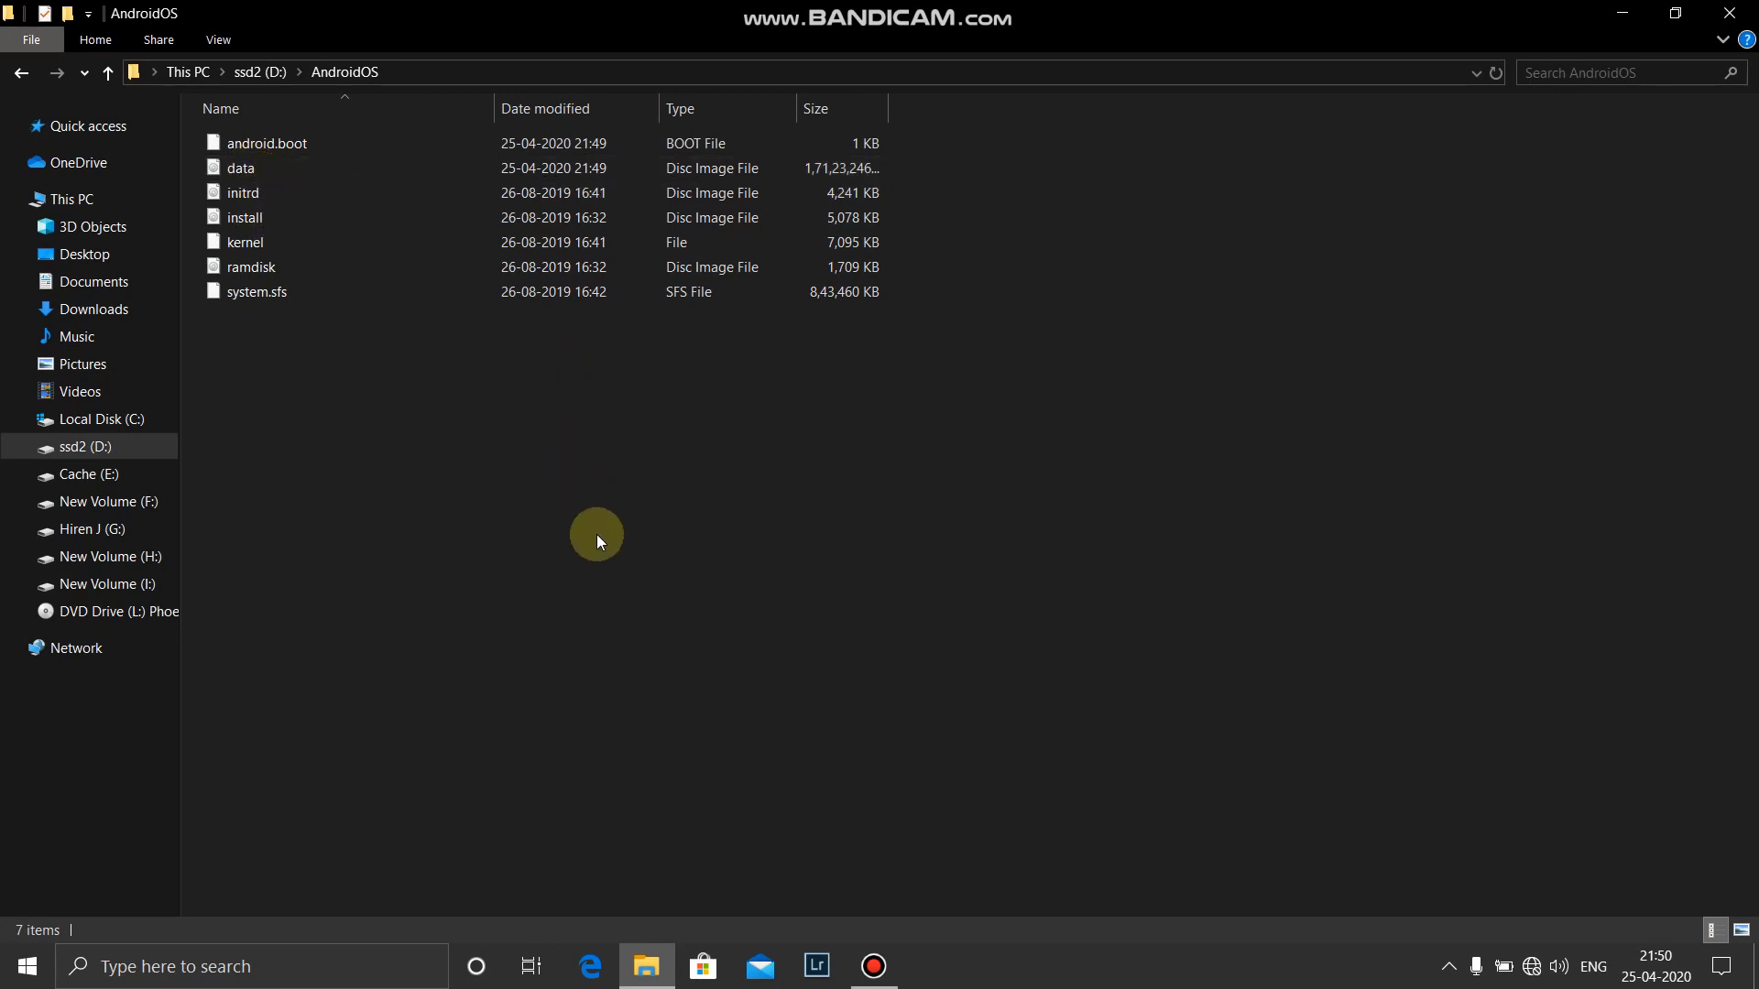
mouse_move(1155, 430)
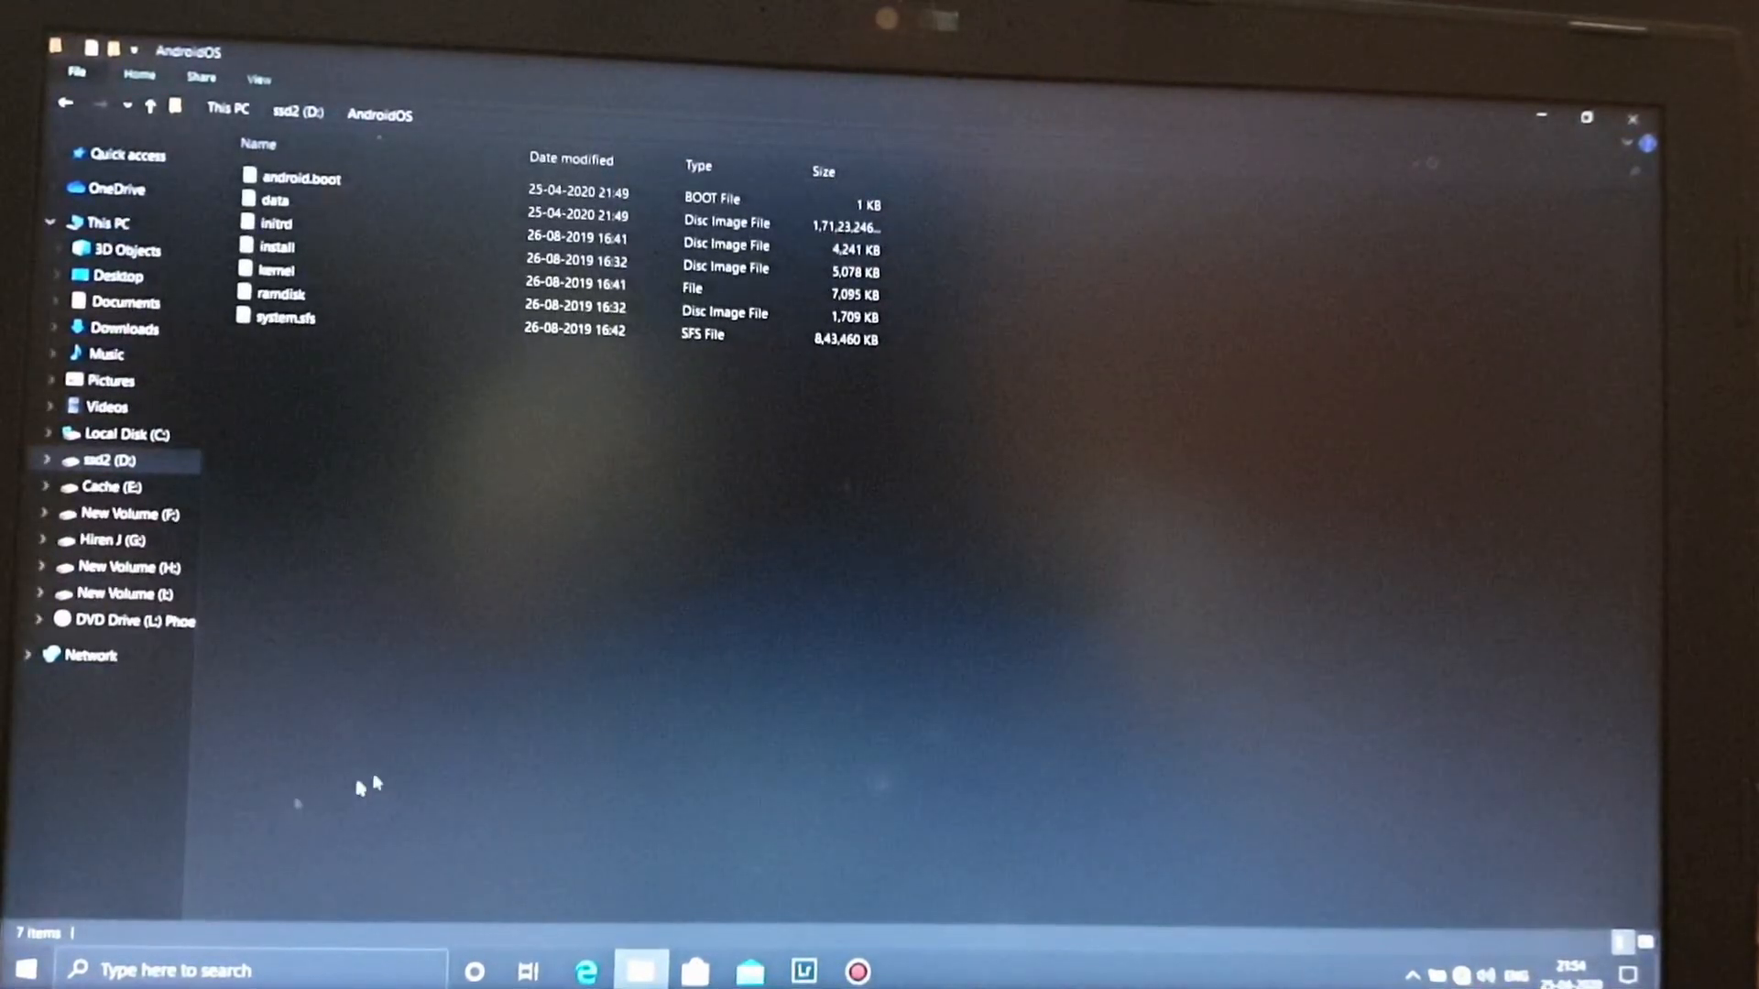
Restart the PC and boot the first Android-x86 GRUB entry into Phoenix OS.
click(30, 965)
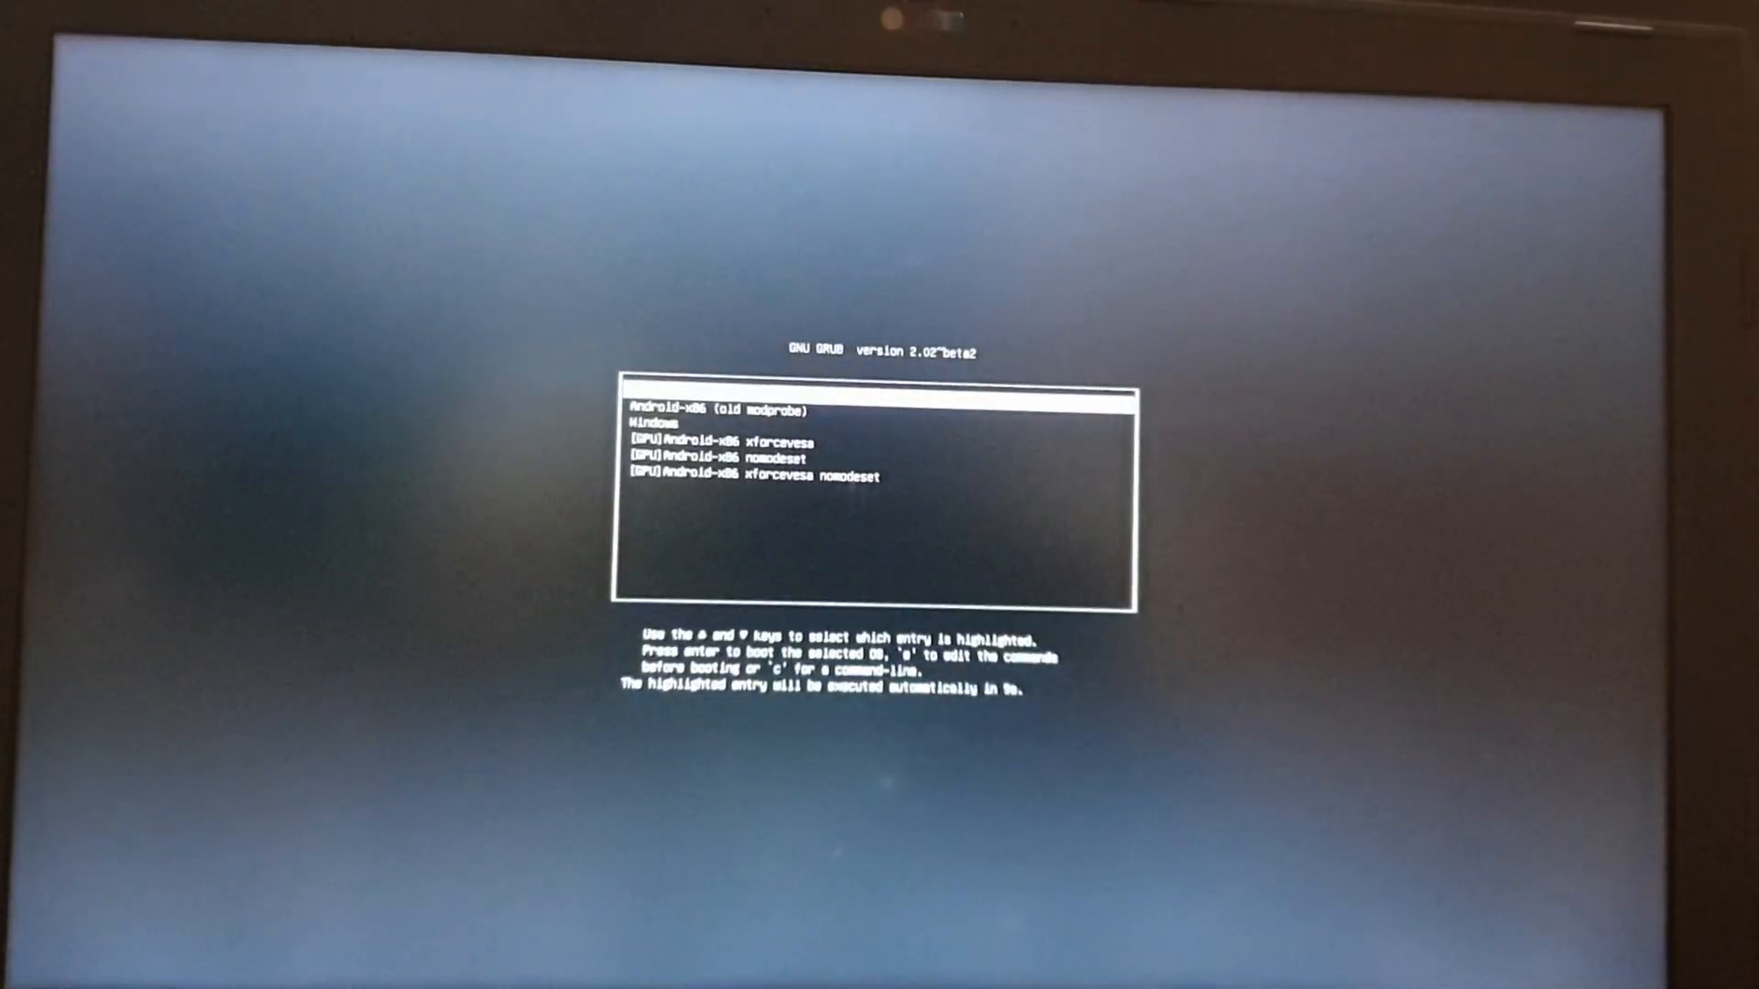
key(Down)
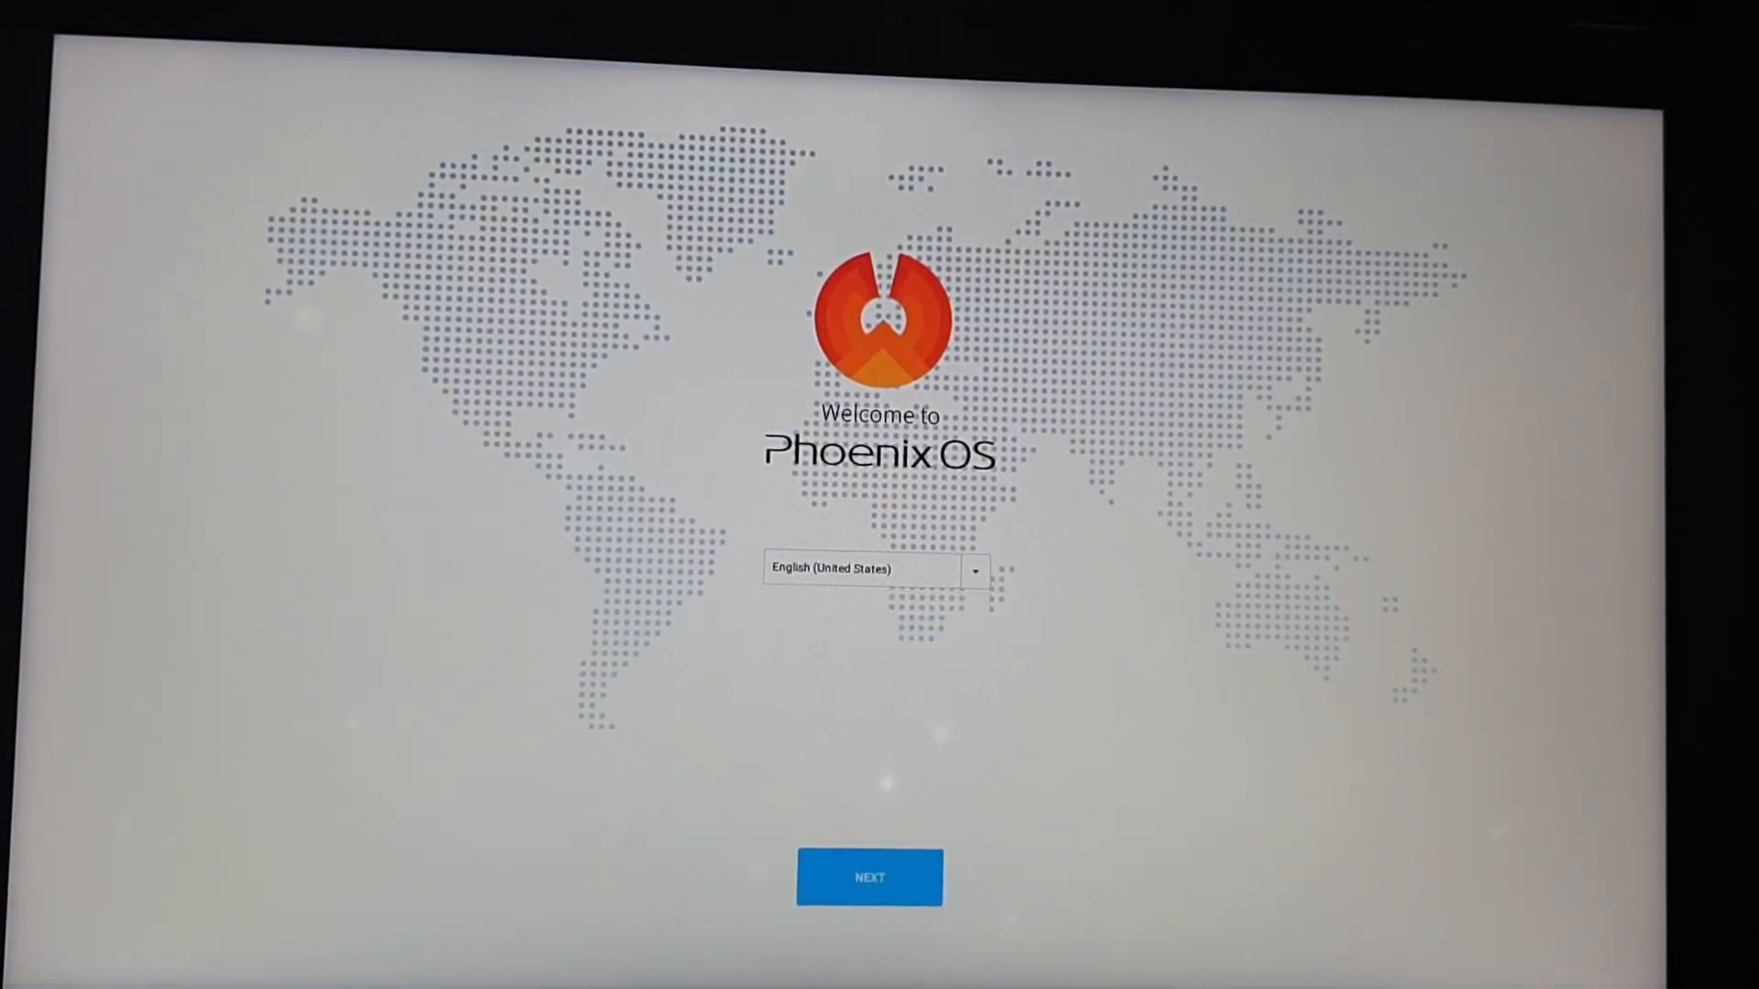
Complete Phoenix OS setup in English: accept the license, skip Wi-Fi, finish as Owner.
click(869, 878)
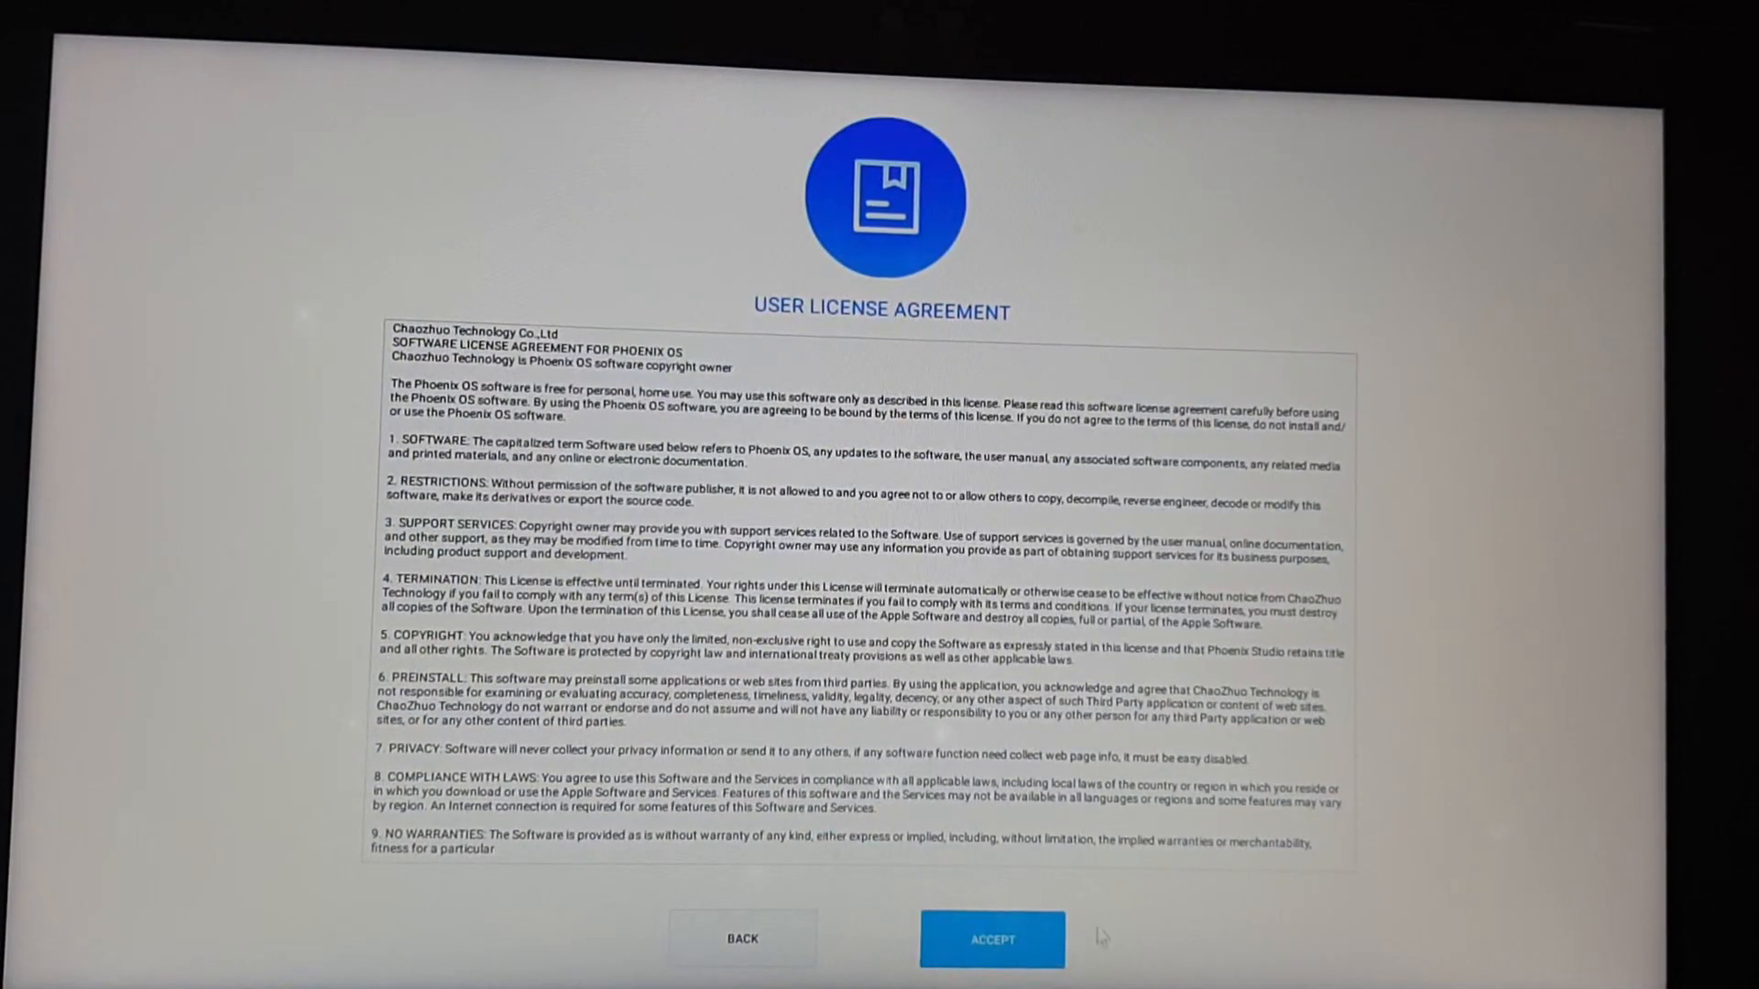
click(994, 940)
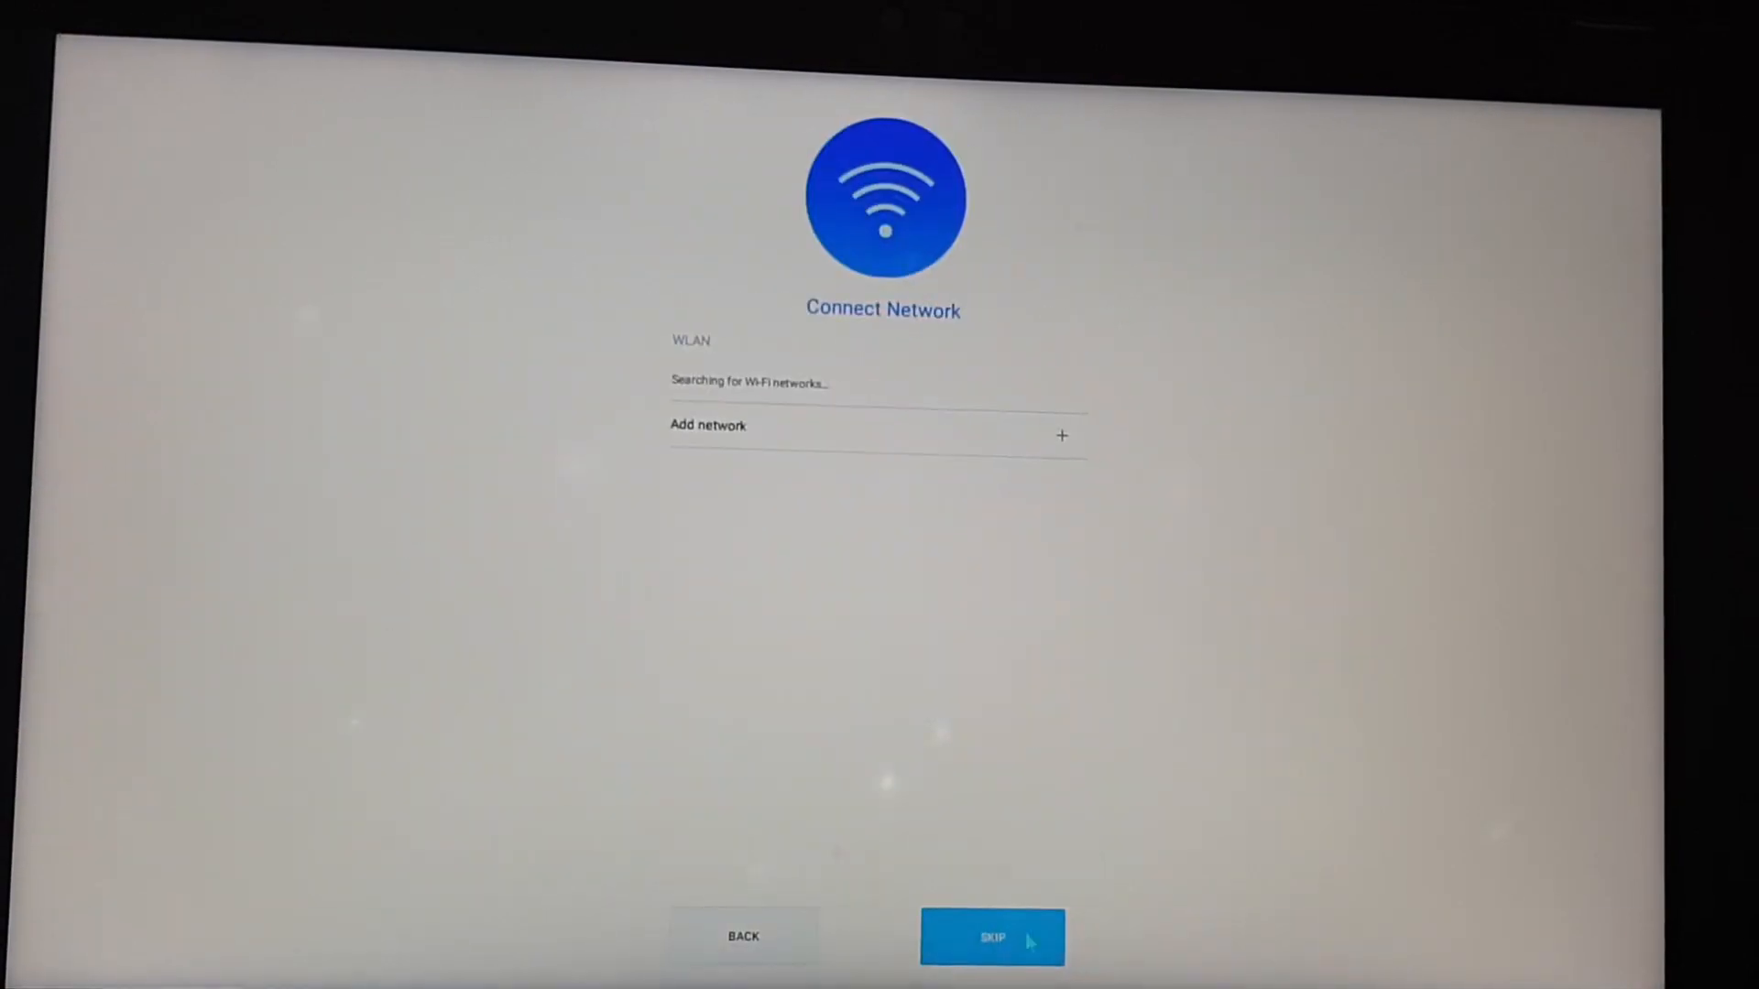
click(995, 940)
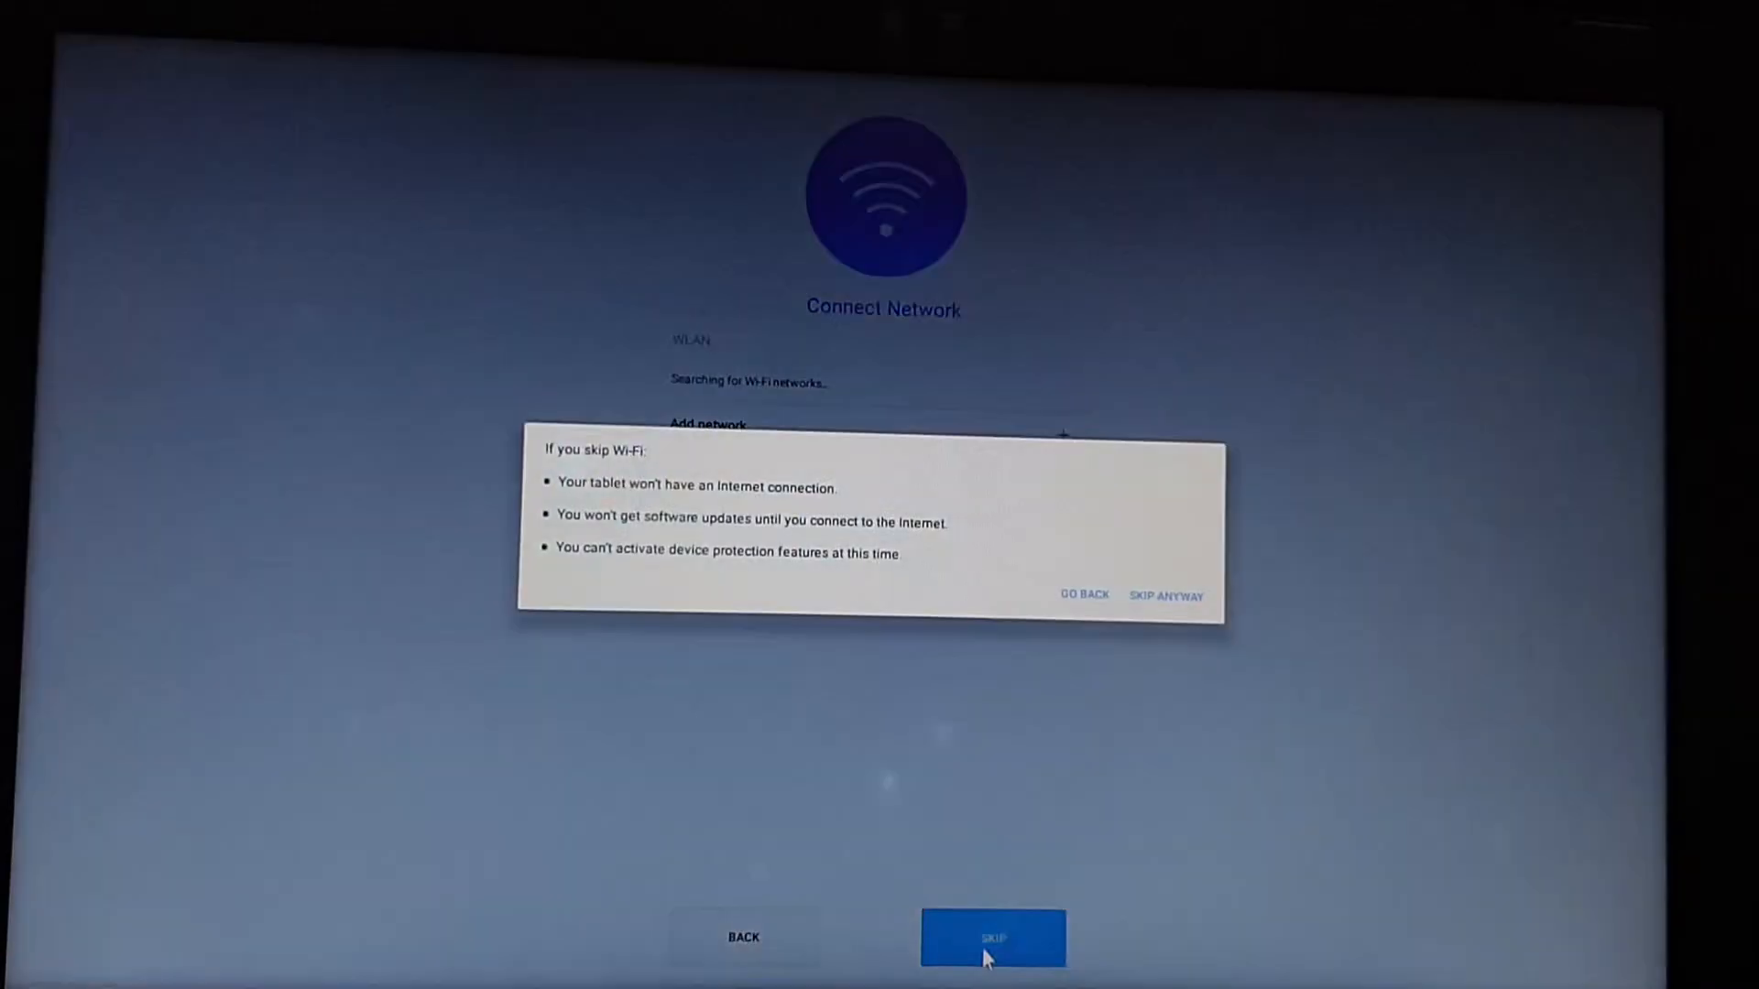
click(1166, 596)
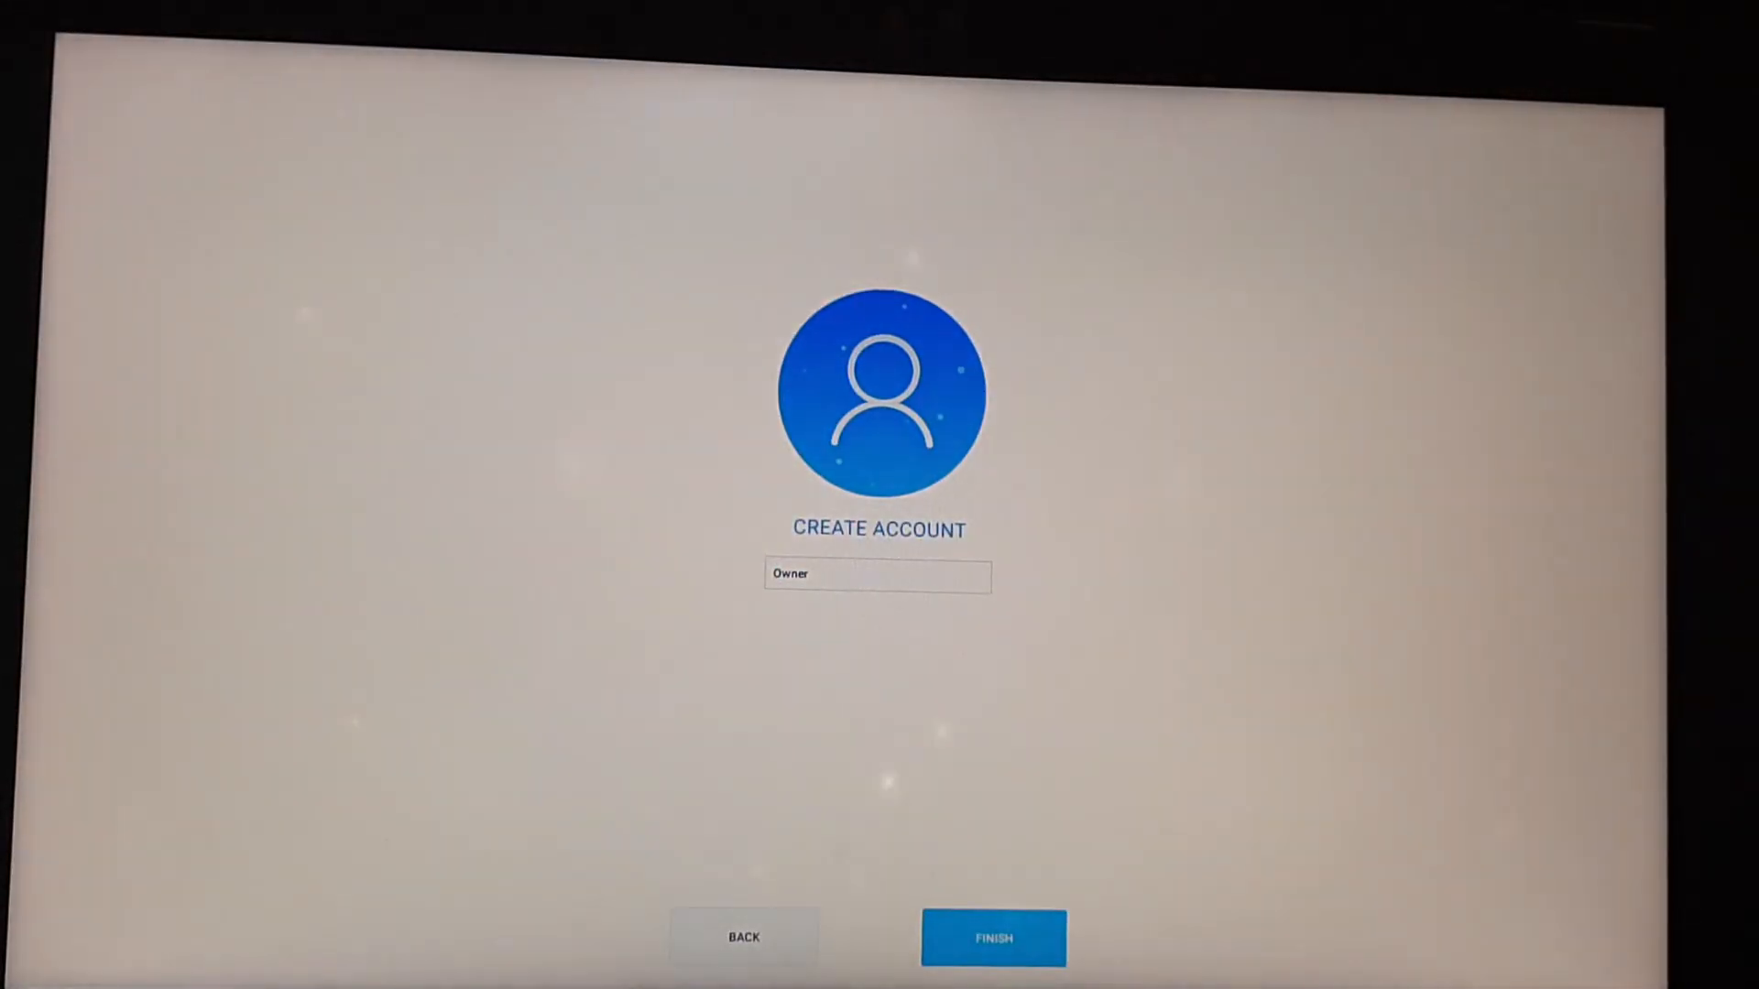
click(993, 939)
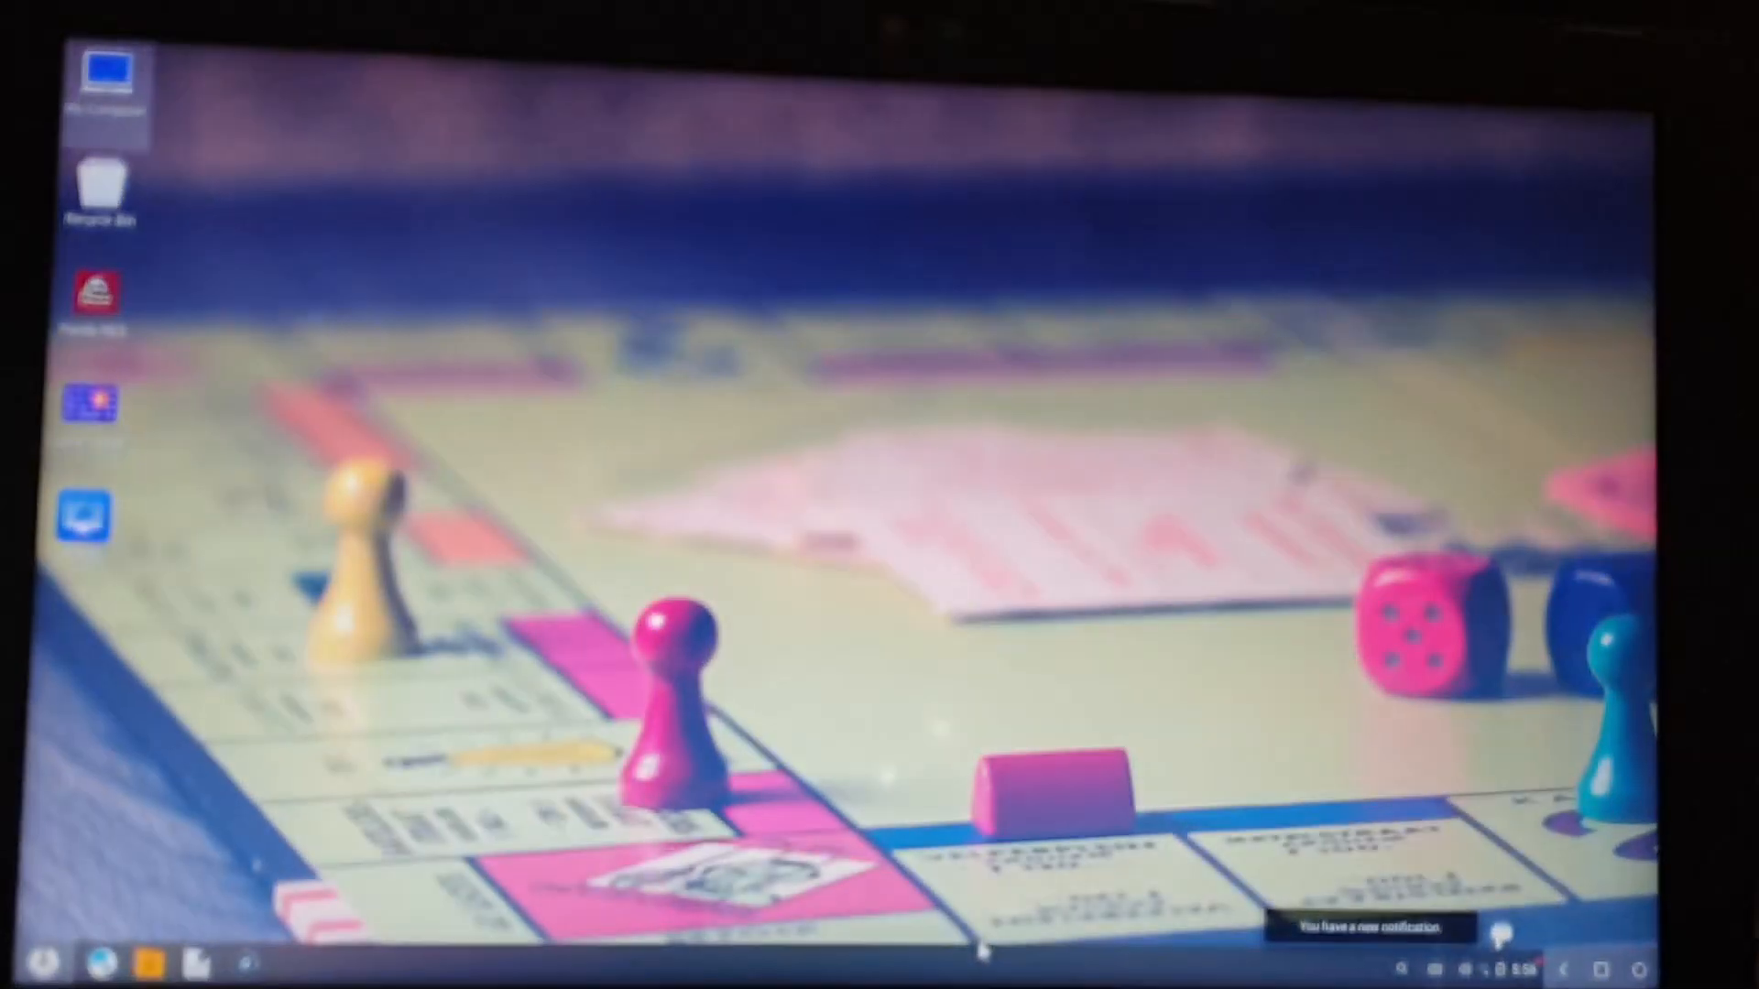